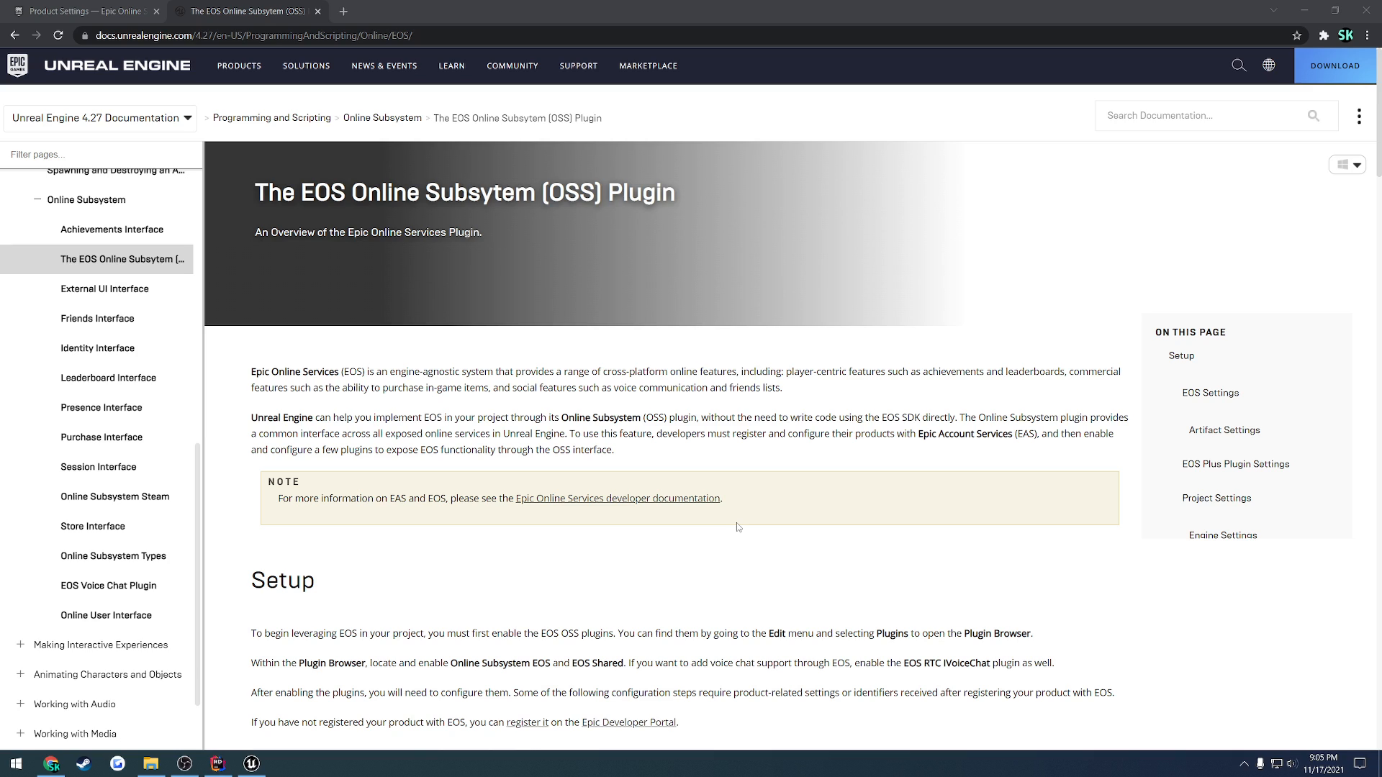
mouse_move(645, 274)
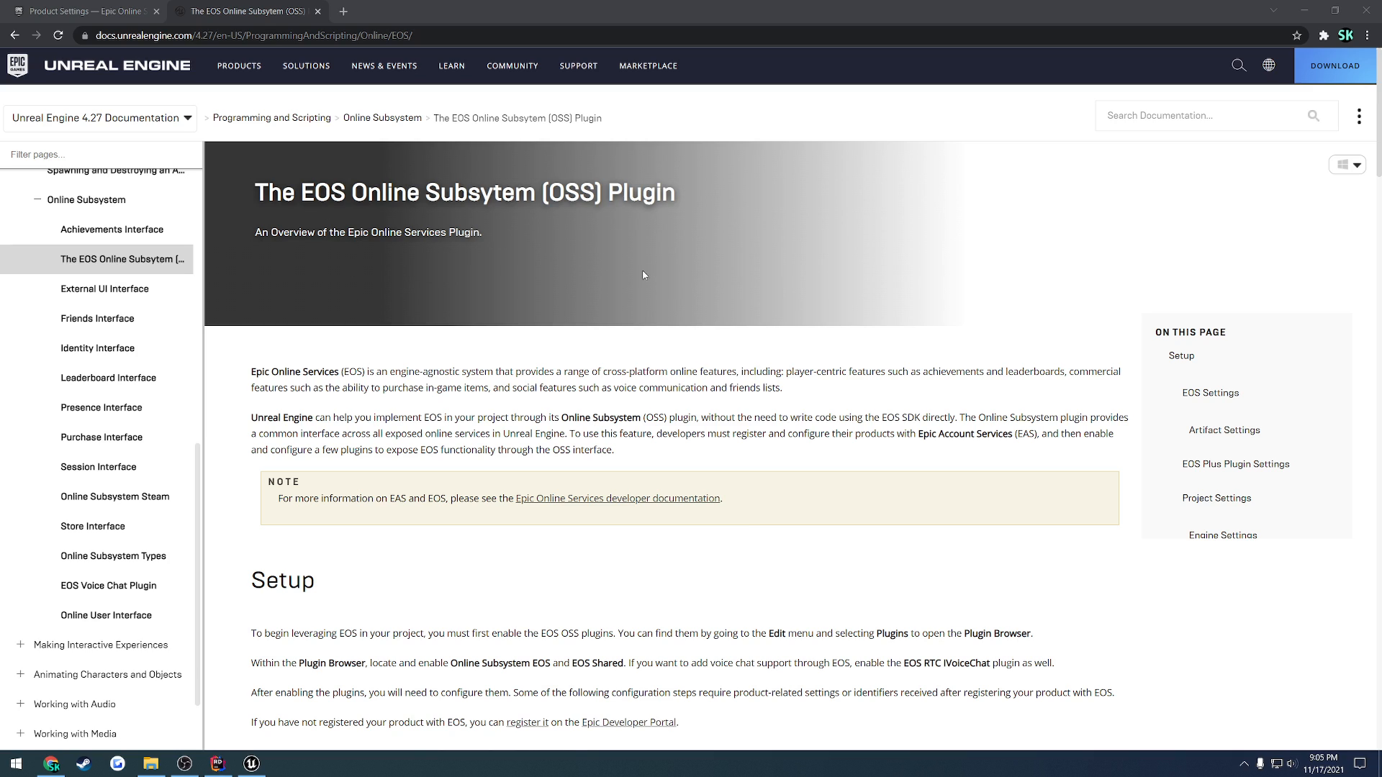
mouse_move(600, 291)
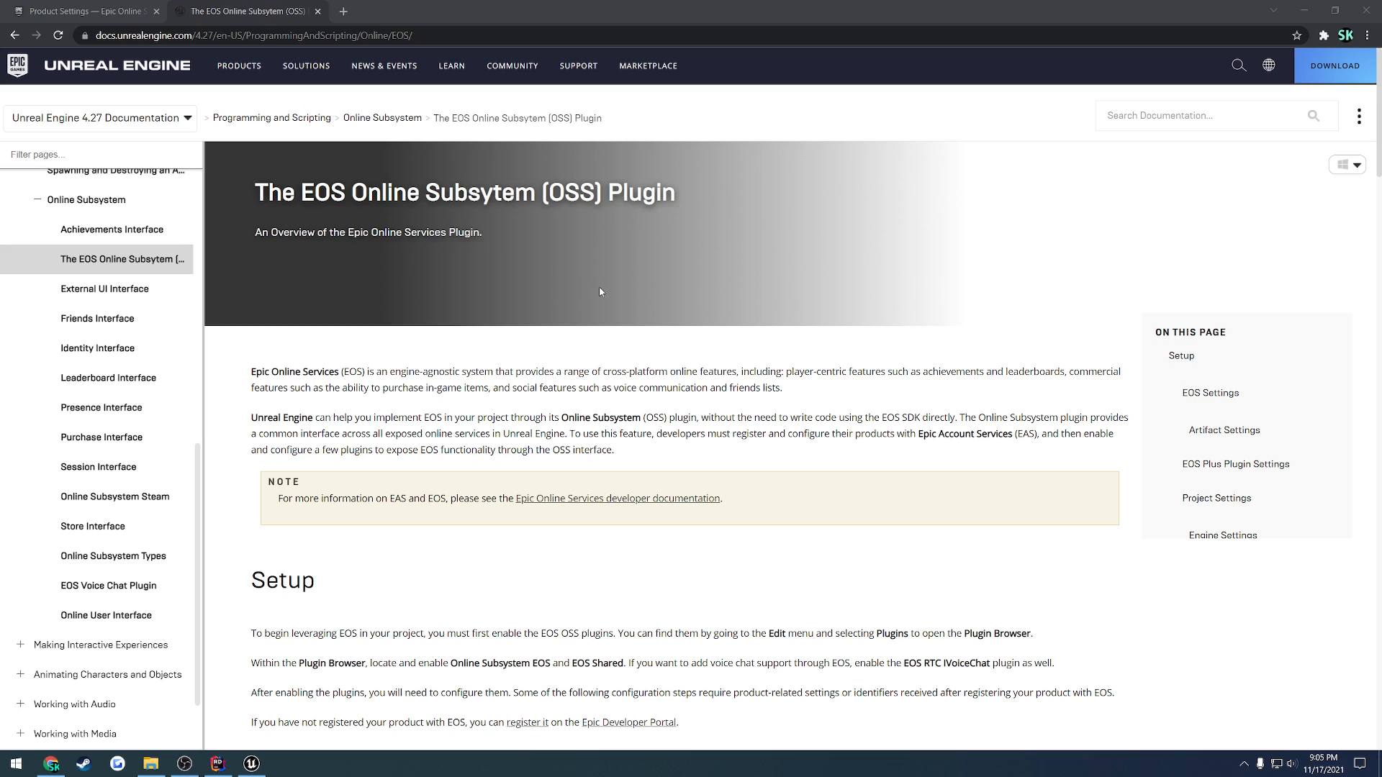
mouse_move(592, 282)
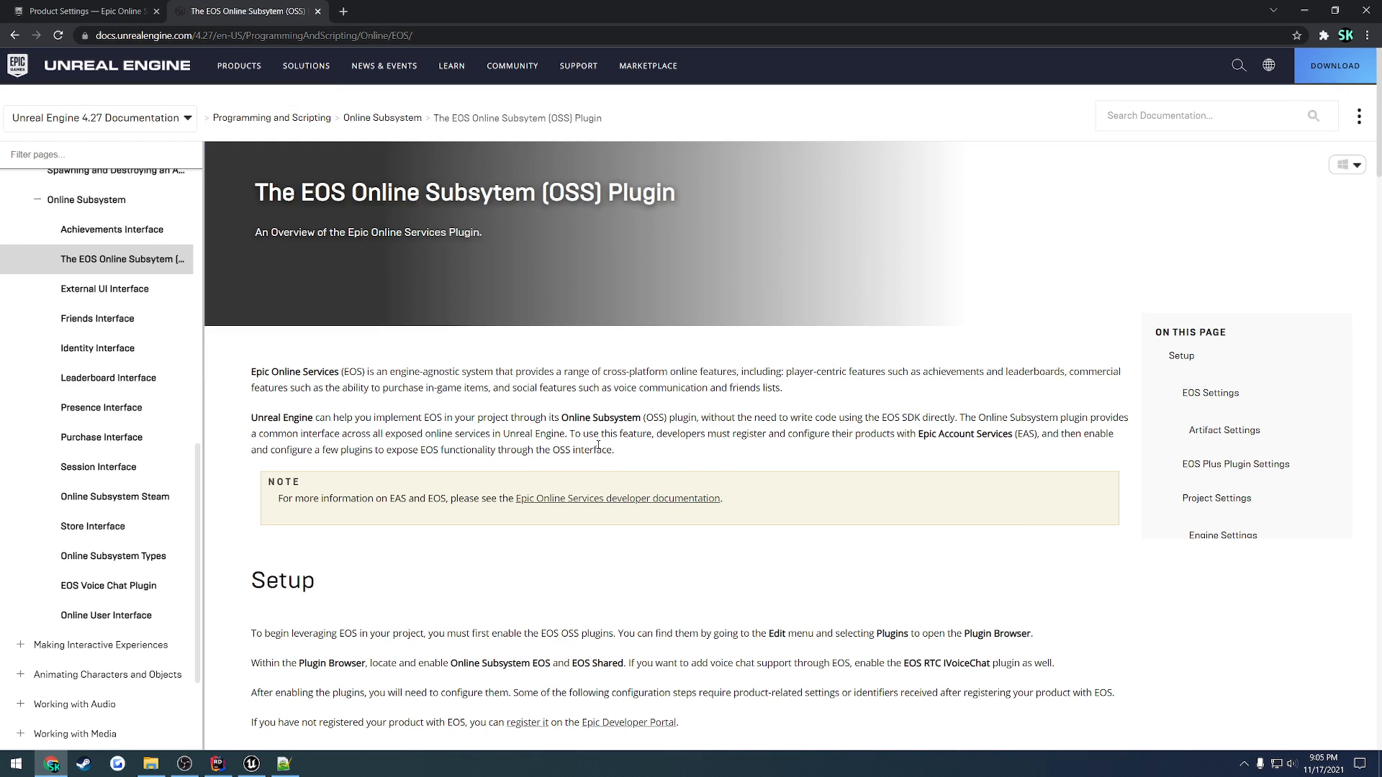
Scroll the EOS docs to the Engine Settings block for DefaultEngine.ini, select it, and switch to Notepad++.
scroll(down, 3)
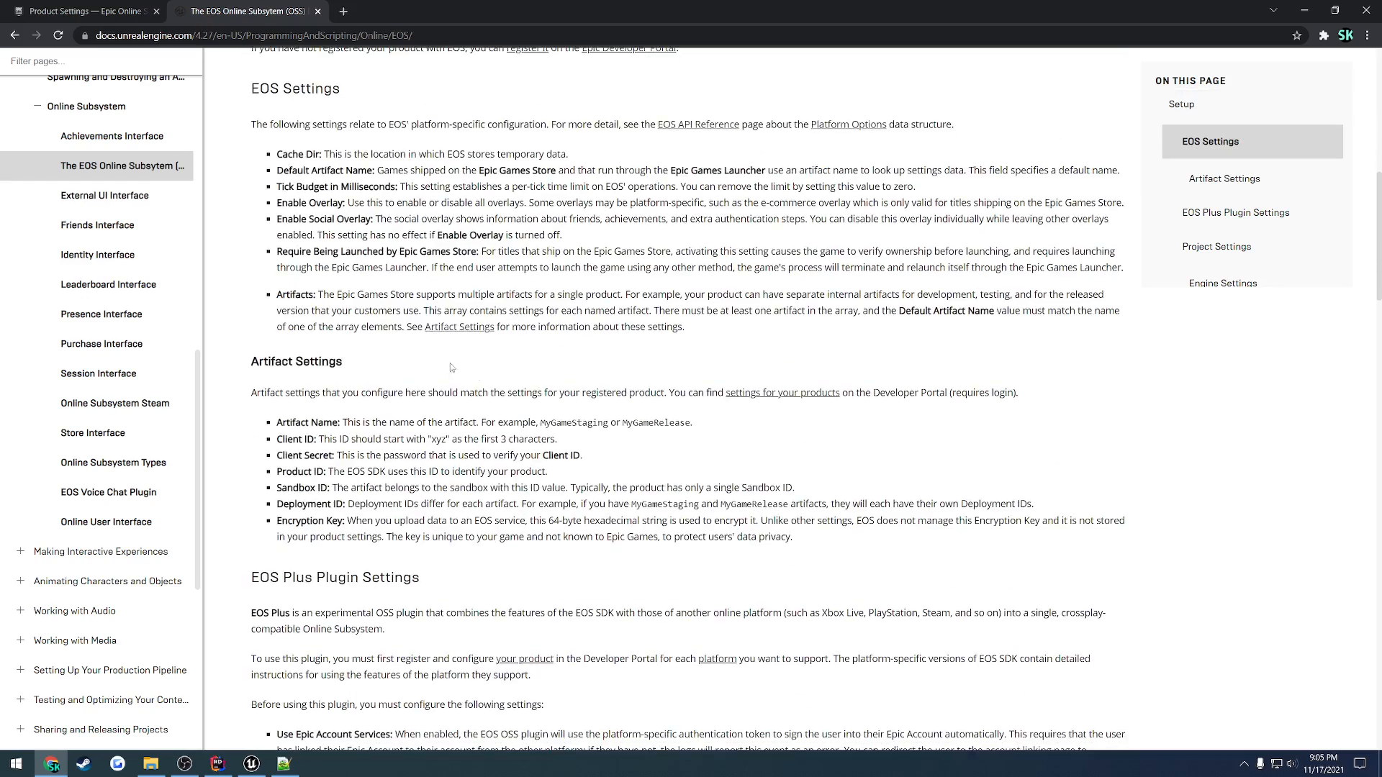
scroll(down, 3)
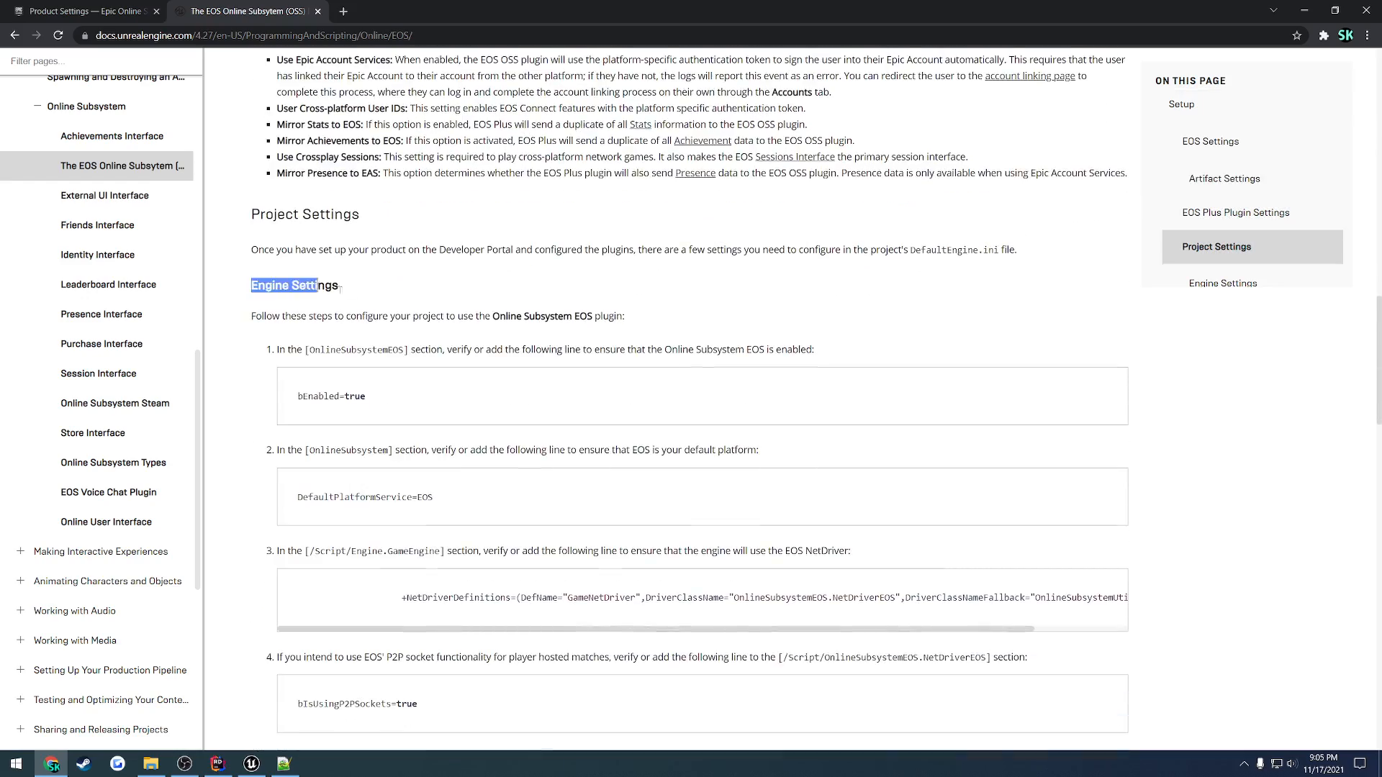
scroll(down, 3)
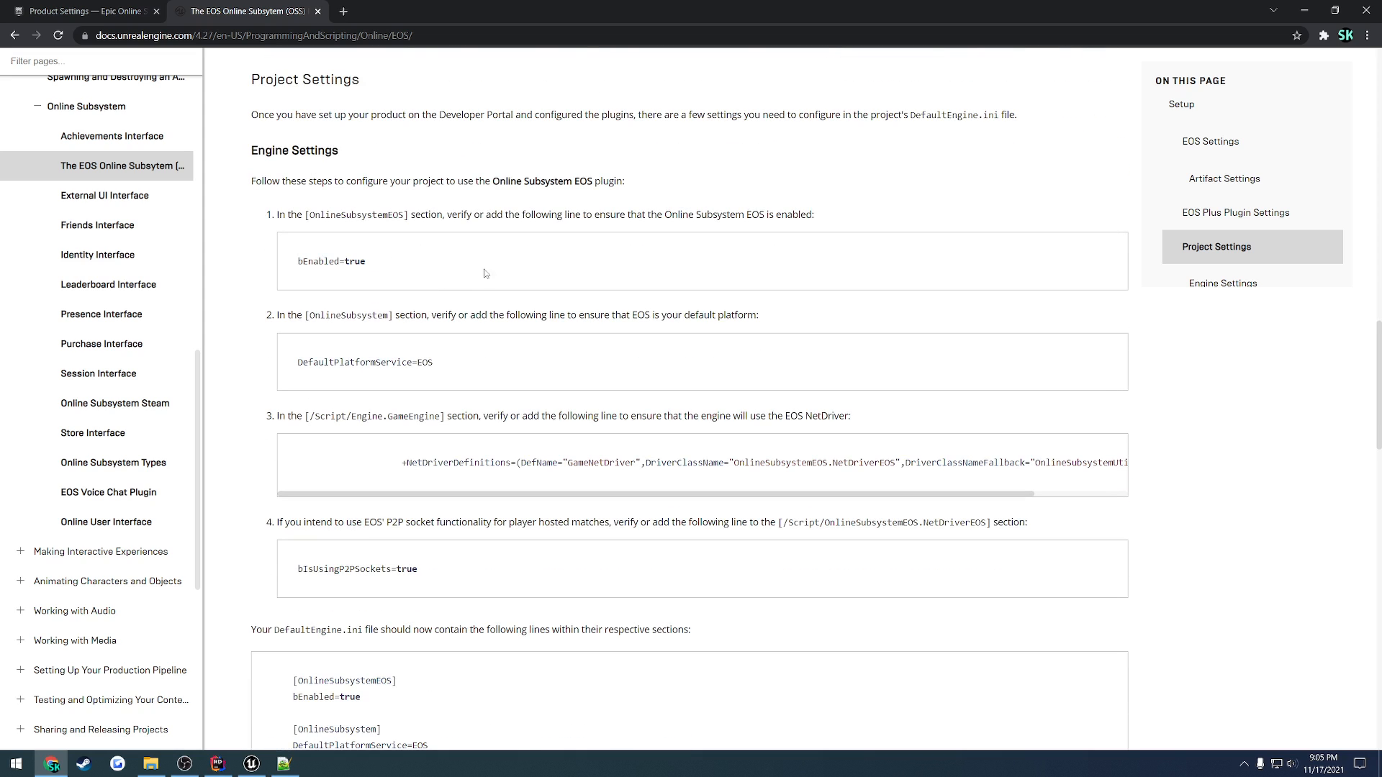
scroll(down, 3)
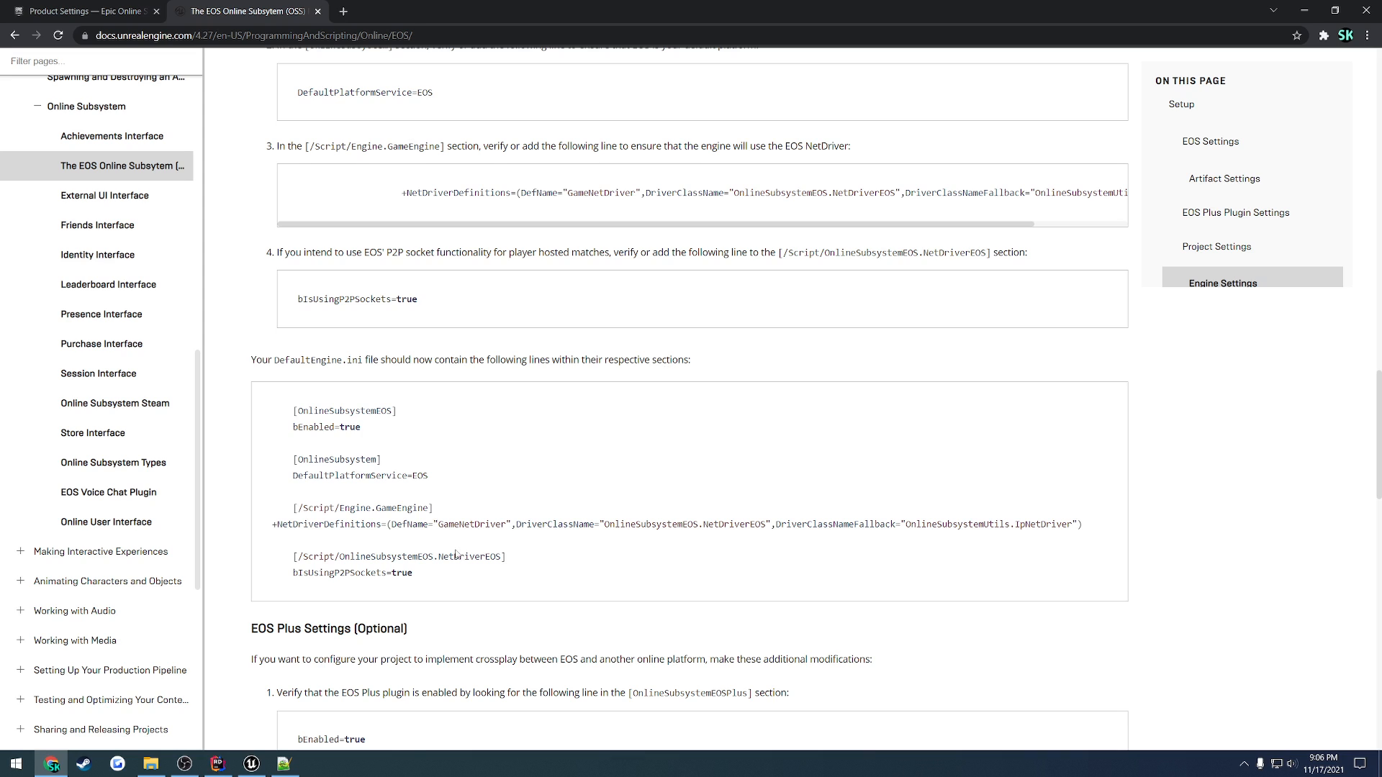
drag(291, 410, 413, 571)
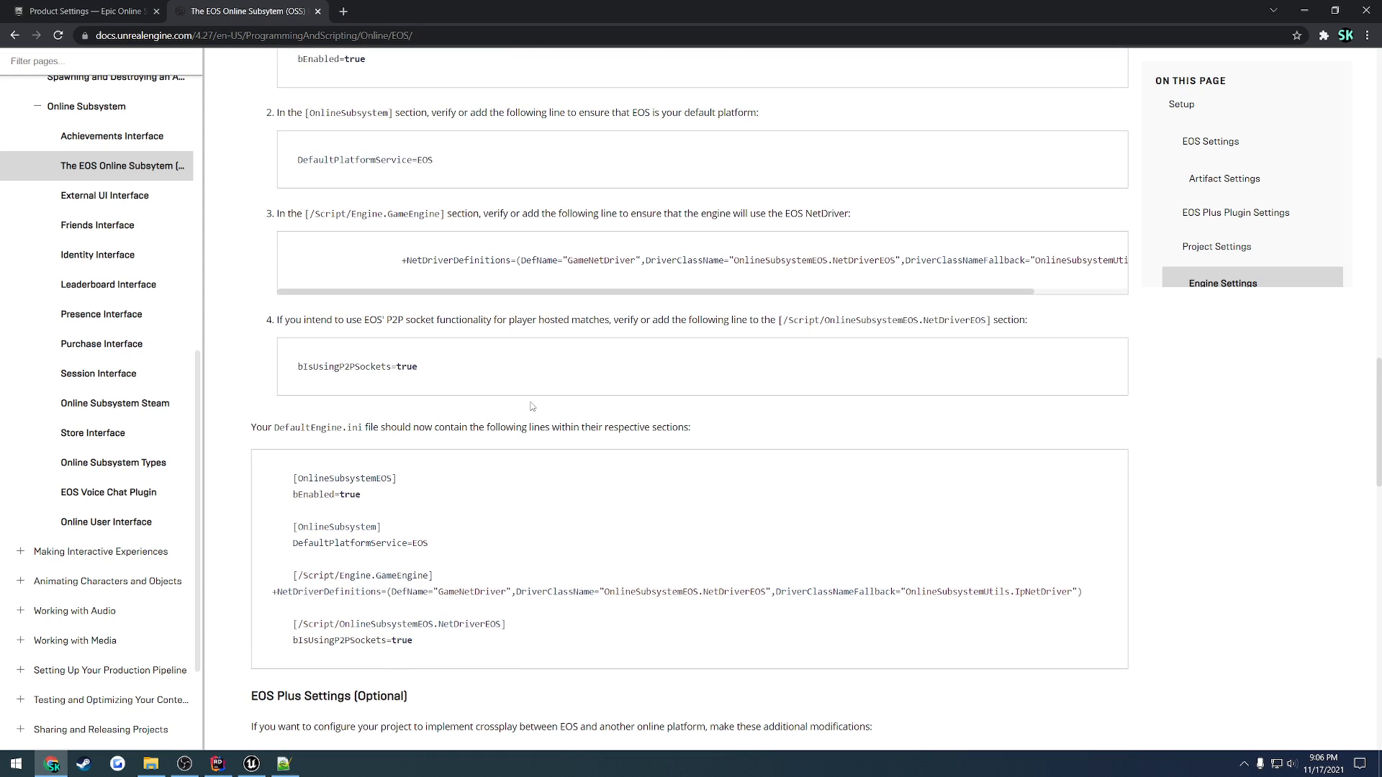
click(283, 763)
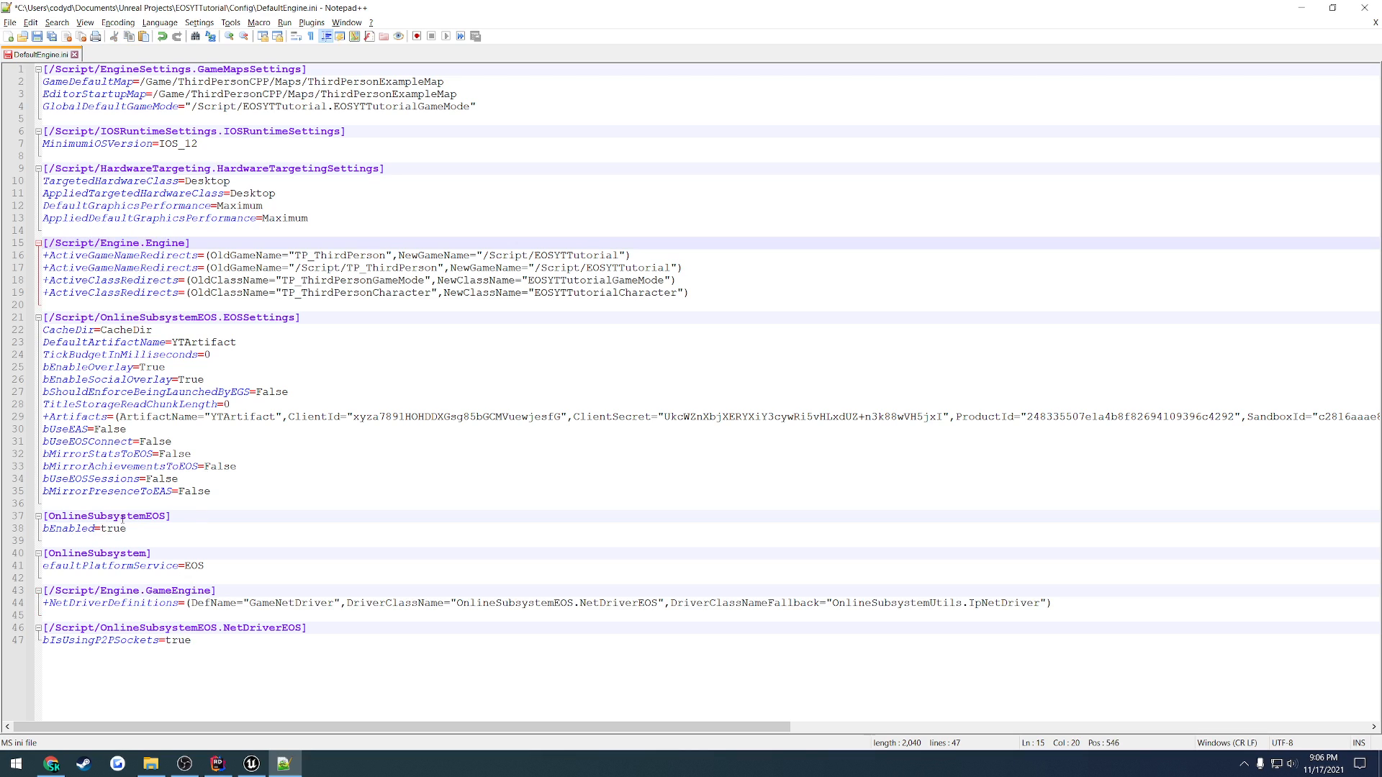
Check the default platform service, NetDriverEOS and P2P socket lines in DefaultEngine.ini against the docs.
double_click(105, 516)
text(d)
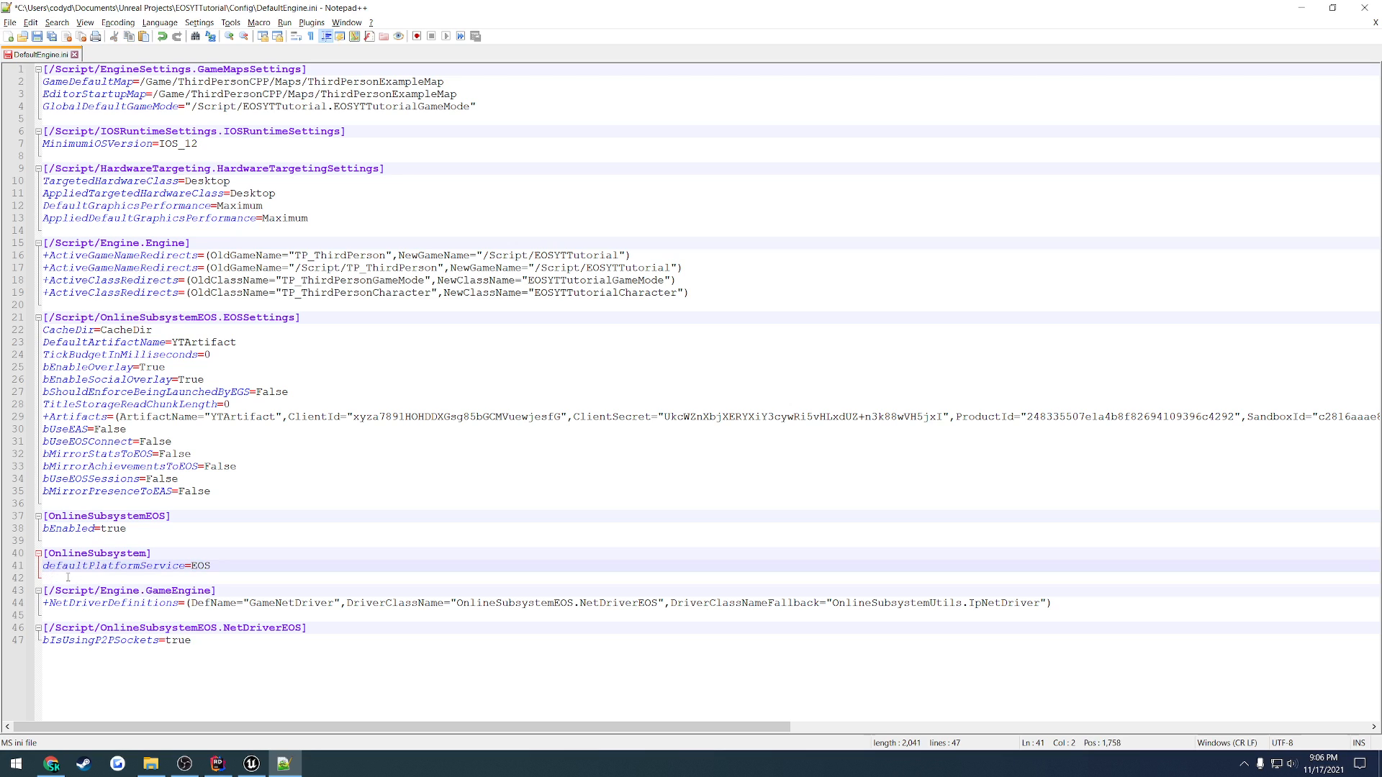
double_click(202, 566)
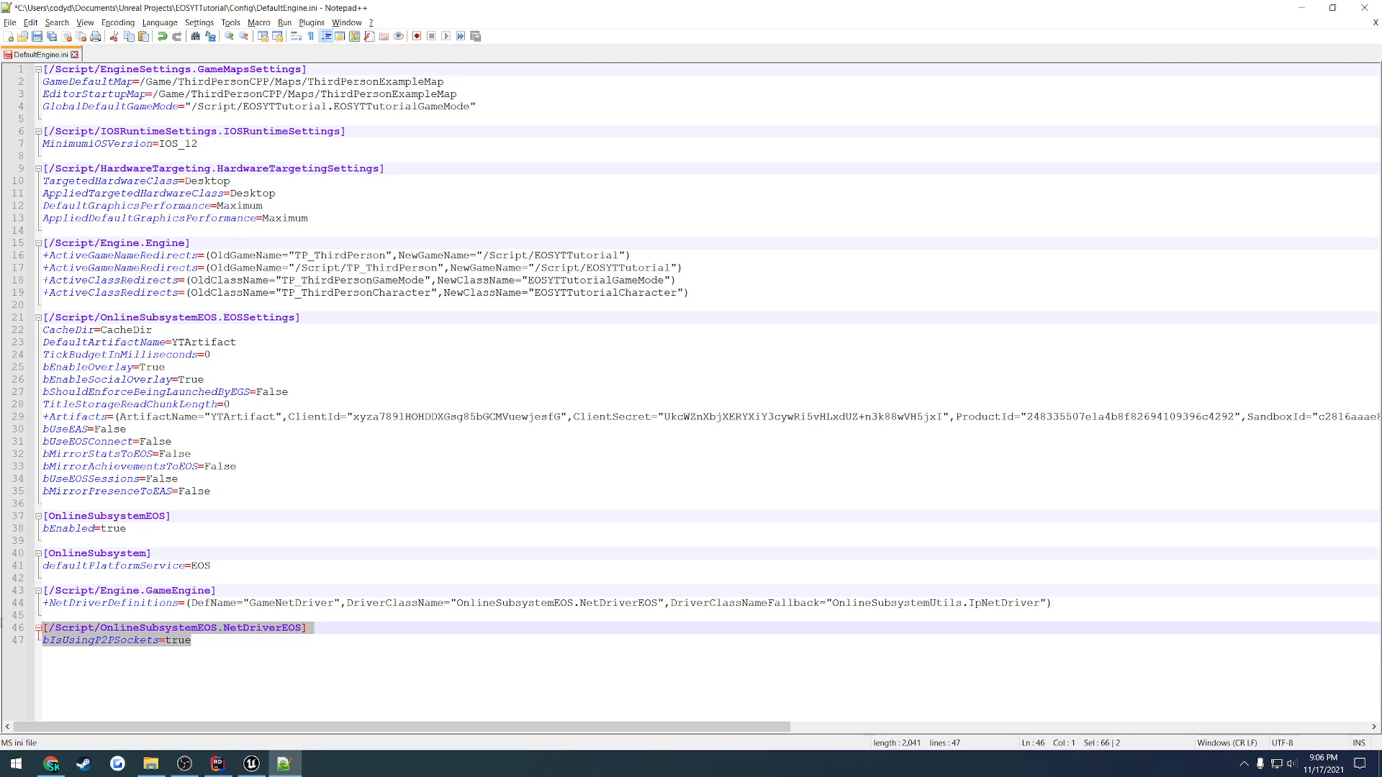
click(191, 639)
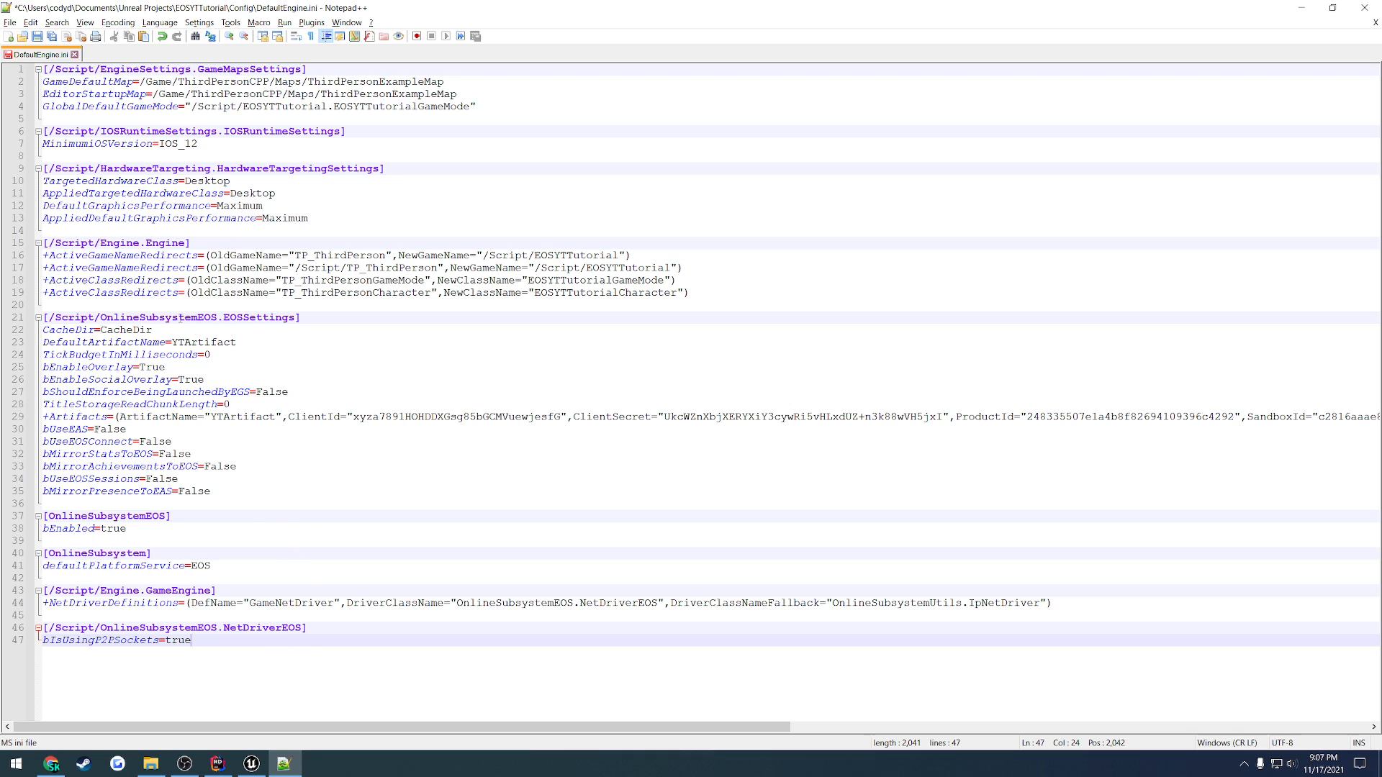
mouse_move(285, 351)
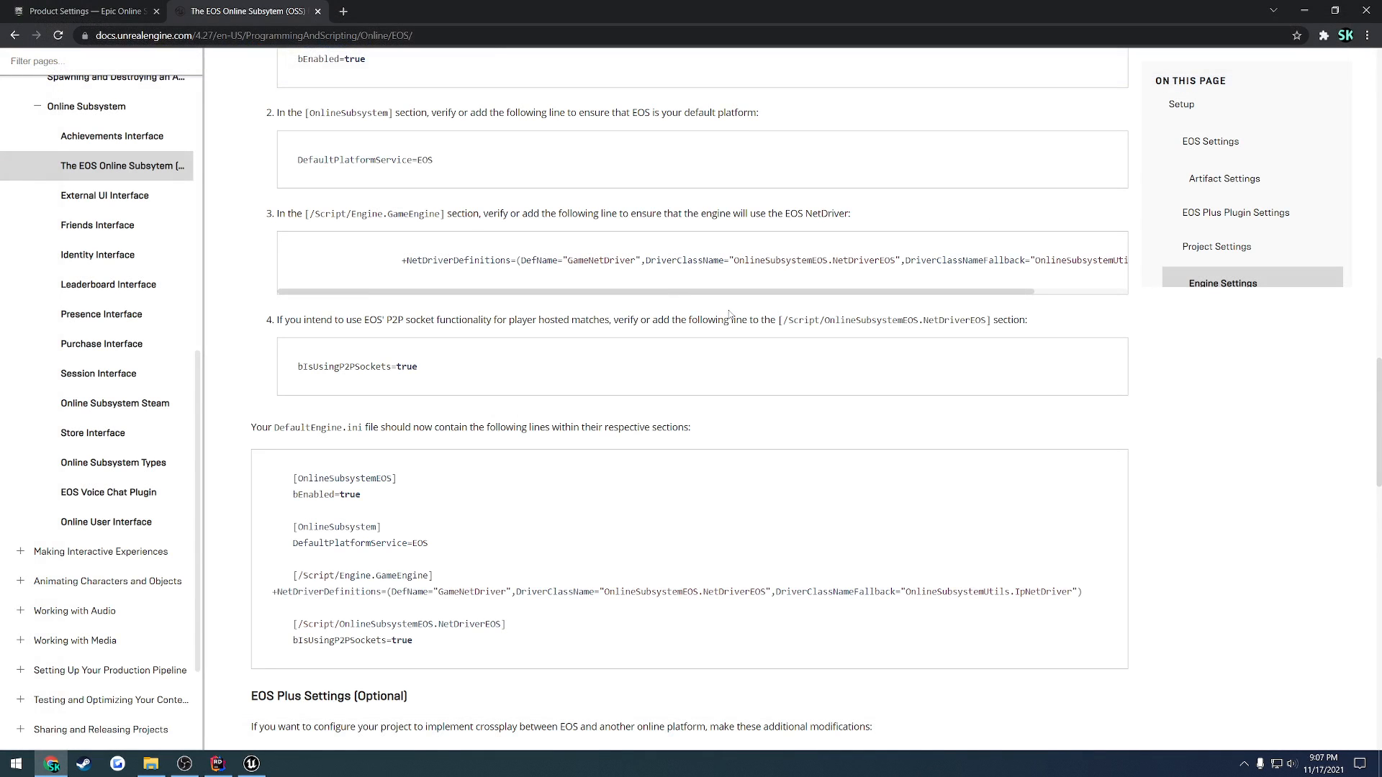
mouse_move(288, 761)
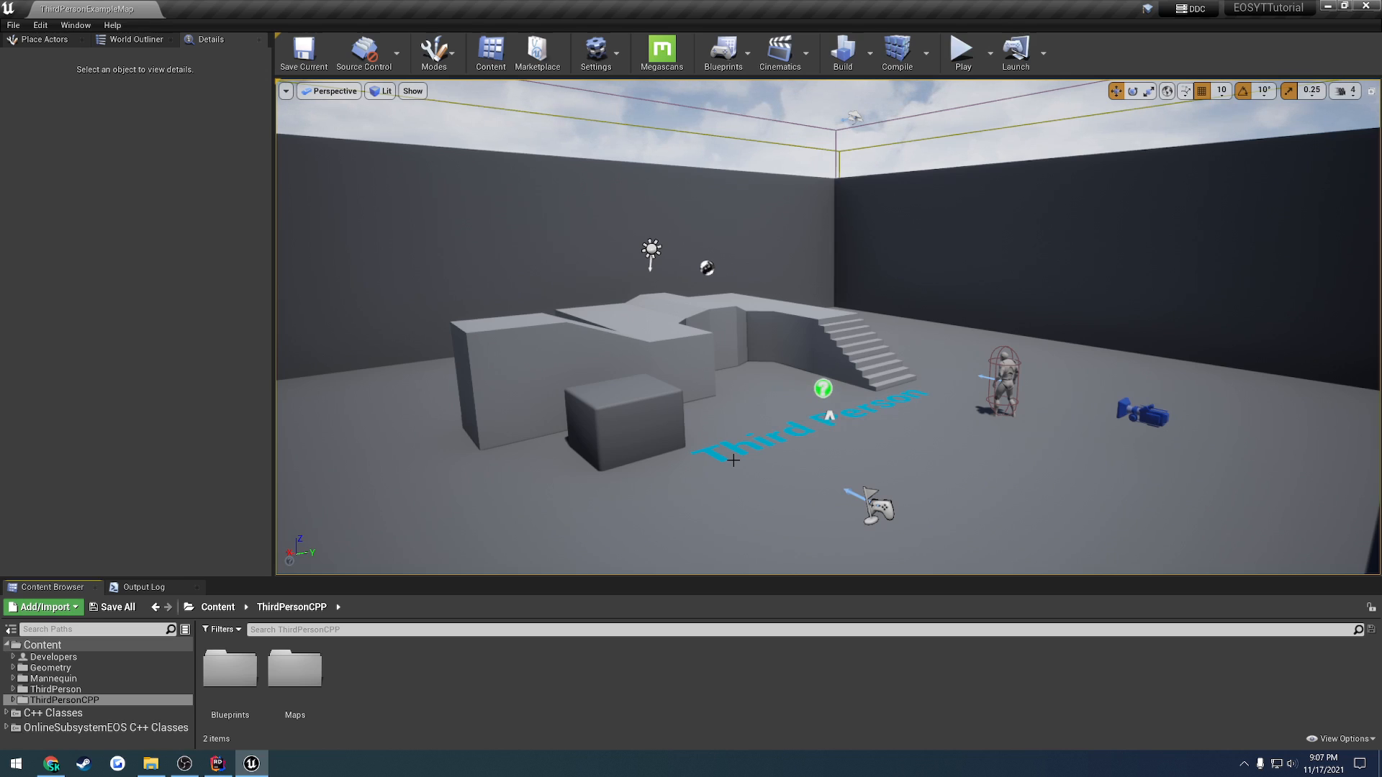
mouse_move(779, 434)
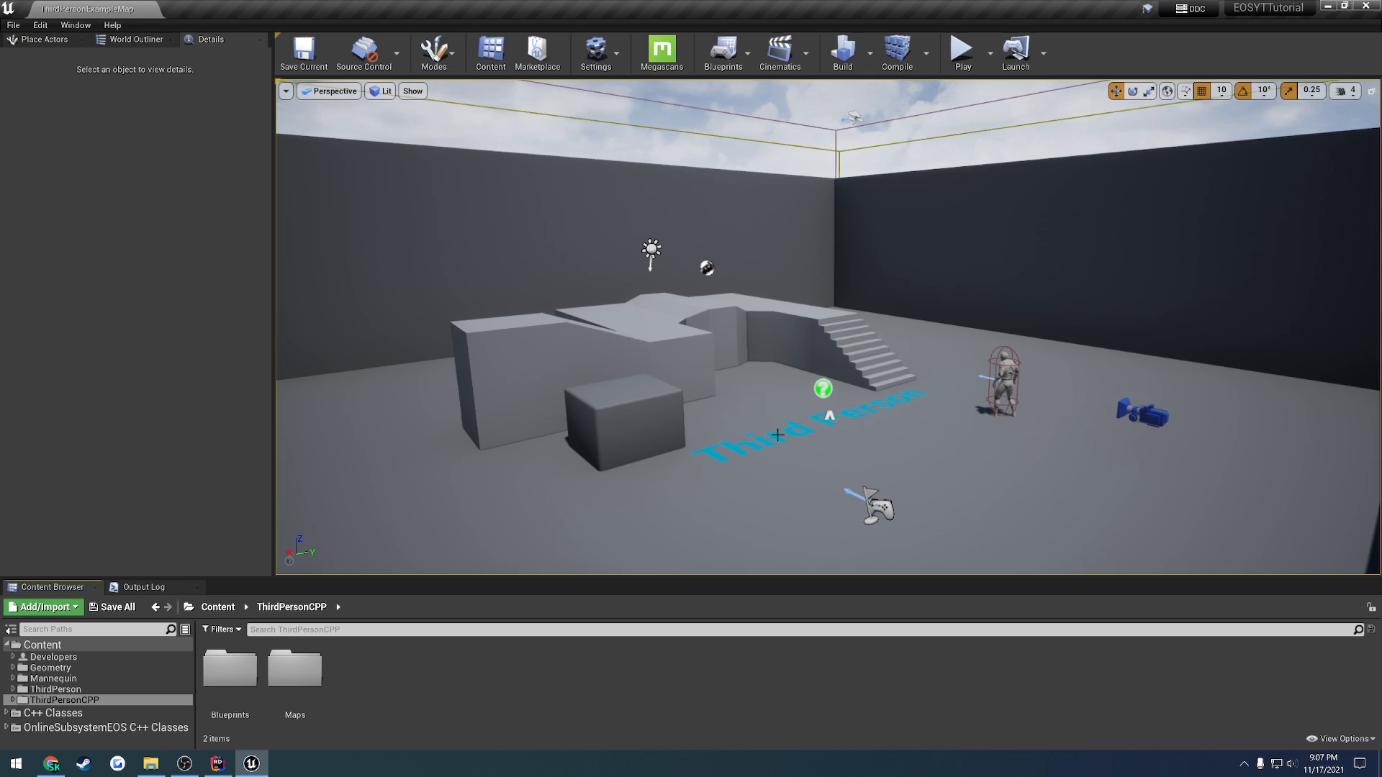
mouse_move(179, 731)
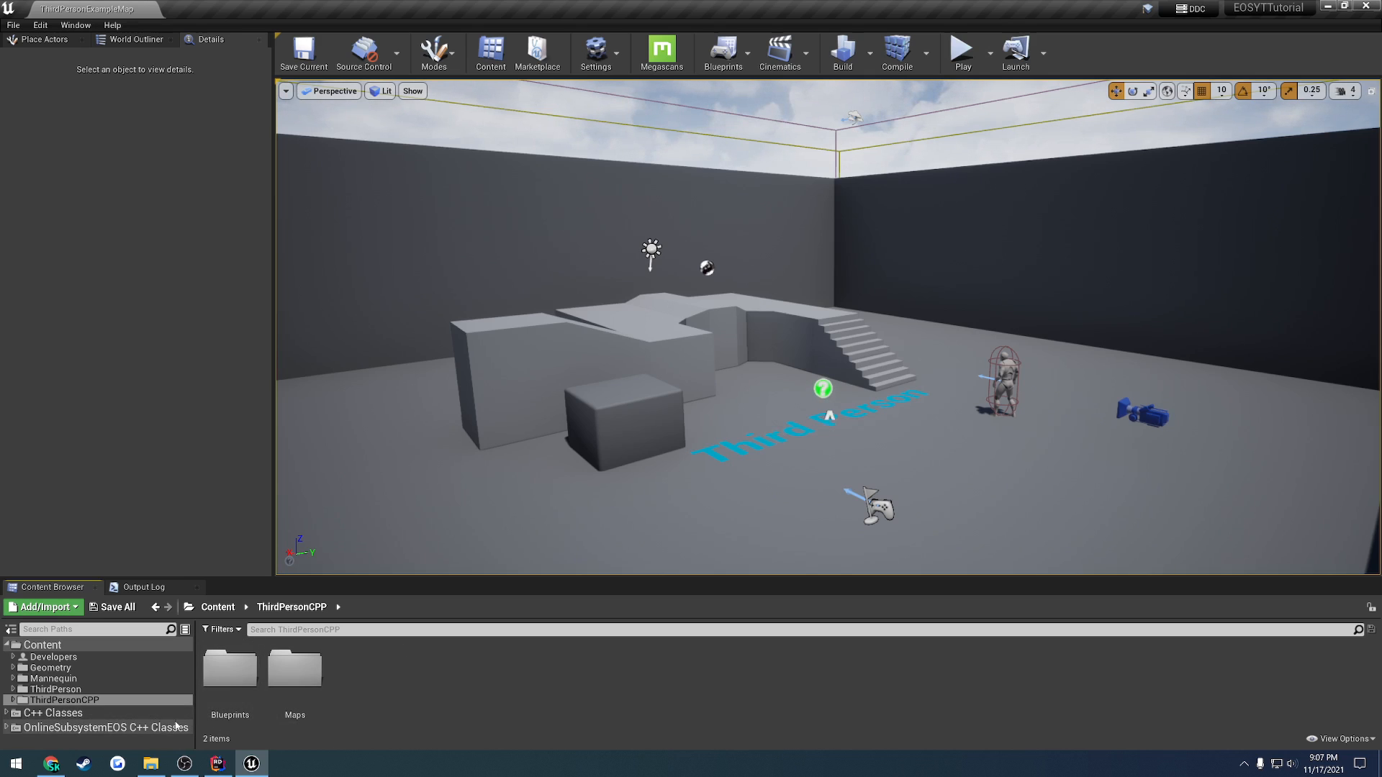
Browse into the project's C++ Classes folder in the Content Browser.
click(53, 712)
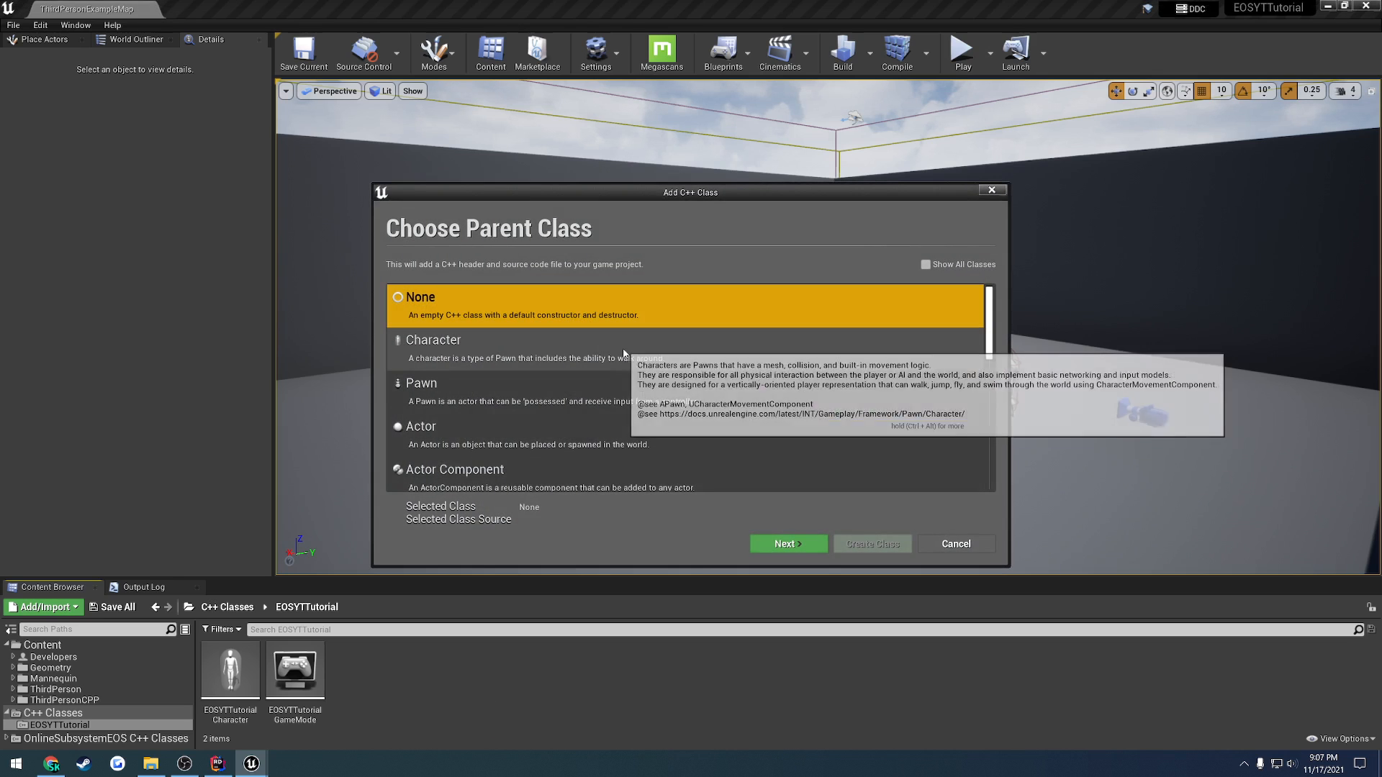
Show all classes, search 'gameinstance' and pick GameInstance as the parent class.
click(924, 265)
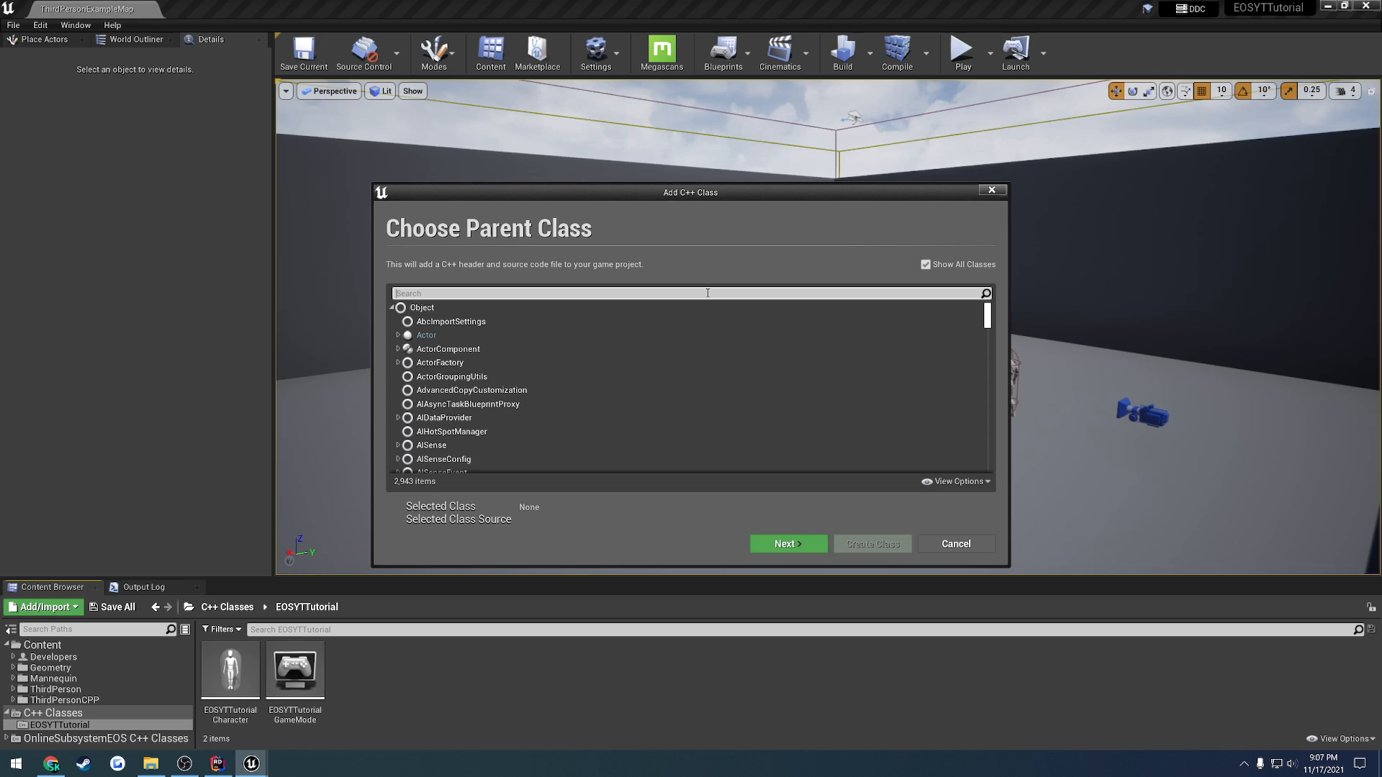
text(gameinstance)
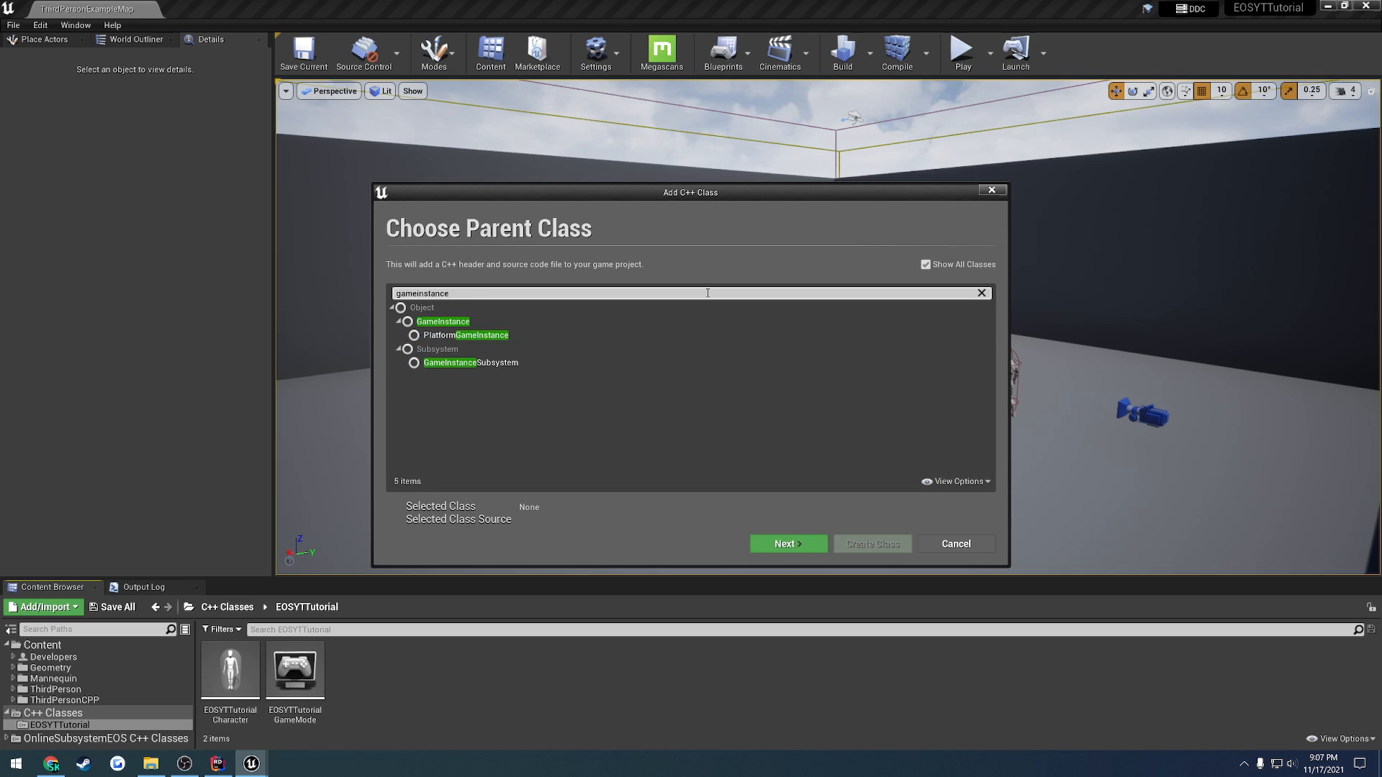
click(443, 321)
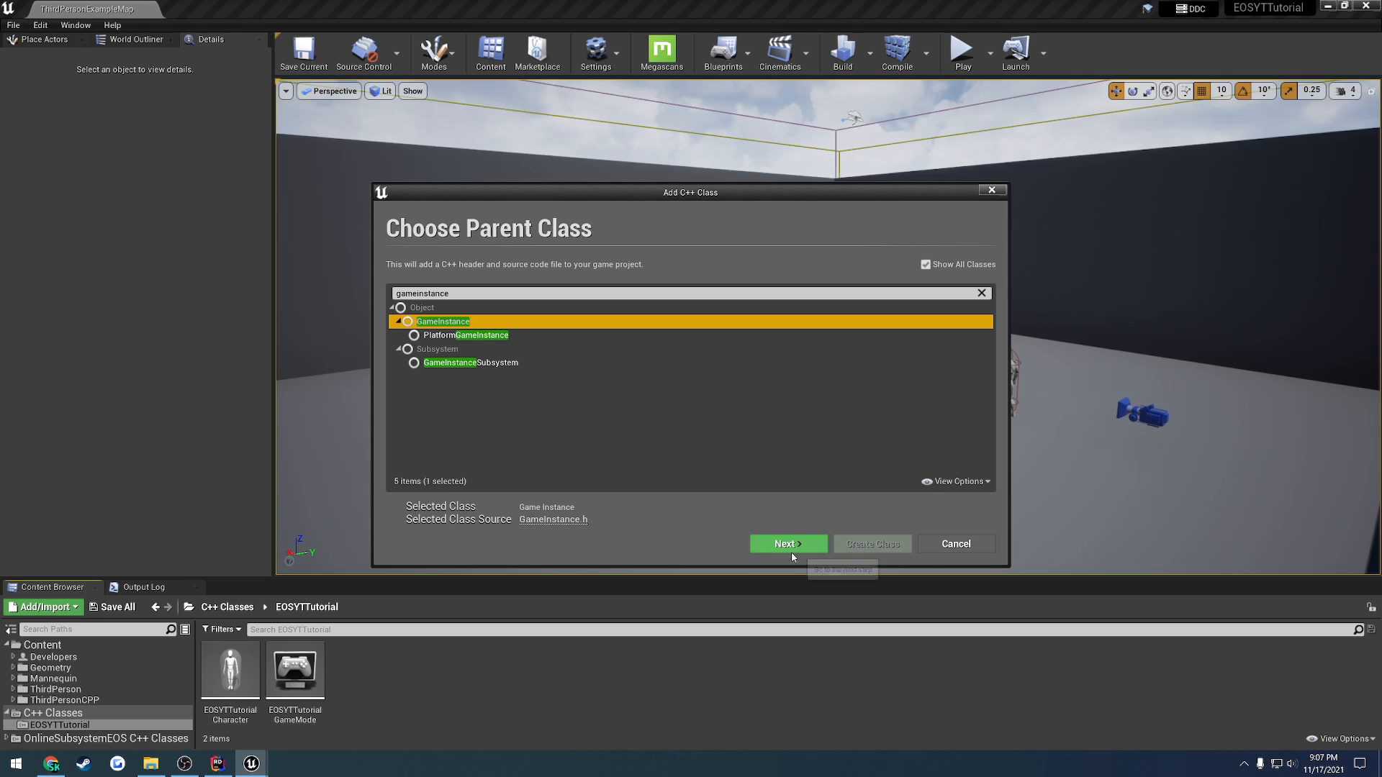
click(789, 544)
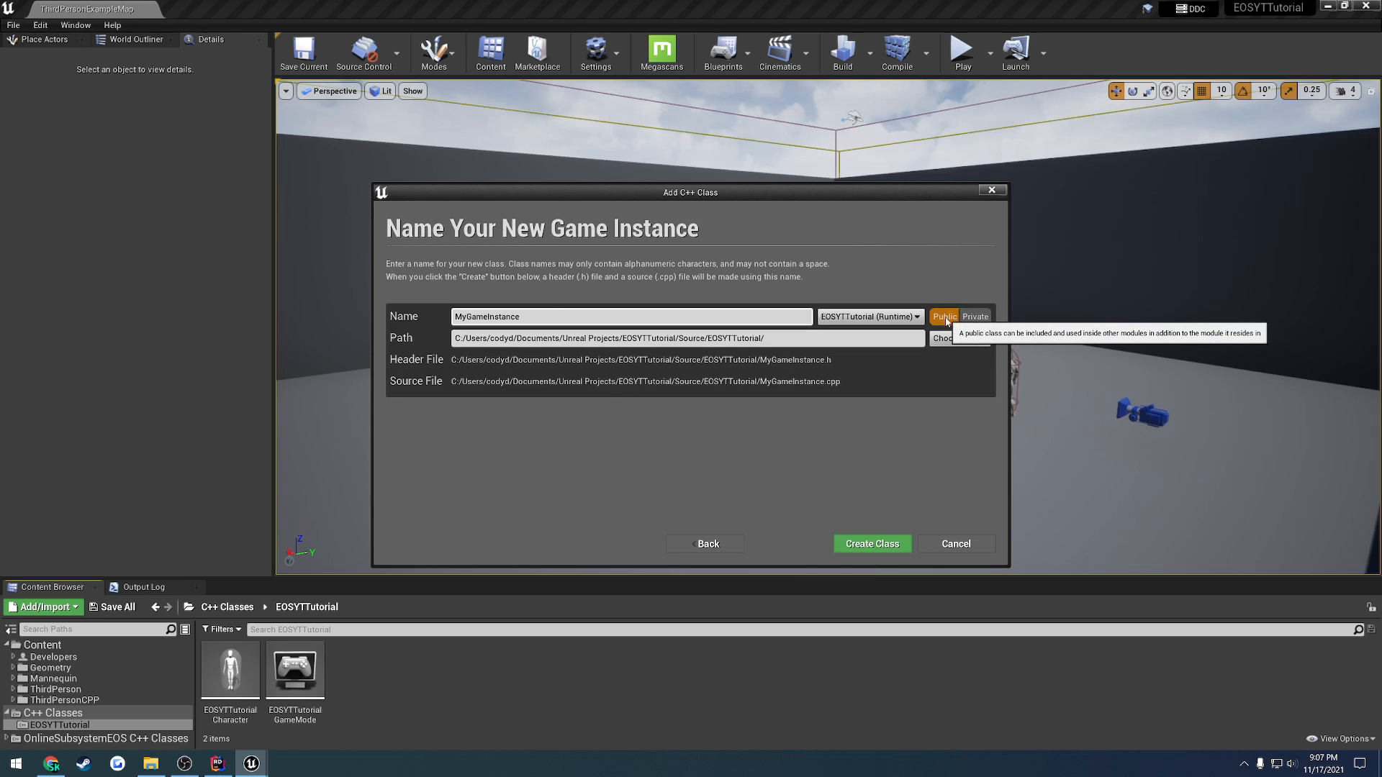
Name the new public class EOSGameInstance and create its files.
click(943, 317)
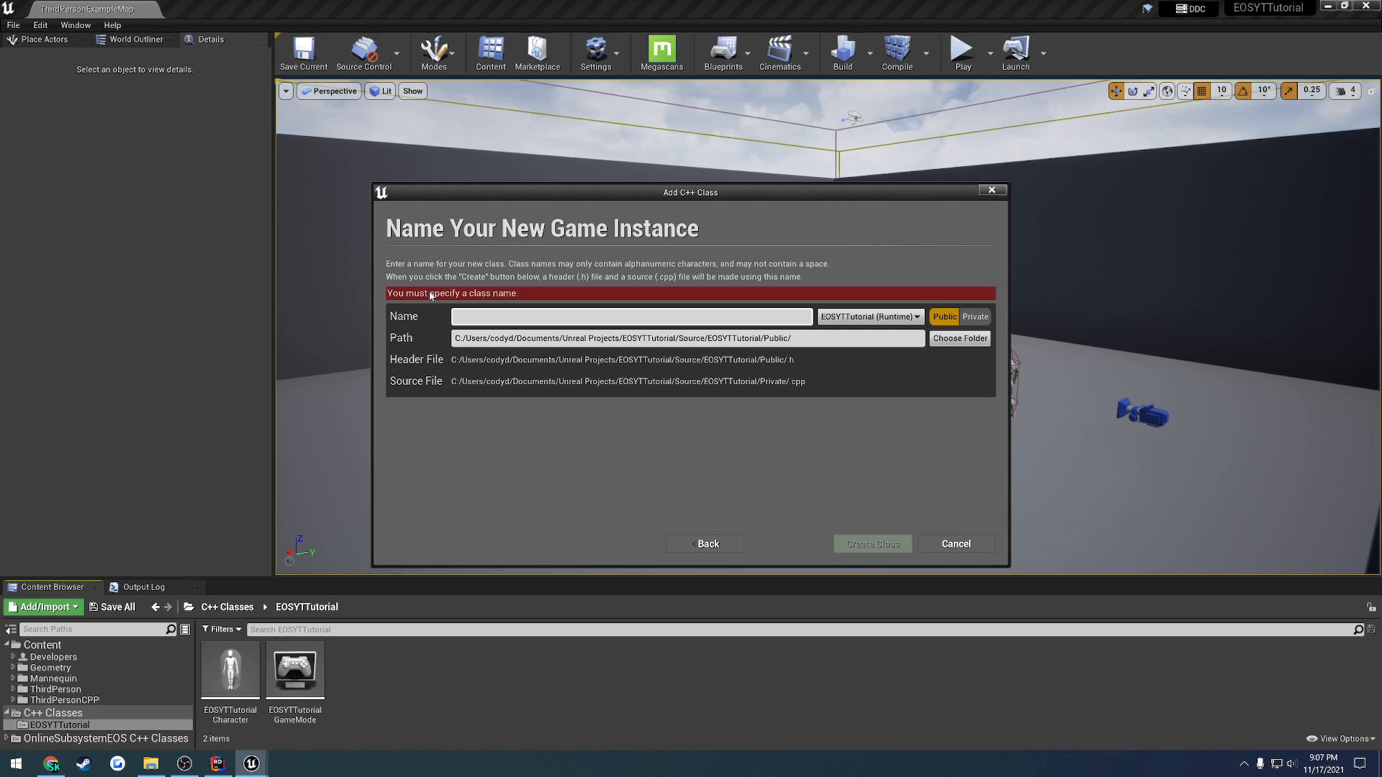
text(EOSGameInstance)
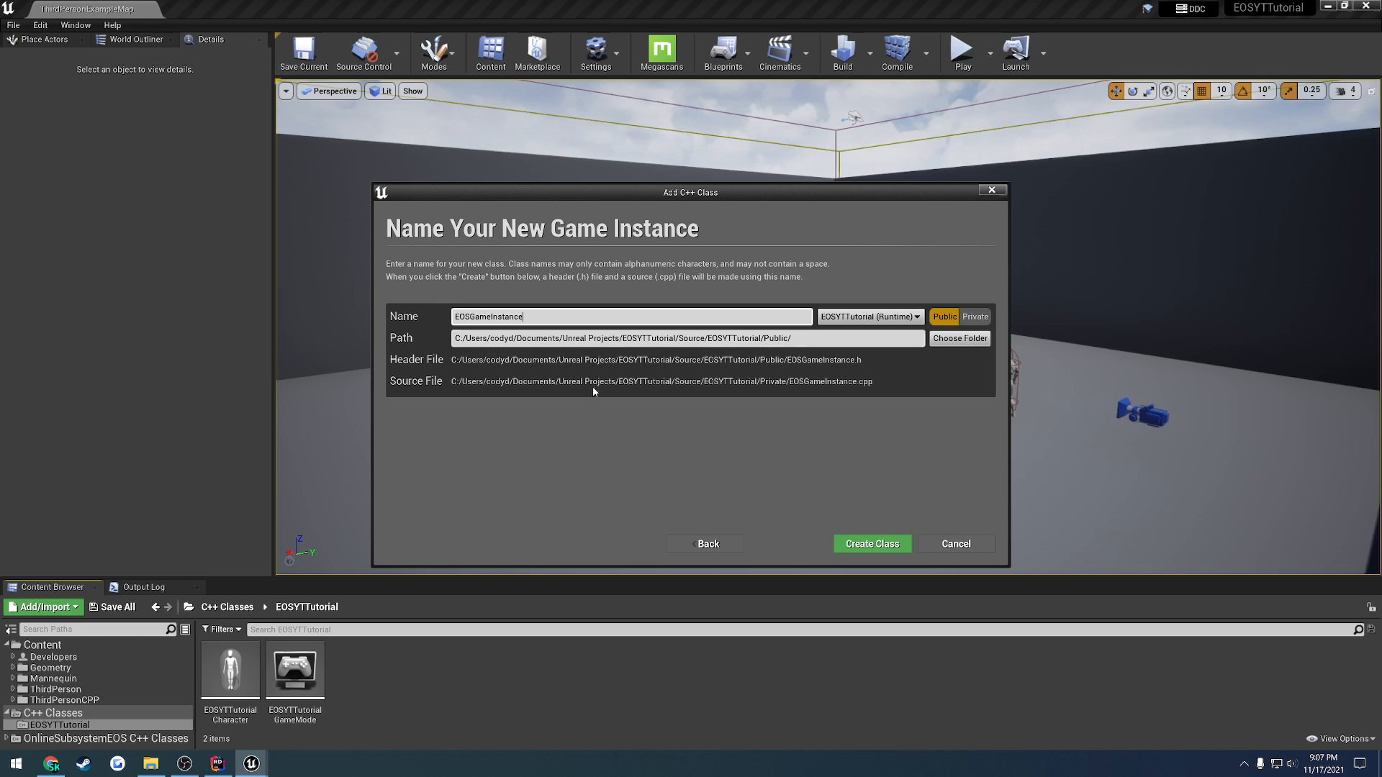
click(872, 544)
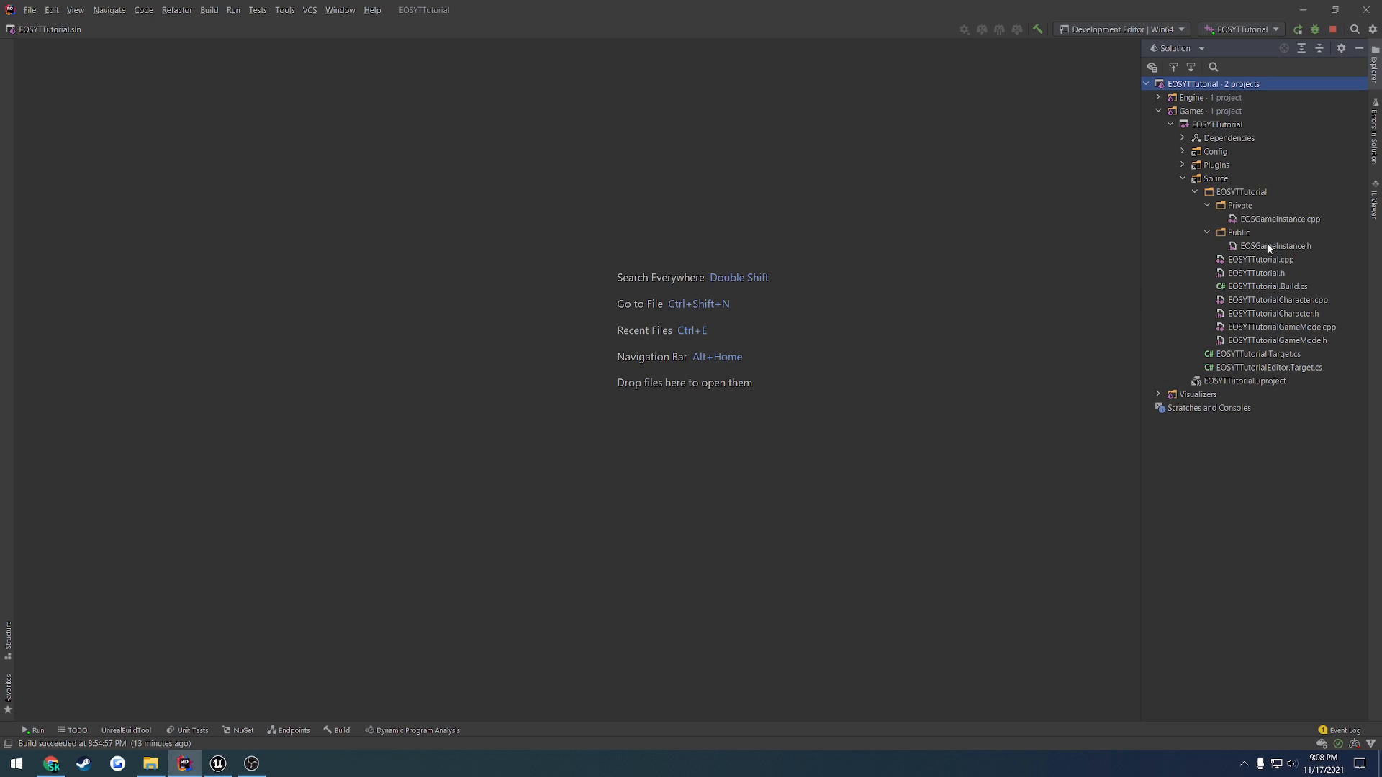
Add a public UEOSGameInstance constructor declaration in EOSGameInstance.h.
double_click(1275, 244)
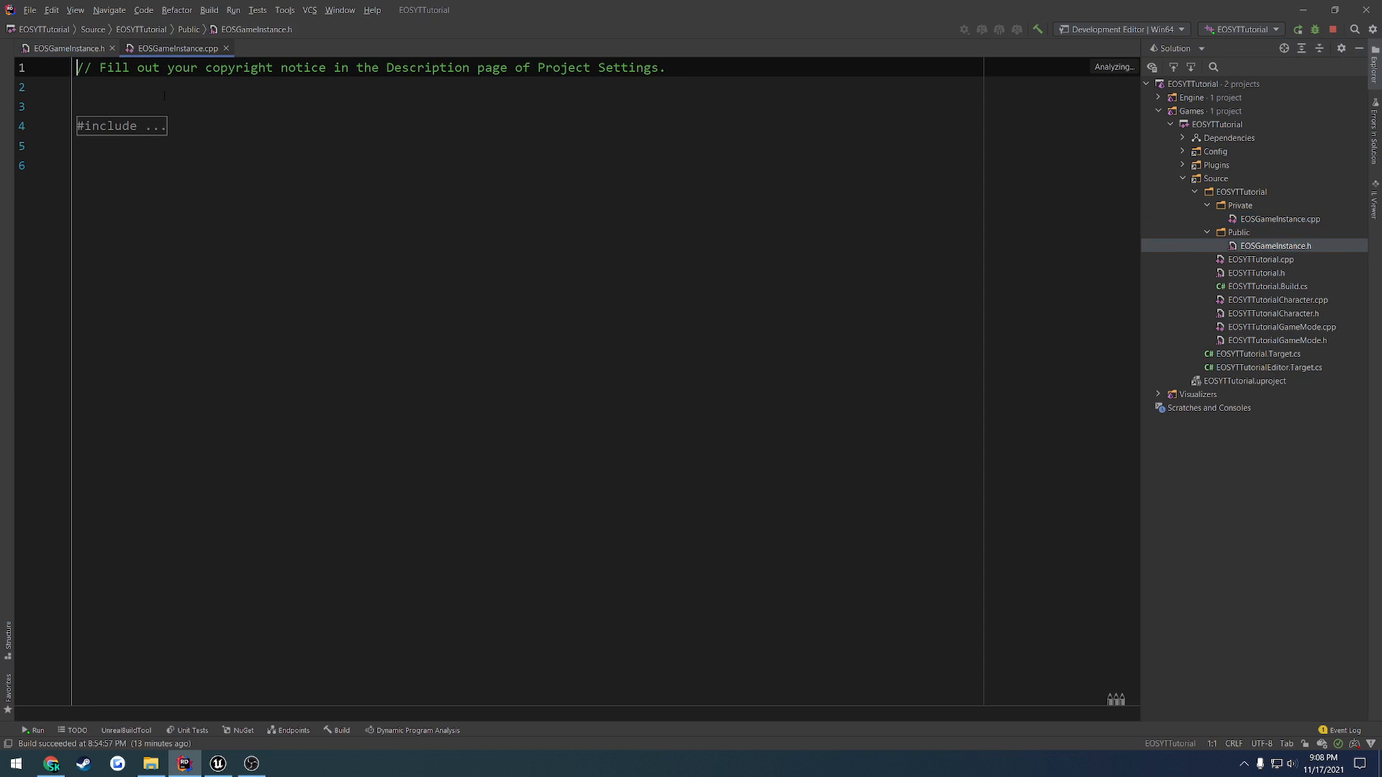
click(64, 46)
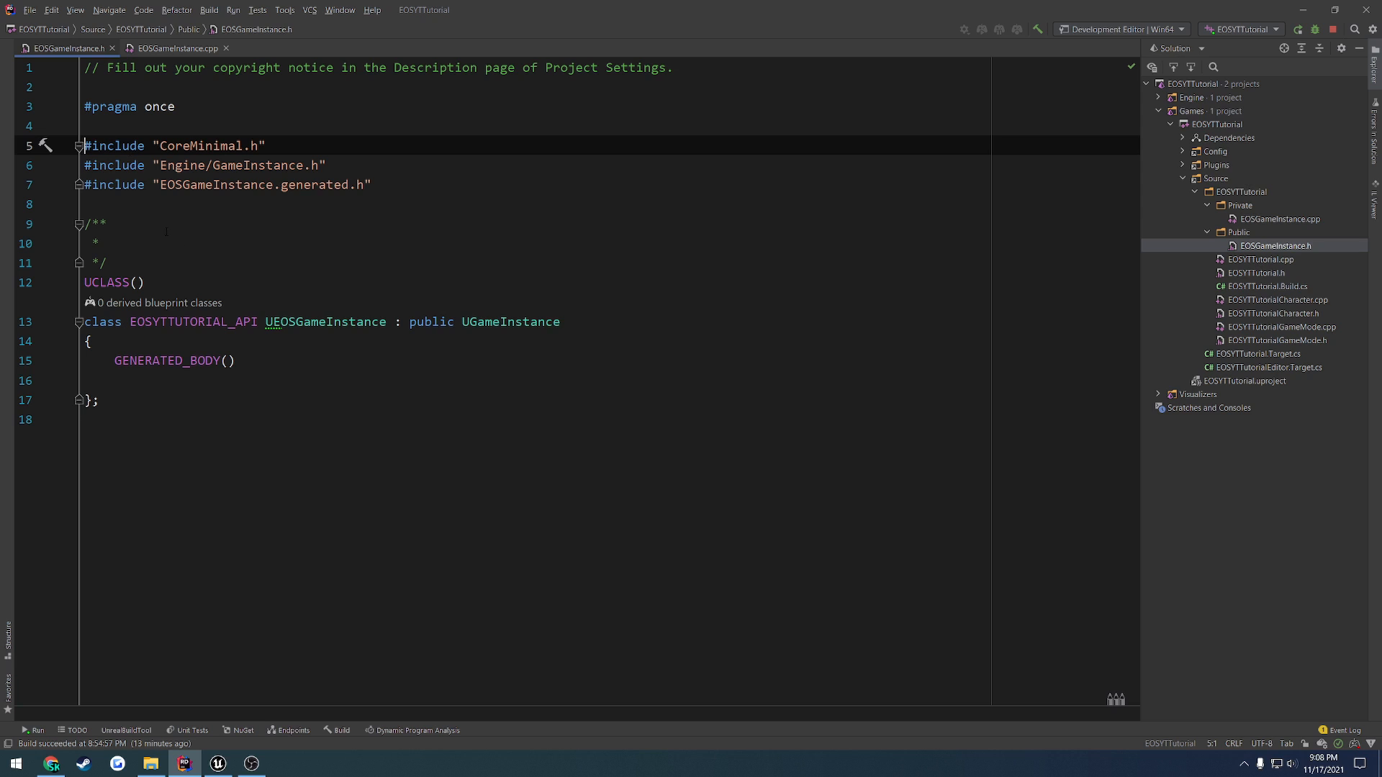
double_click(325, 323)
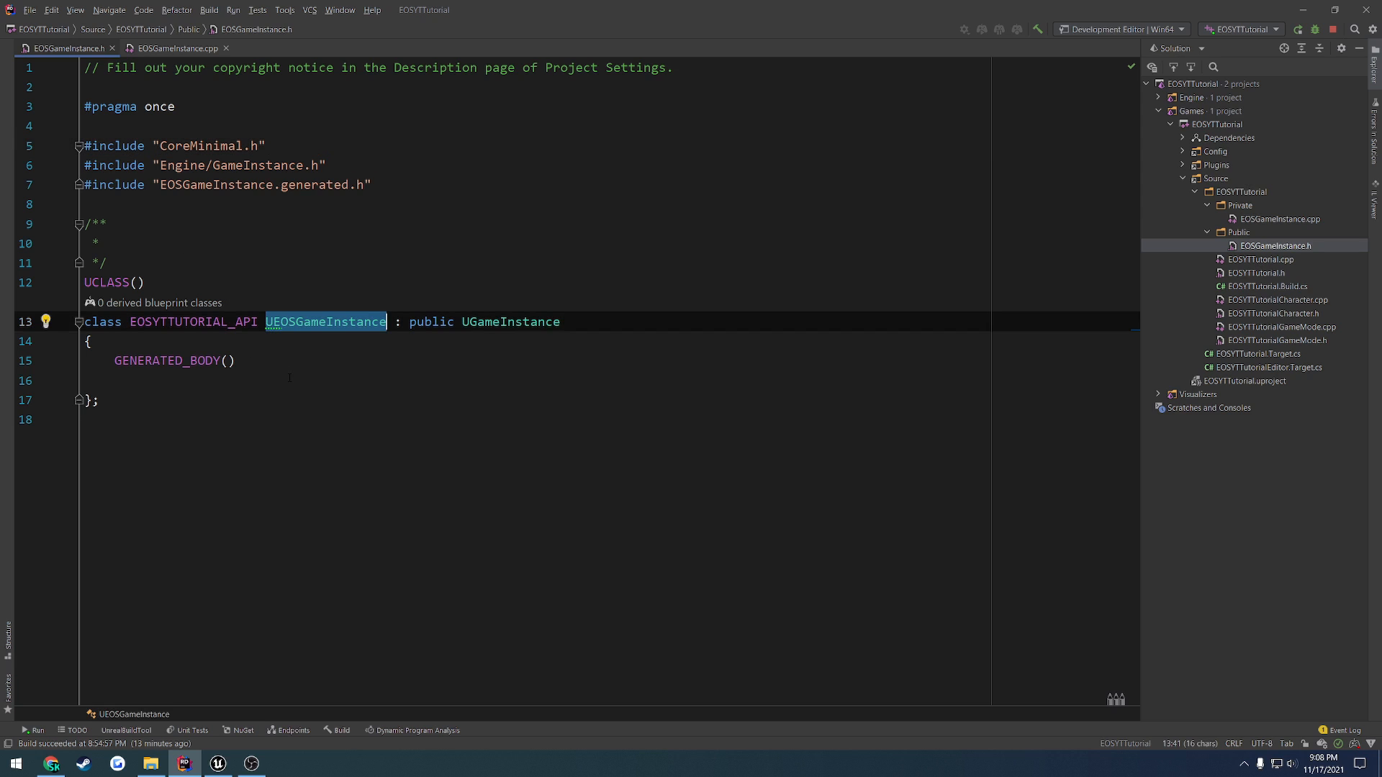
text(public:)
text(UEOSGameInstance();)
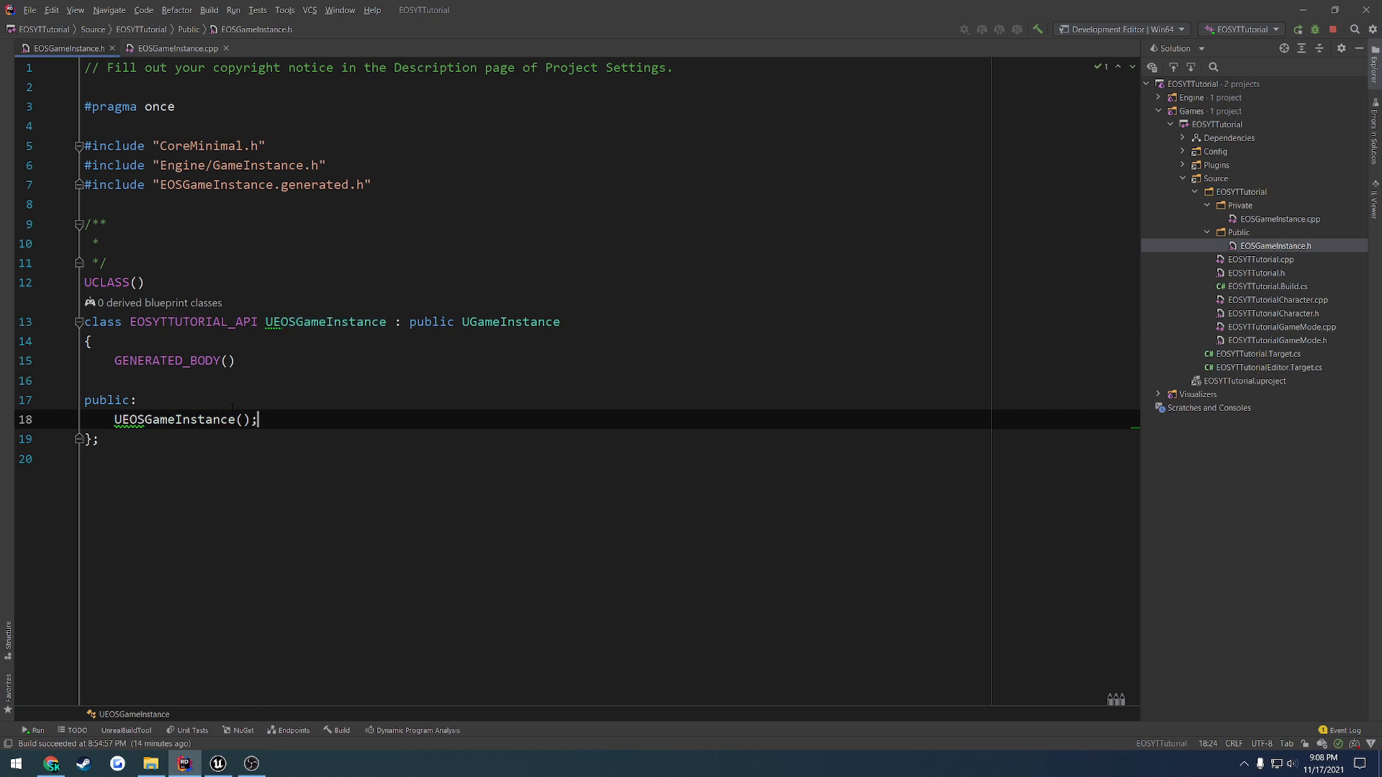
Visit EOSGameInstance.cpp, then jump to the engine's UGameInstance declaration in GameInstance.h.
click(177, 49)
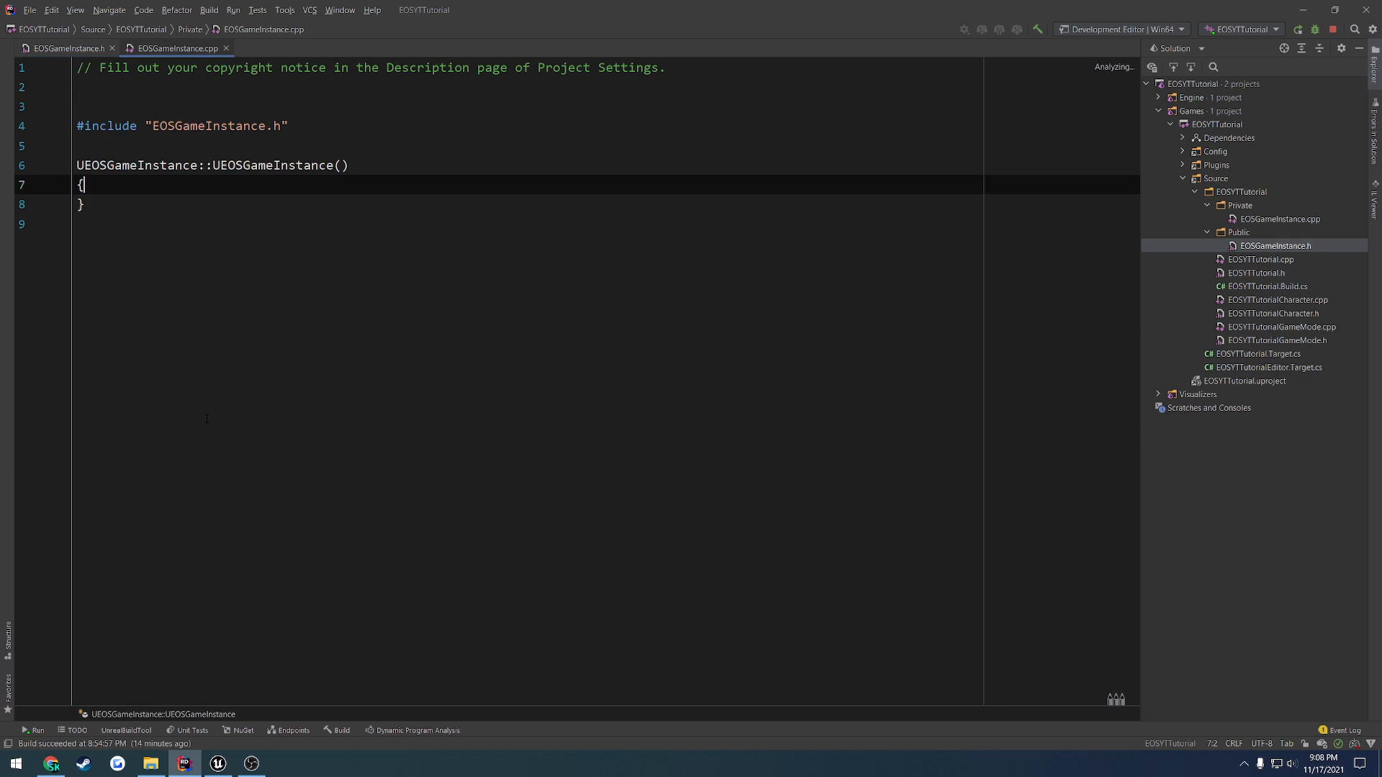
click(64, 47)
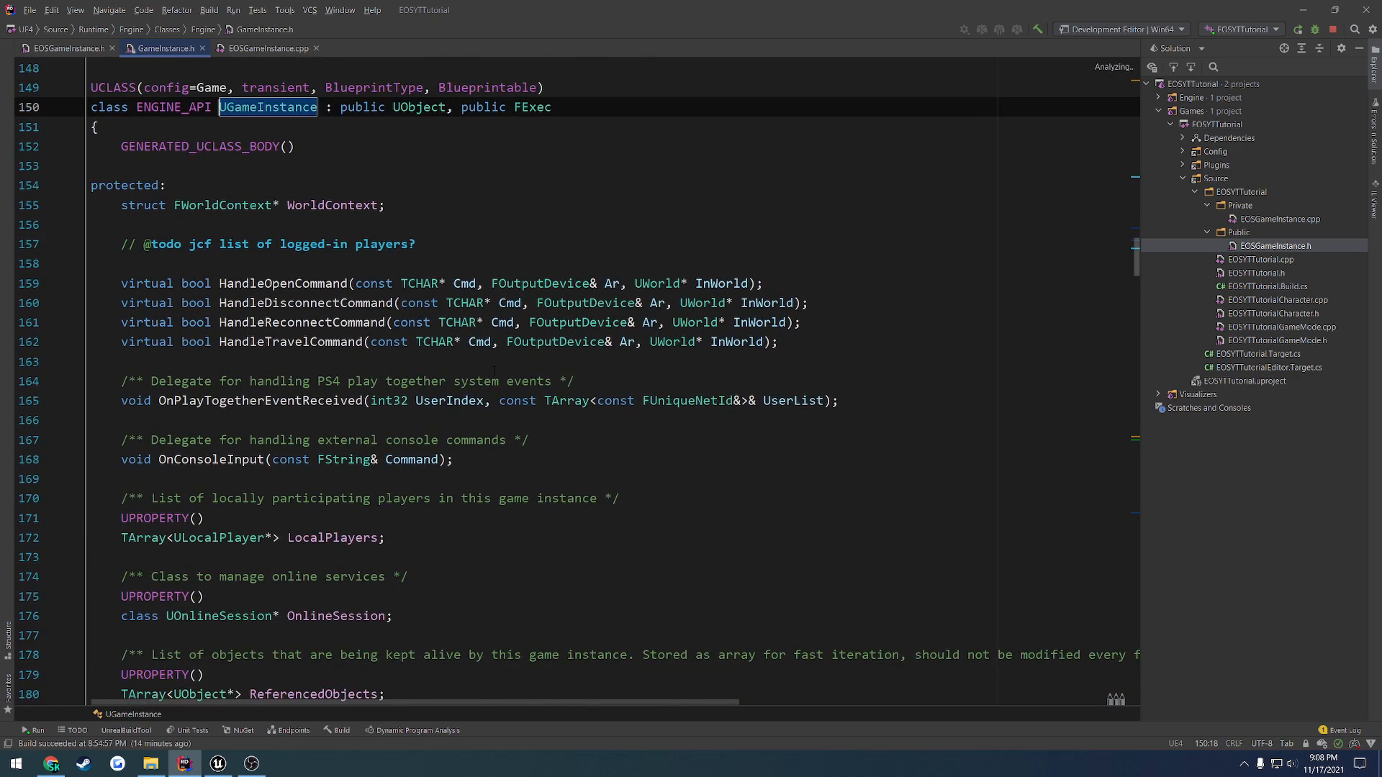
Scroll GameInstance.h to the virtual Init and Shutdown functions, then reopen EOSGameInstance.h.
scroll(down, 3)
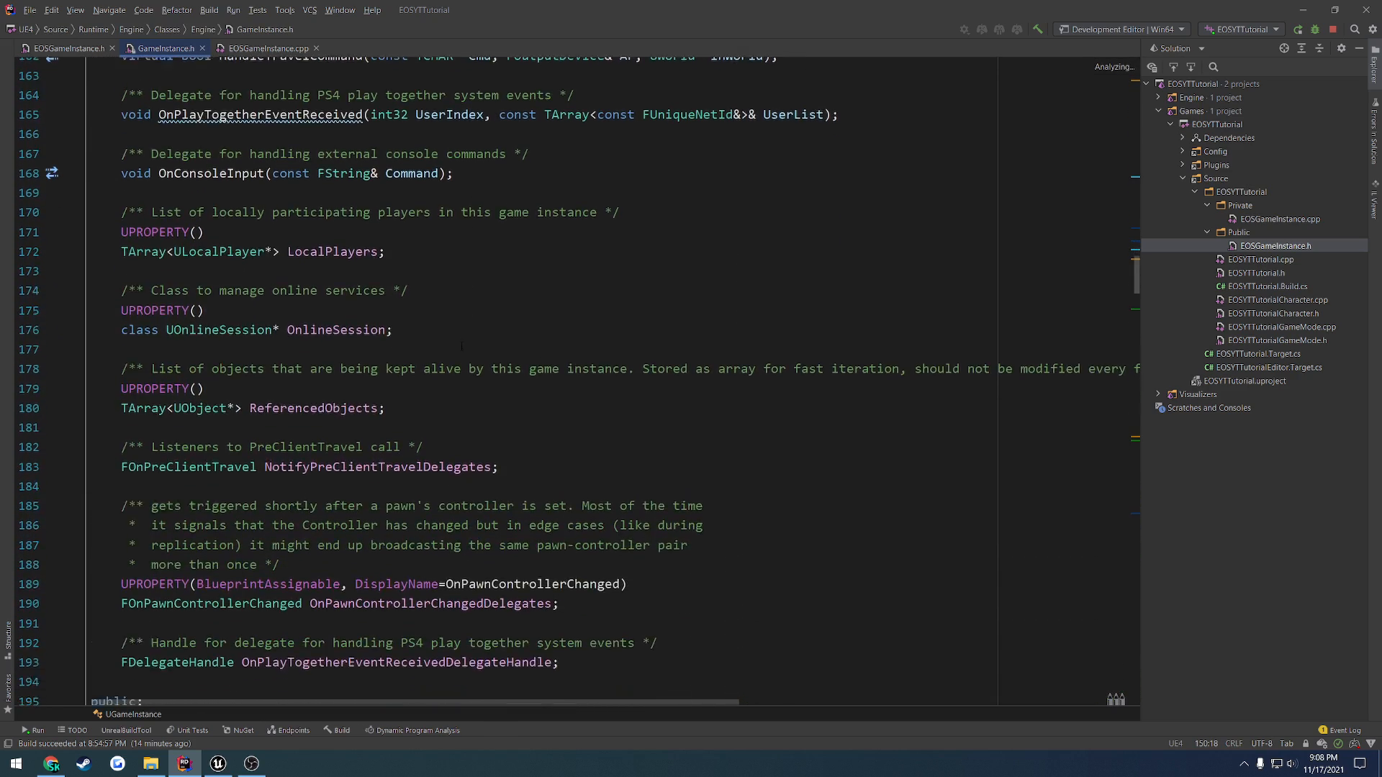
scroll(down, 3)
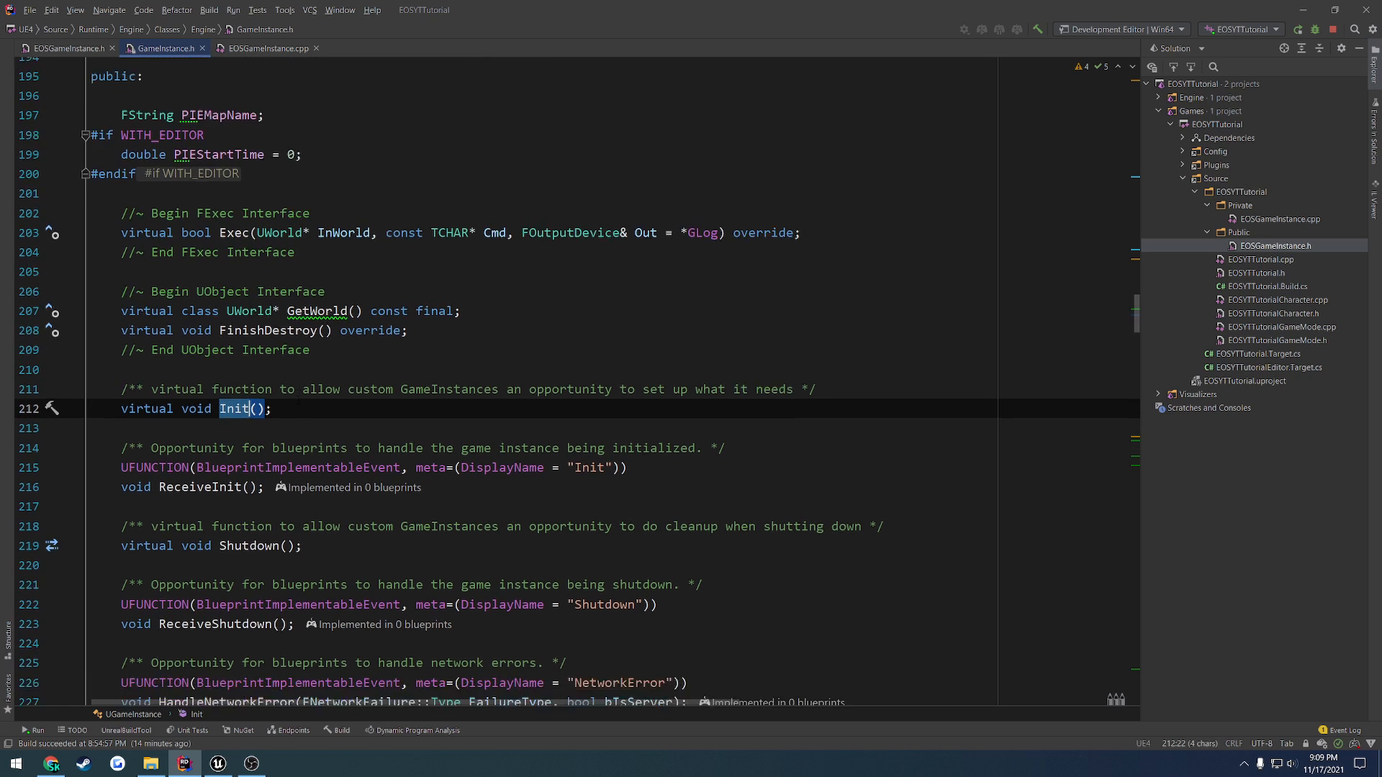
scroll(down, 3)
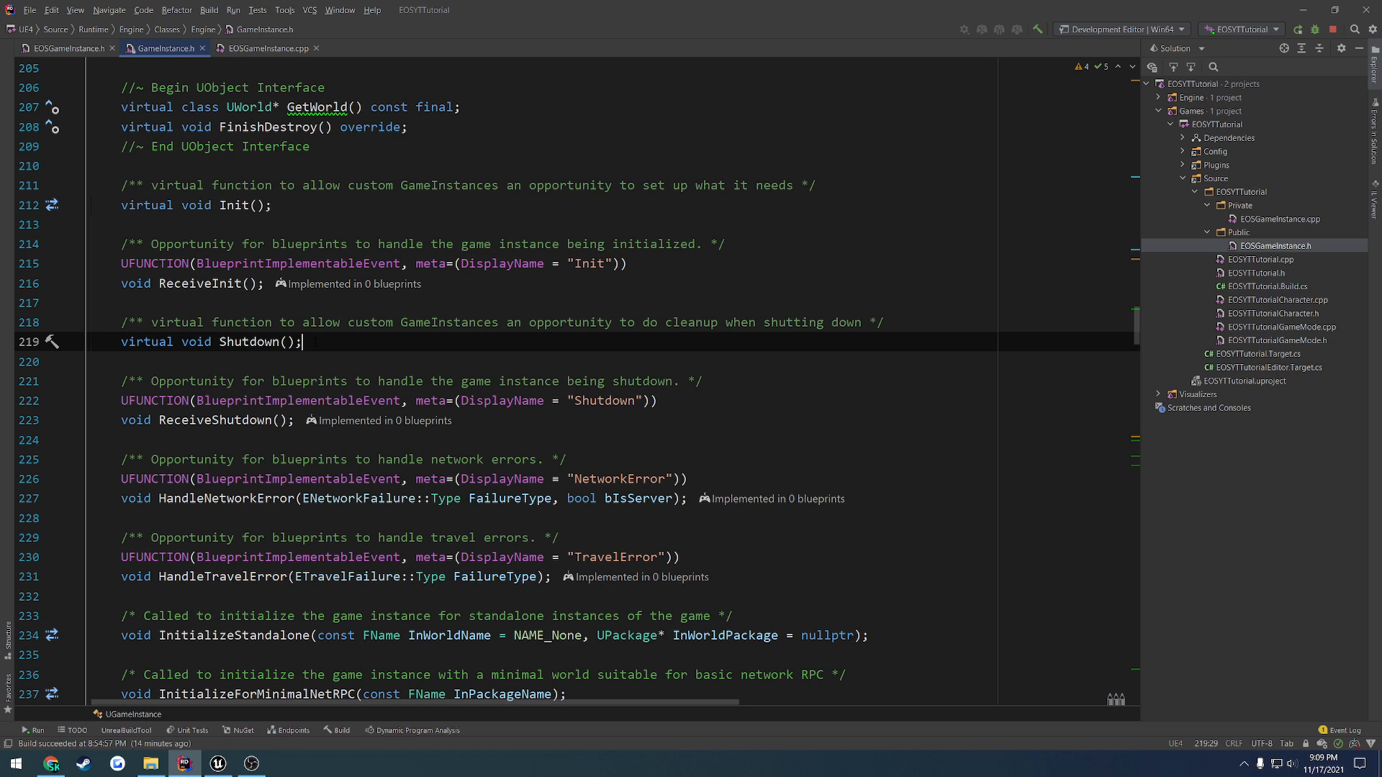
double_click(235, 205)
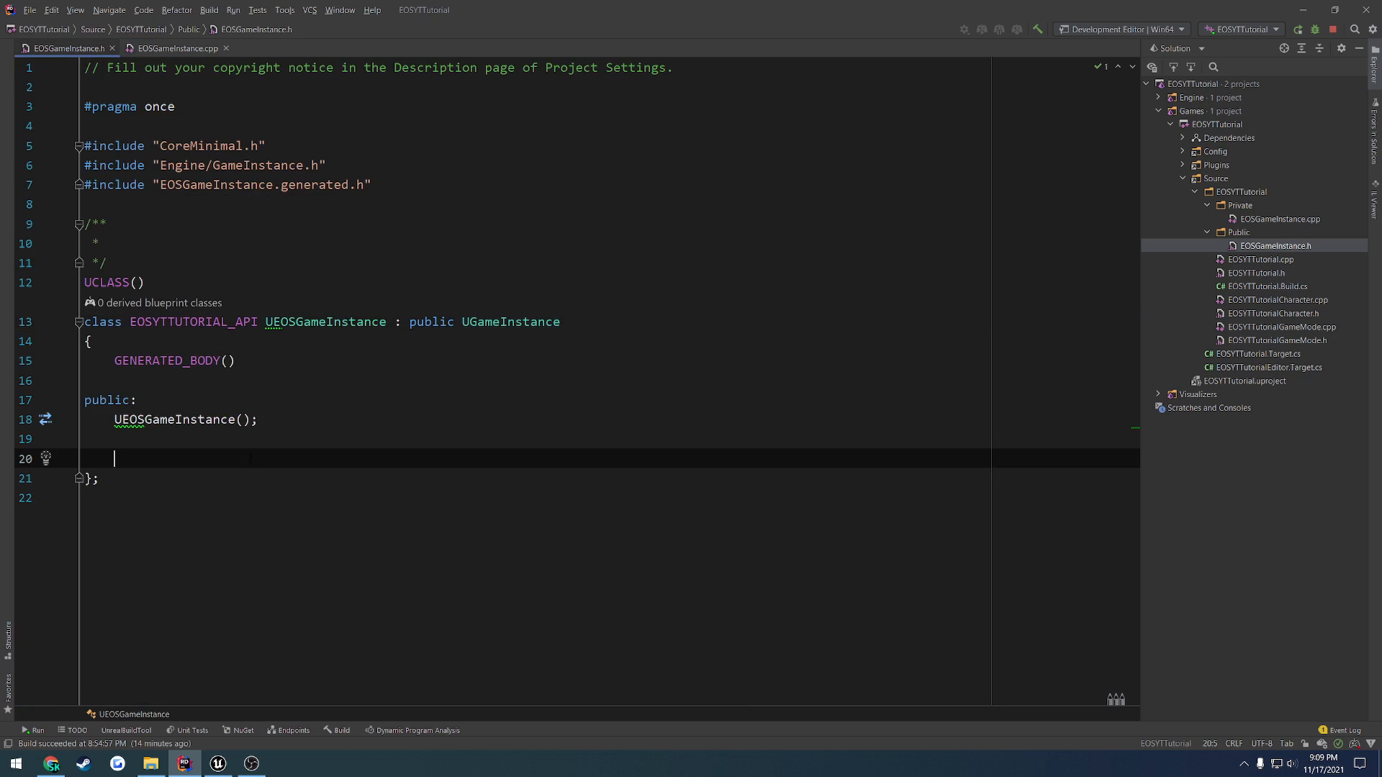
Declare 'virtual void Init() override;' and generate its definition calling Super::Init() in the .cpp.
text(virtual void In)
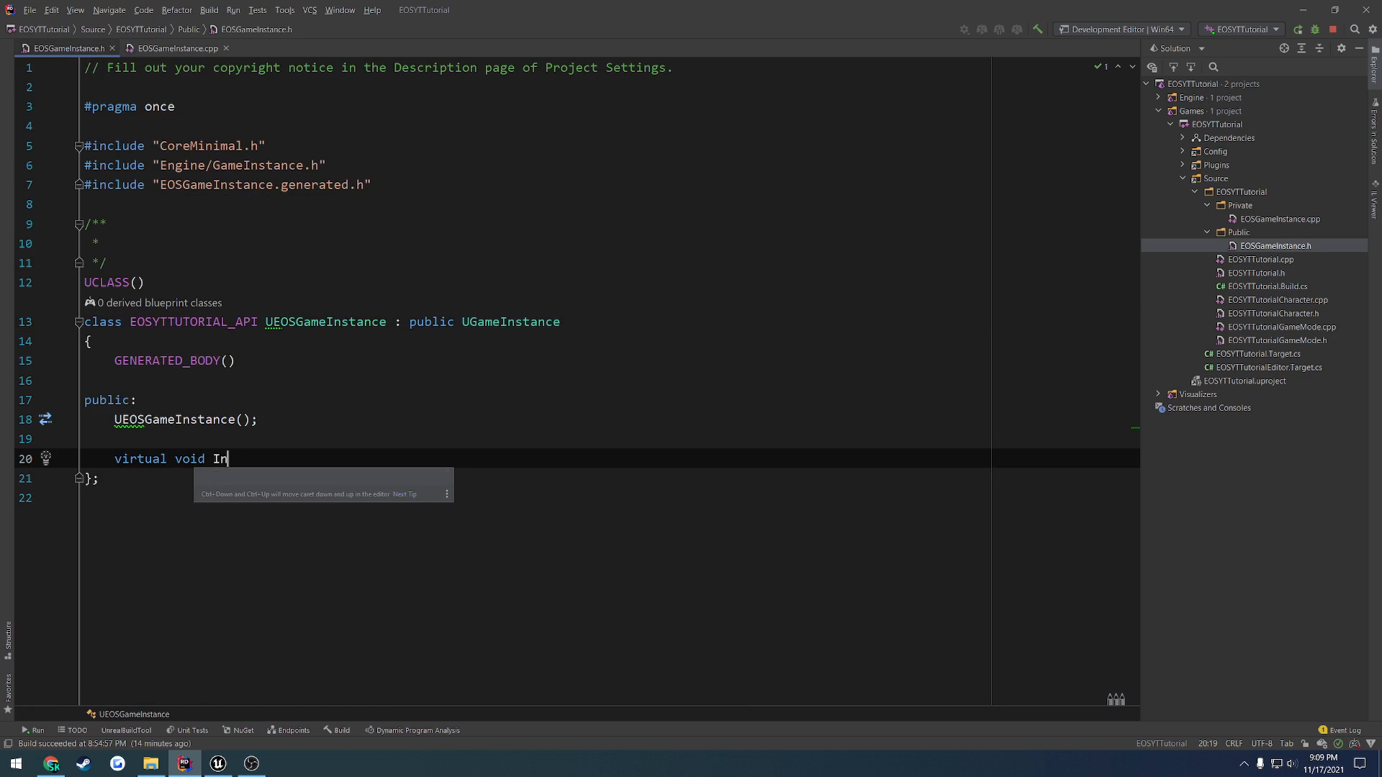
text(it() override;)
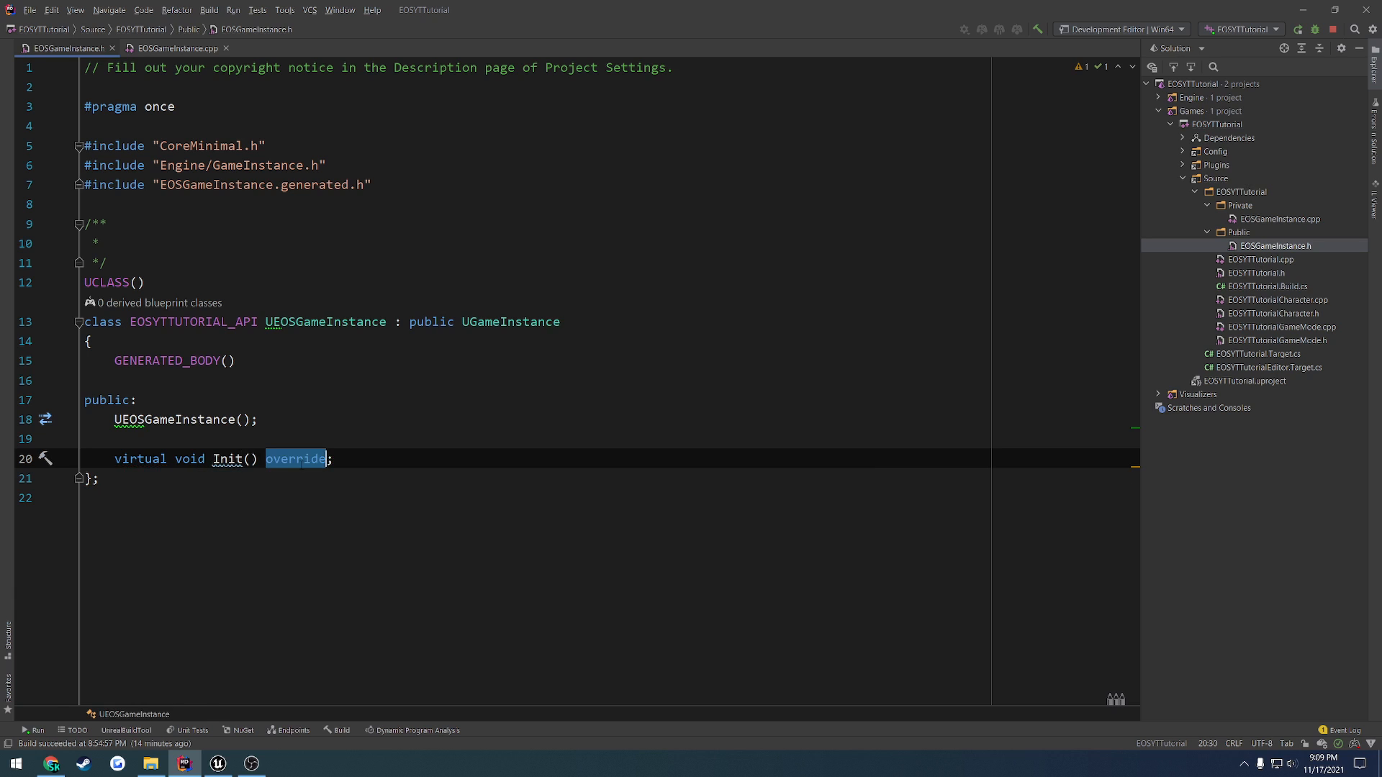
click(175, 49)
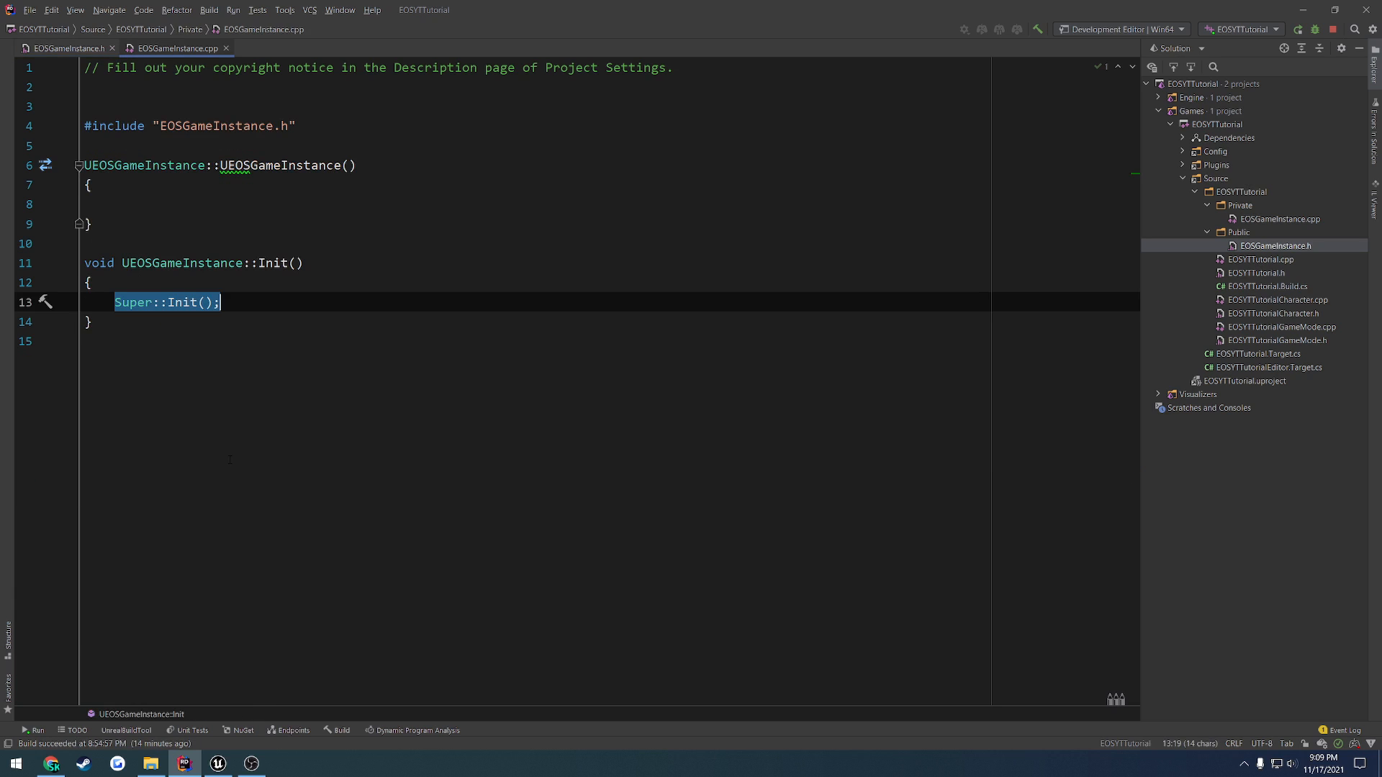
key(Enter)
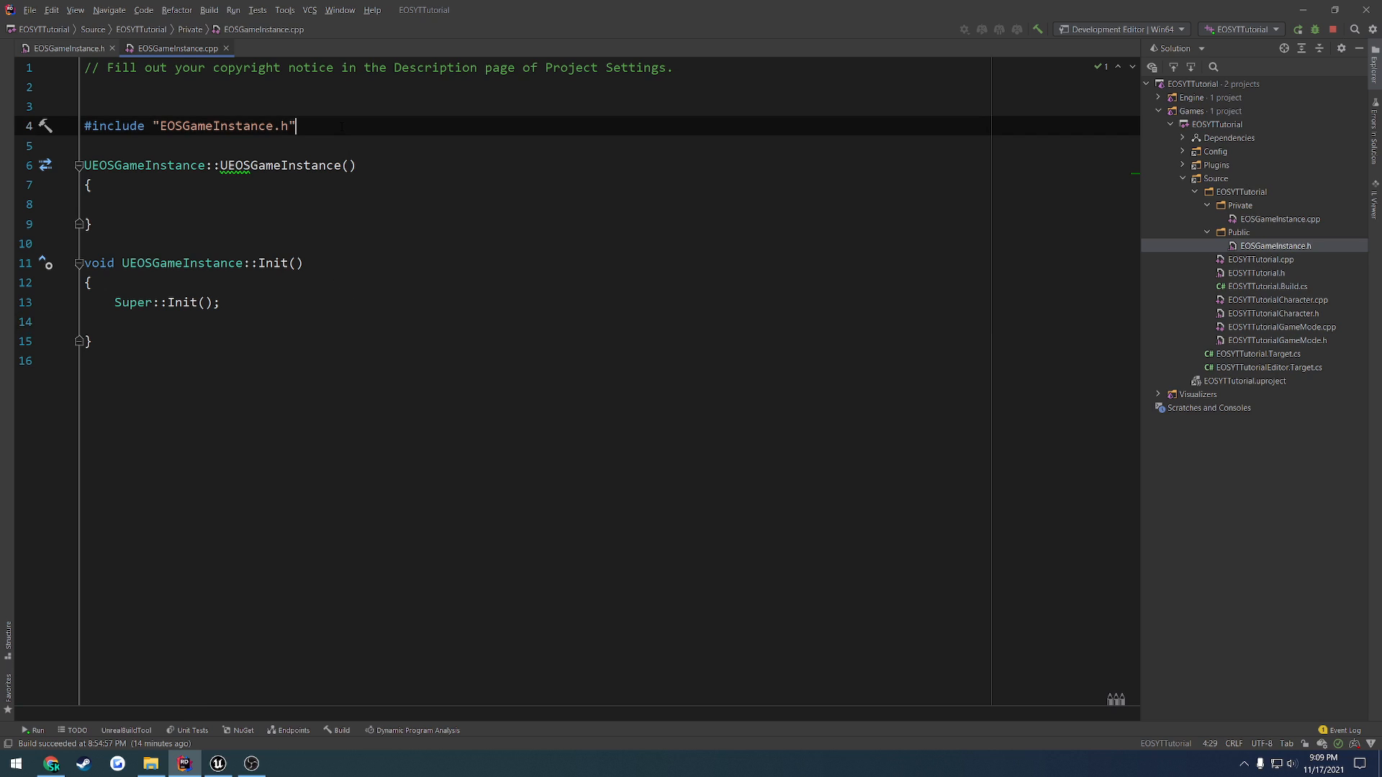
text(#include ")
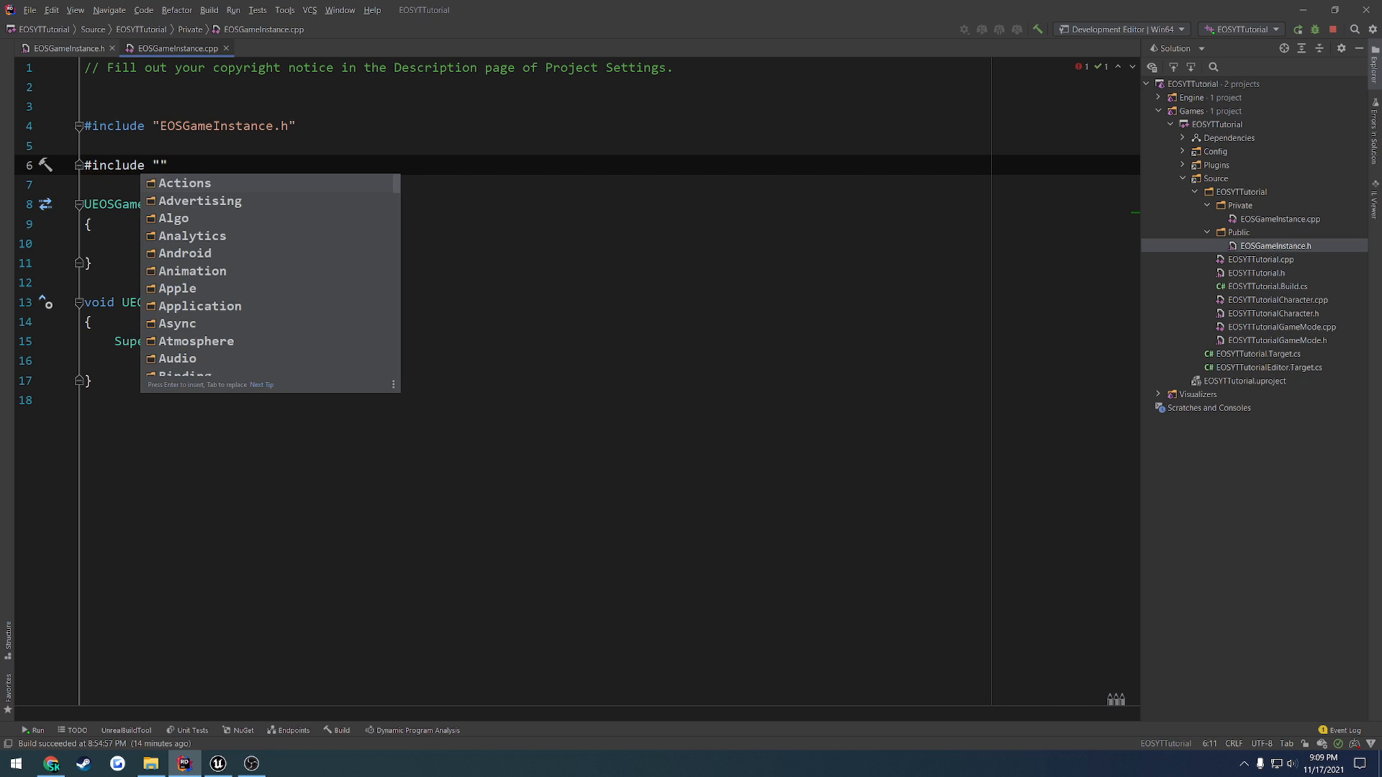
text(Interfaces/)
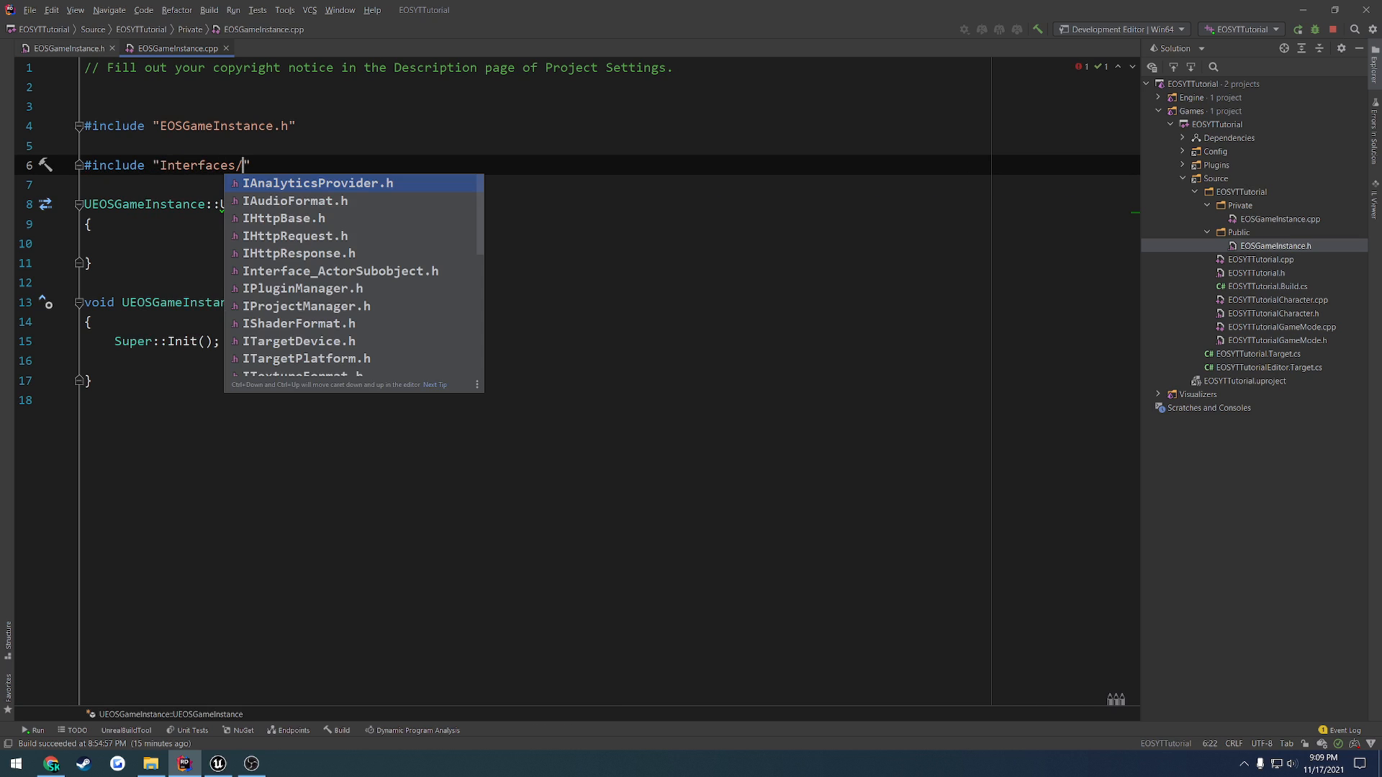
text(On)
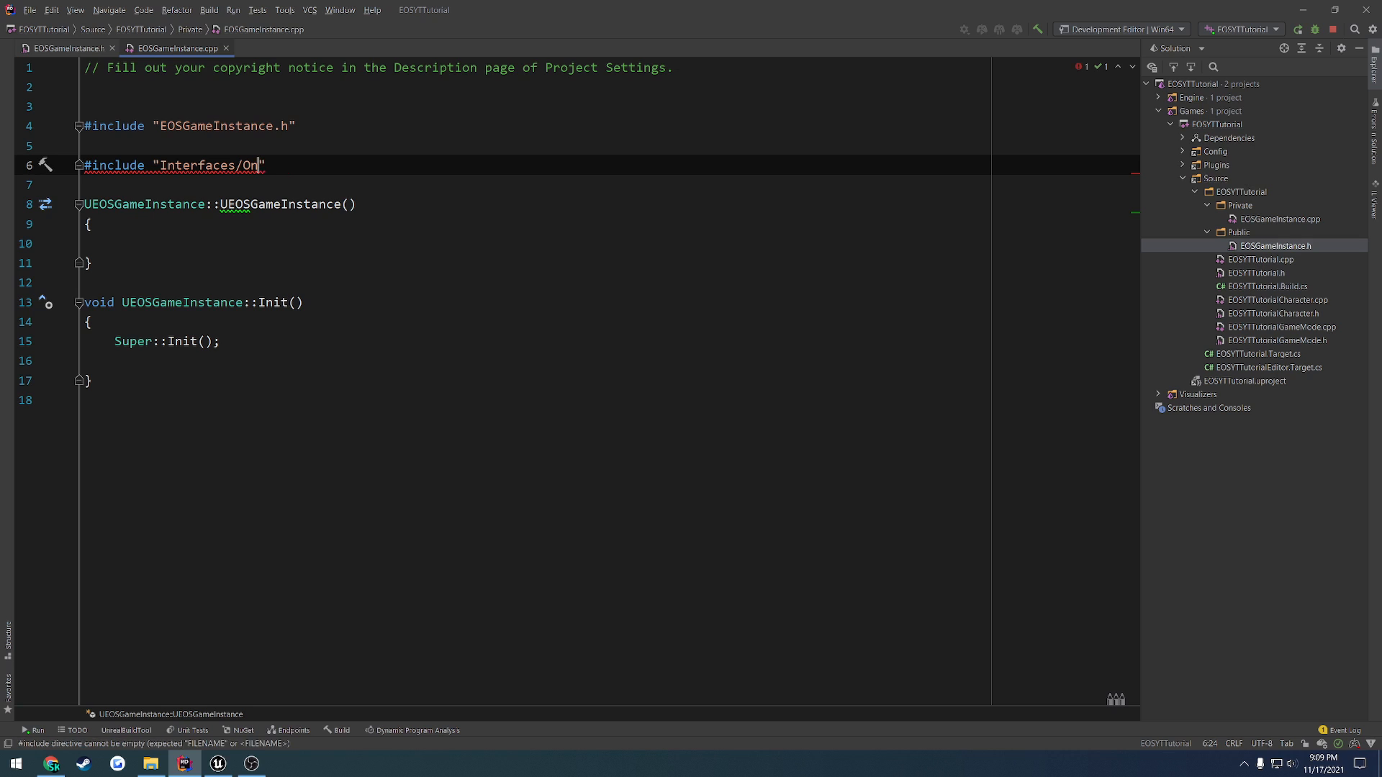
text(Ses)
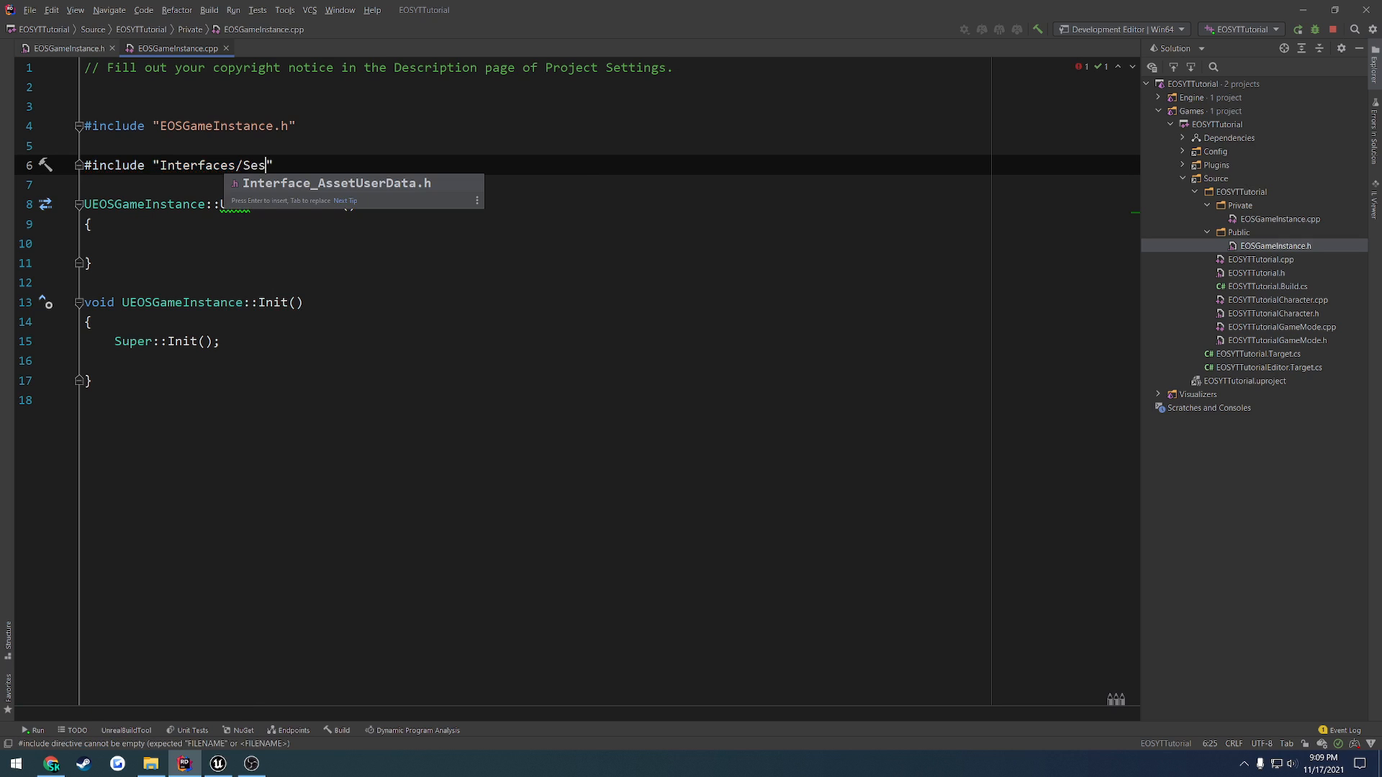
text(Online)
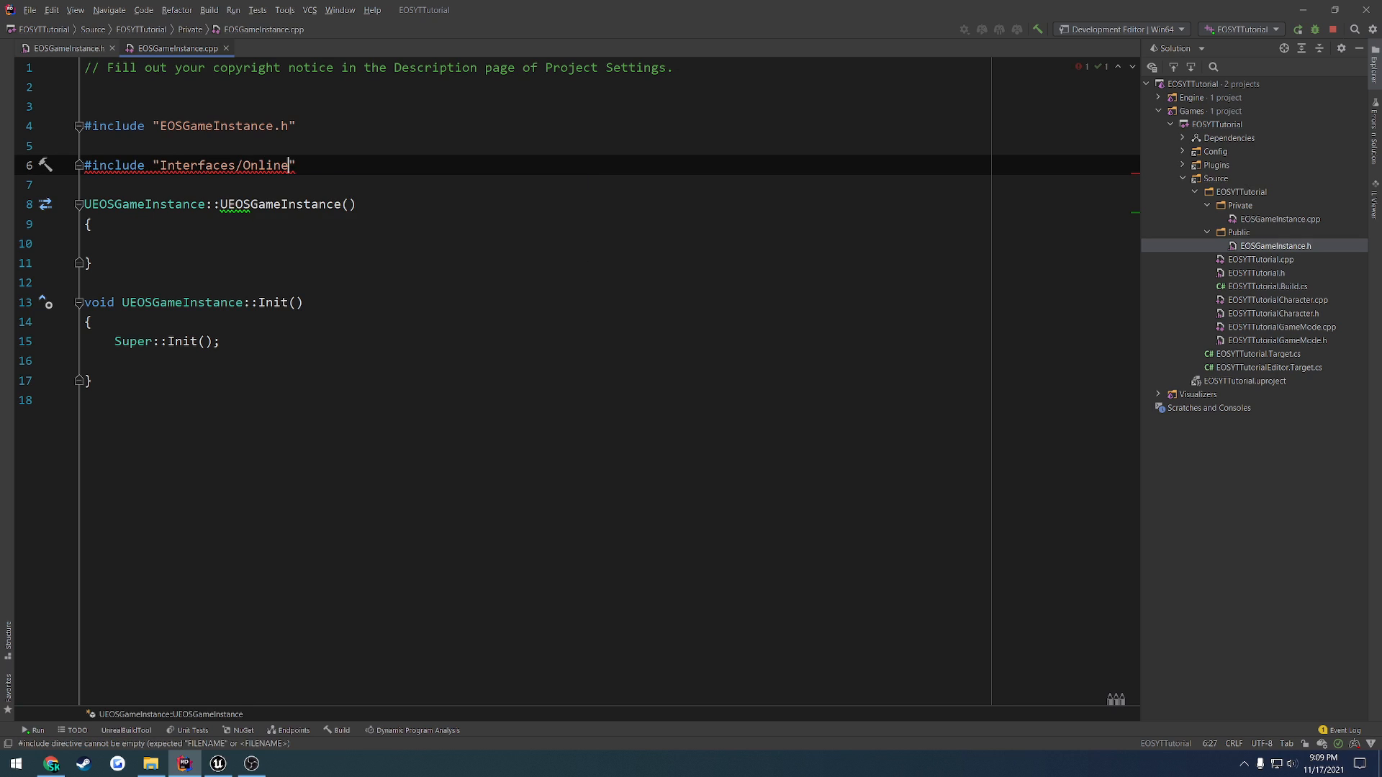
triple_click(179, 165)
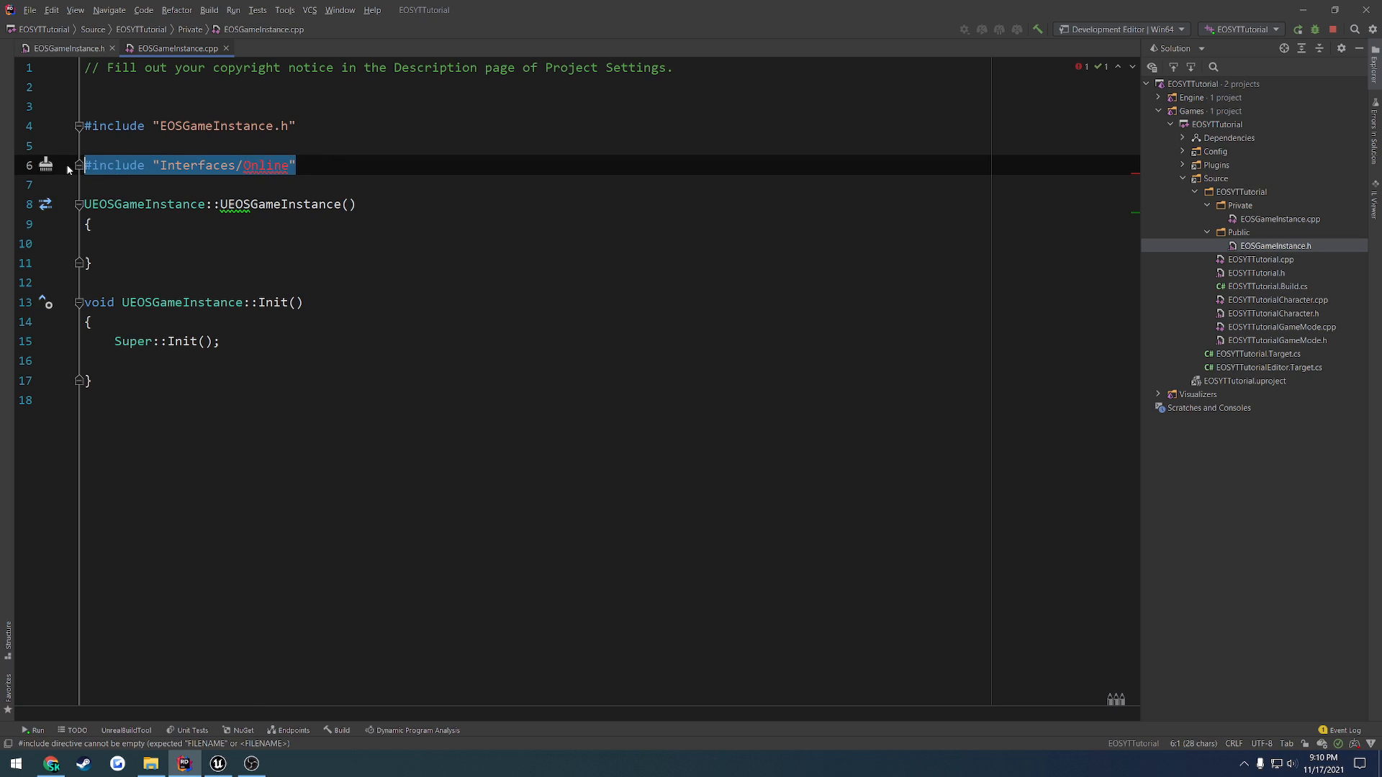
key(Delete)
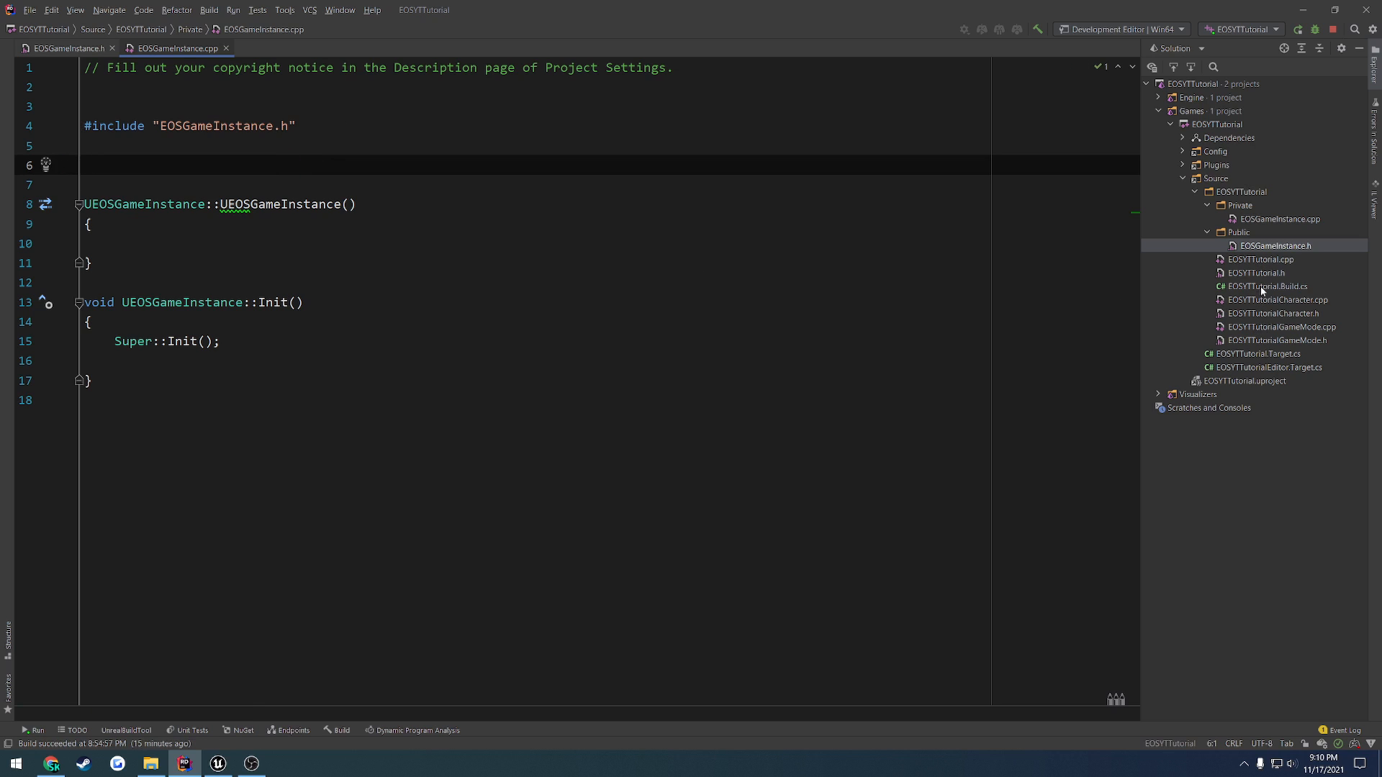
Add "OnlineSubsystem" and "OnlineSubsystemEOS" to PublicDependencyModuleNames in EOSYTTutorial.Build.cs.
double_click(1266, 285)
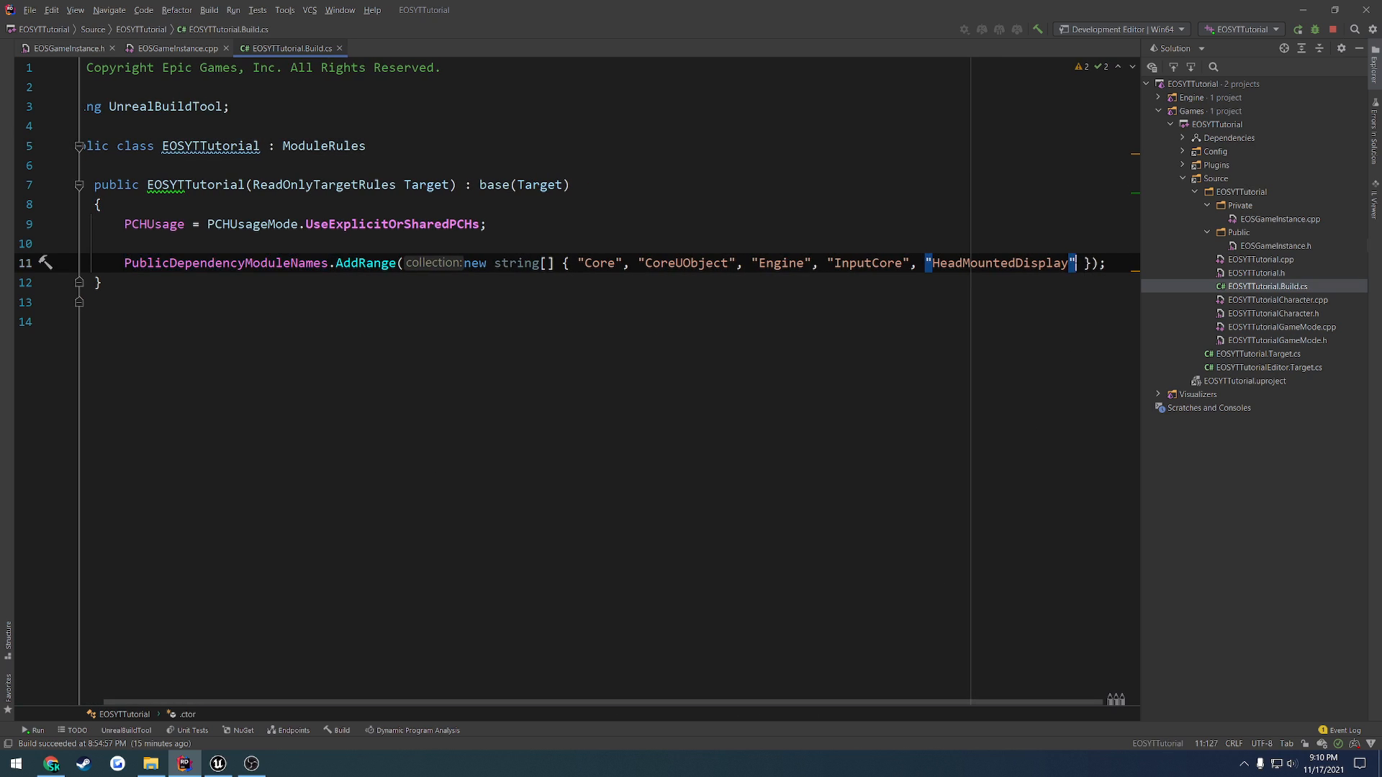
text(,)
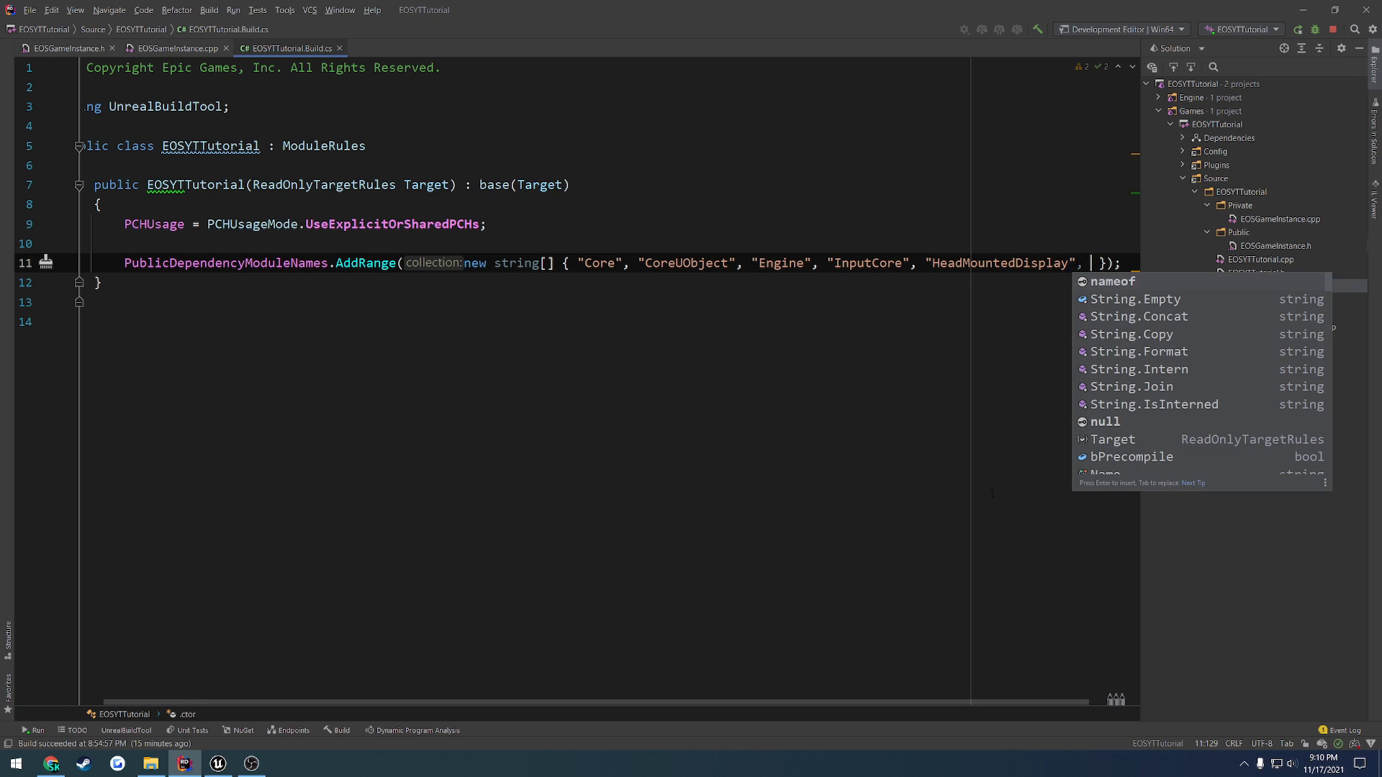
text("")
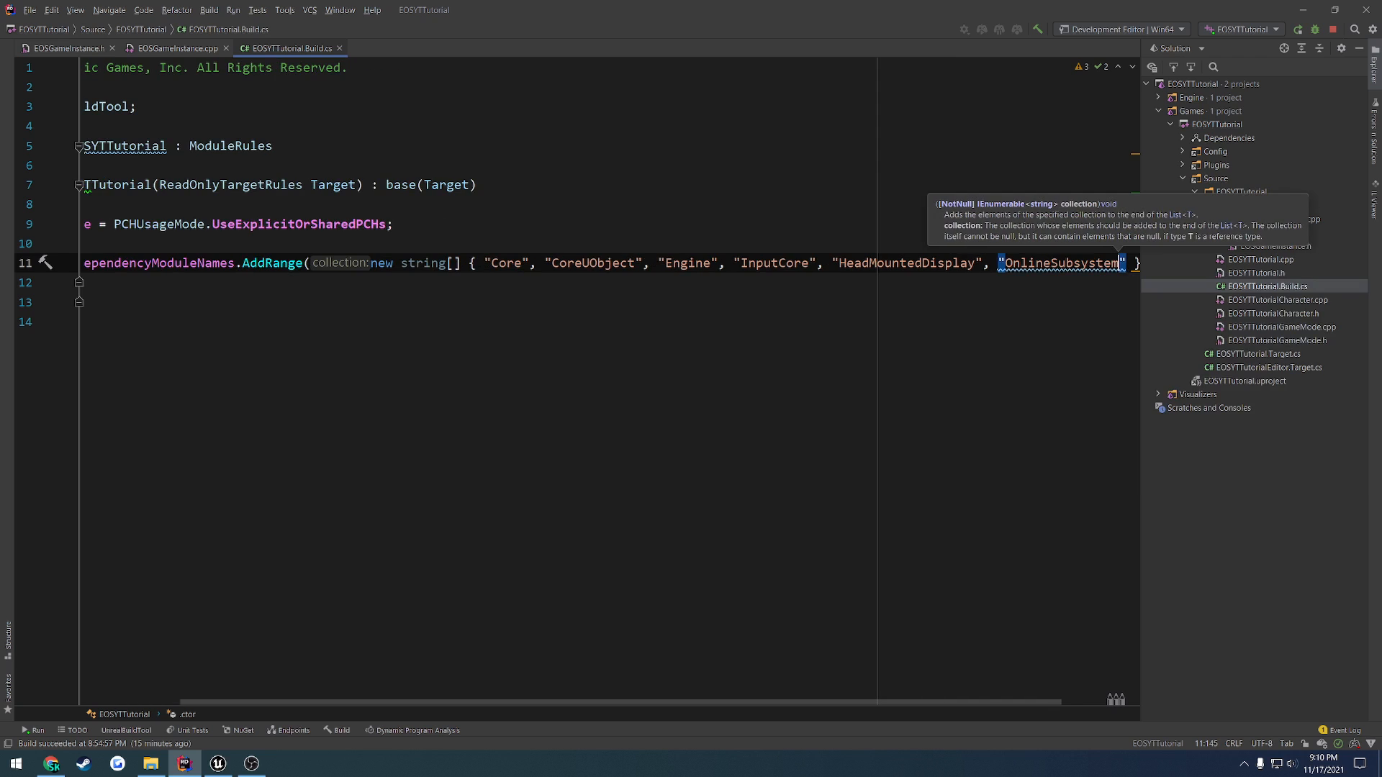
text(,)
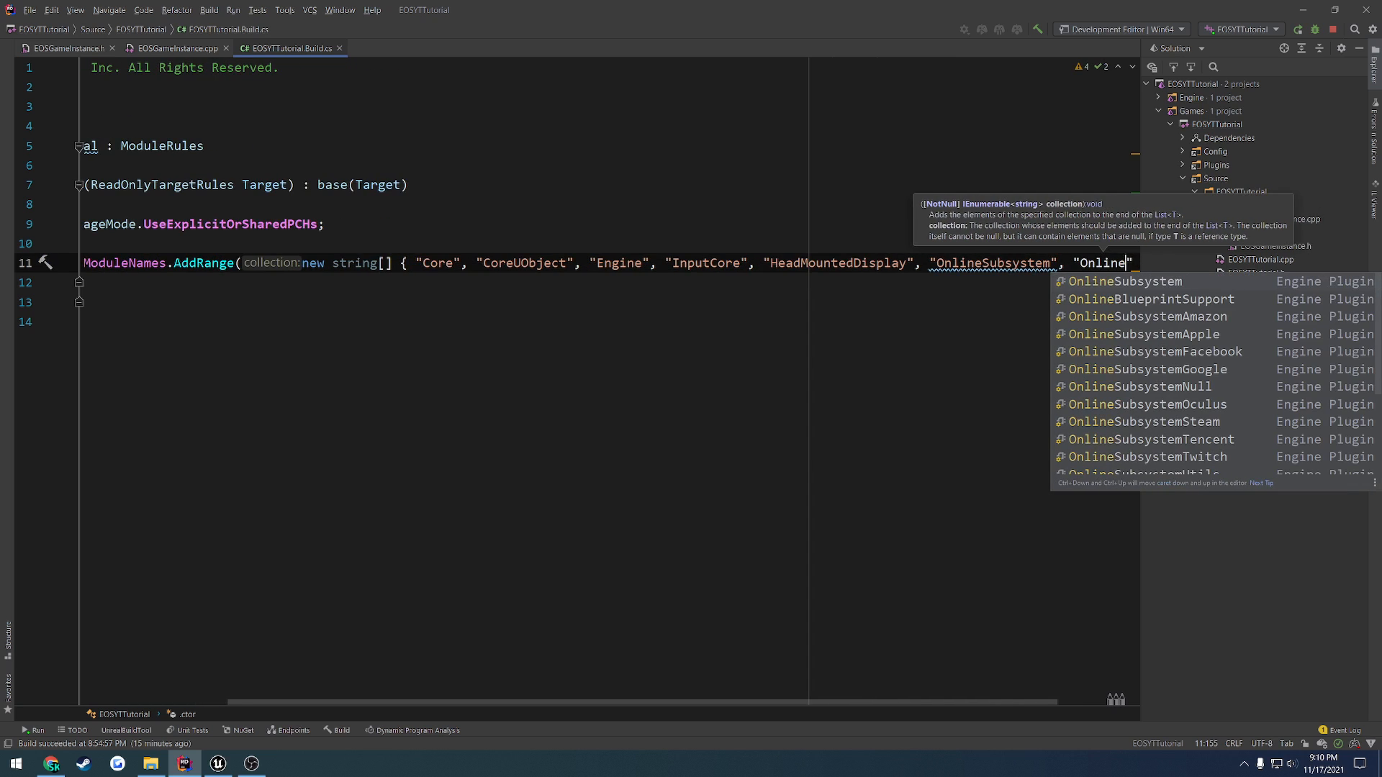
text(EO)
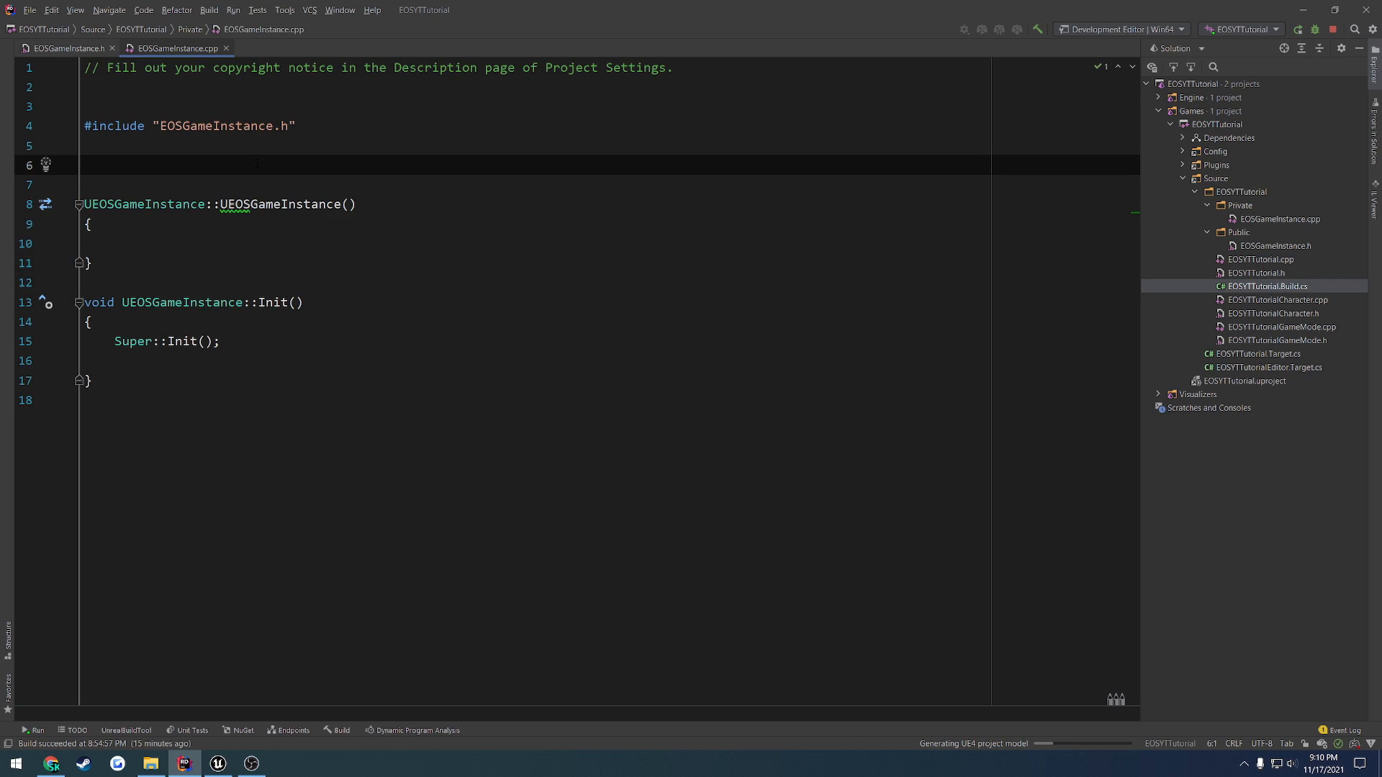
Include Interfaces/OnlineSessionInterface.h and OnlineSubsystem.h at the top of EOSGameInstance.cpp.
text(#include ")
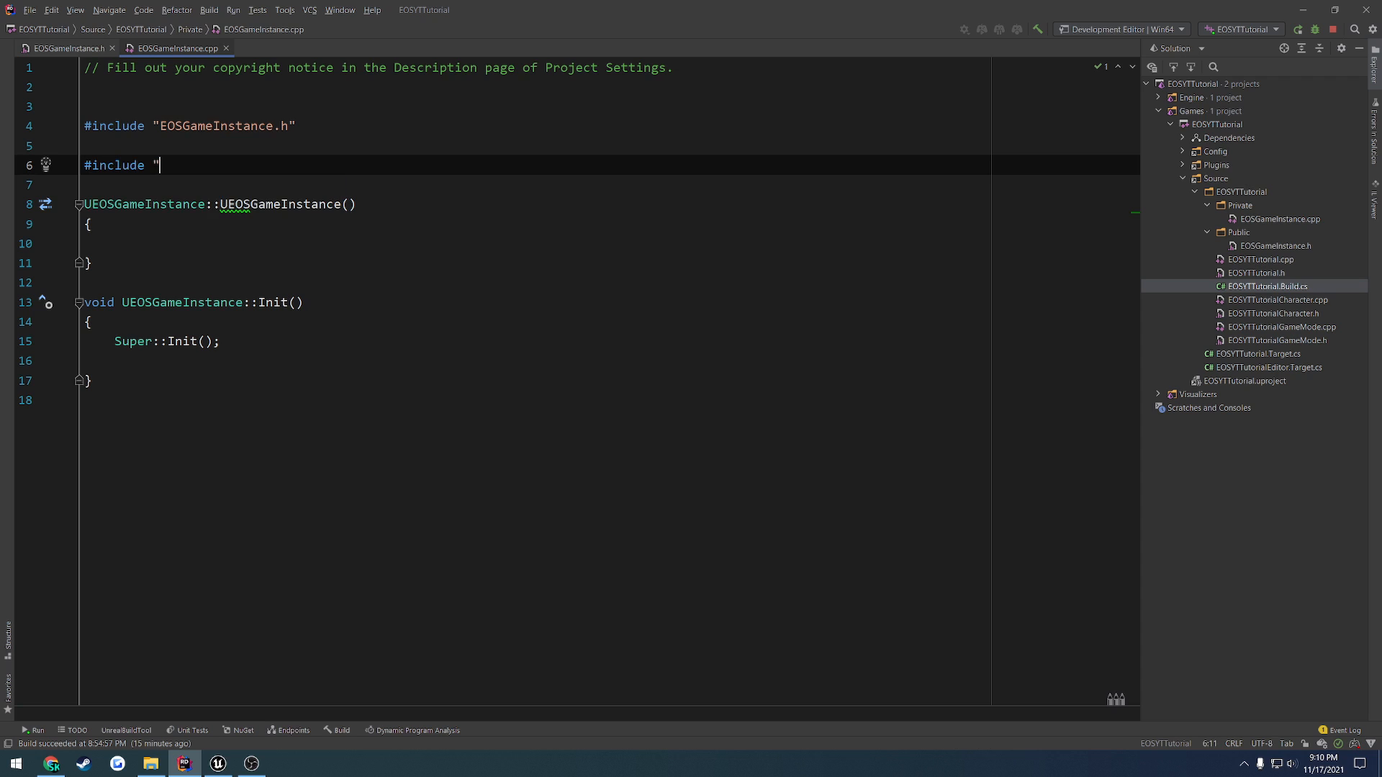
text(Inter)
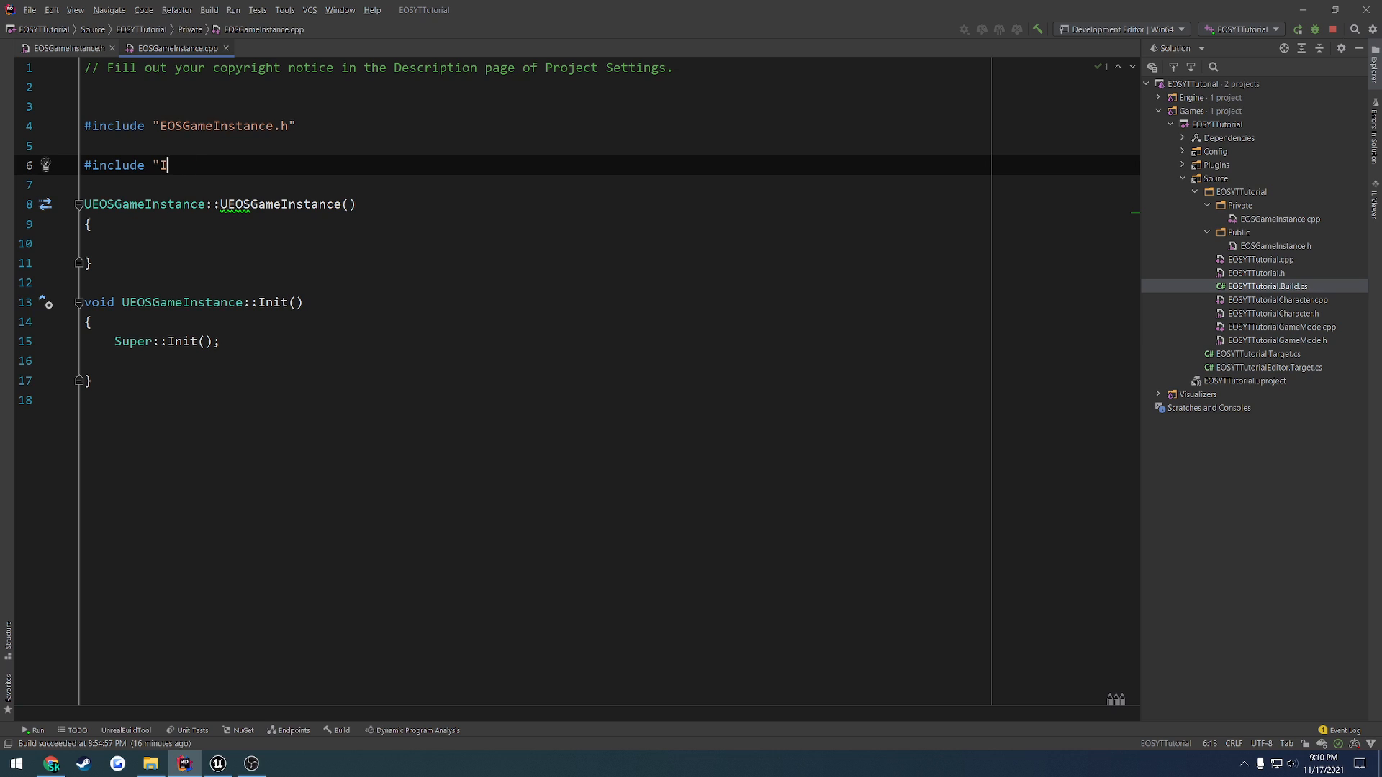
key(Backspace)
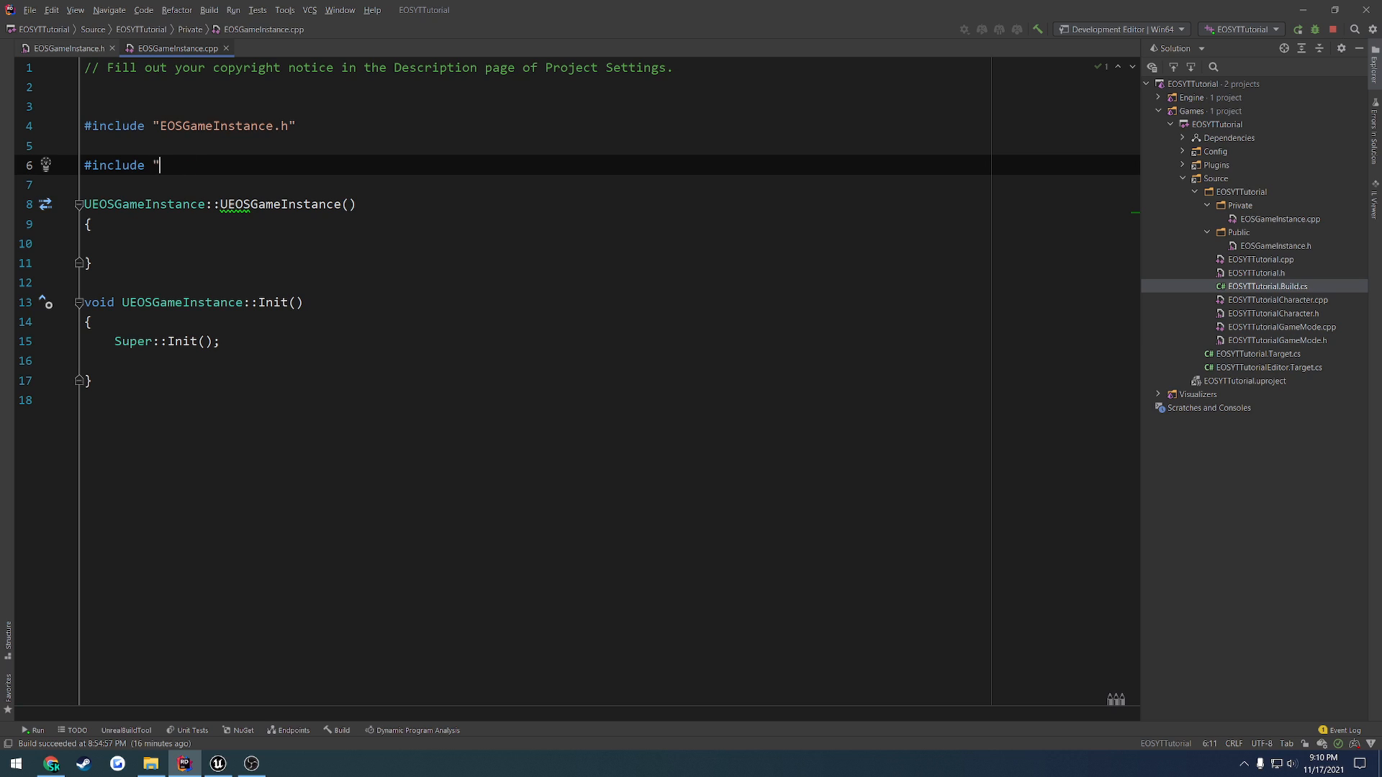
text(")
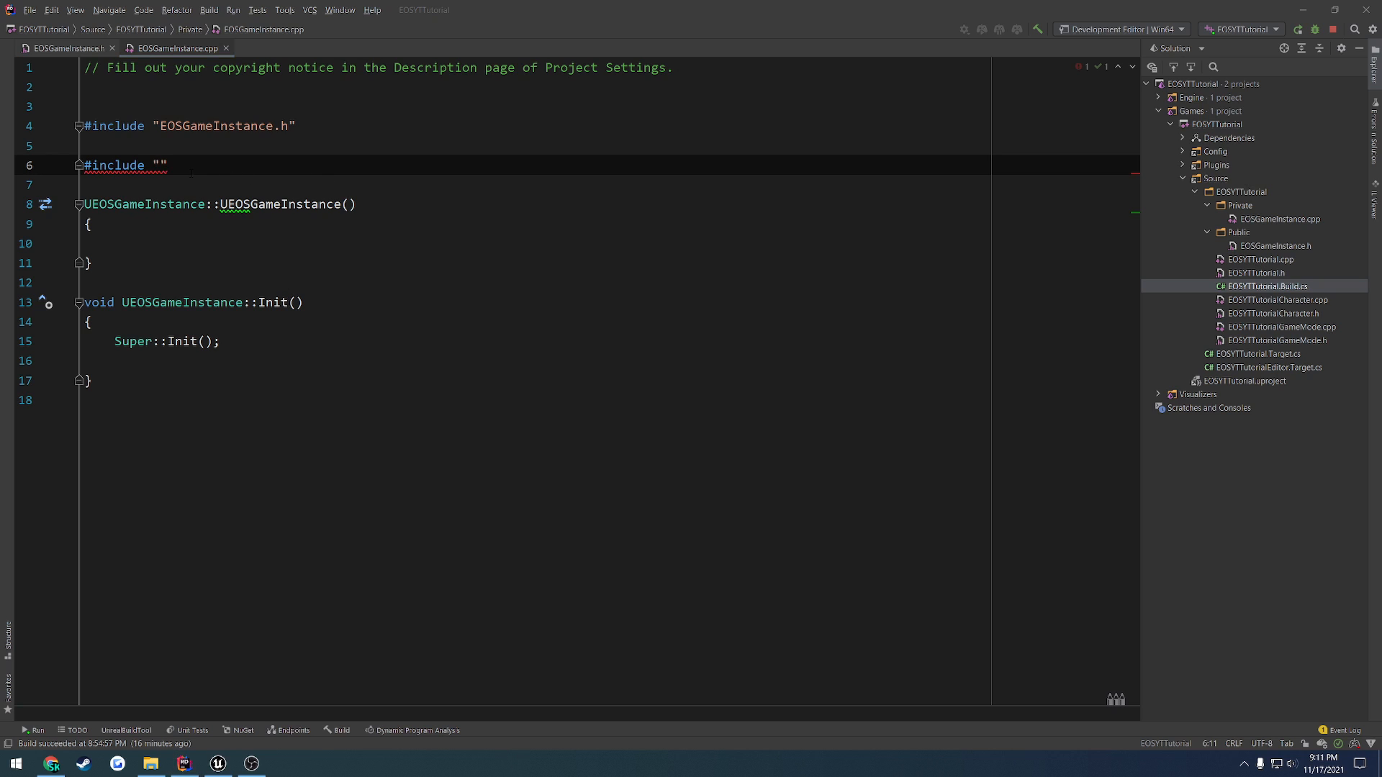
click(161, 164)
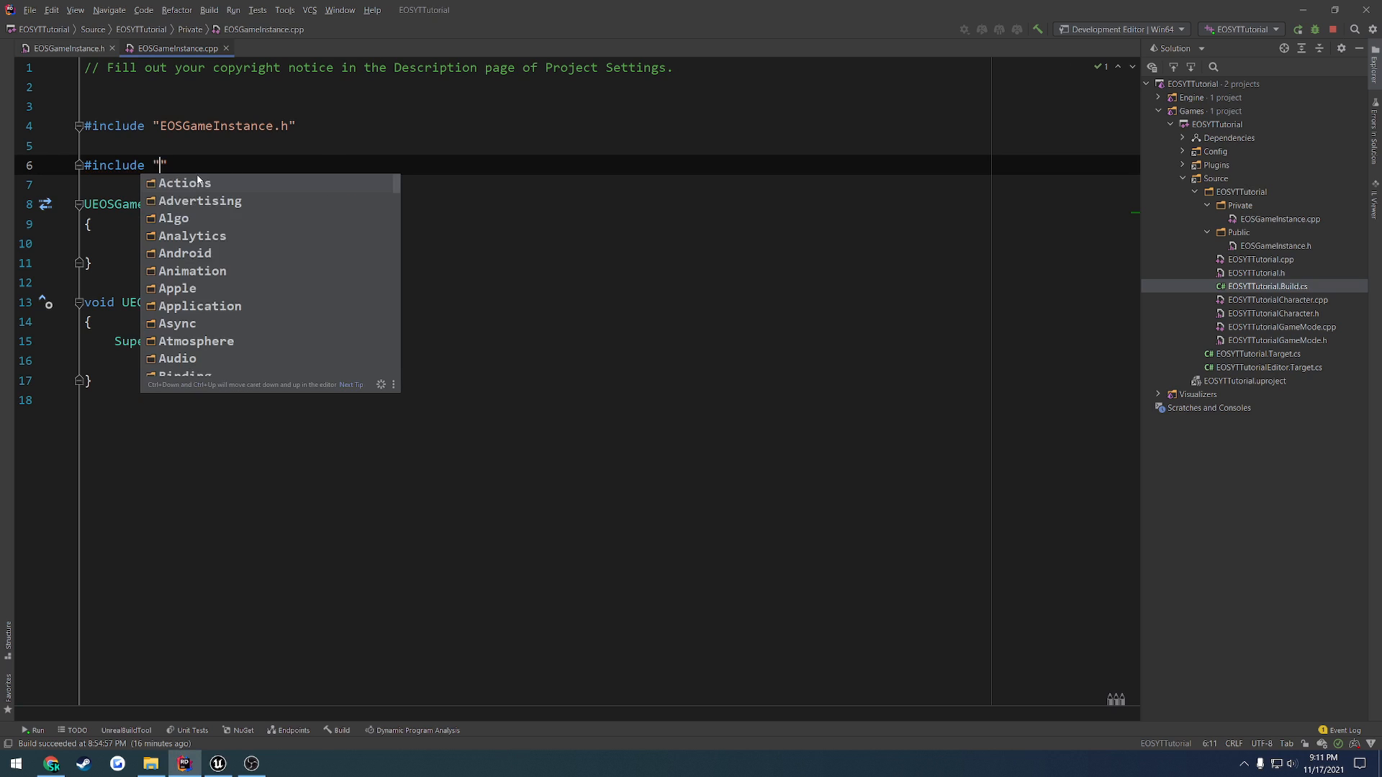
text(Interfaces/OnlineSessionInterface.h)
text(#i)
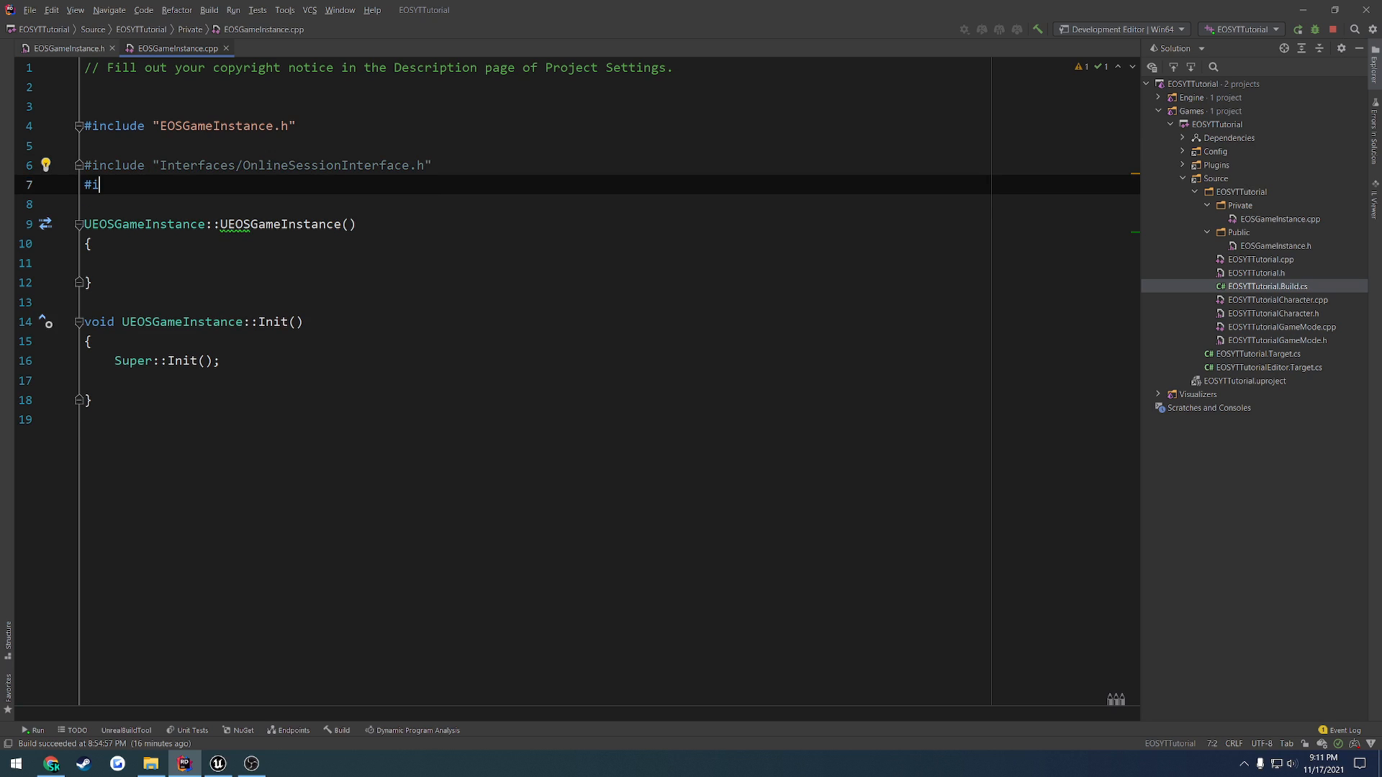
text(nclude "OnlineSubsystem)
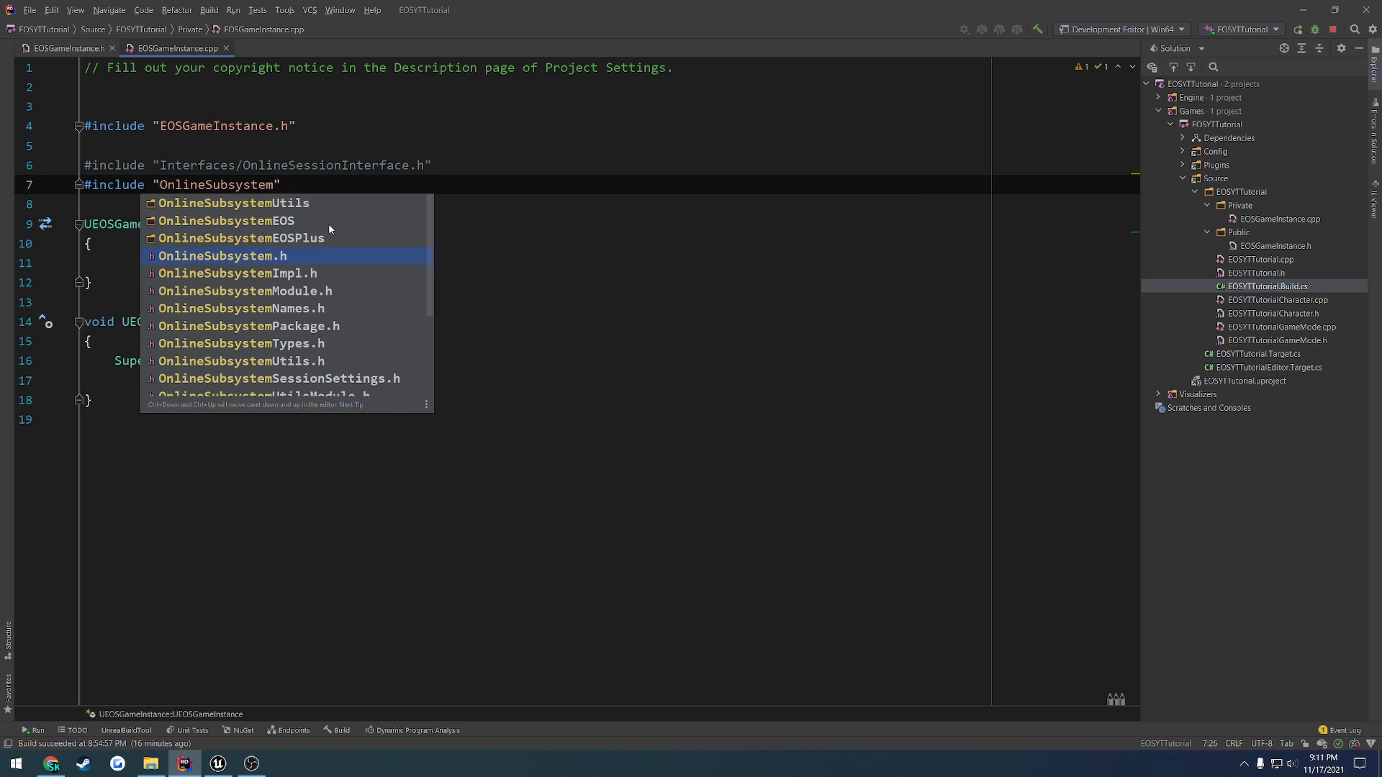
click(223, 256)
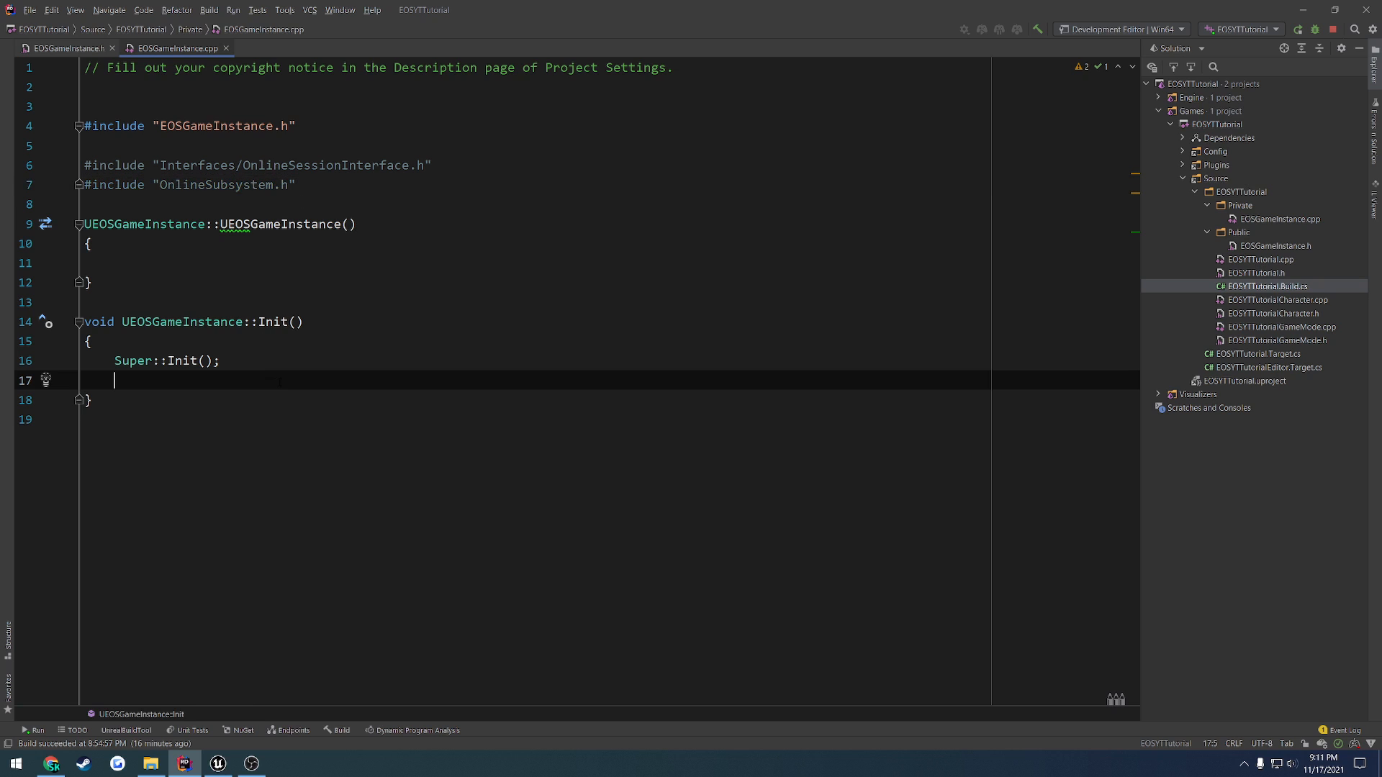
Inside Init, write a line declaring OnlineSession assigned from IOnlineSessionPtr::Get() via completion.
key(Enter)
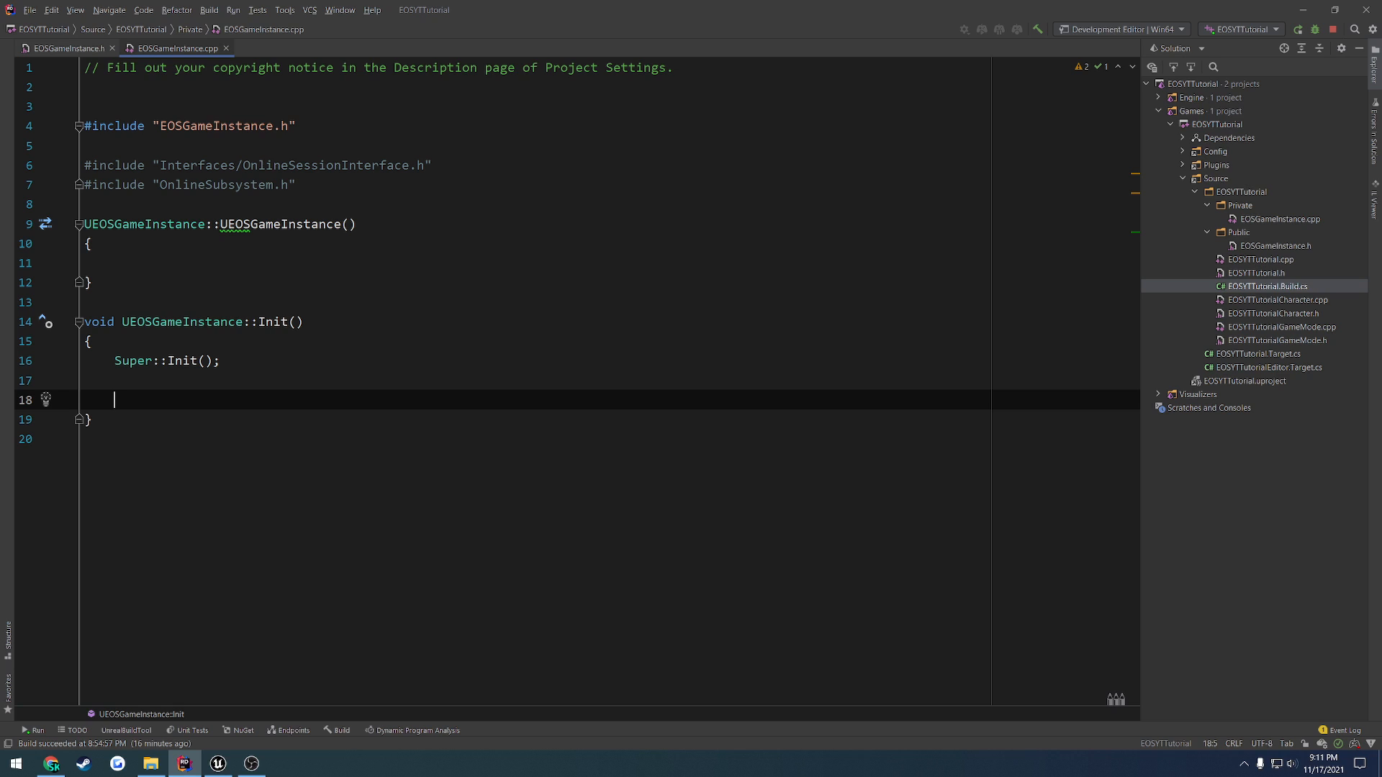
text(I)
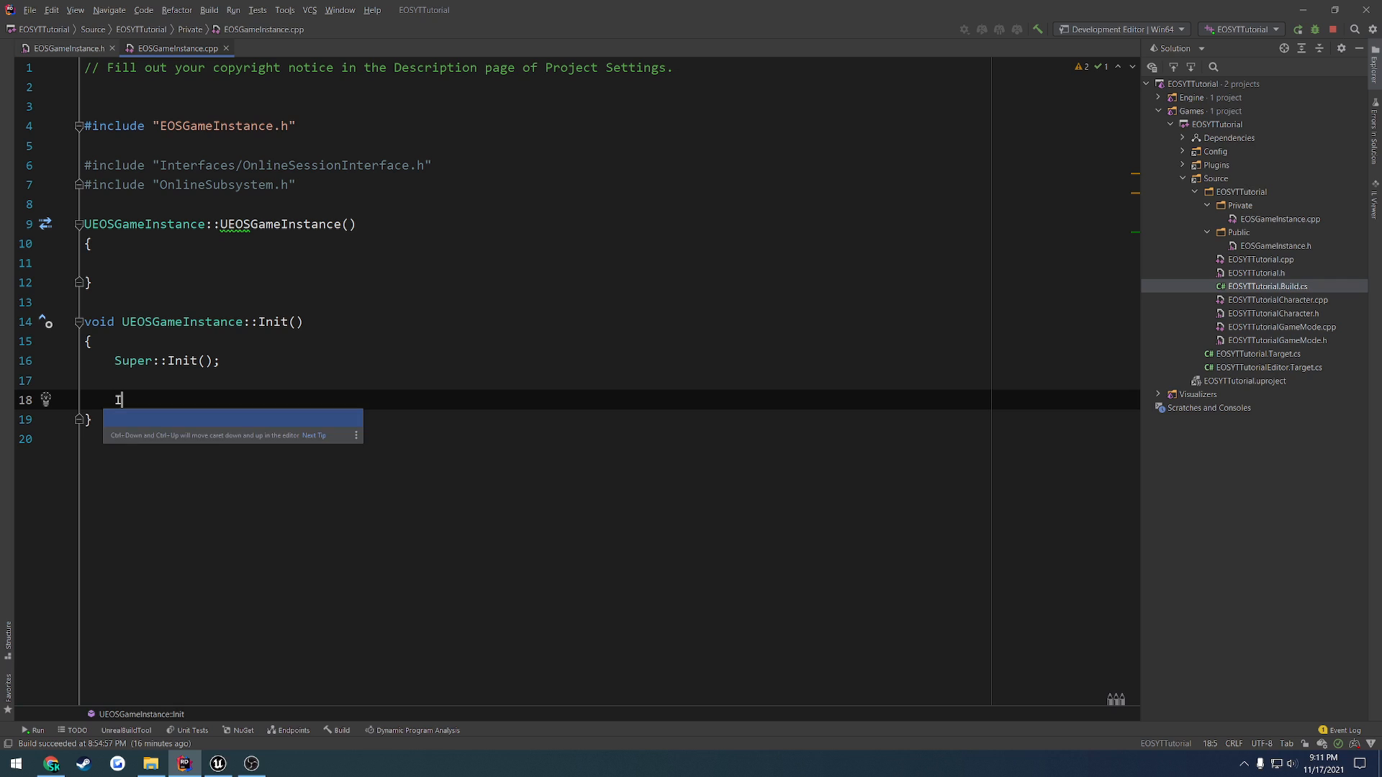
text(Online)
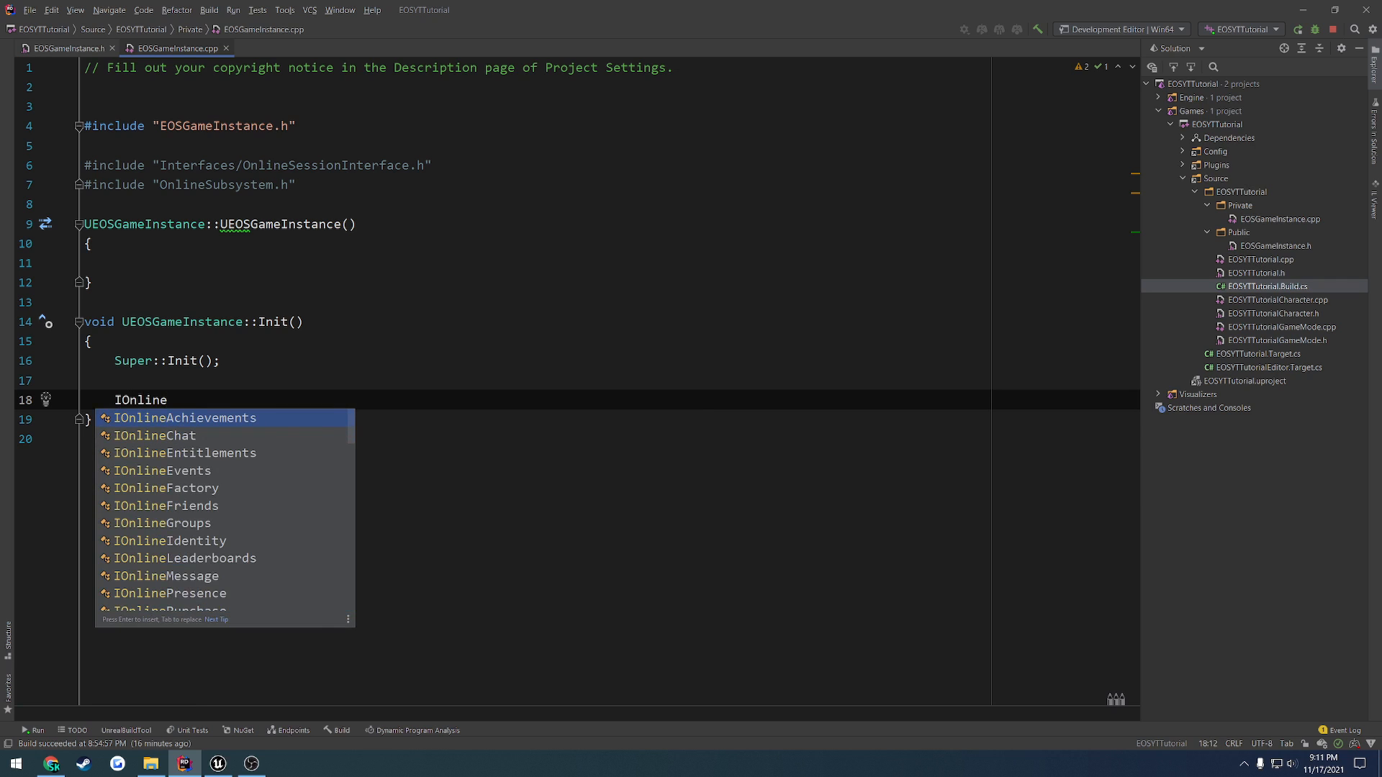
scroll(down, 3)
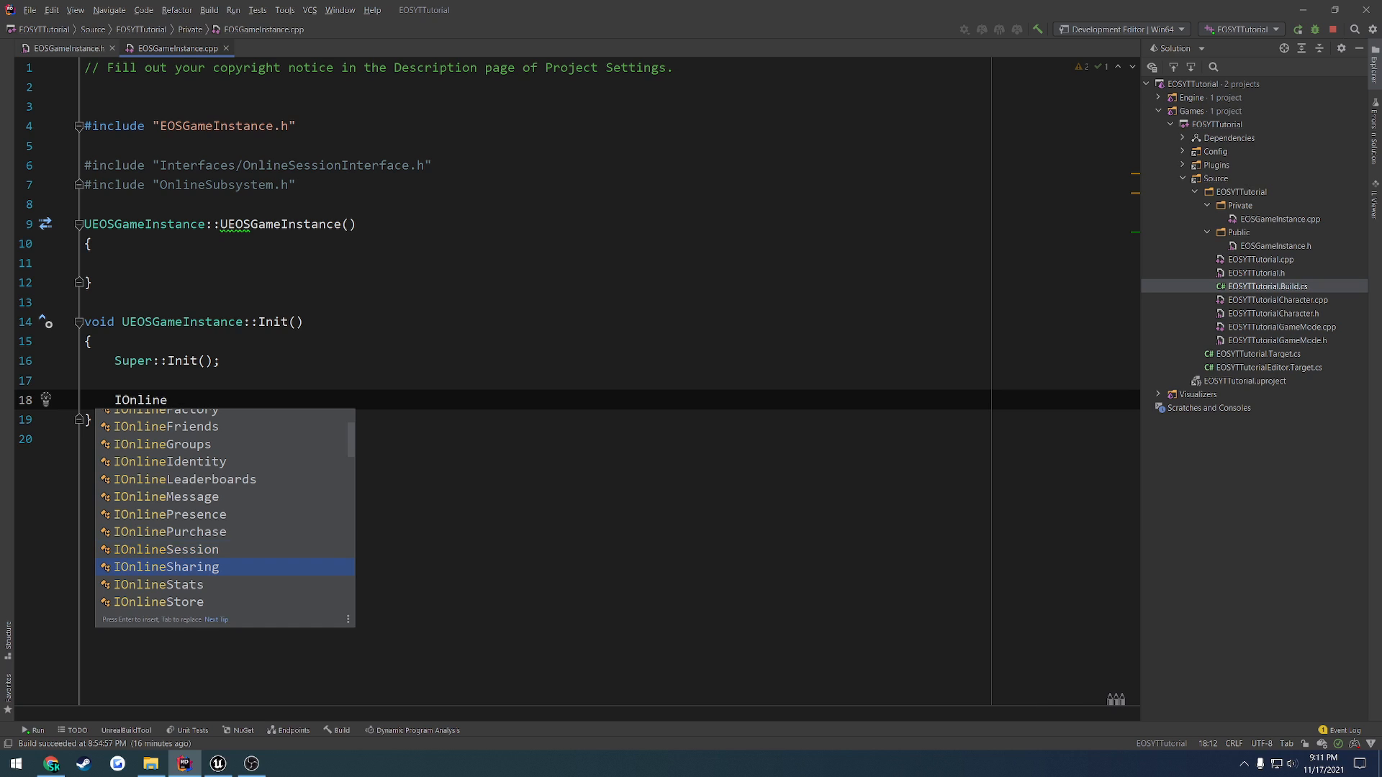
scroll(down, 3)
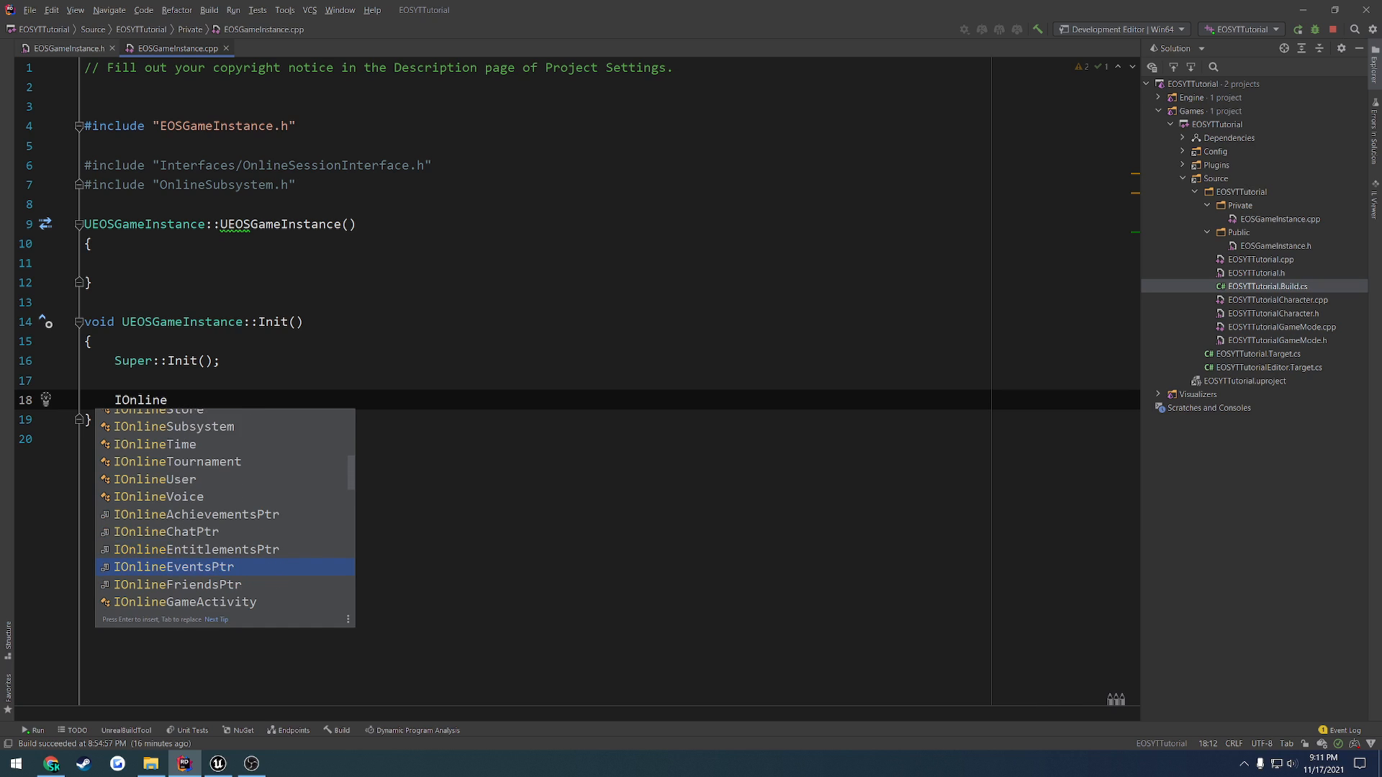
scroll(down, 3)
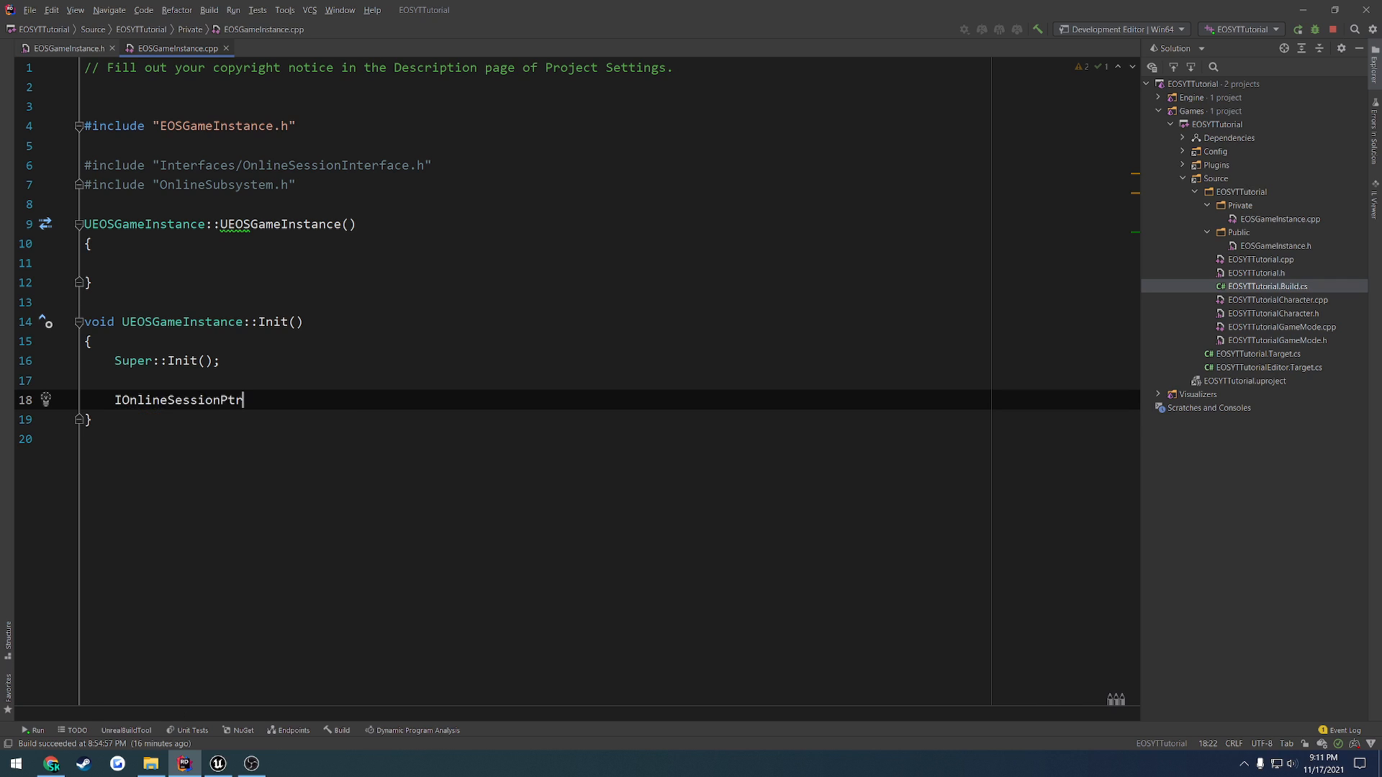
text(OnlineSession =)
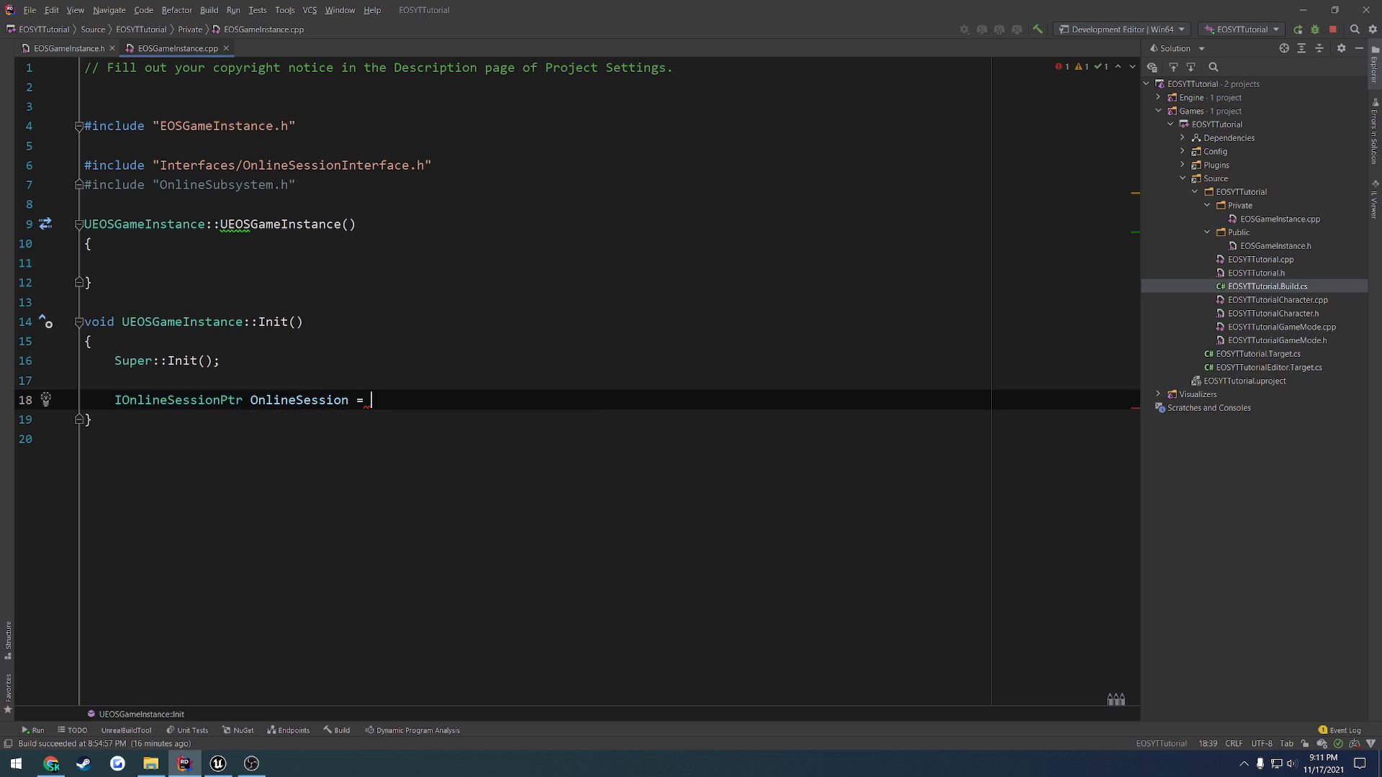
text(IOnlineSessionPtr)
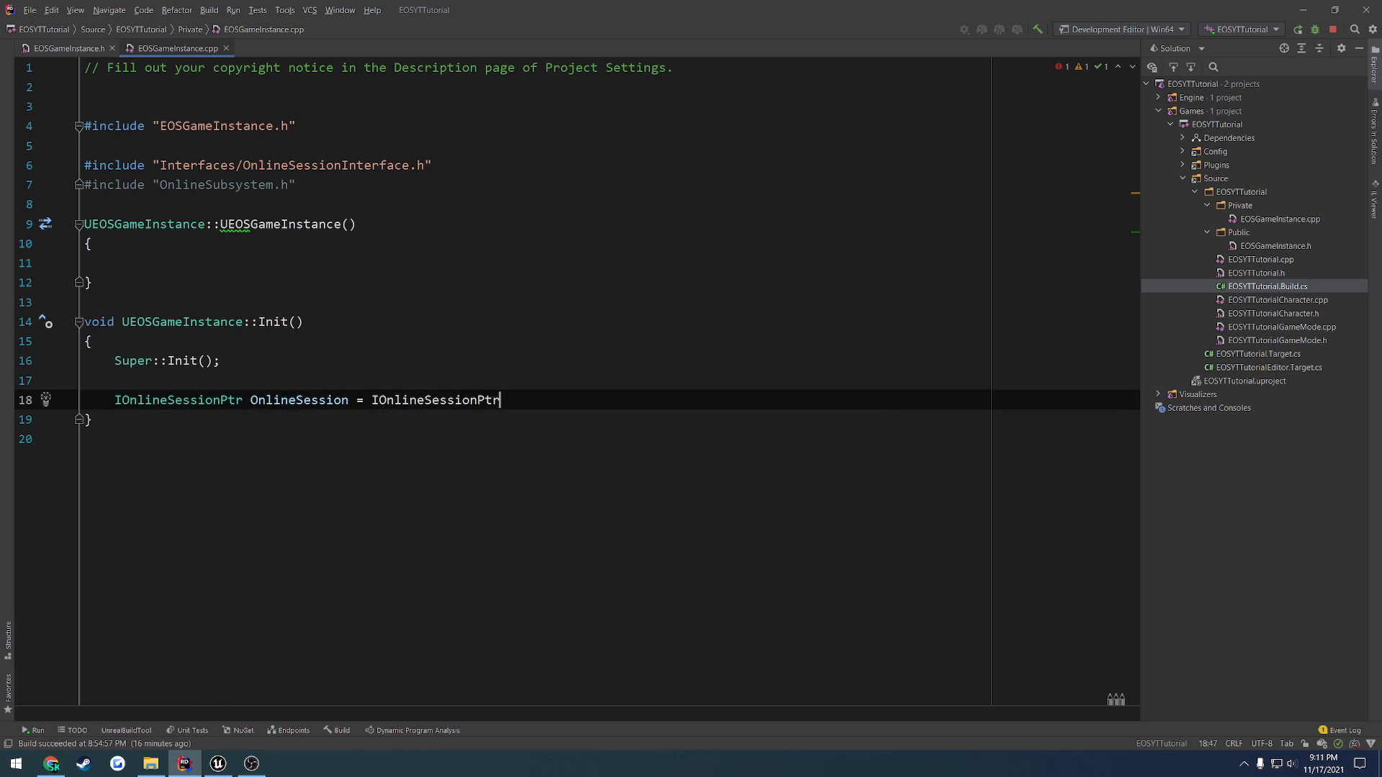
text(::Get();)
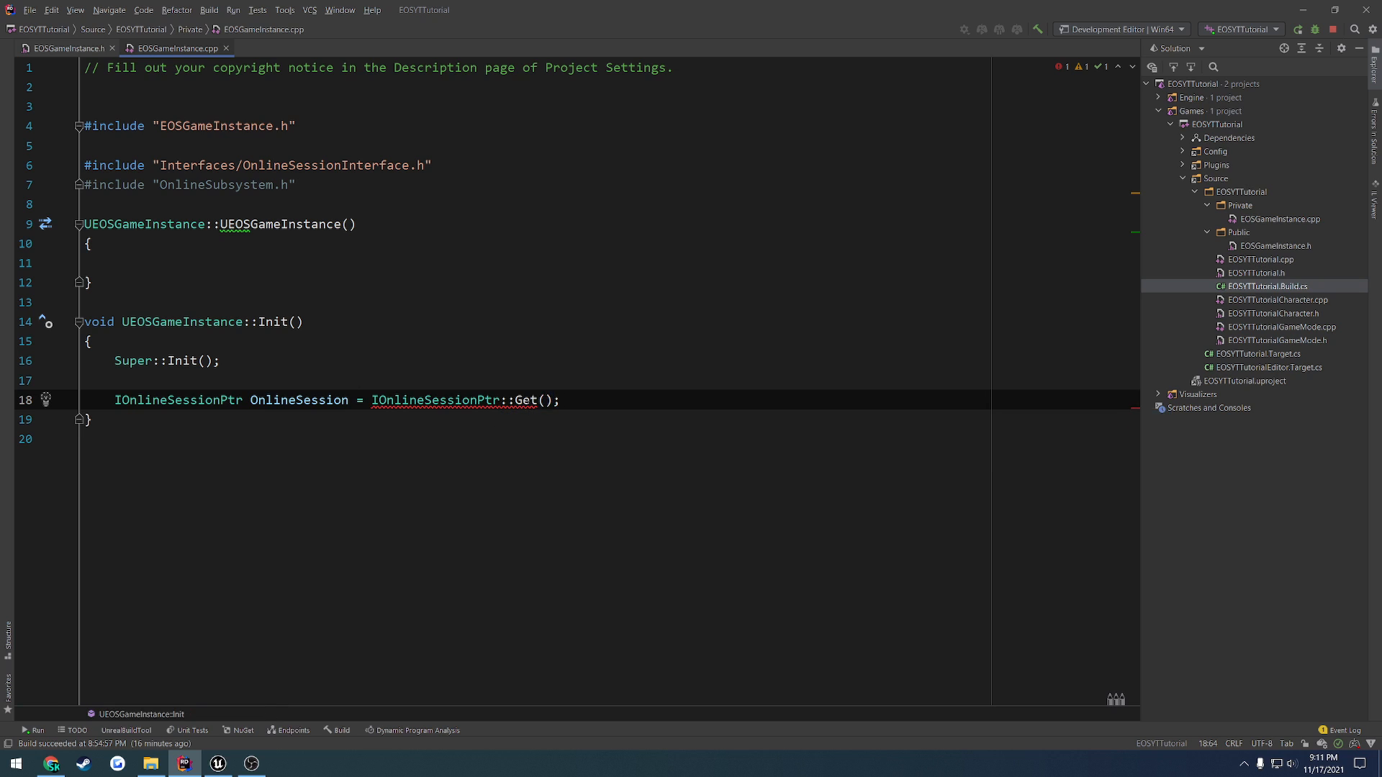
Adjust the variable's type to IOnlineSessionPtr, trying and removing a pointer asterisk.
double_click(179, 400)
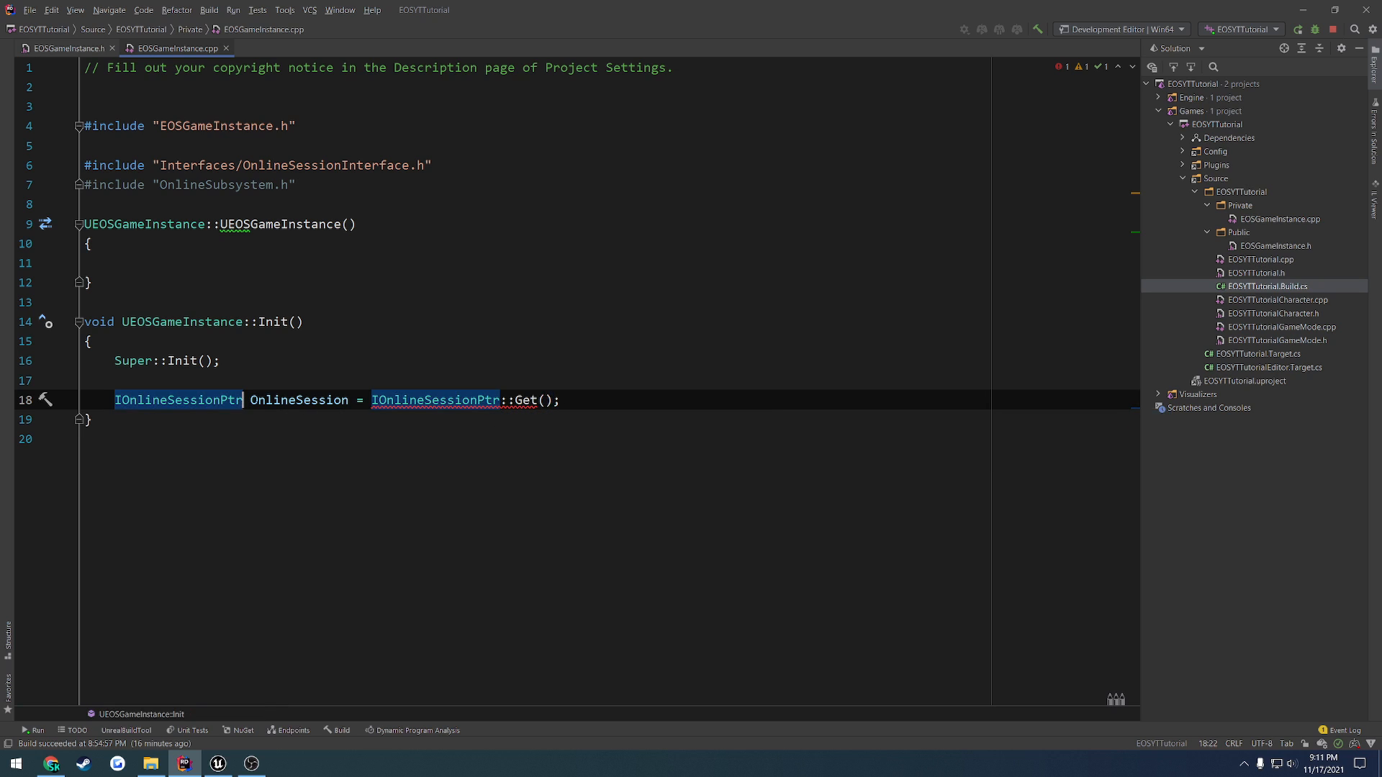
text(*)
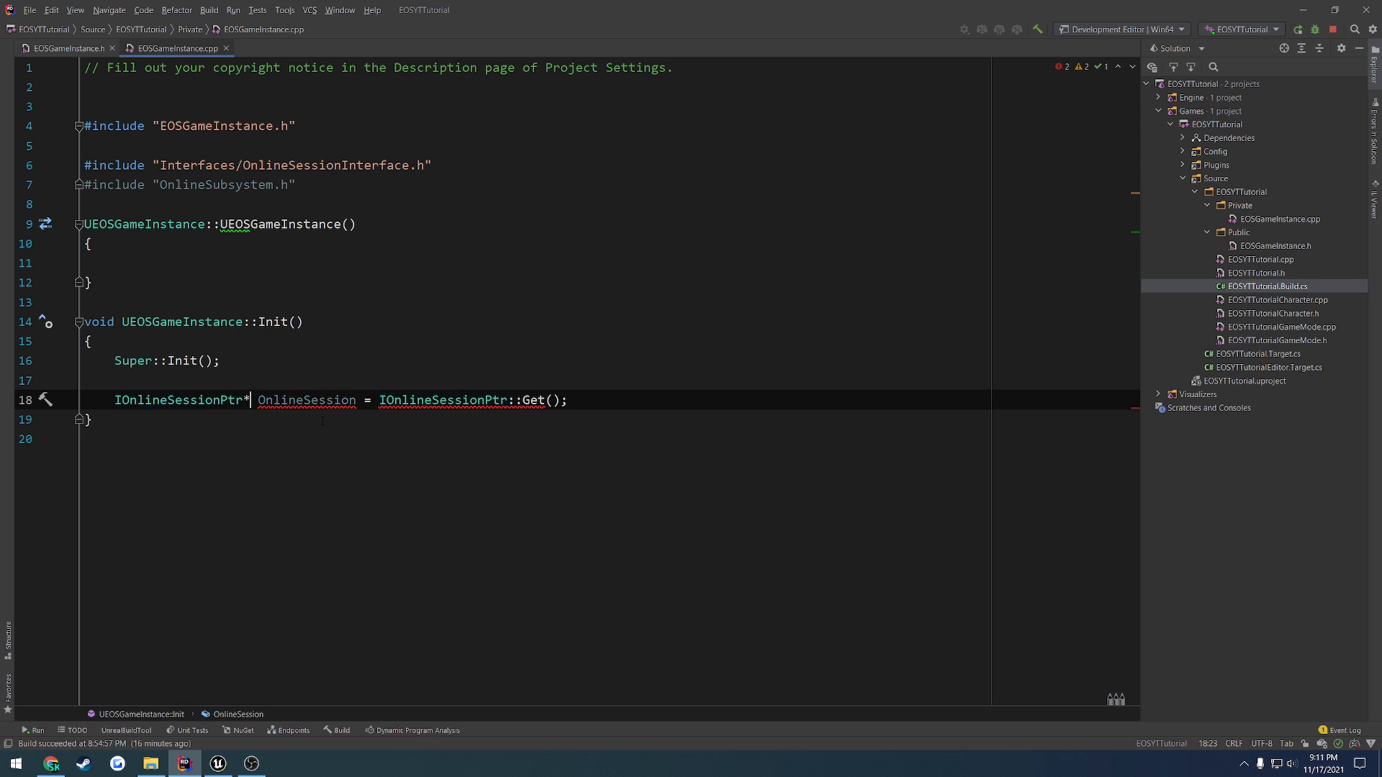
key(BackSpace)
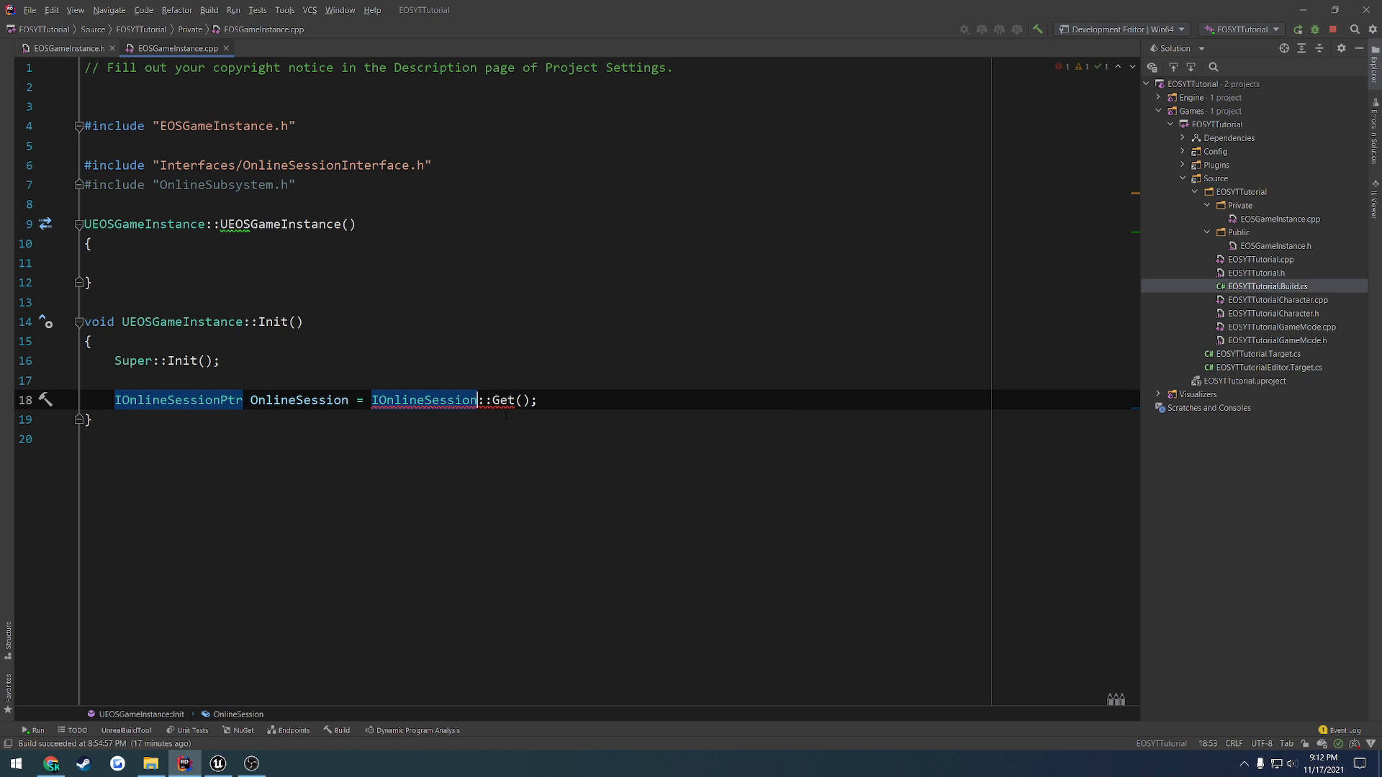
text(Ptr)
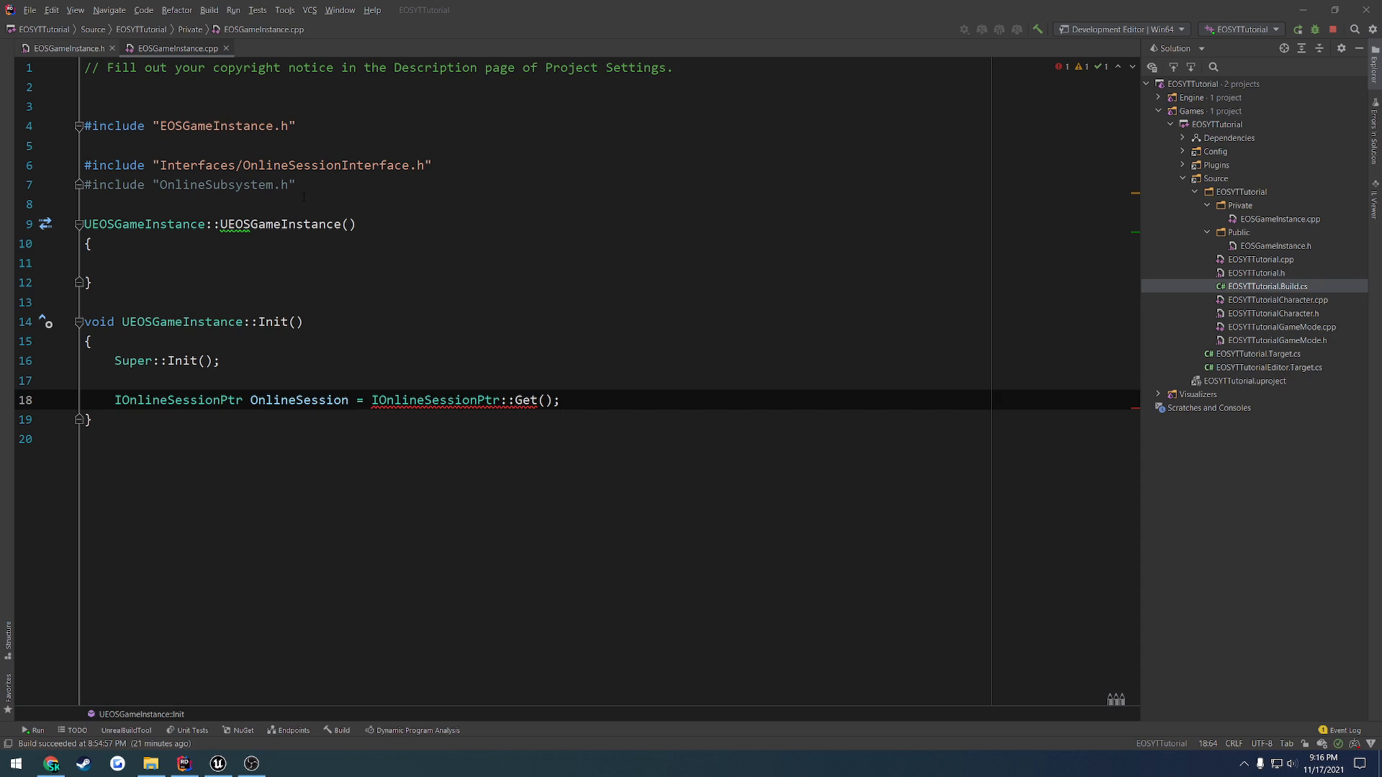
Rewrite Init's session line as IOnlineSubsystem* OnlineSubsystem = IOnlineSubsystem::Get(); and select the declaration part.
double_click(216, 184)
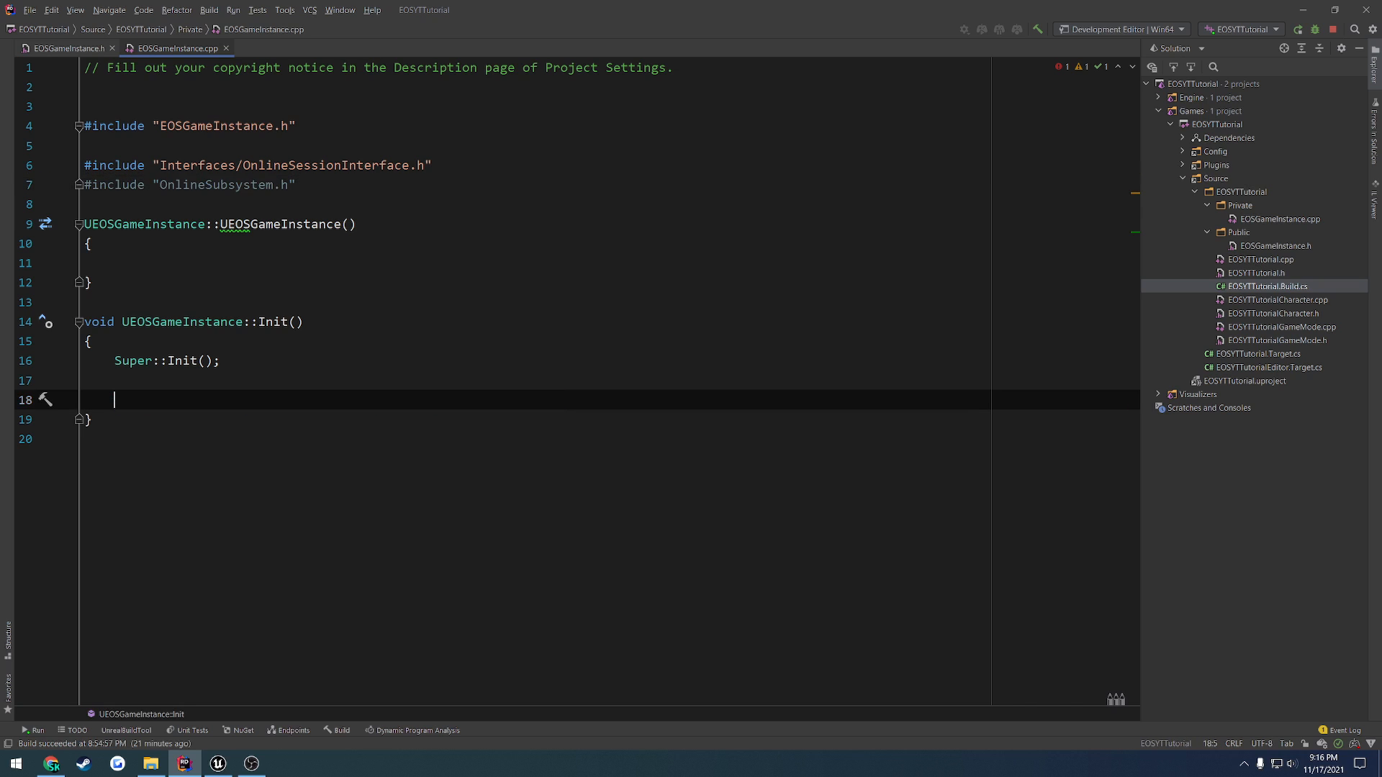
text(OnlineSubsystem)
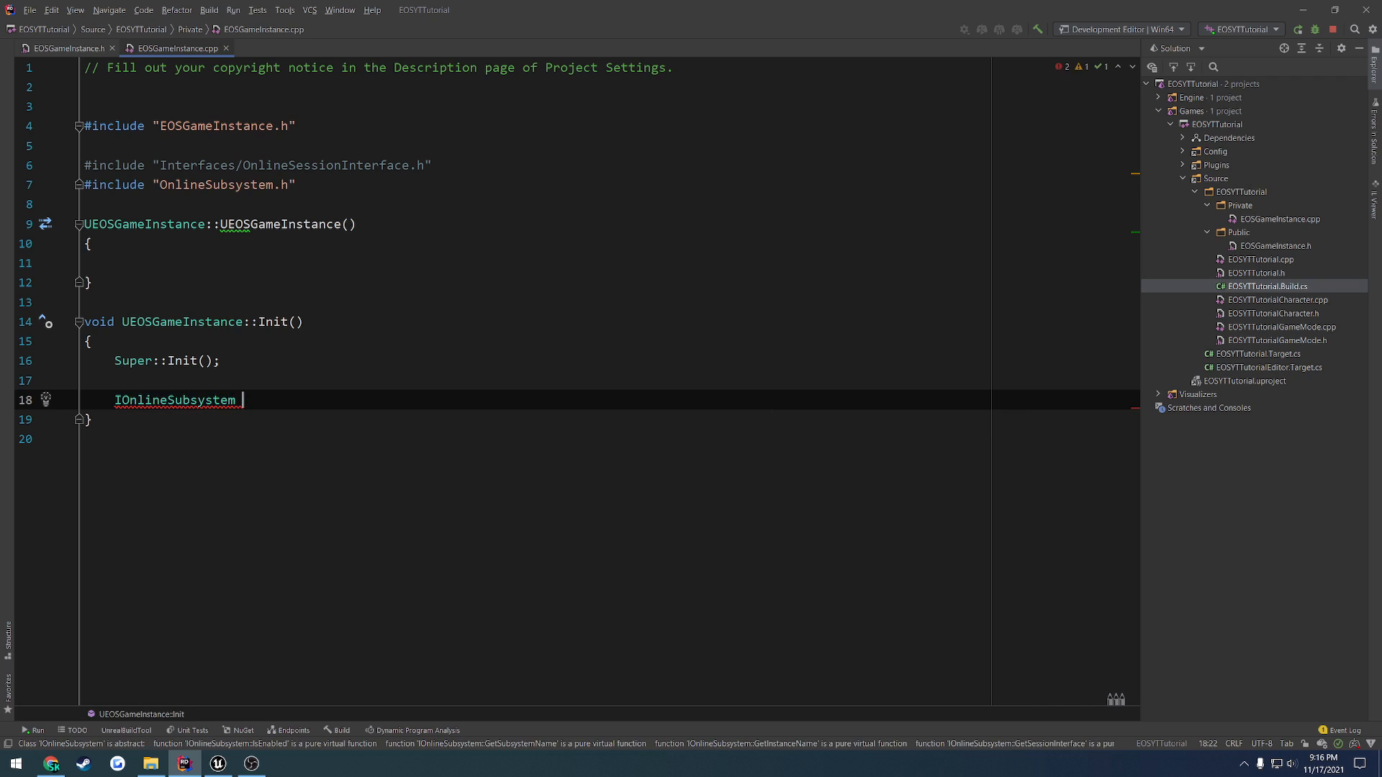
text(OnlineSubsystem)
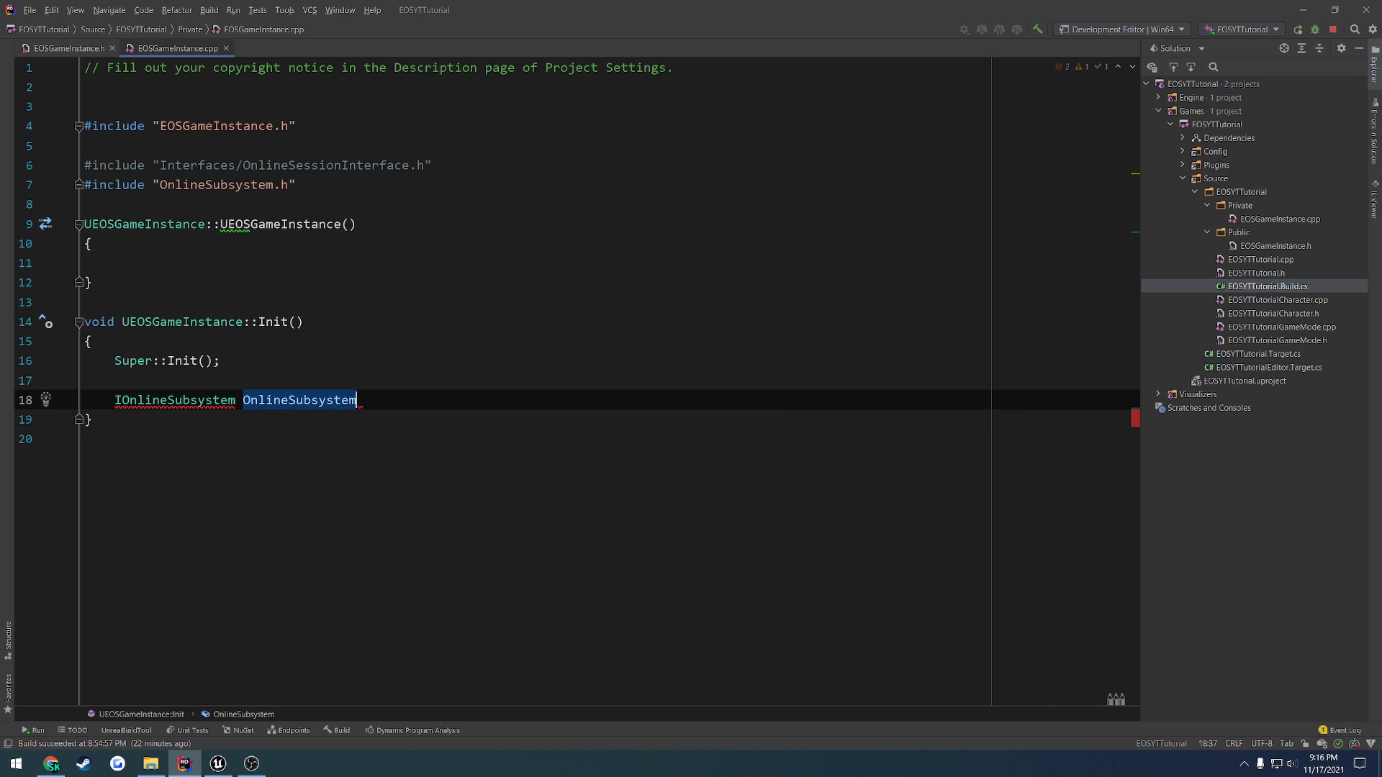
text(= IOnline)
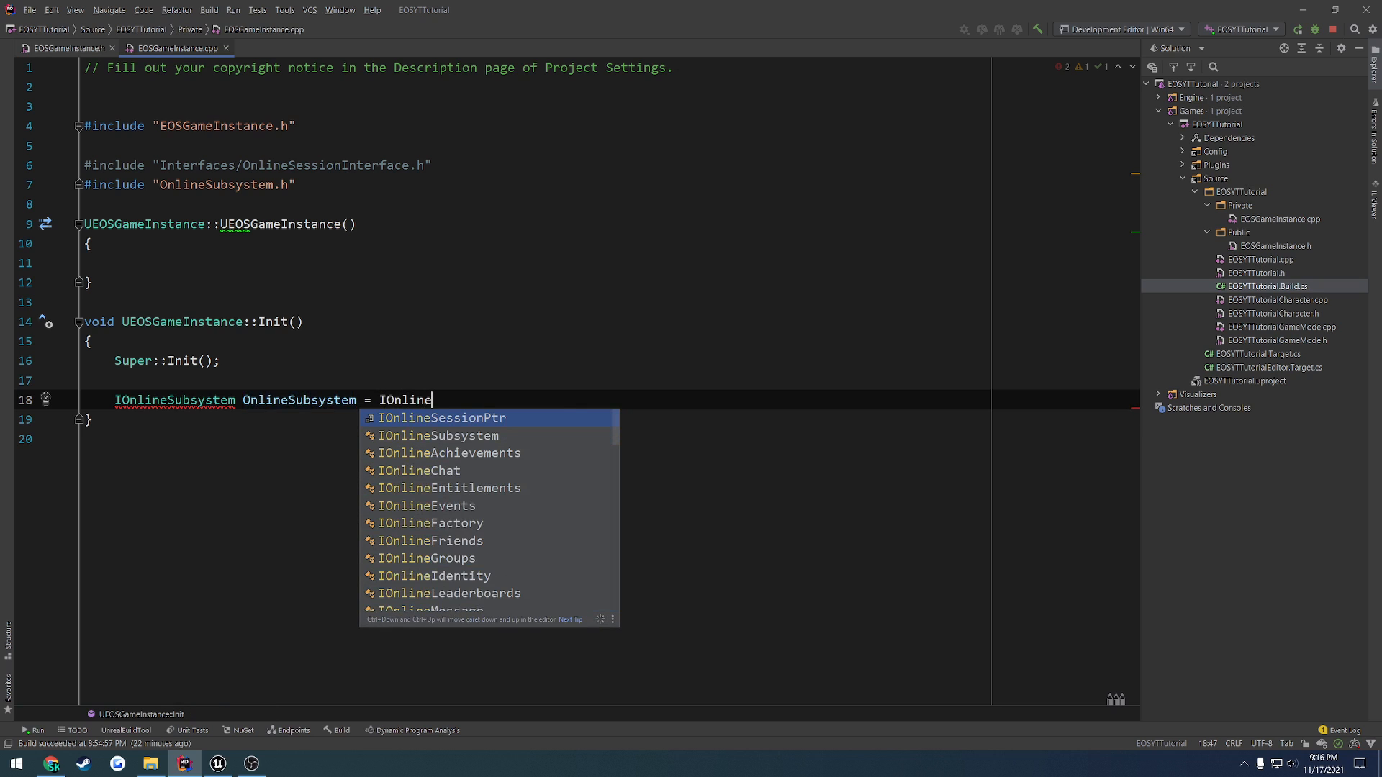
text(Subsystem::Get)
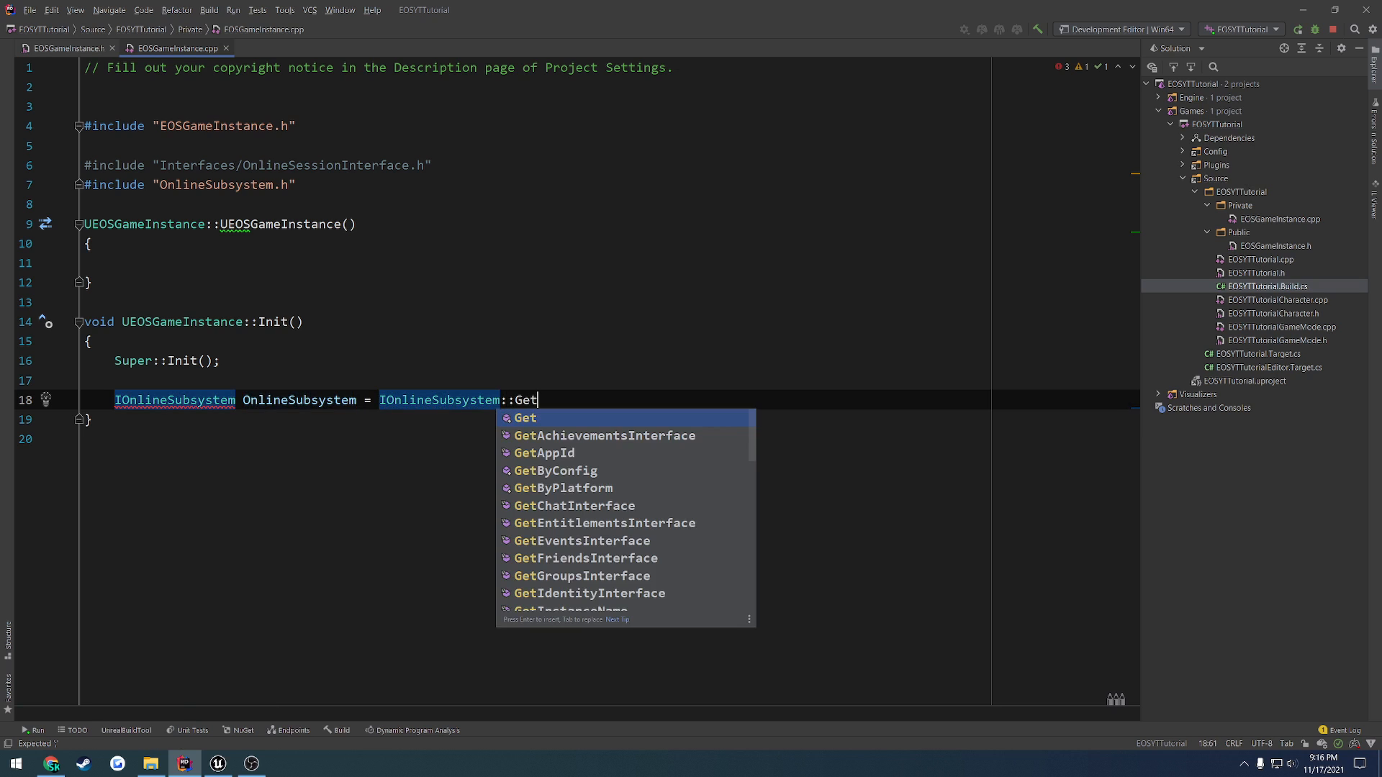
key(Enter)
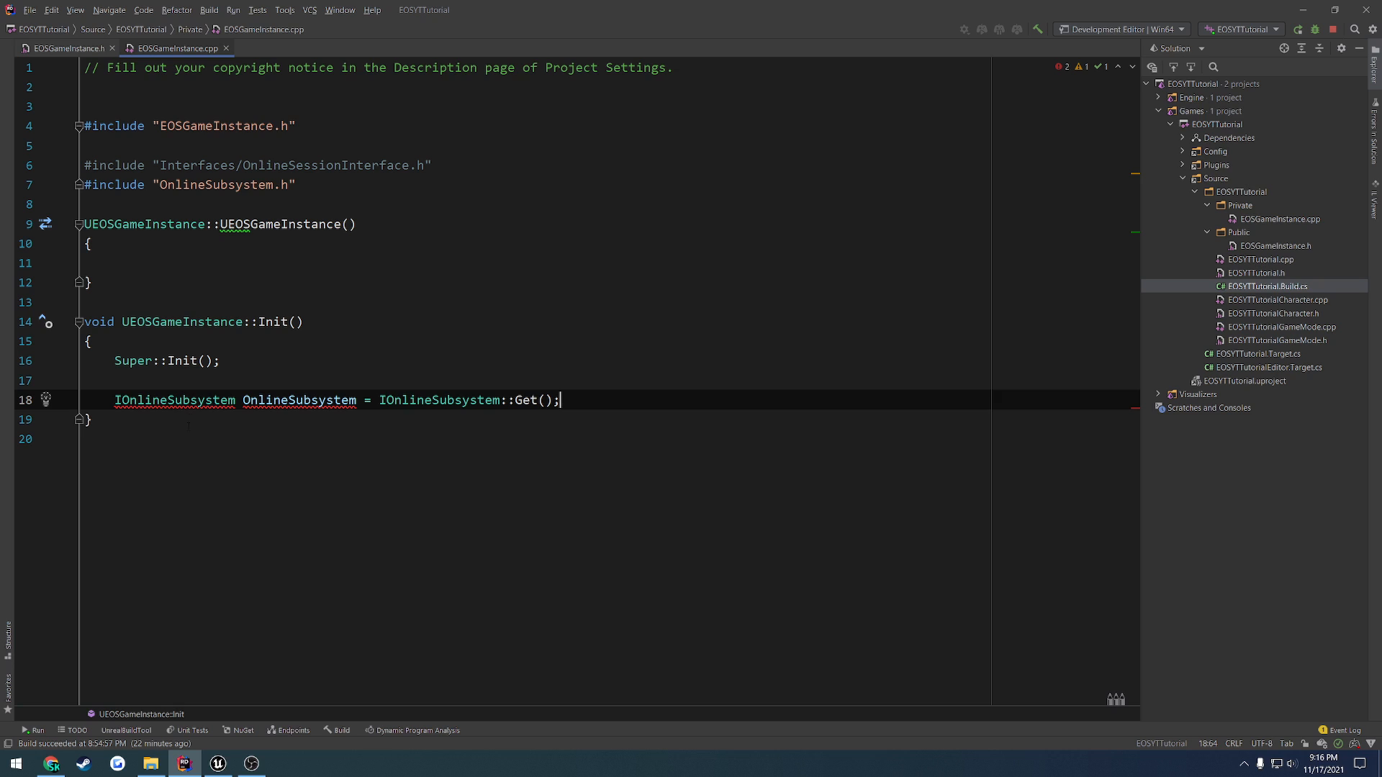
text(*)
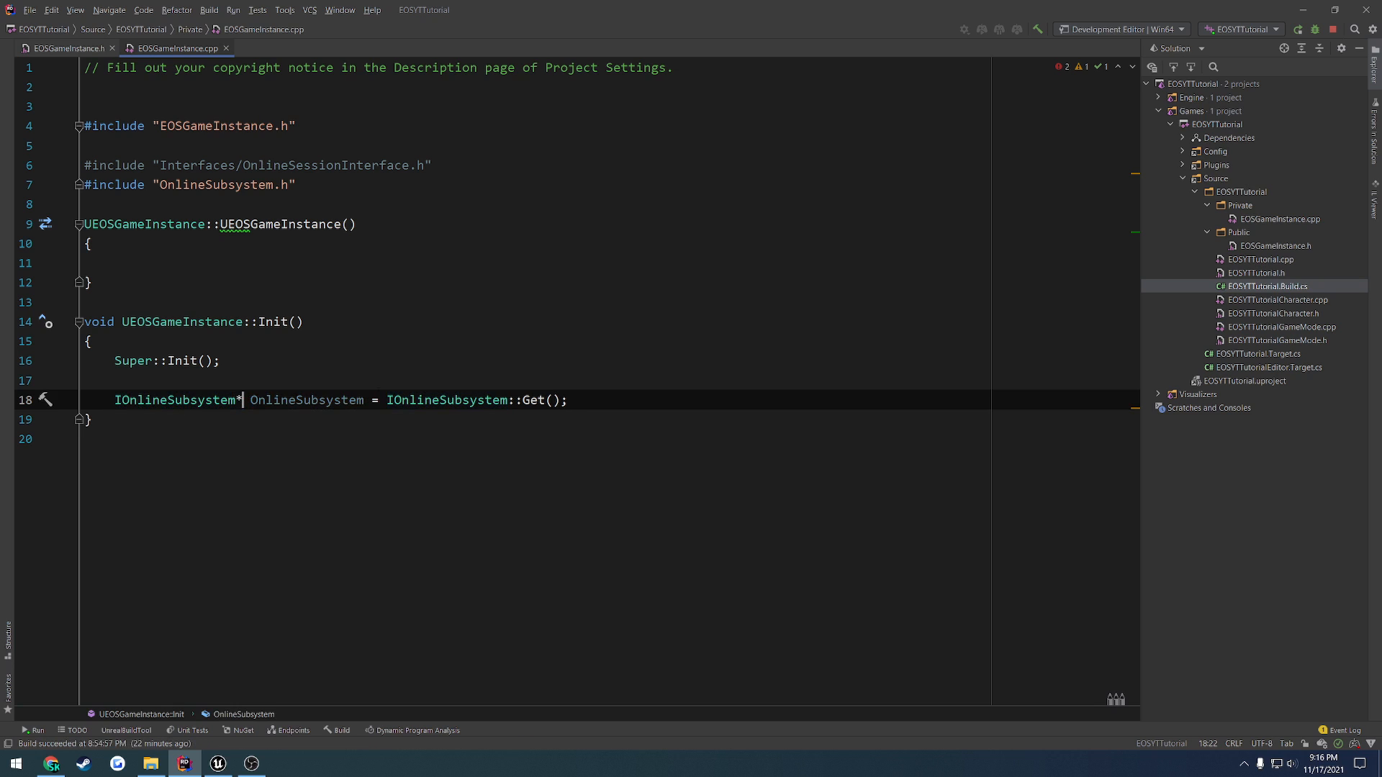
click(567, 400)
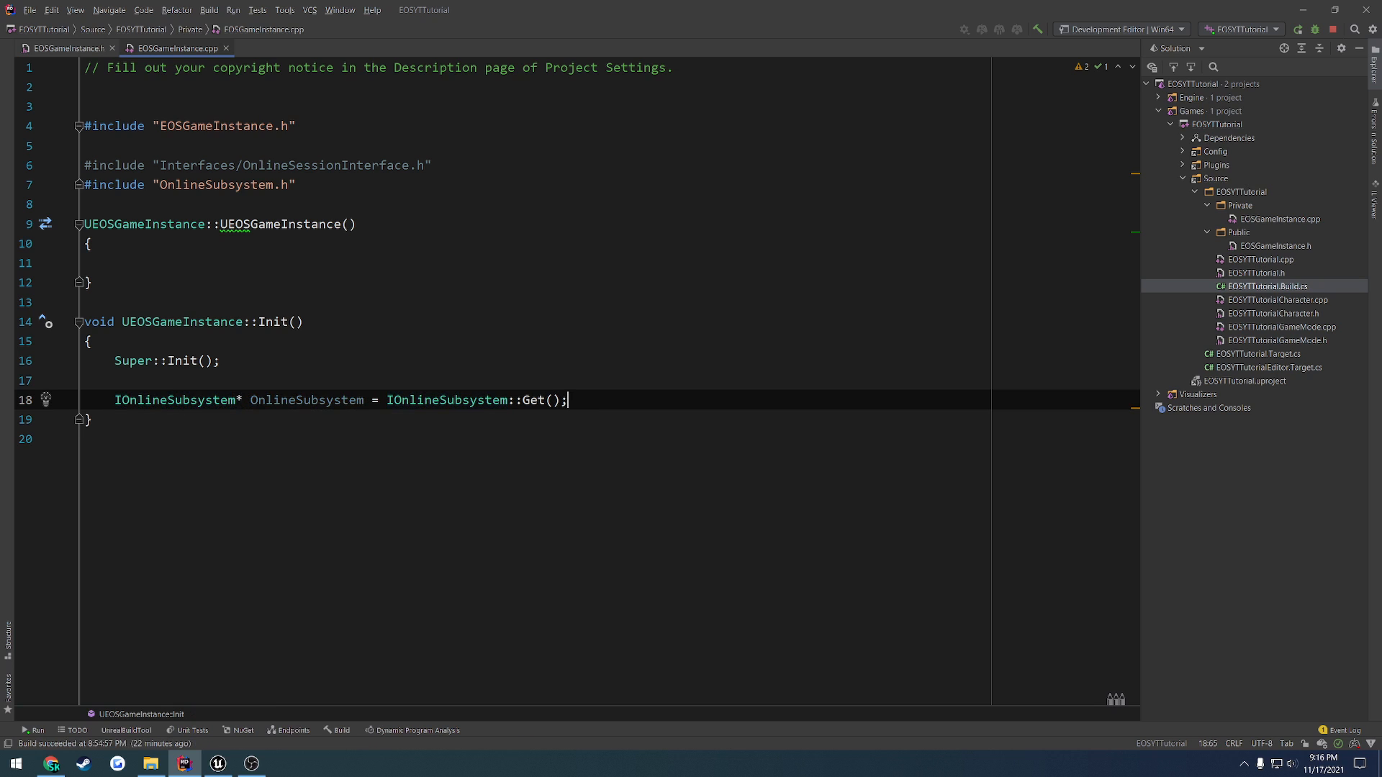
double_click(305, 400)
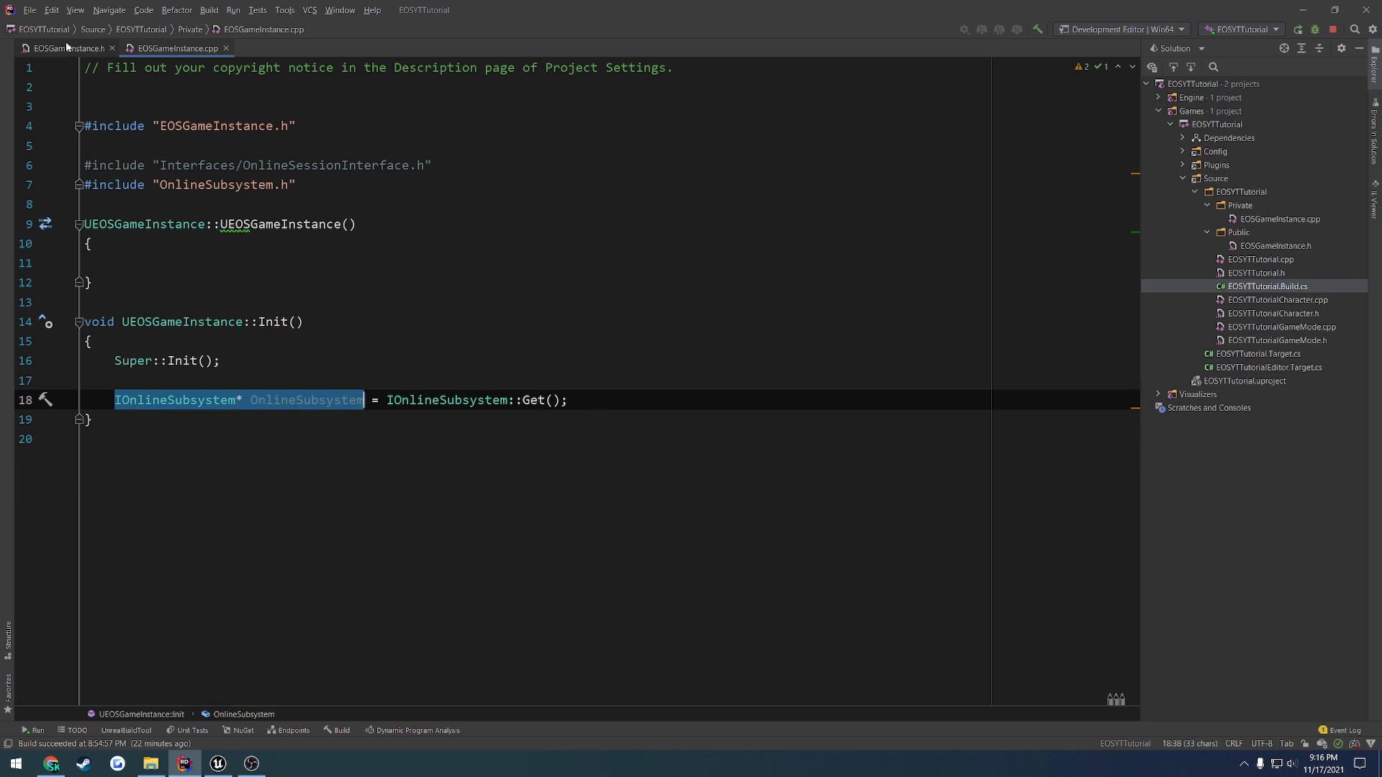
Add a protected member class IOnlineSubsystem* OnlineSubsystem; to EOSGameInstance.h and return to the .cpp.
click(65, 49)
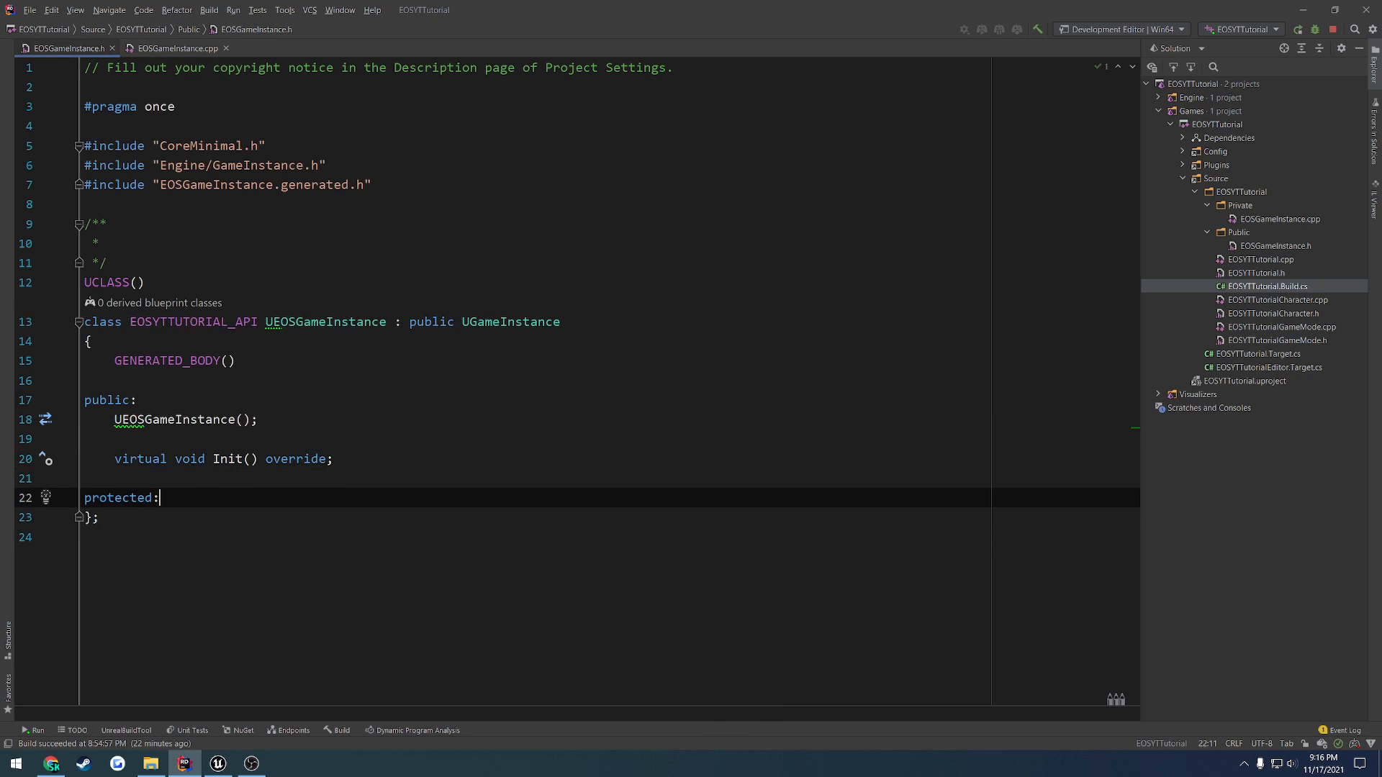
text(IOnlineSubsystem* OnlineSubsystem)
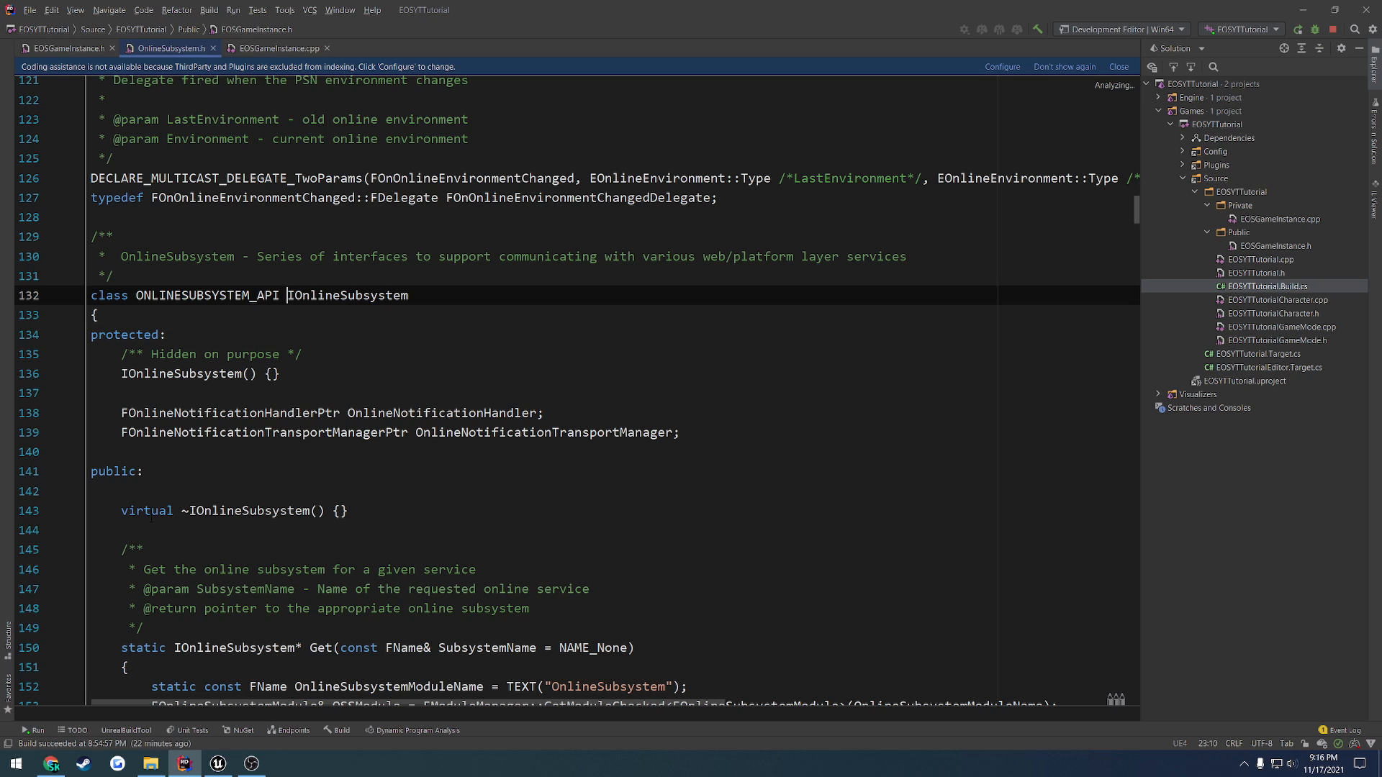
click(65, 47)
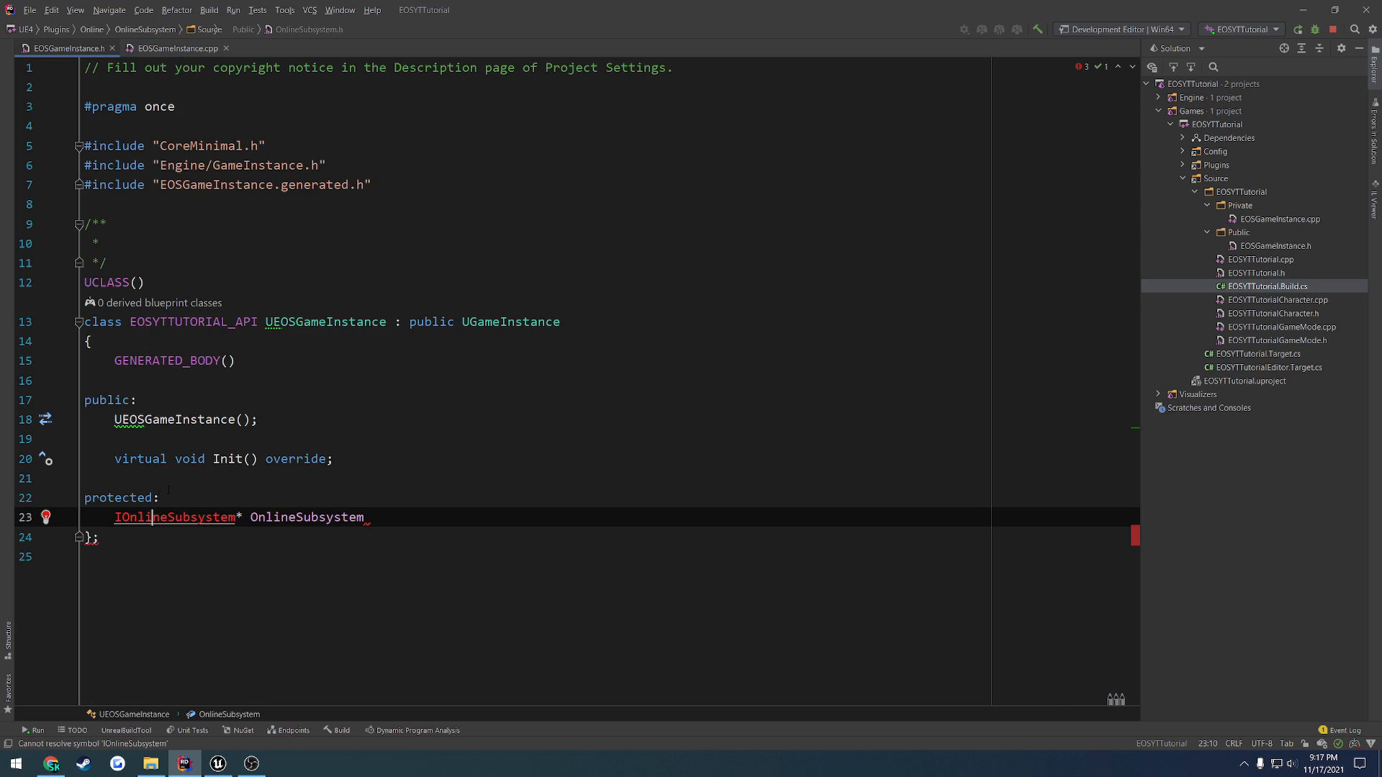
text(class)
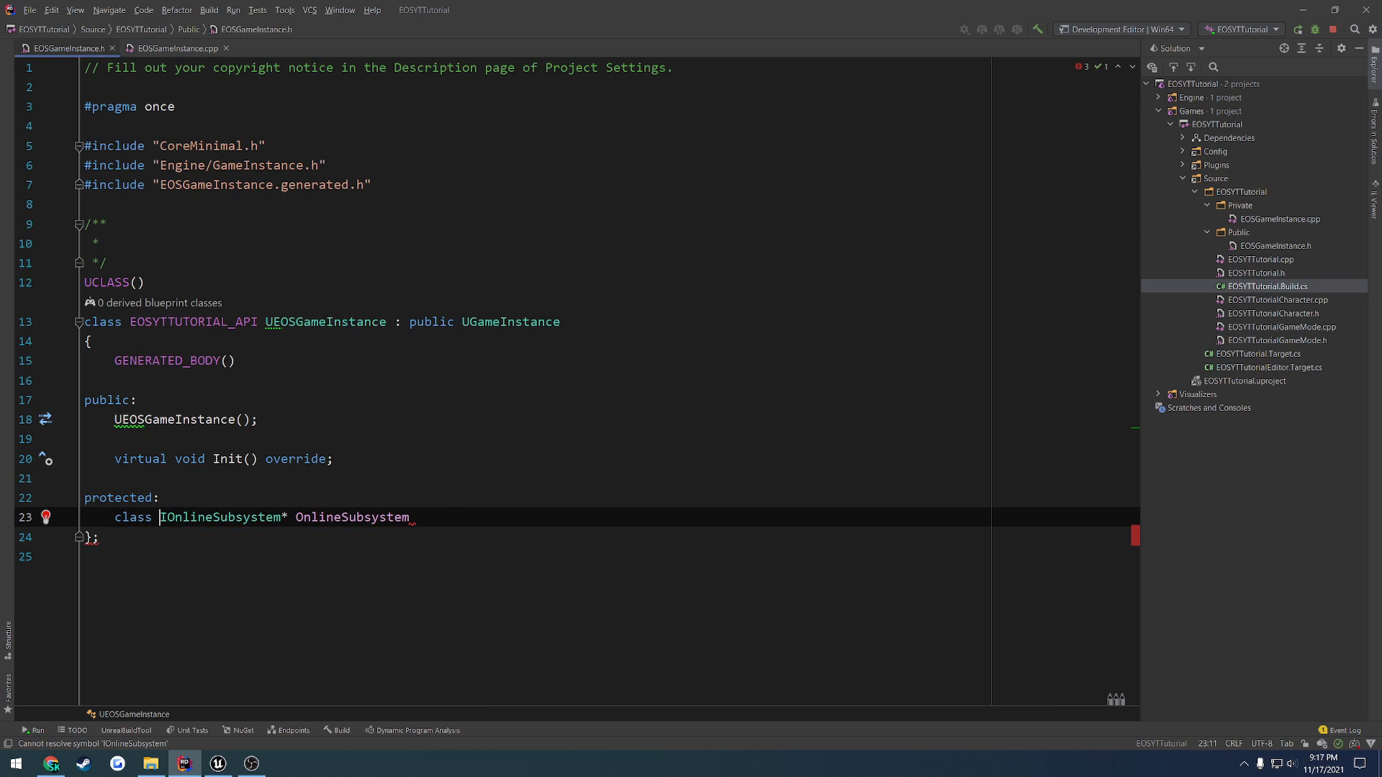
text(;)
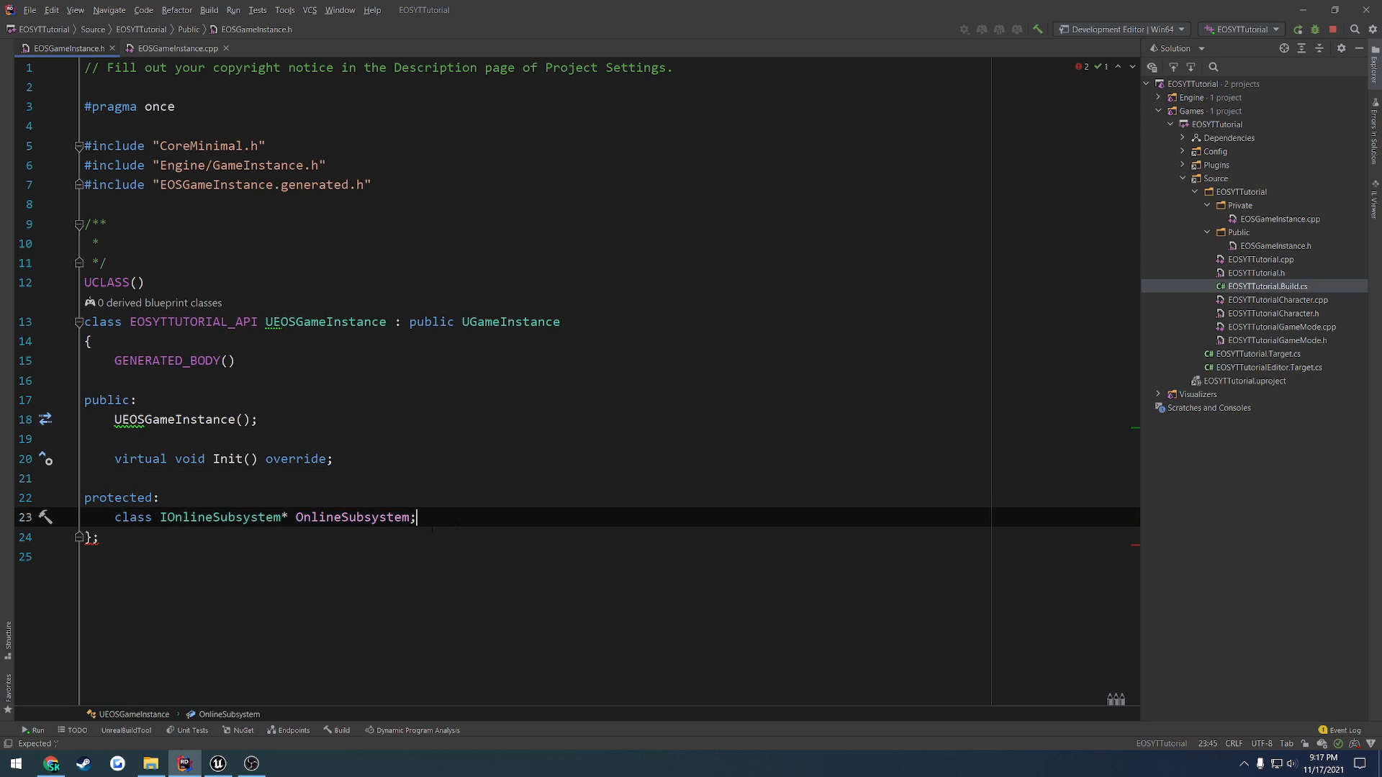
click(177, 49)
text(if (O)
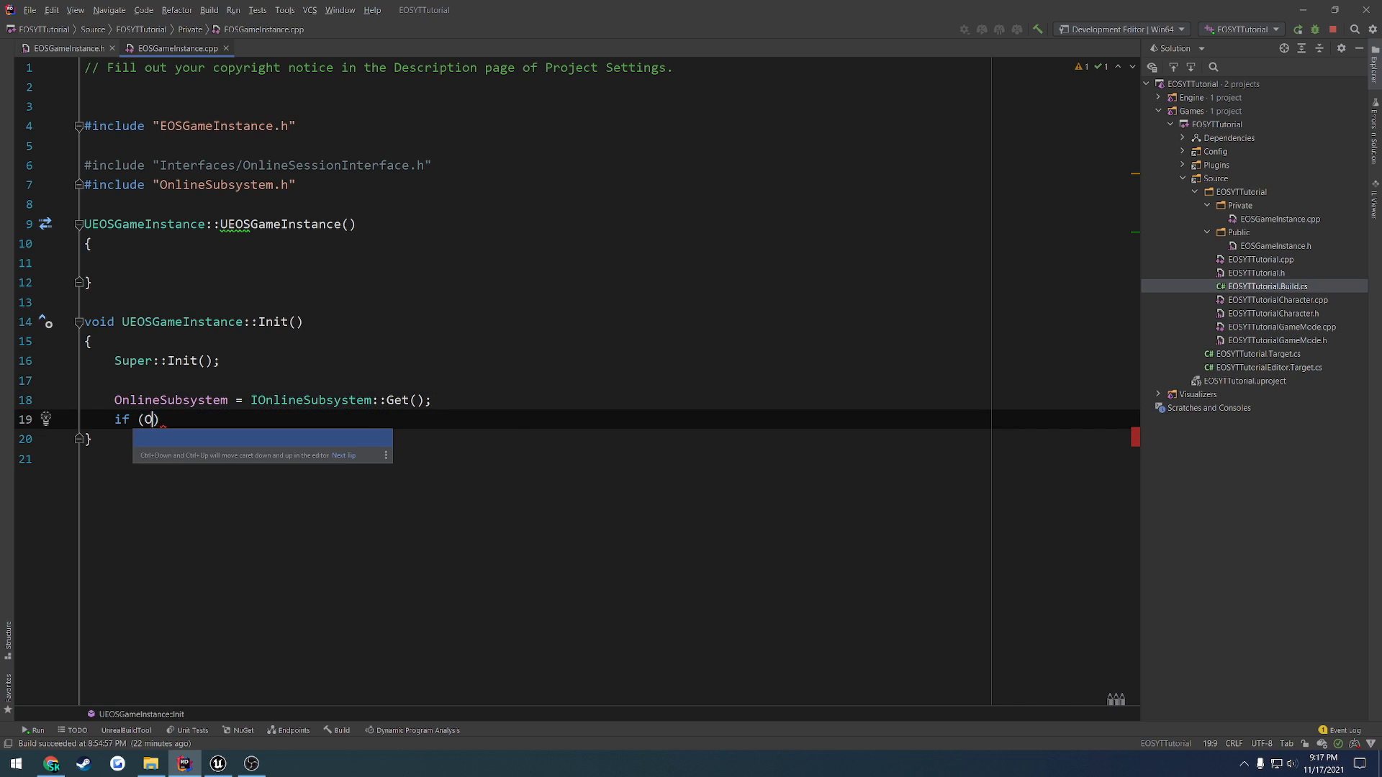
Wrap Init's session code in an if (OnlineSubsystem) { } check.
text(OnlineSubsystem.Is)
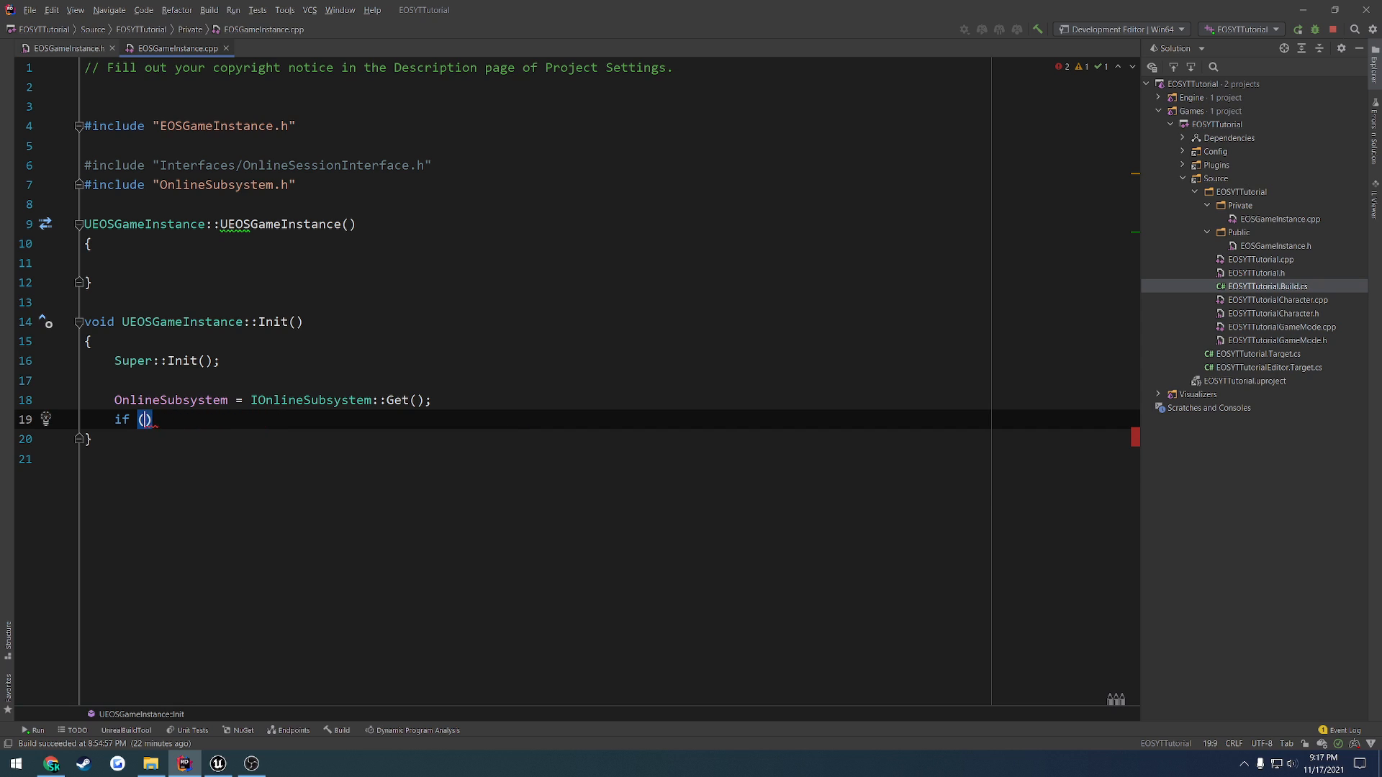
text(OnlineSubsystem)
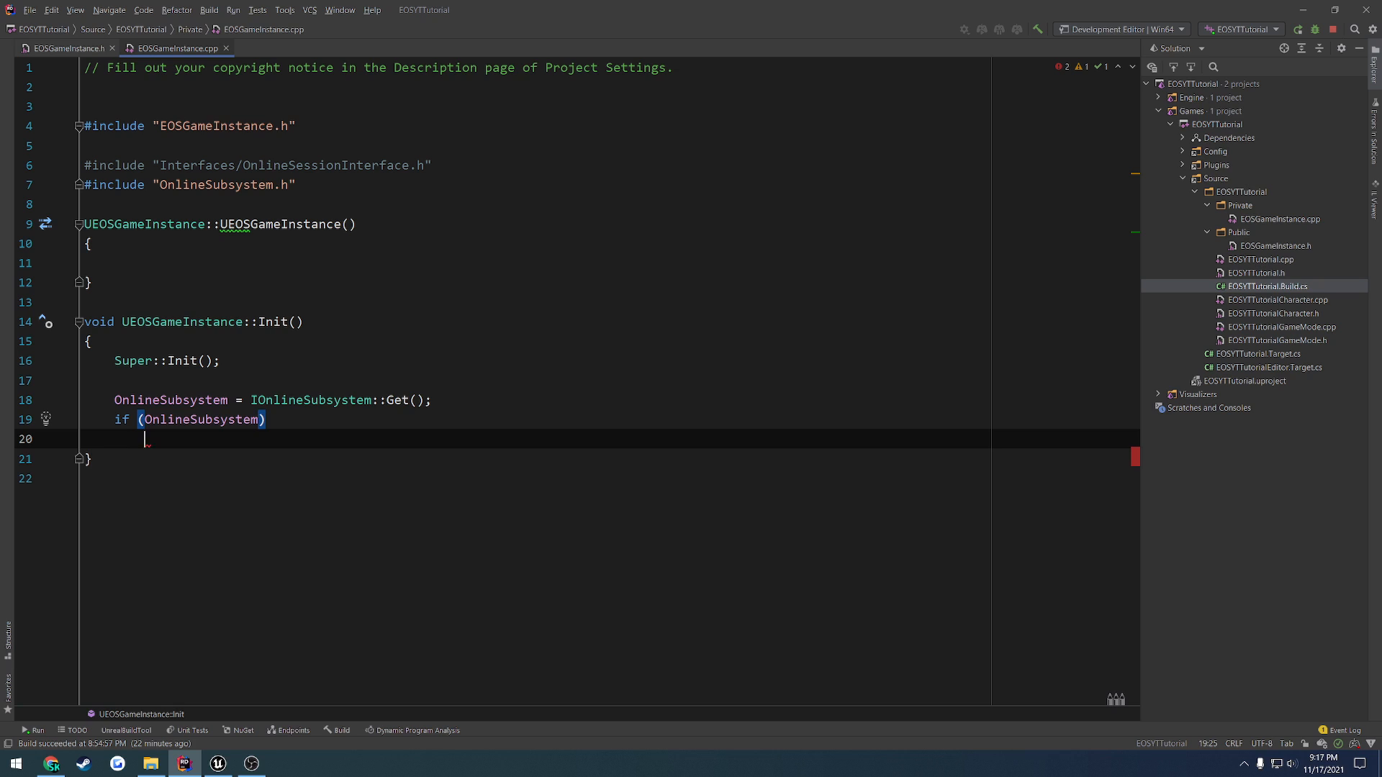
text({)
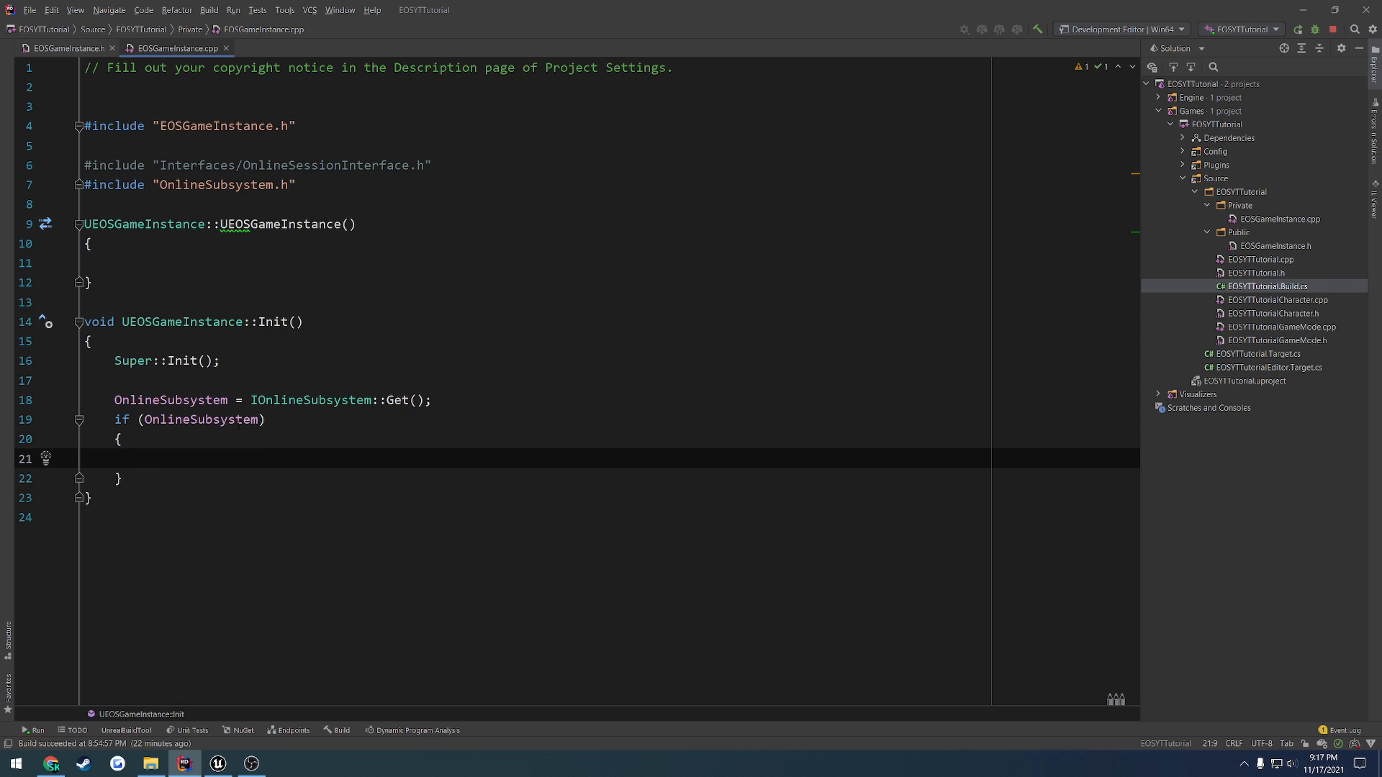
double_click(325, 164)
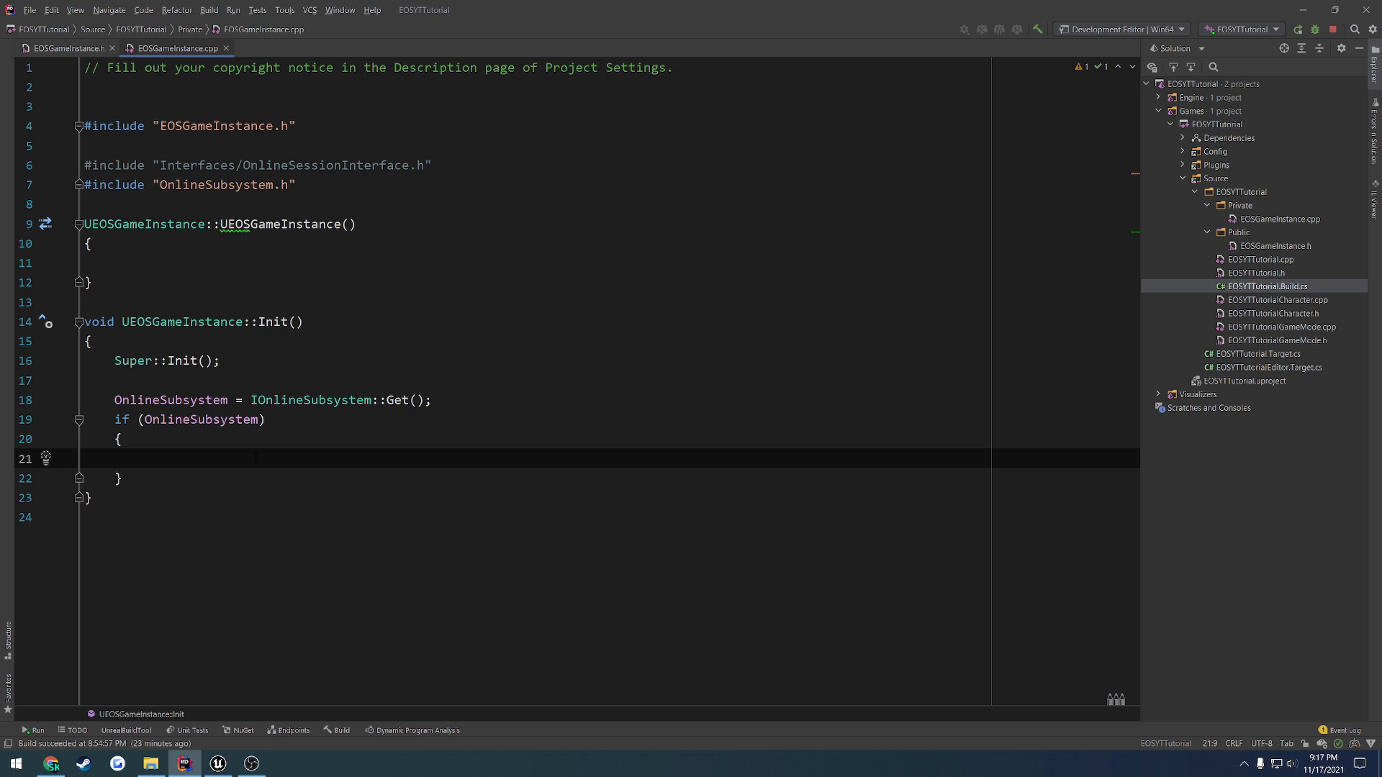
Add a nested if declaring IOnlineSessionPtr SessionPtr = OnlineSubsystem->GetSessionInterface() and begin SessionPtr.
text(if (IO)
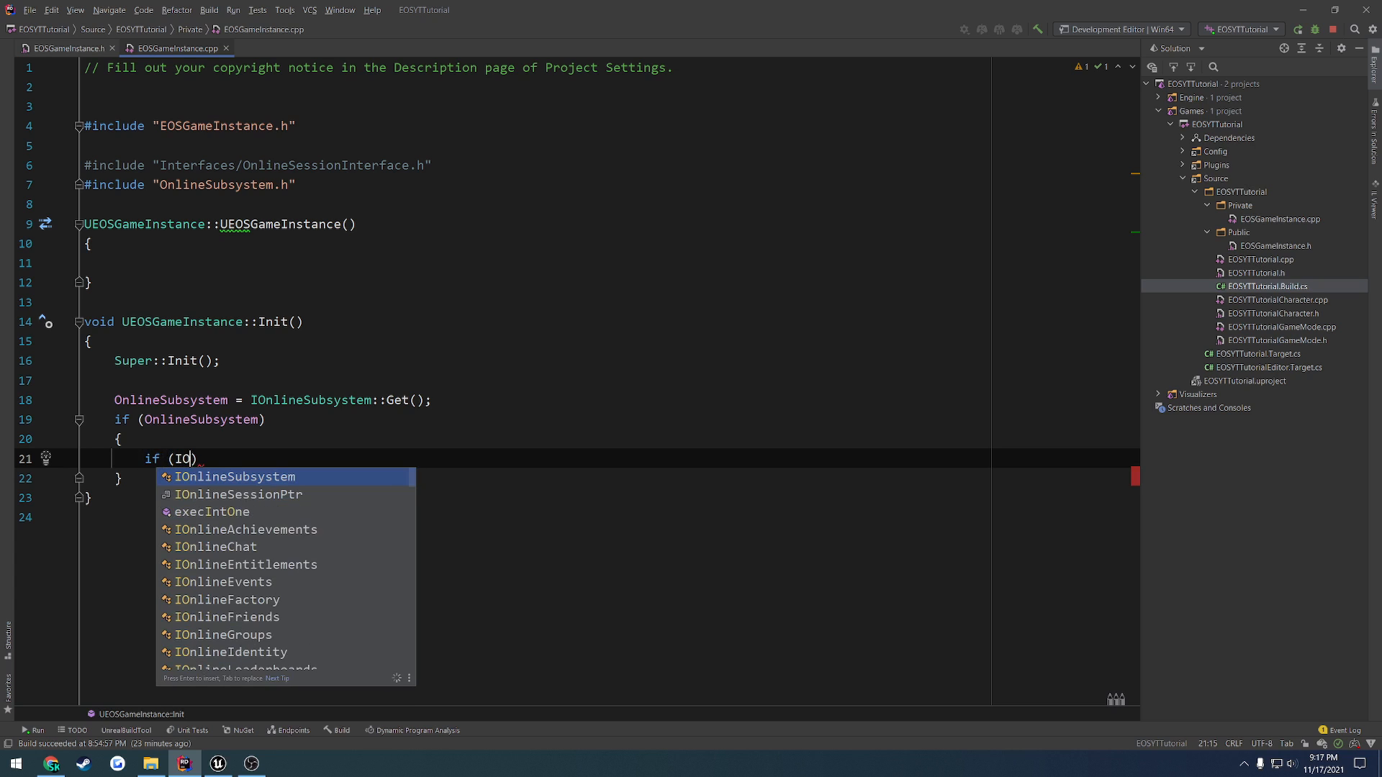
click(238, 495)
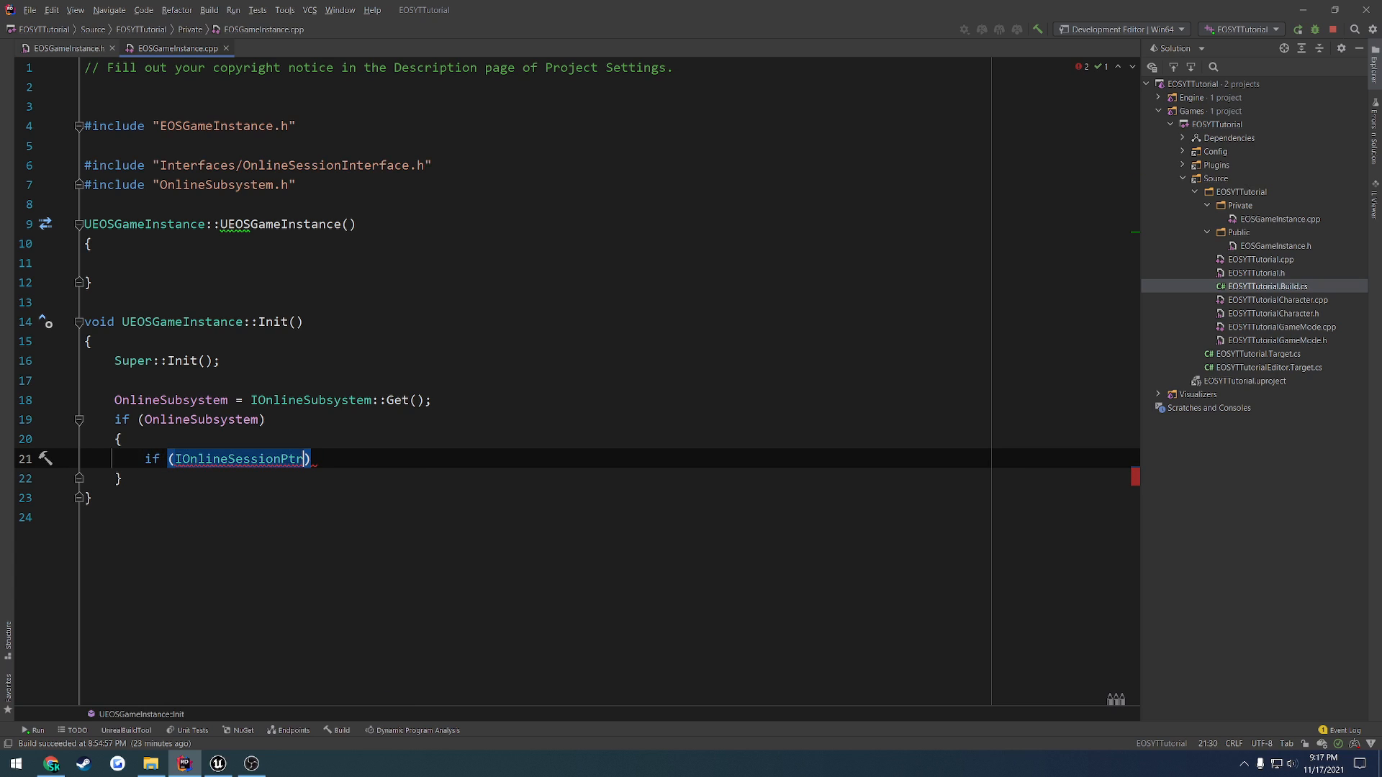
text(SessionPtr =)
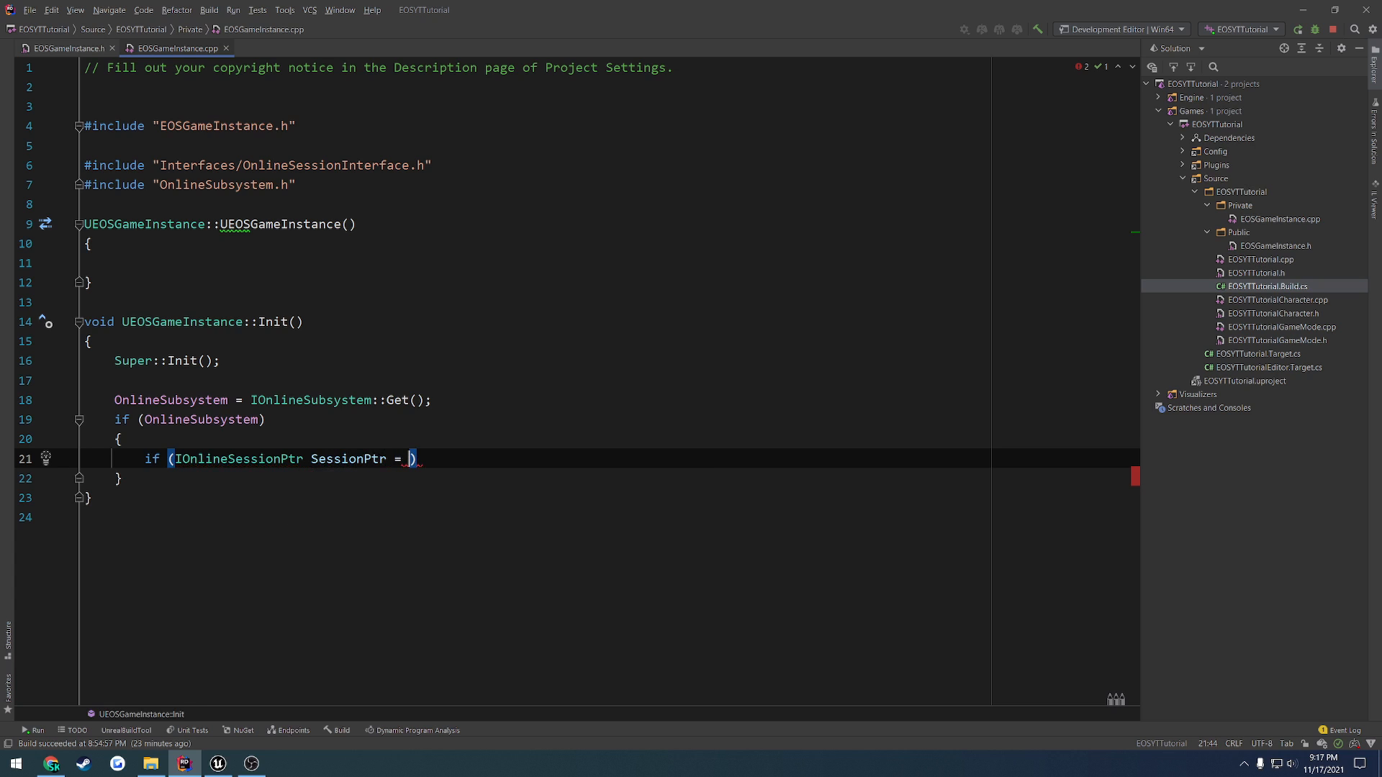
text(OnlineSubsystem-)
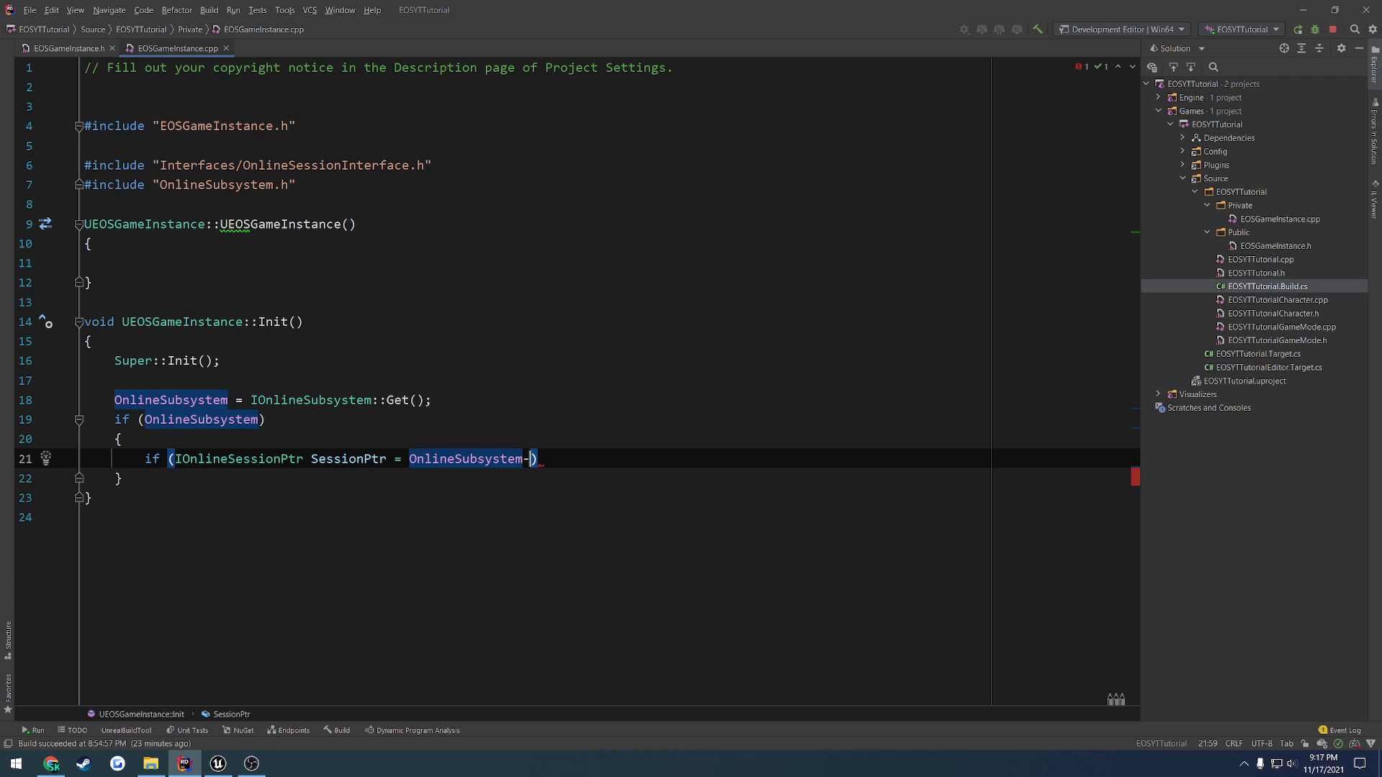
text(>GetSessionInterface()
text({)
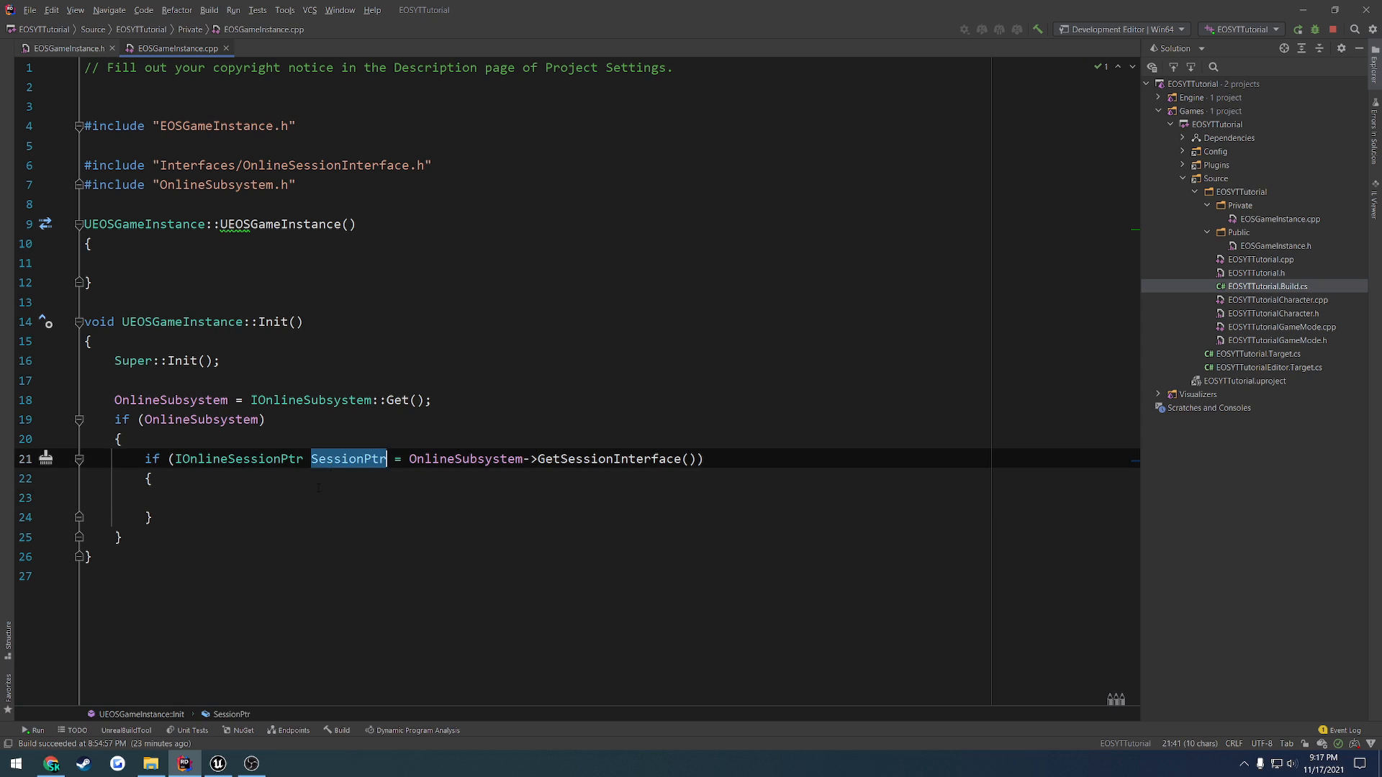
text(SessionPtr.)
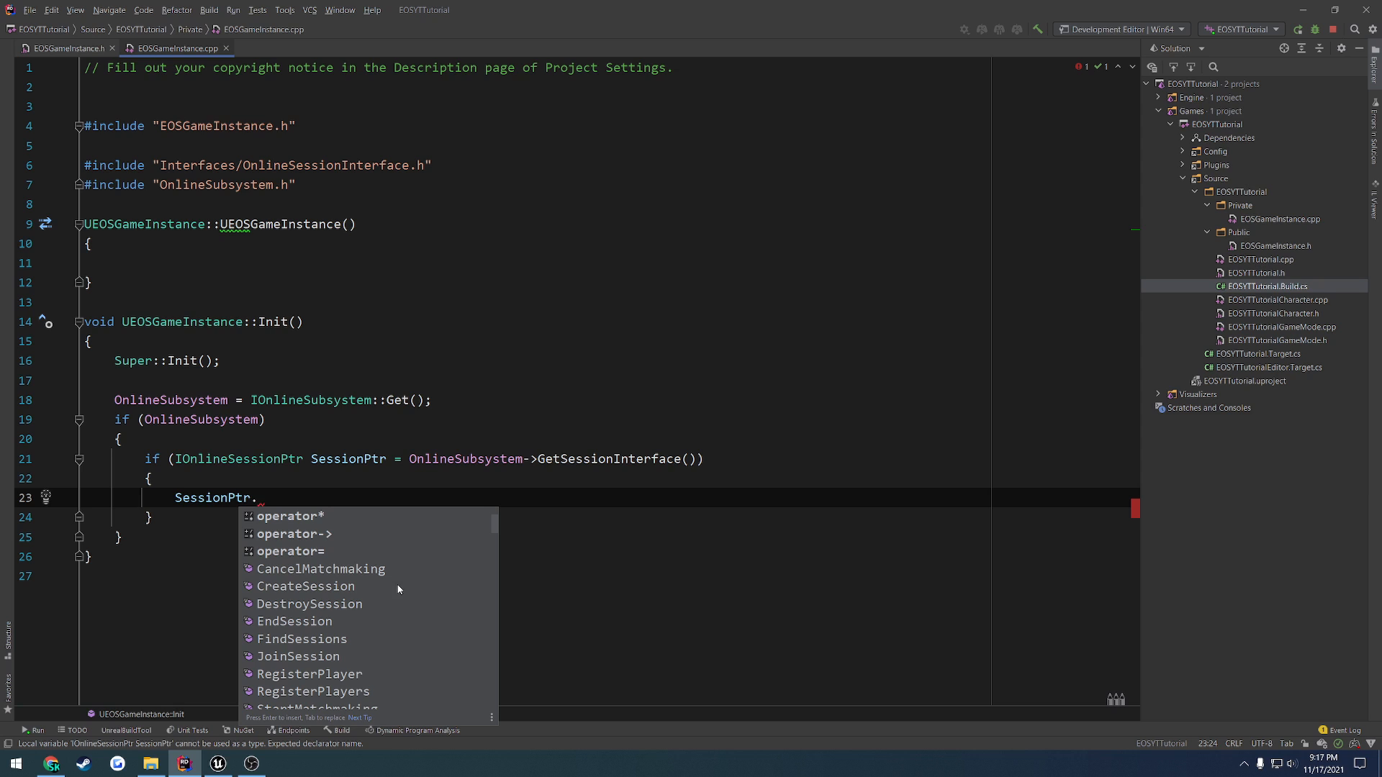
mouse_move(308, 606)
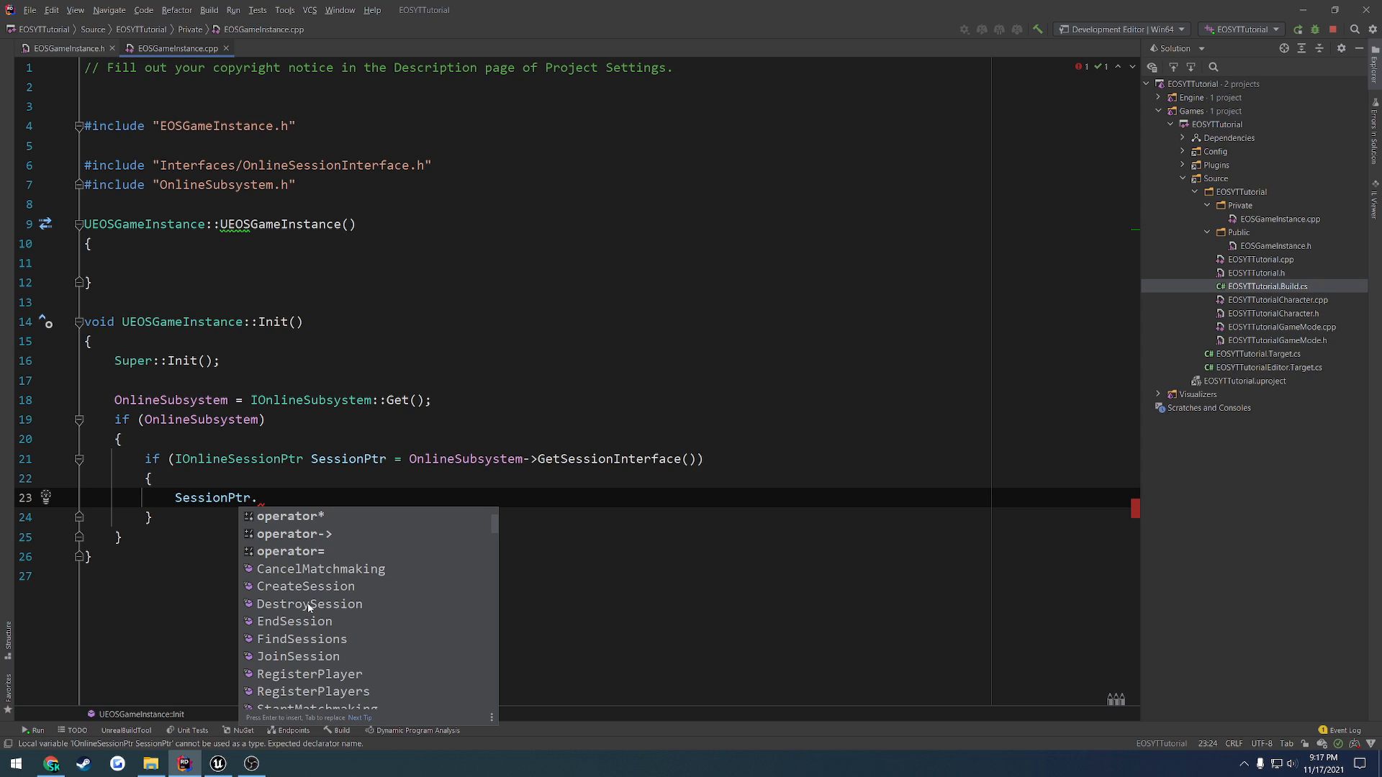
mouse_move(329, 648)
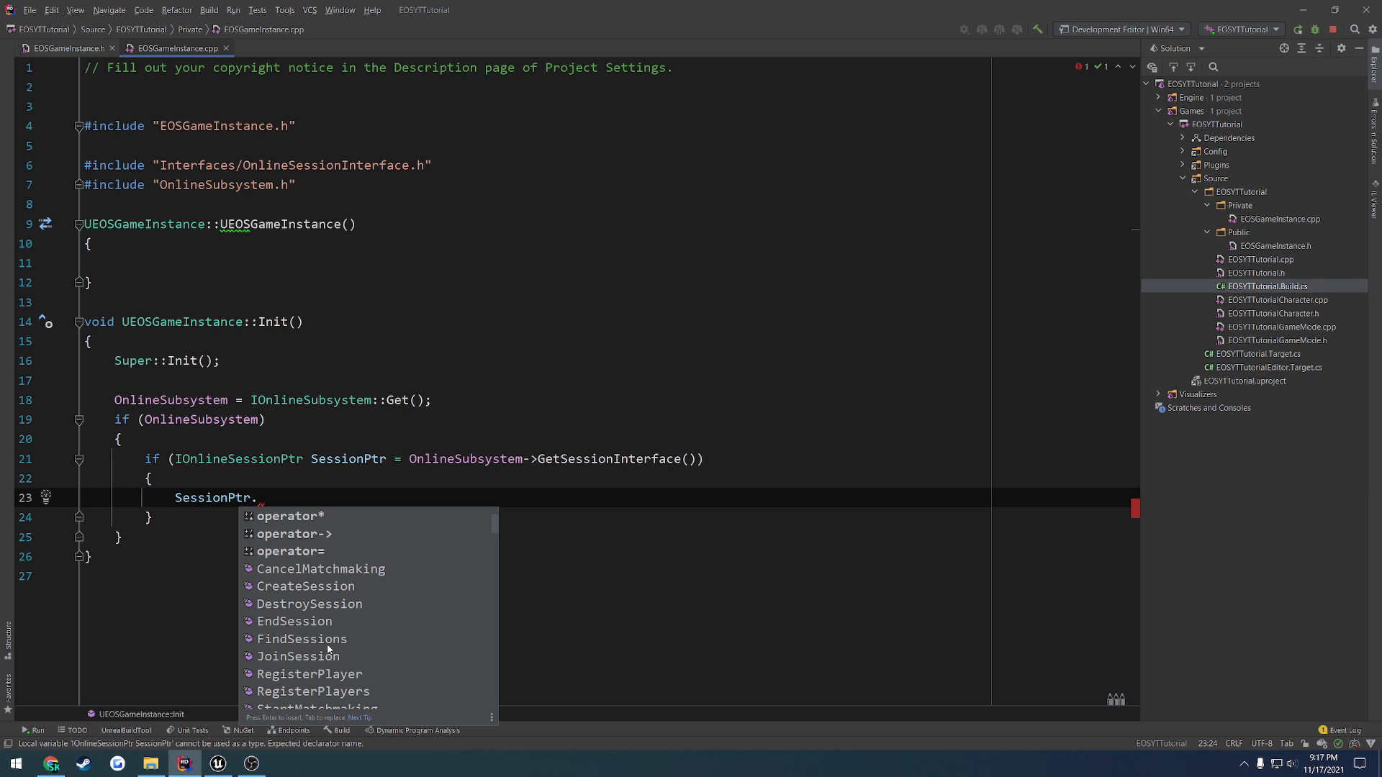
scroll(down, 3)
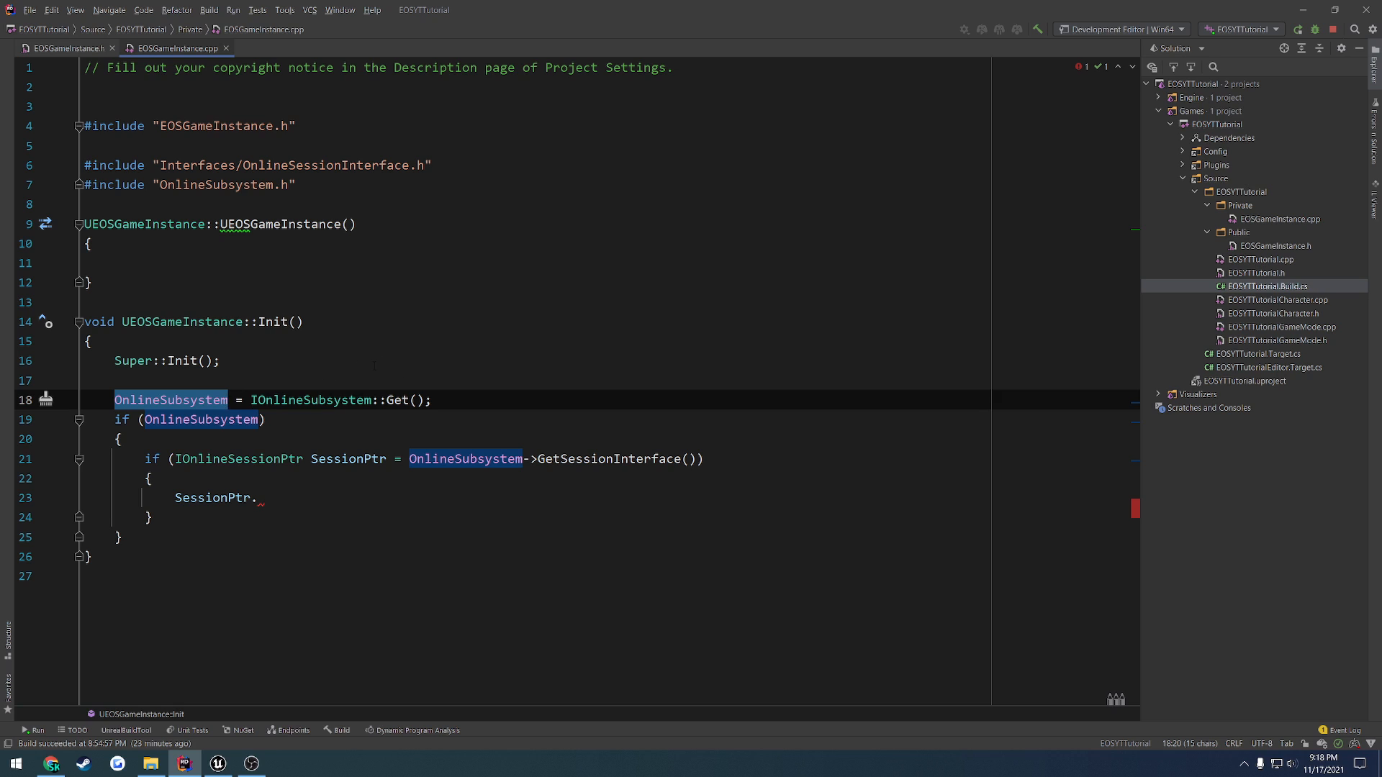
click(88, 380)
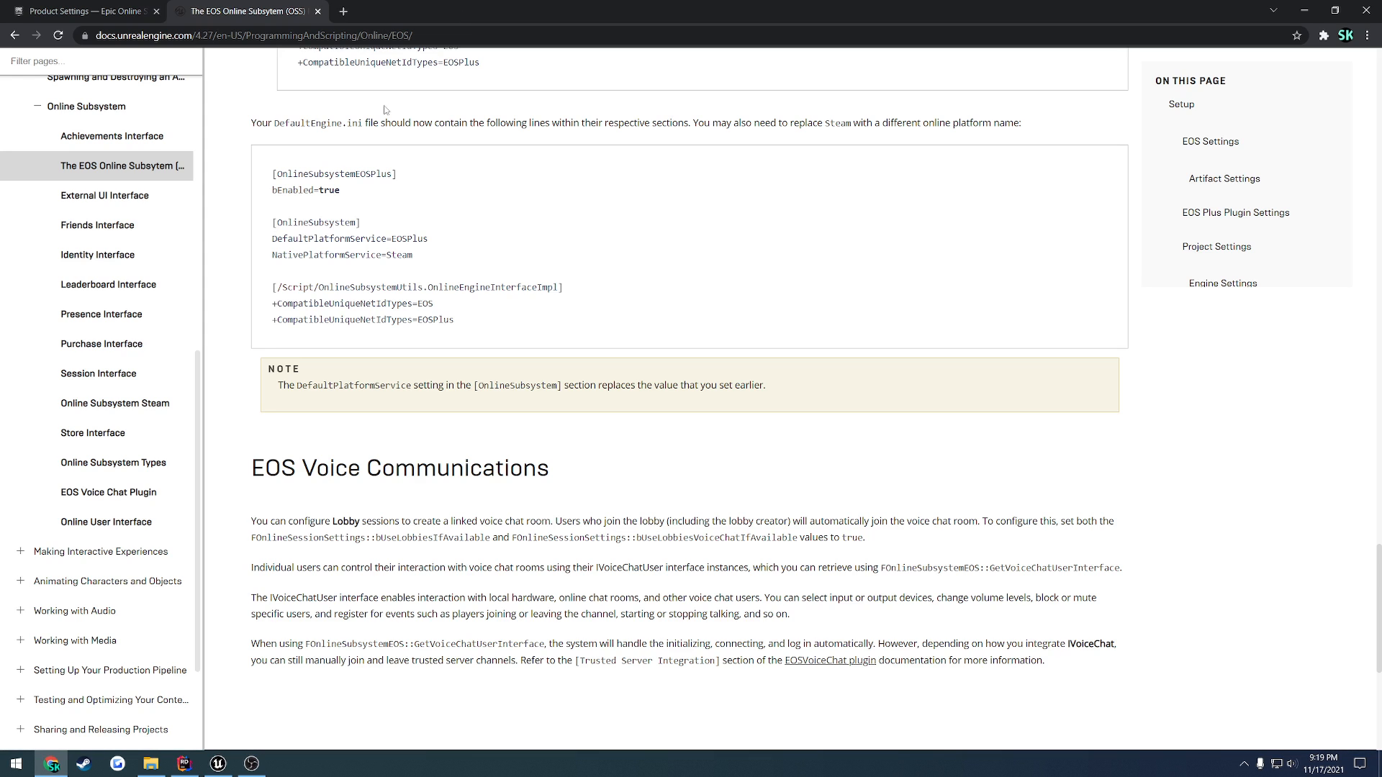
Glance at the product's SDK Credentials in the EOS portal, then return to Rider's EOSGameInstance.cpp.
click(93, 12)
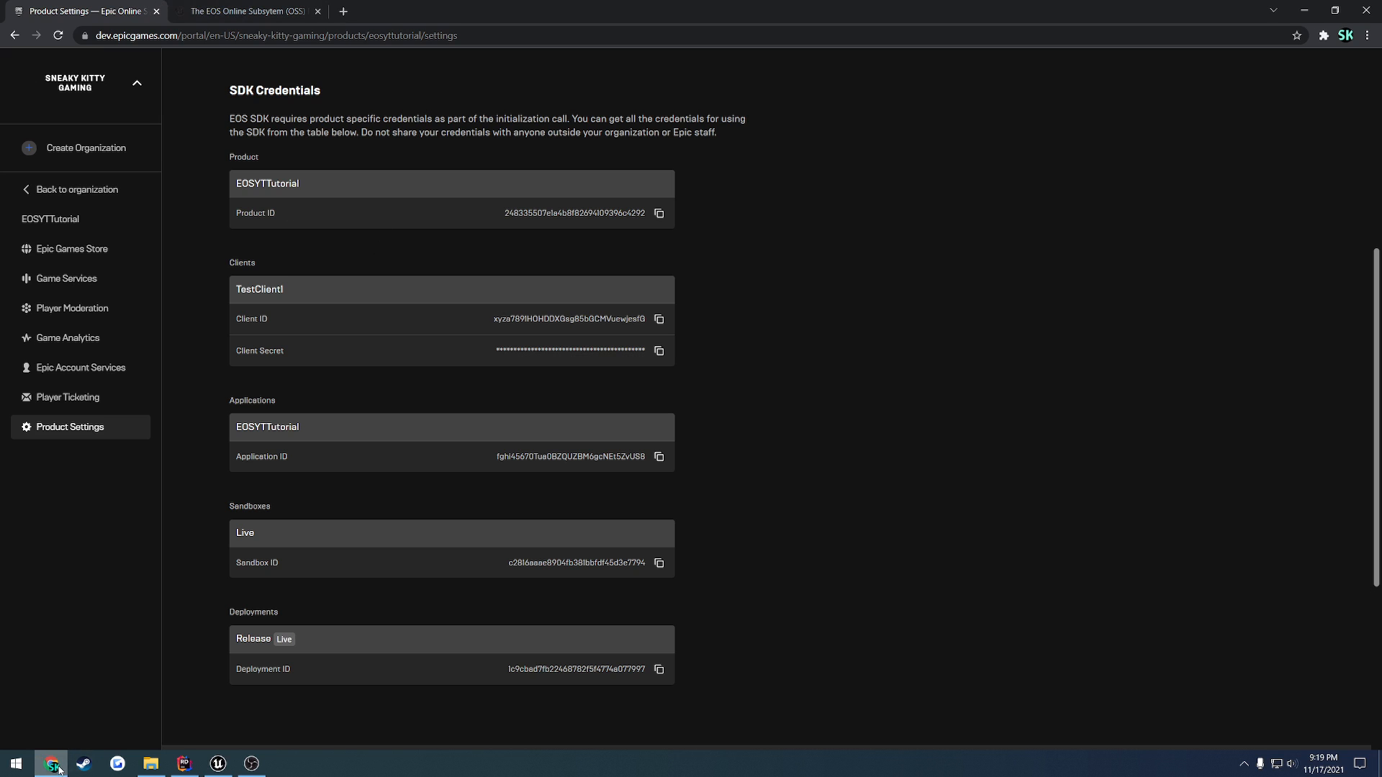
click(184, 762)
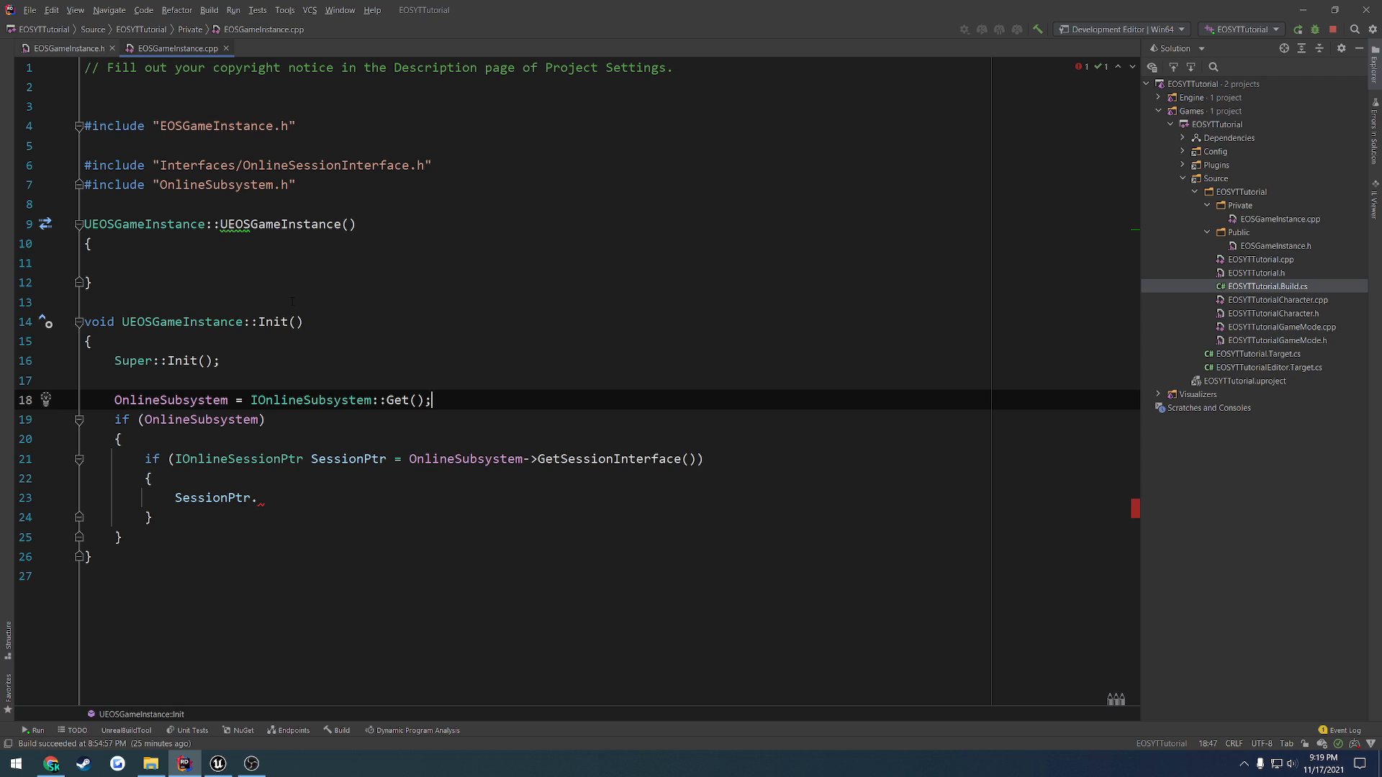
Declare UFUNCTION(BlueprintCallable) void CreateSession(); in the header and generate its definition.
click(64, 48)
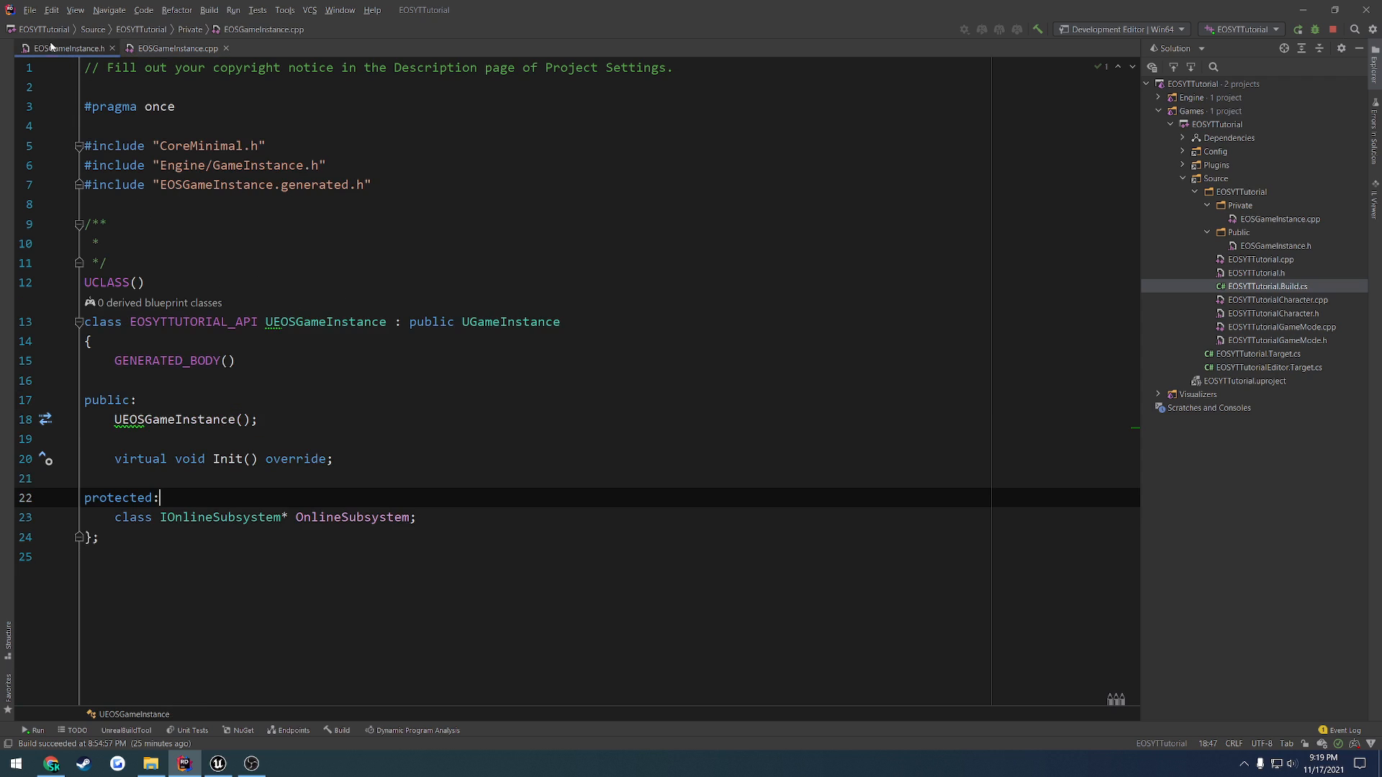
key(Enter)
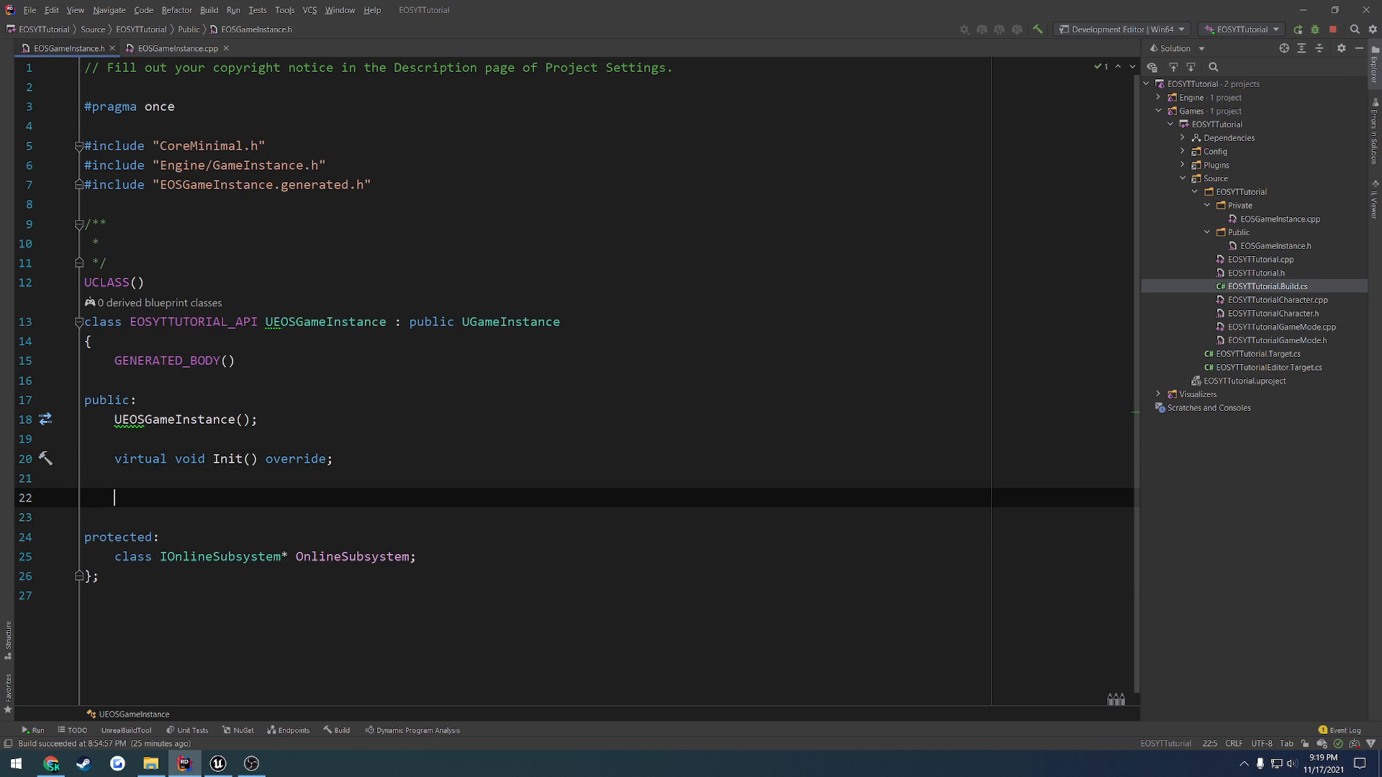
text(UFUNCTION(BlueprintCallable)
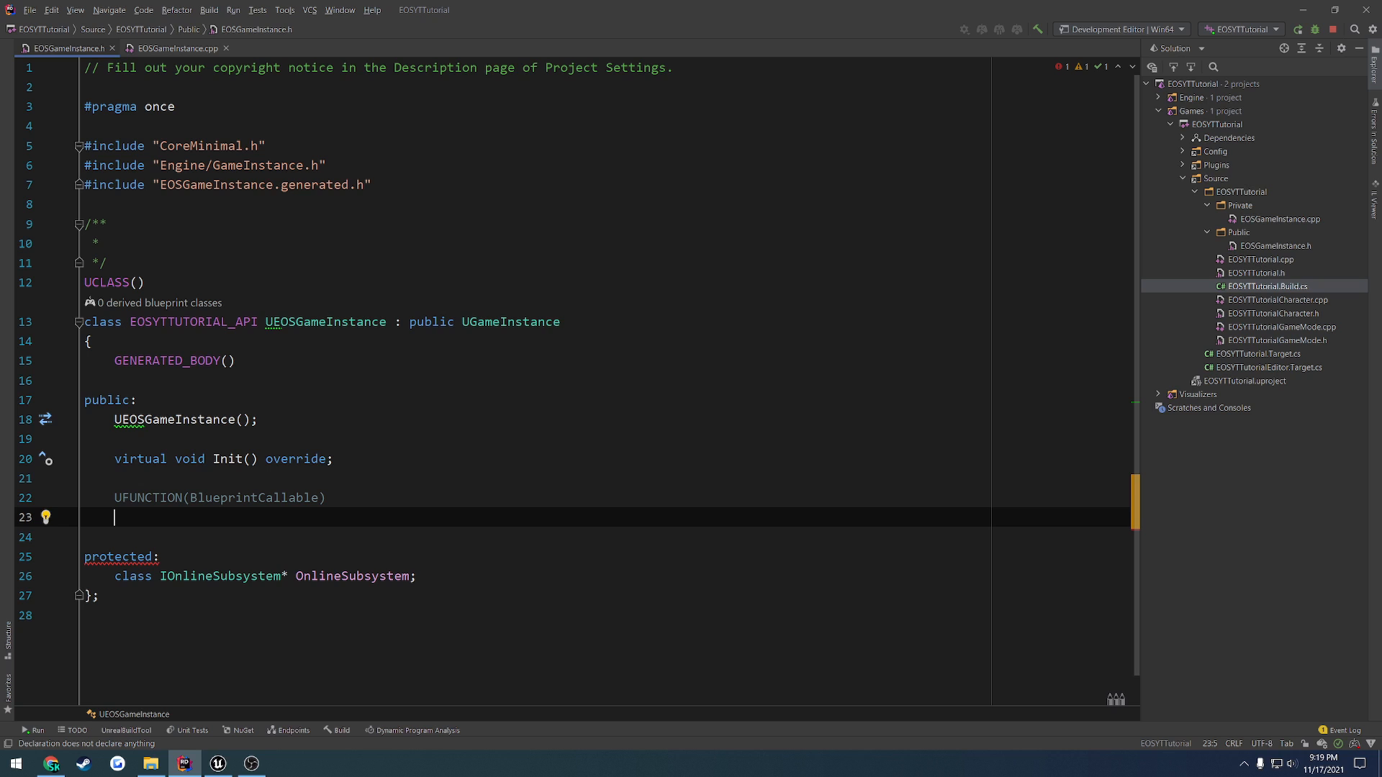
text(void)
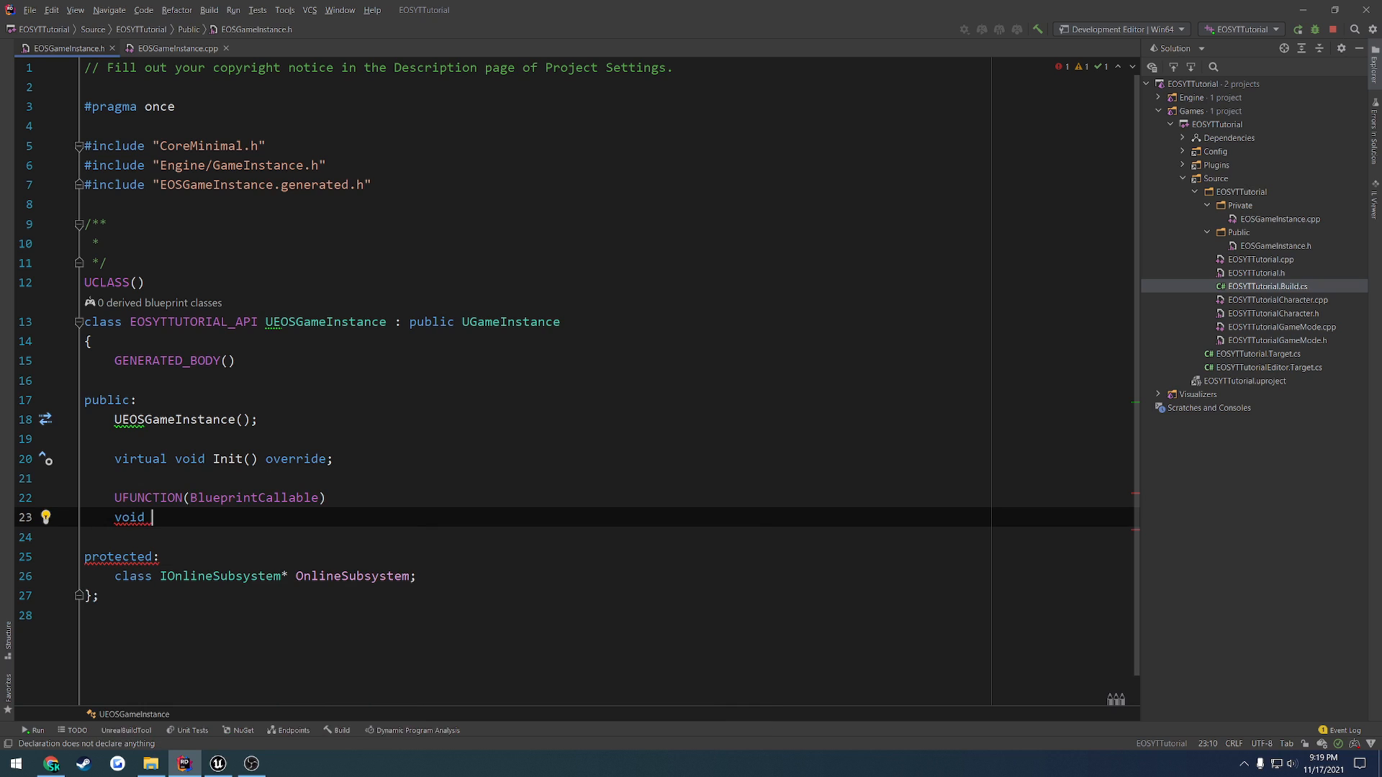
text(CreateSessio)
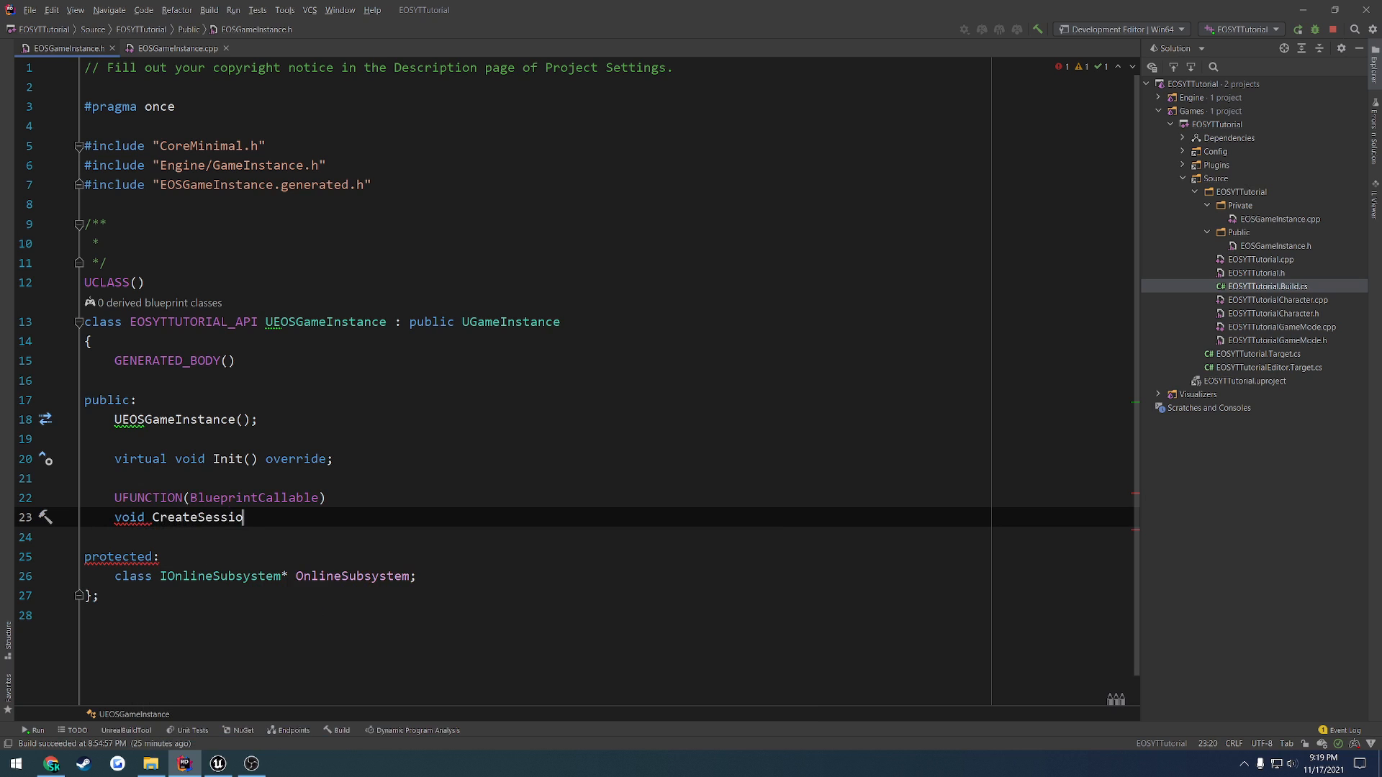
text(n();)
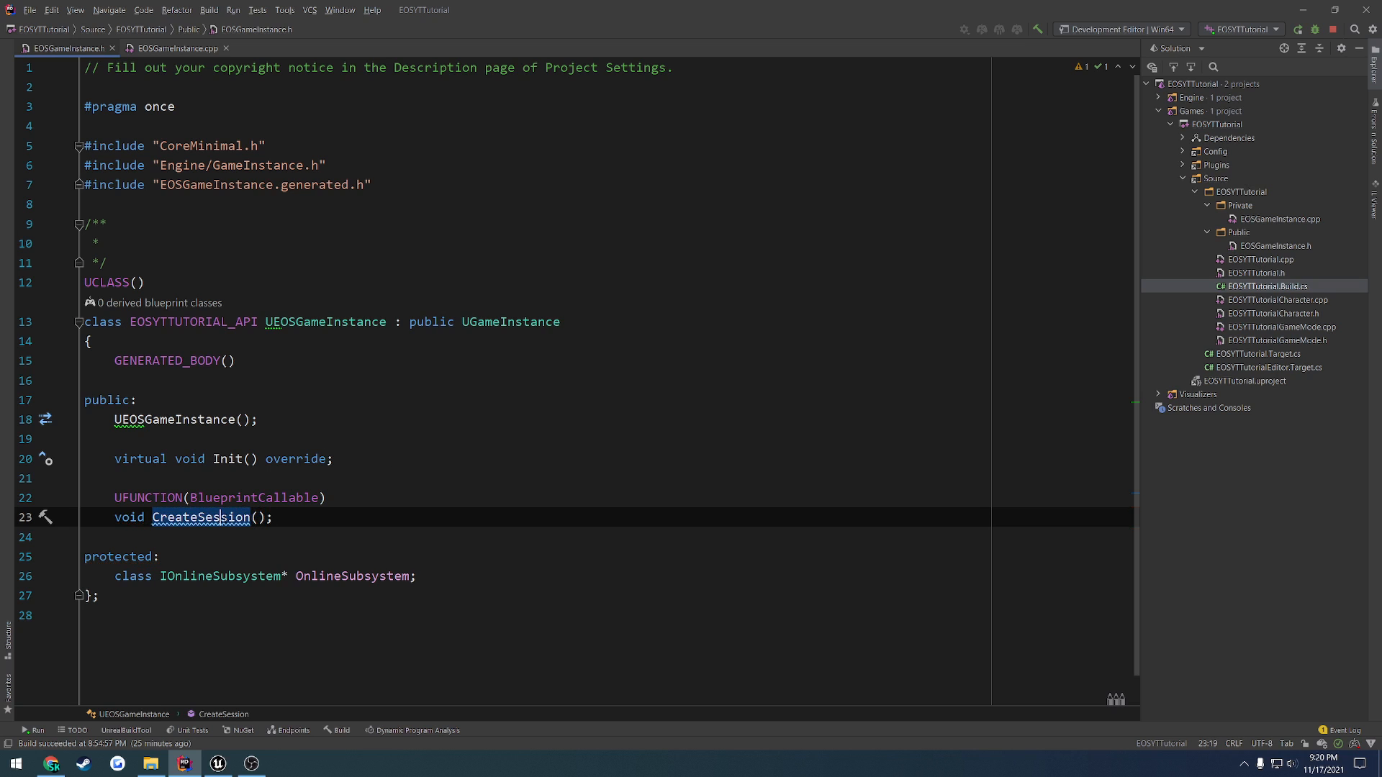
click(176, 49)
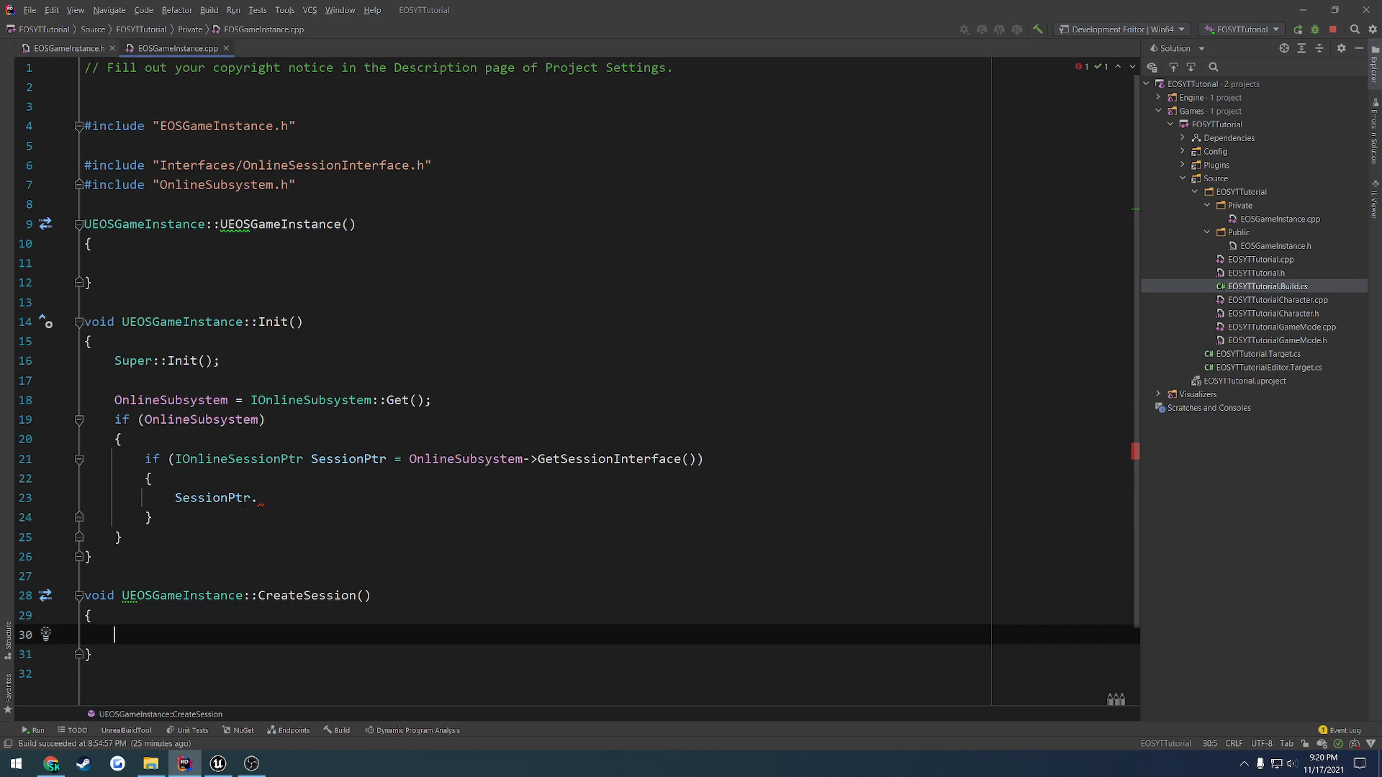
Move the if (OnlineSubsystem) block into CreateSession and call SessionPtr->CreateSession(0, FName("Test Session"), ...).
scroll(down, 3)
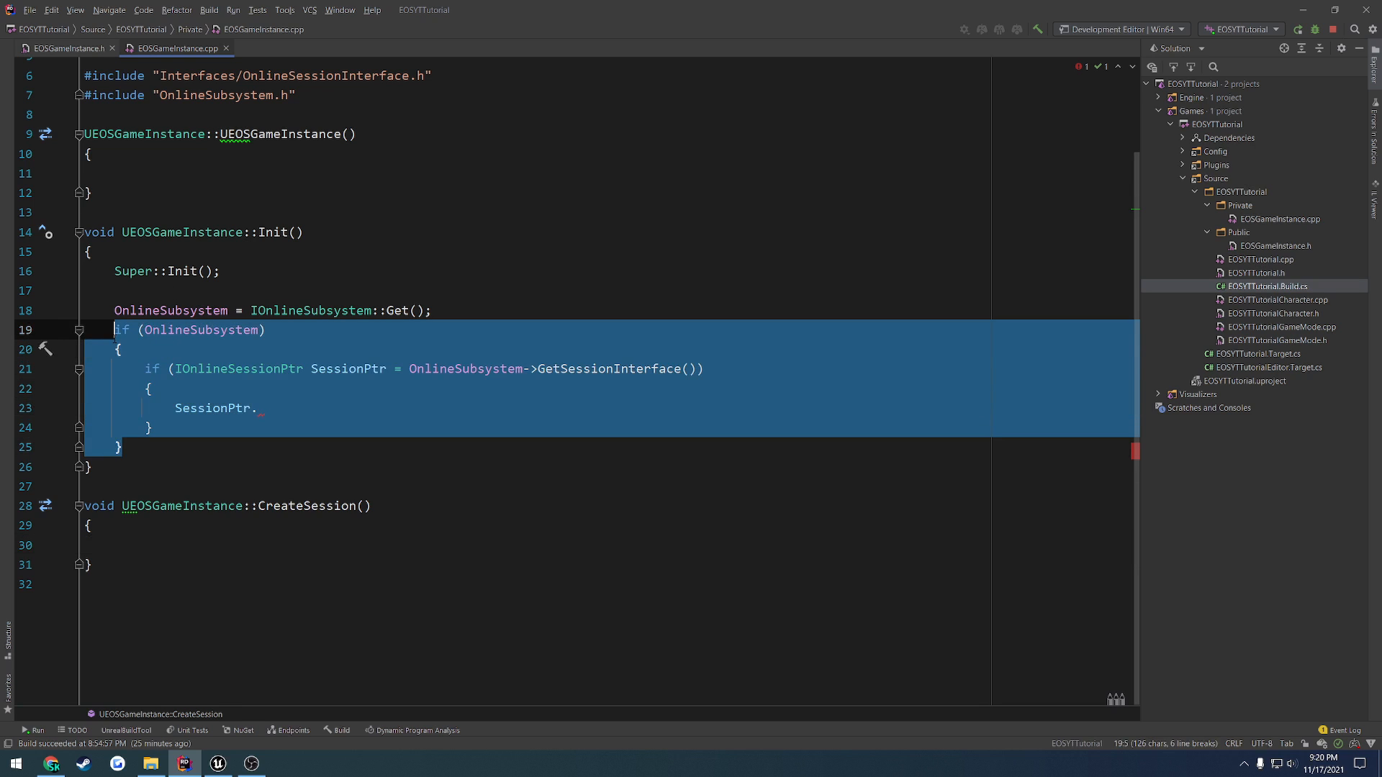
key(Delete)
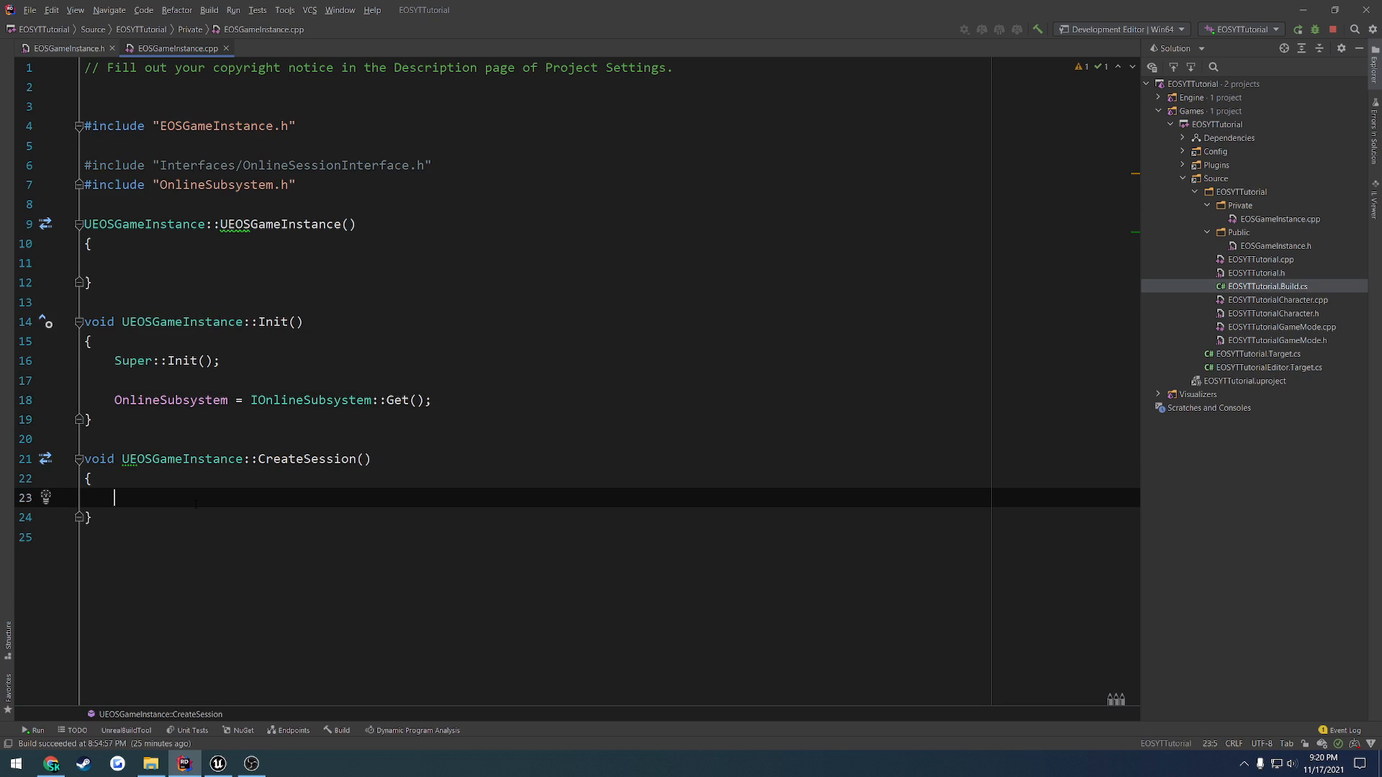
text(if (OnlineSubsystem))
text(SessionPtr.)
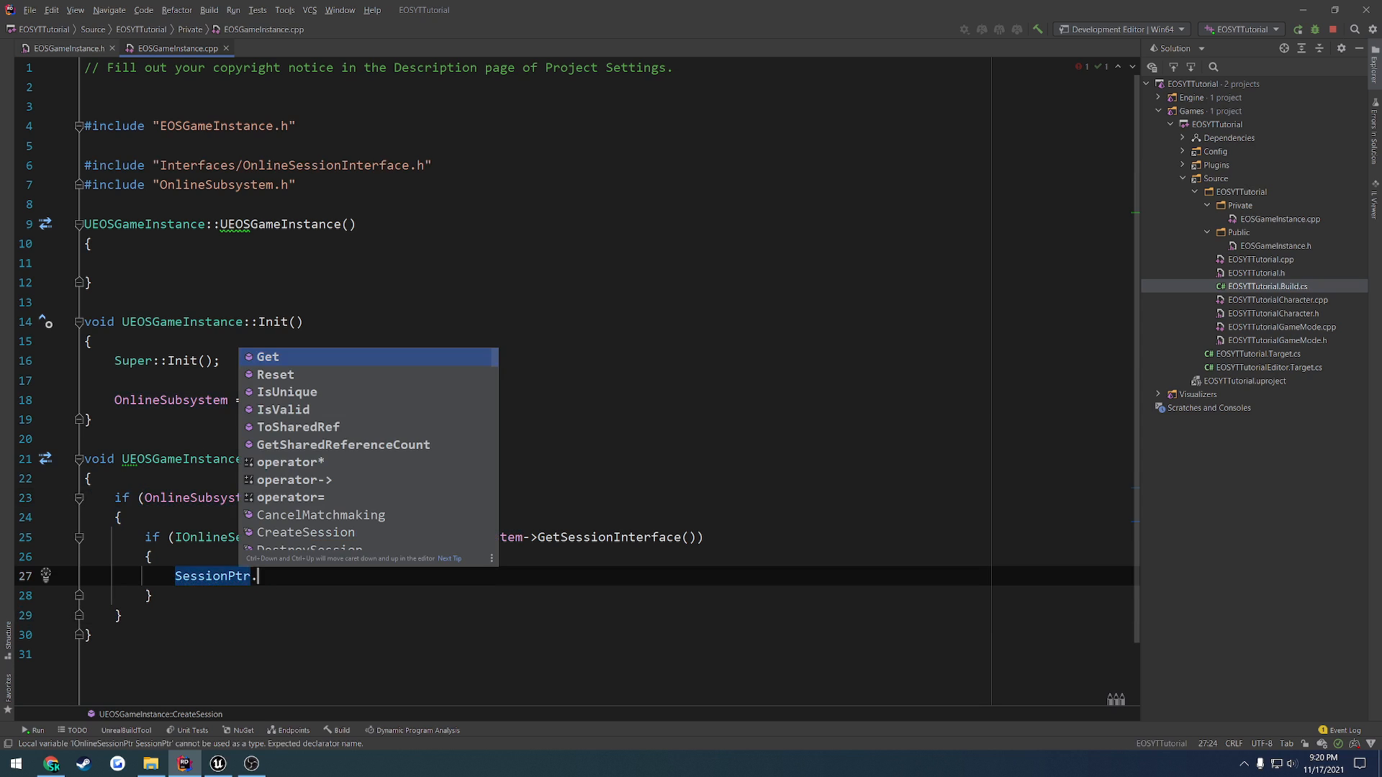
text(CreateSession()
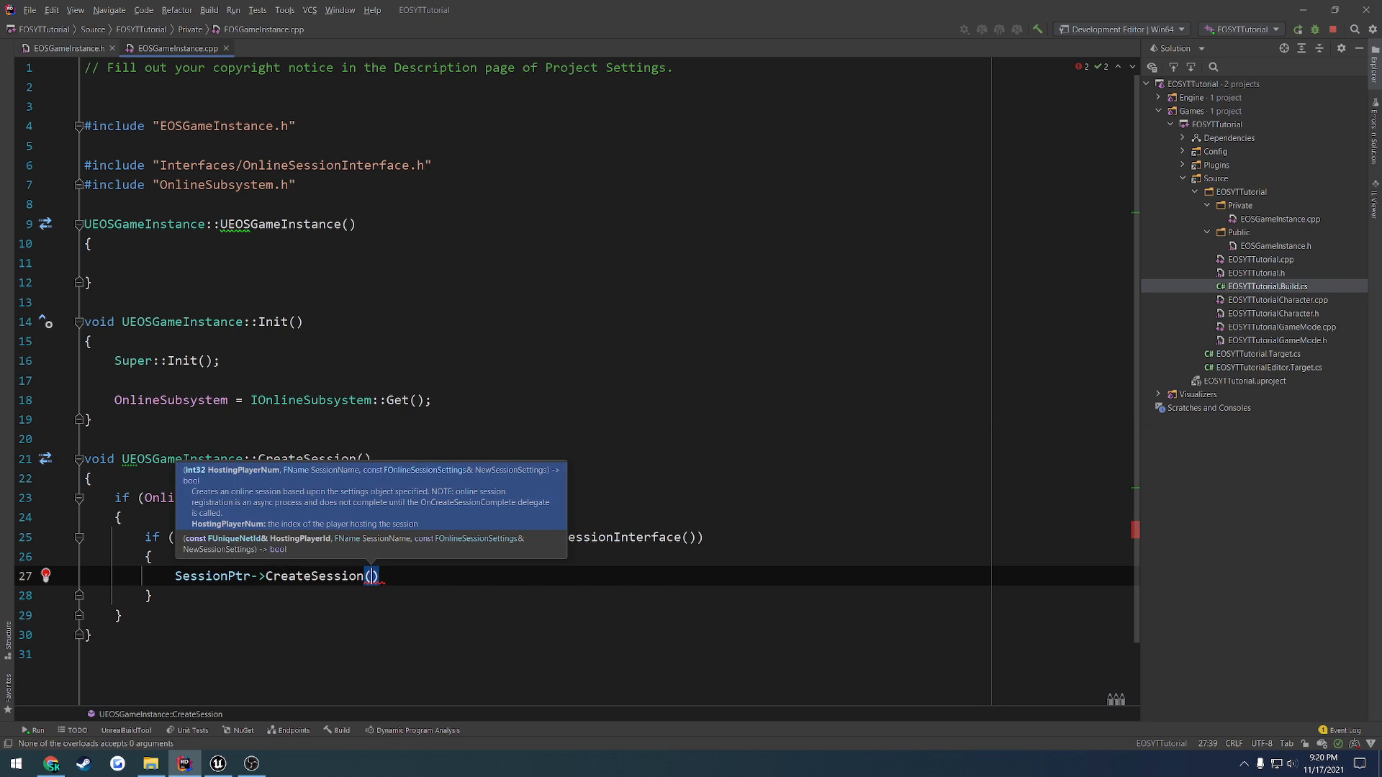
text(0,)
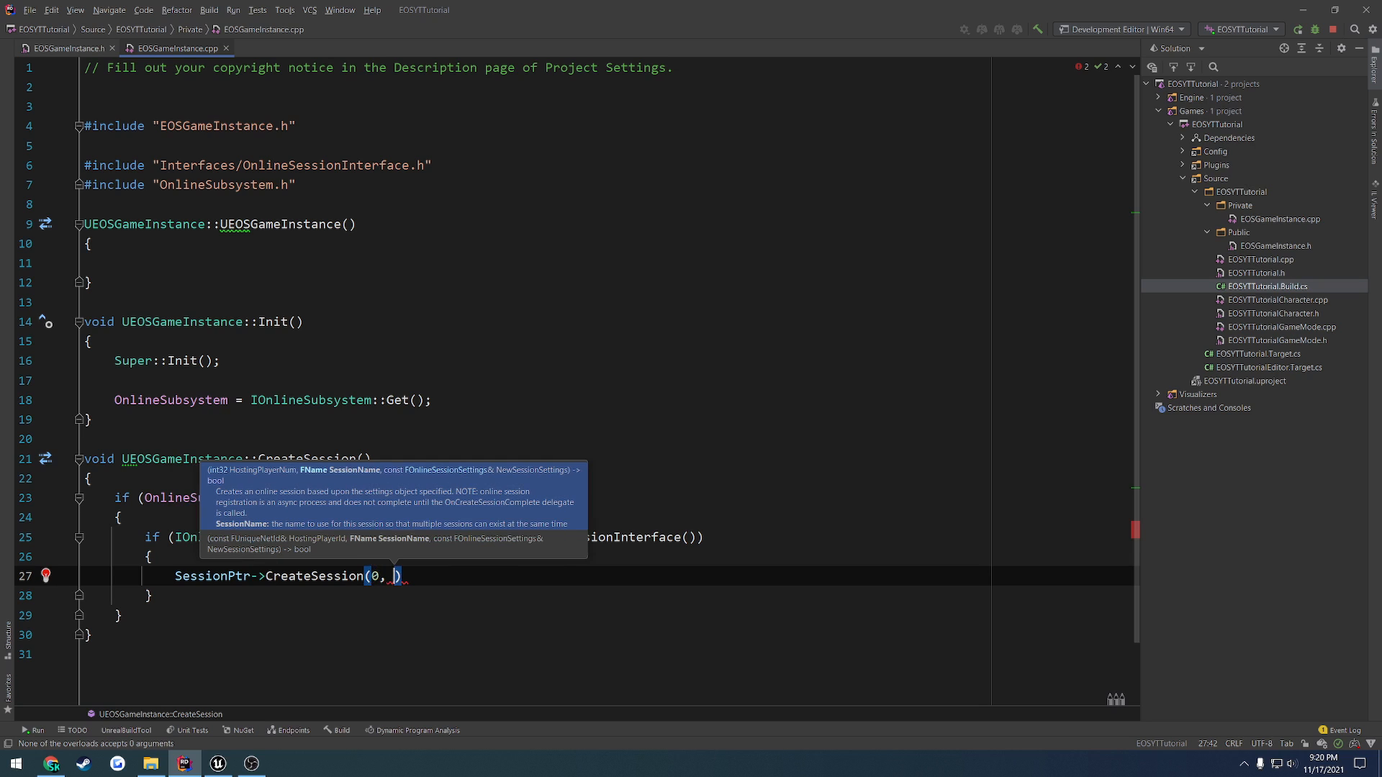
text(FName(""))
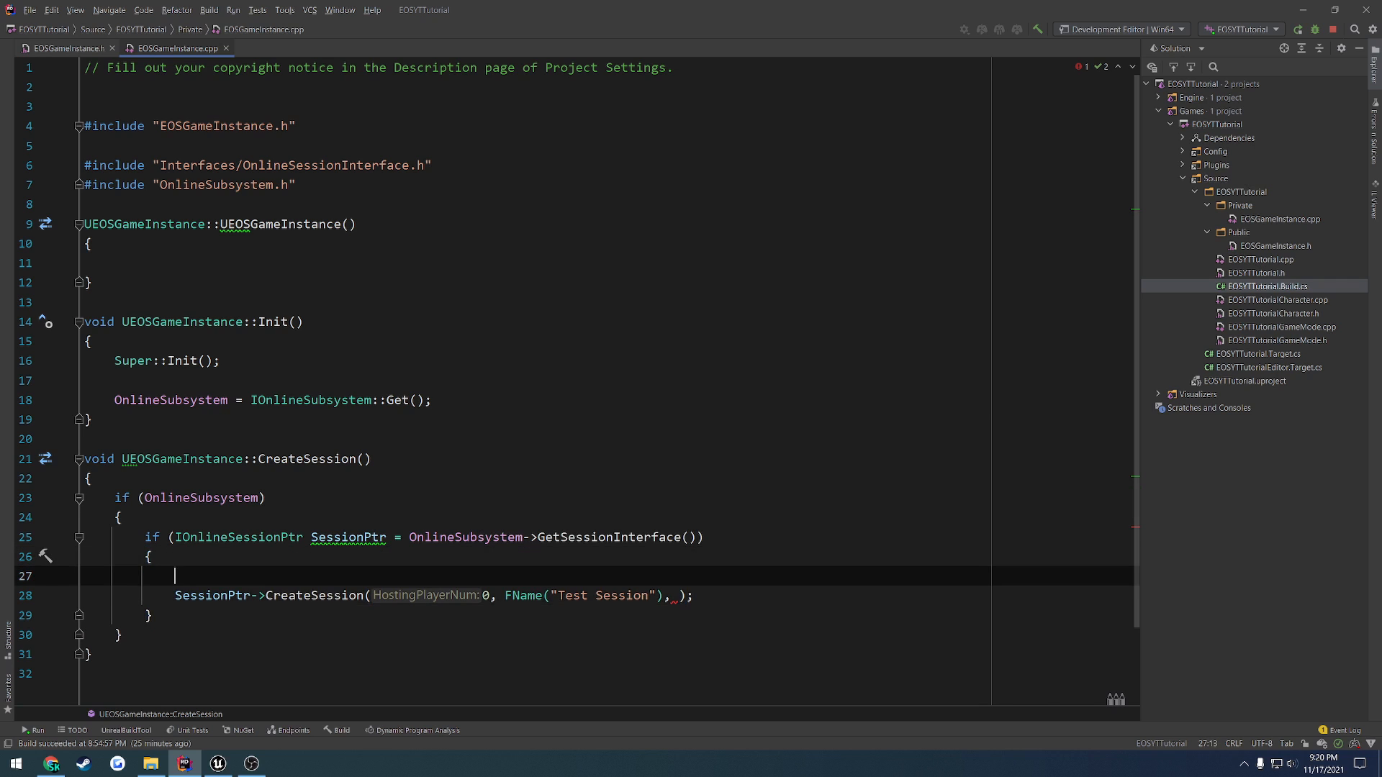
Declare FOnlineSessionSettings SessionSettings and include "OnlineSessionSettings.h".
text(FOnlineSessionSettings)
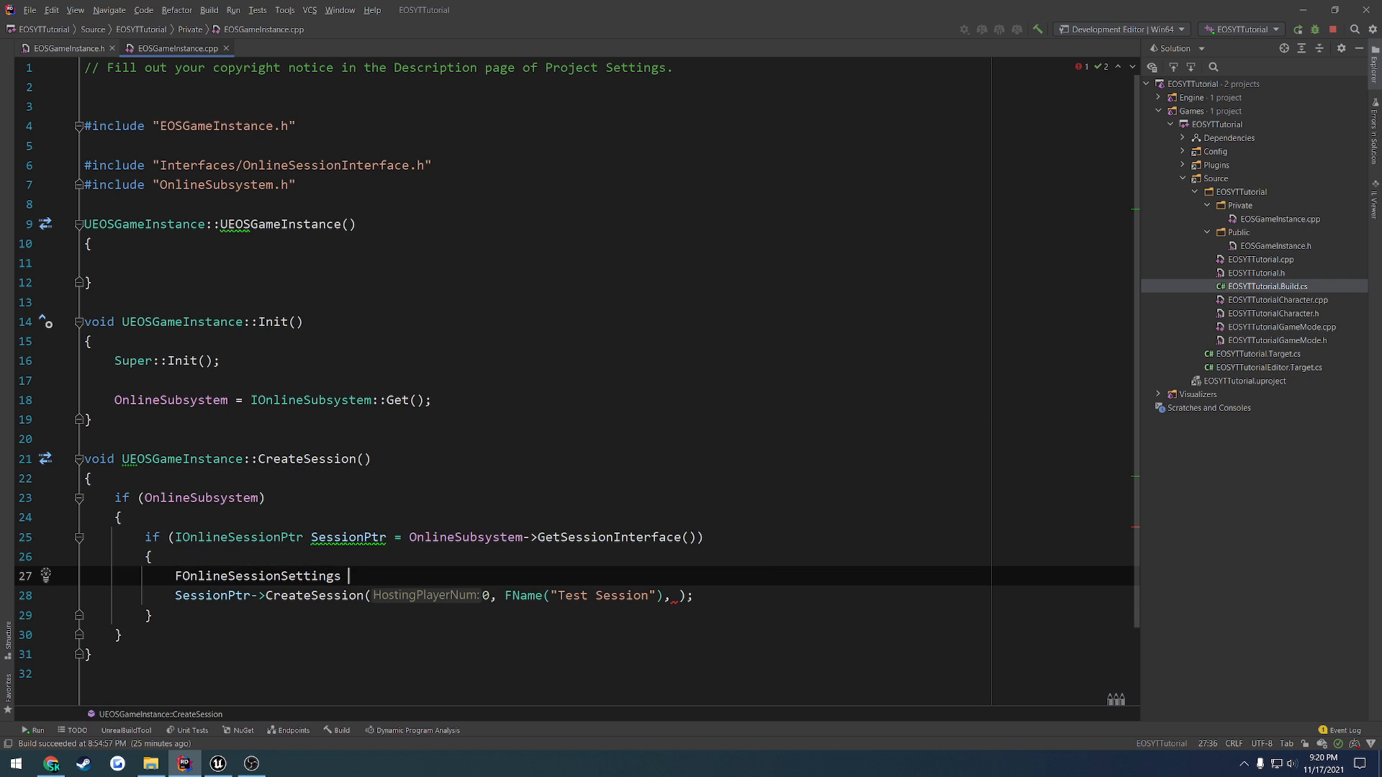
text(SessionSettings)
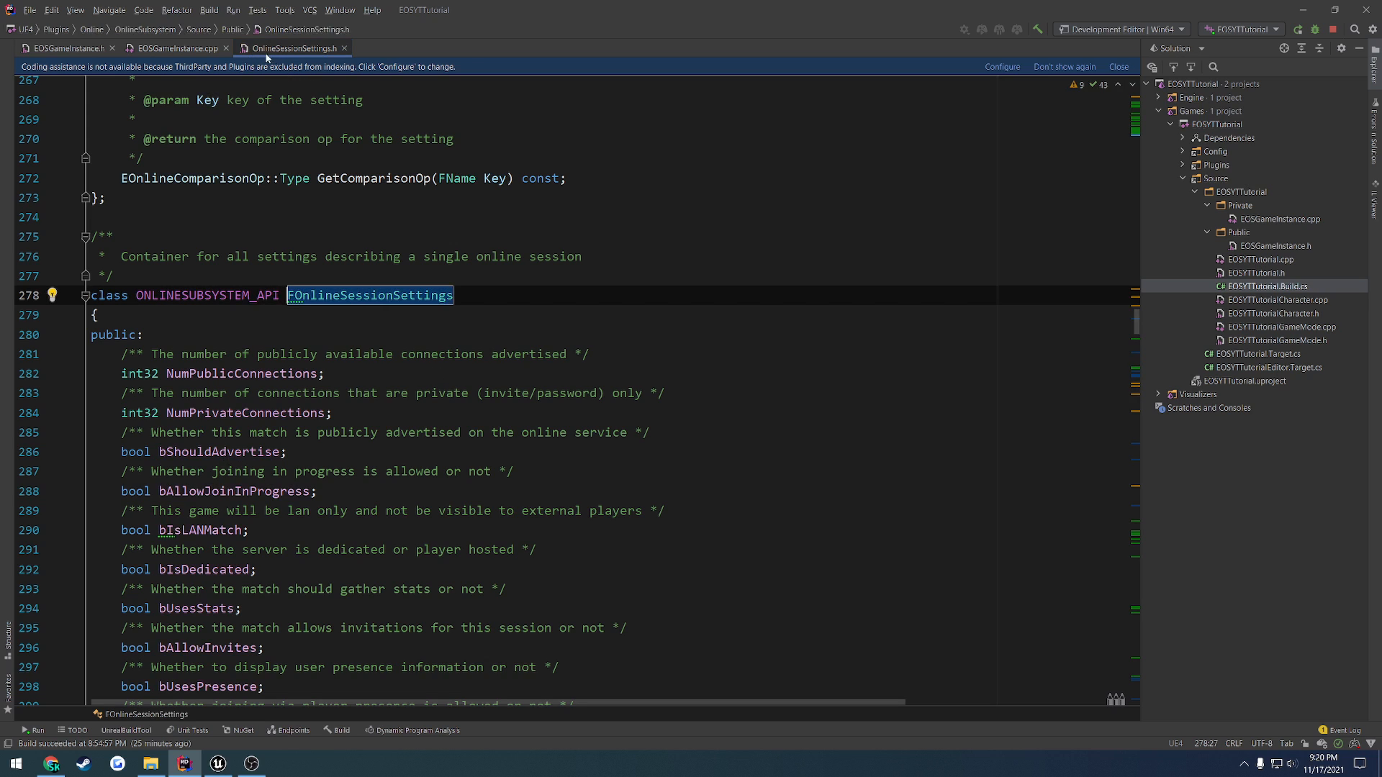
click(177, 49)
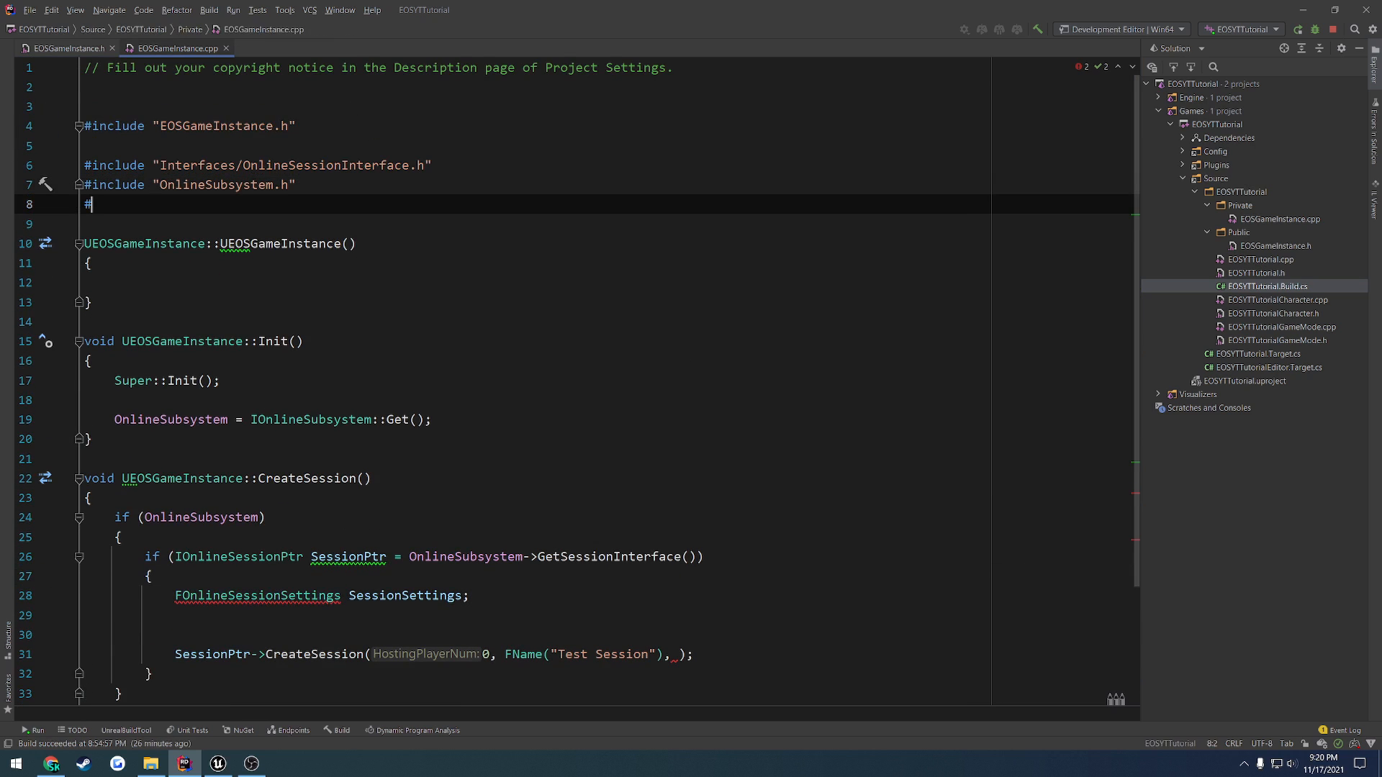
text(include "O)
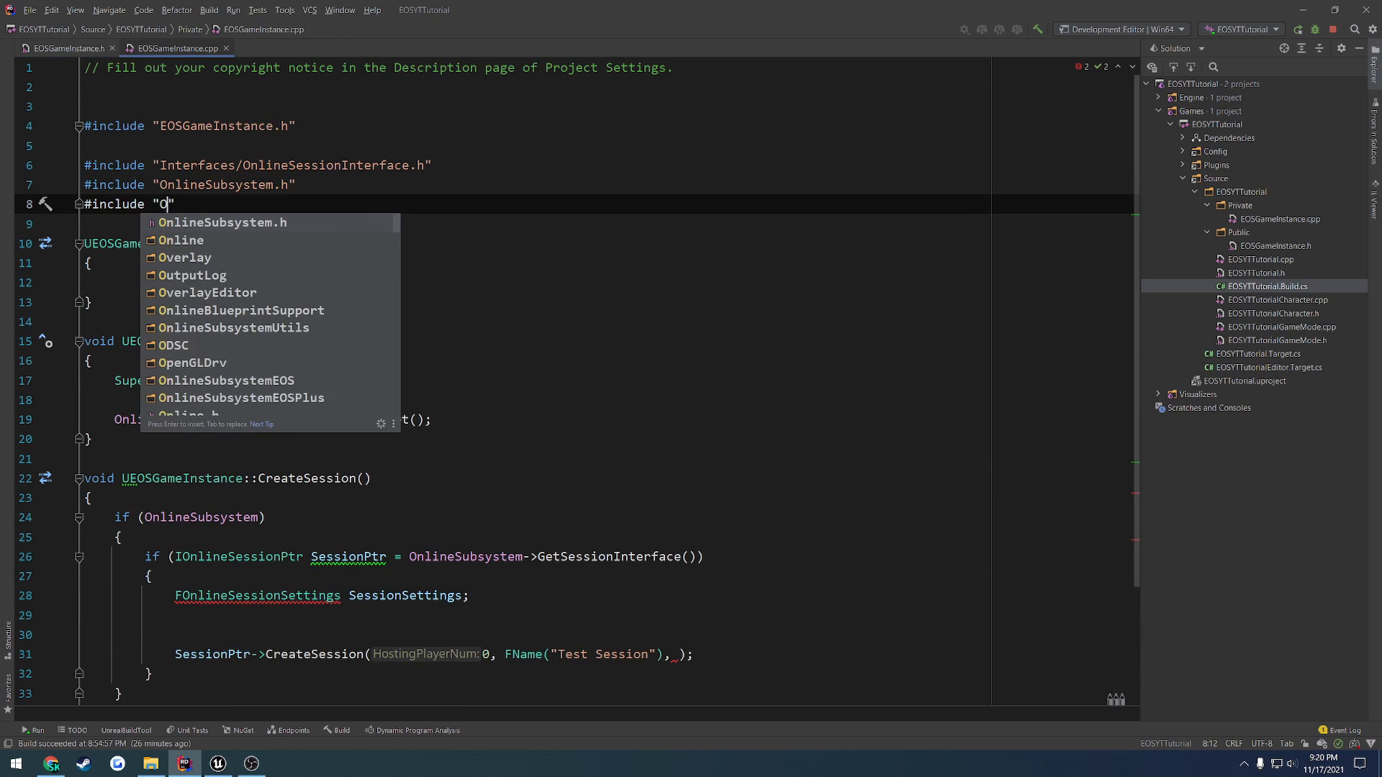
text(nlineSession)
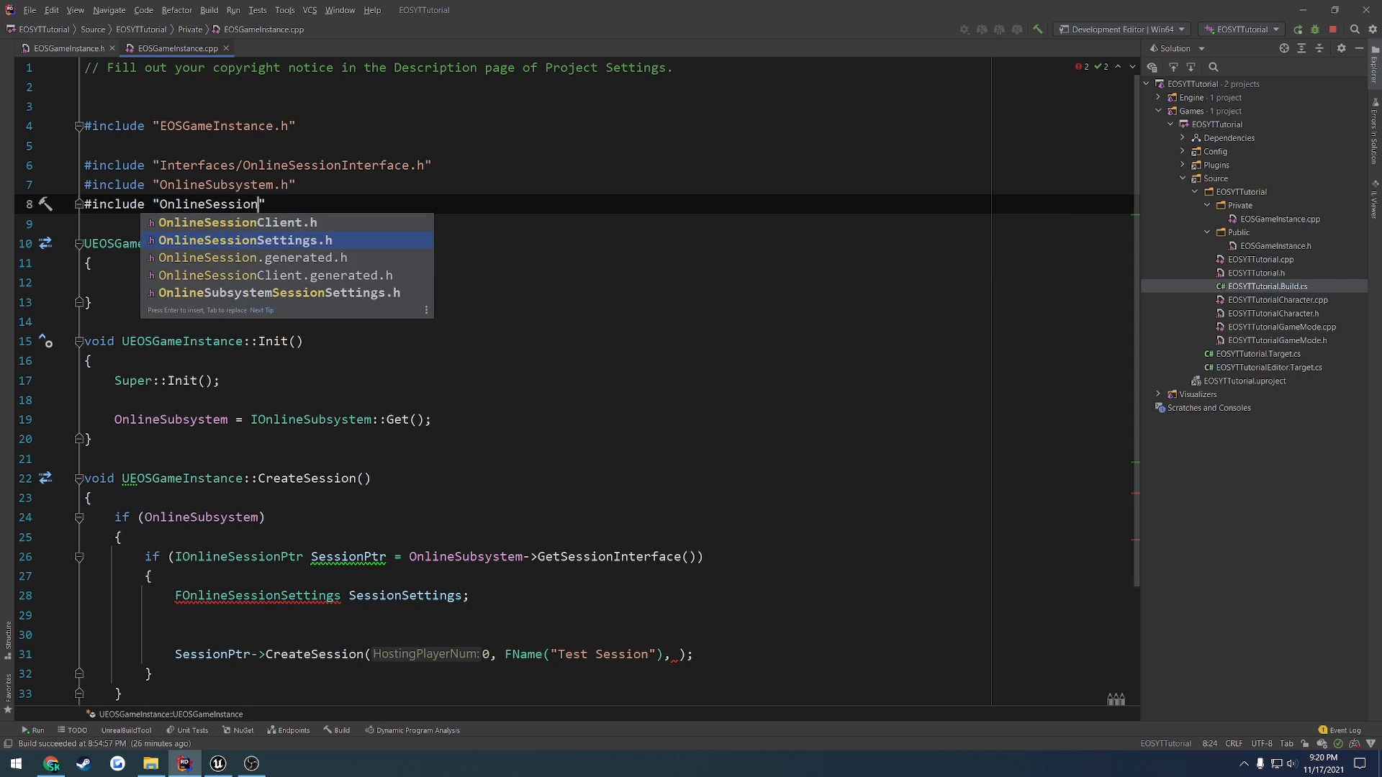
key(Enter)
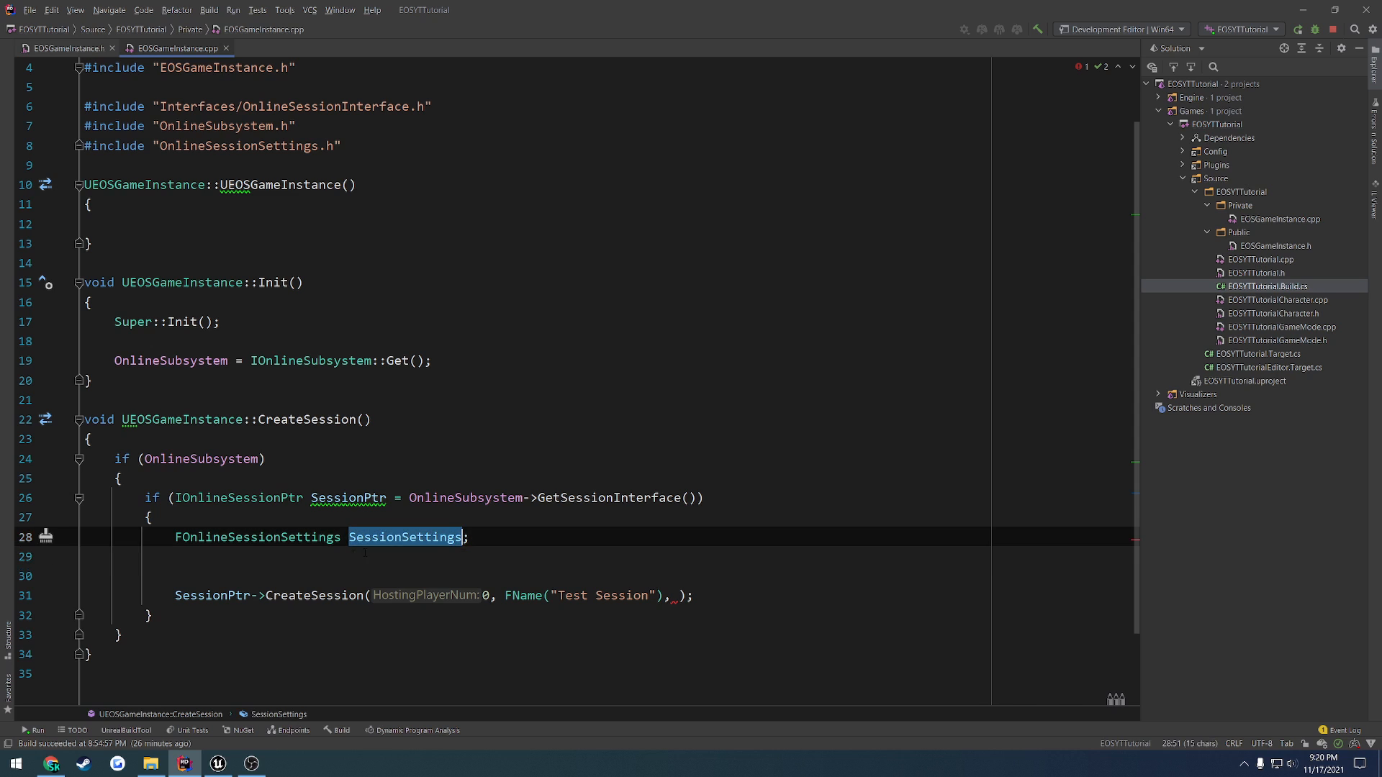
Set bIsDedicated false, bShouldAdvertise, bIsLANMatch, 5 public connections, join-in-progress and presence, then pass SessionSettings to CreateSession.
text(SessionSettings.)
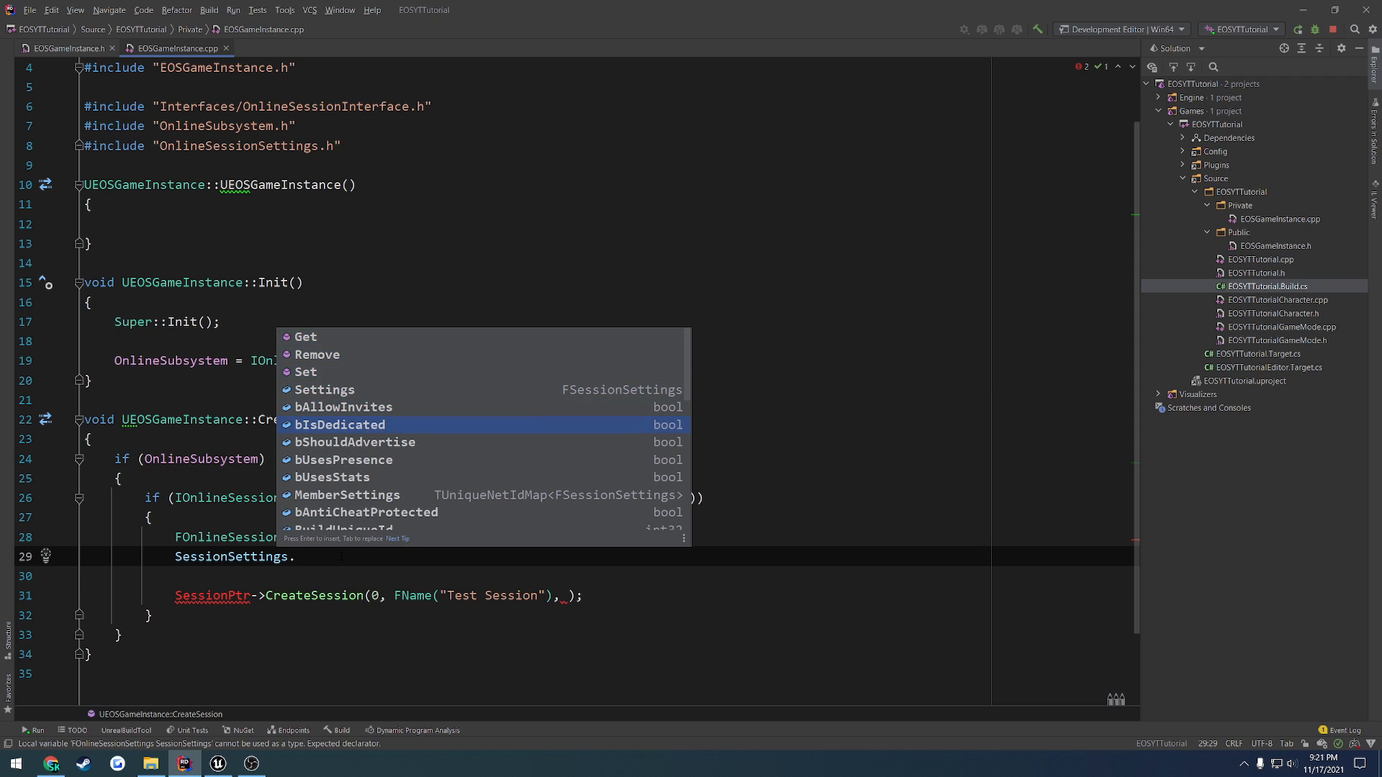
text(bIsDedicated = false;)
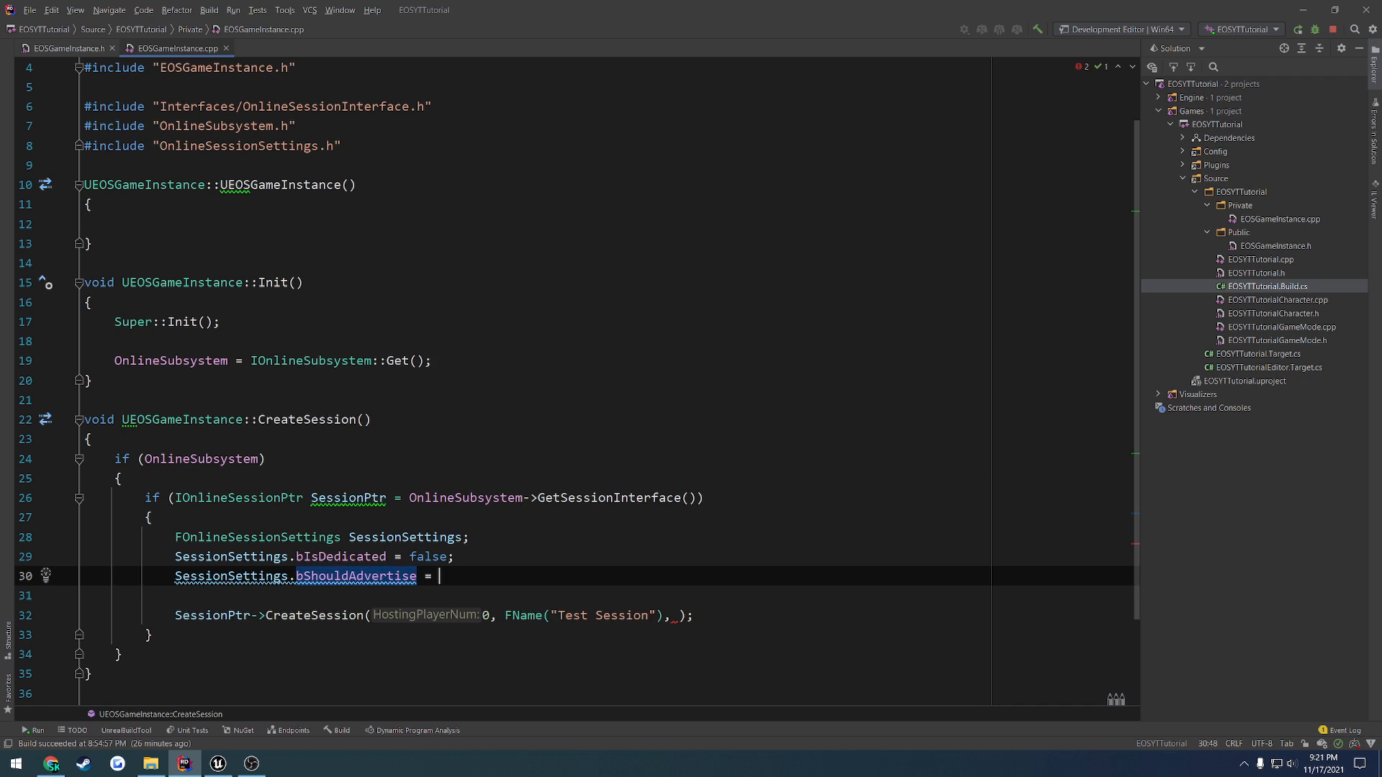
text(true;)
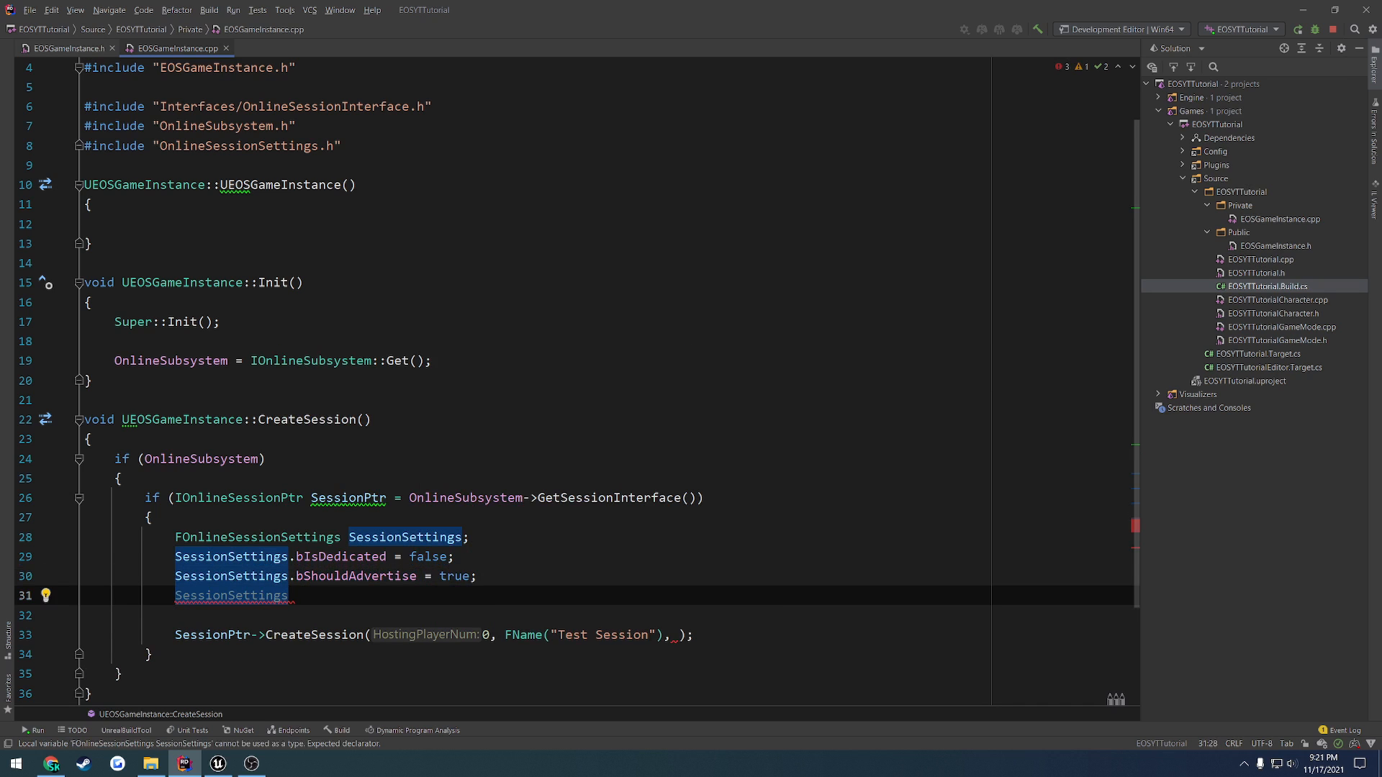
text(.bIsLANMatch = true;)
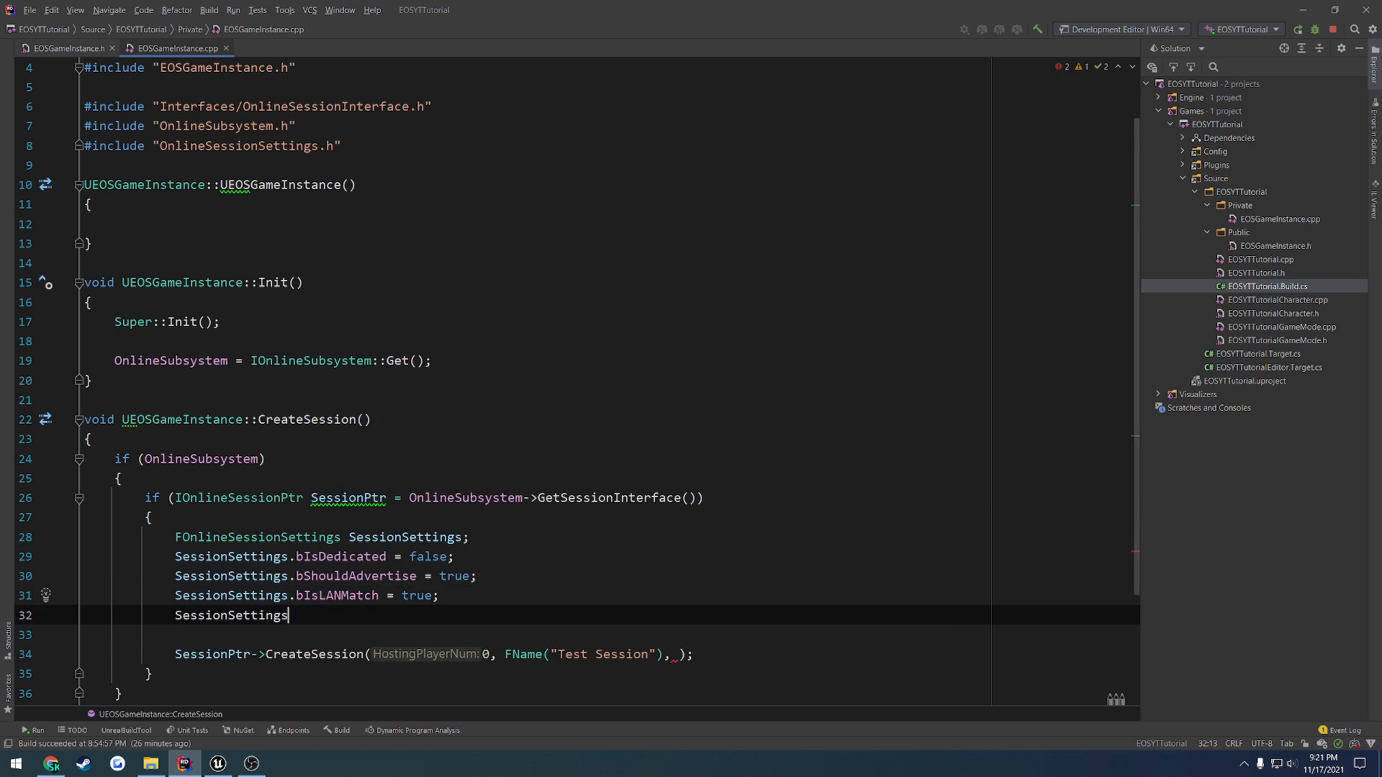
text(.NumPublicConnections =)
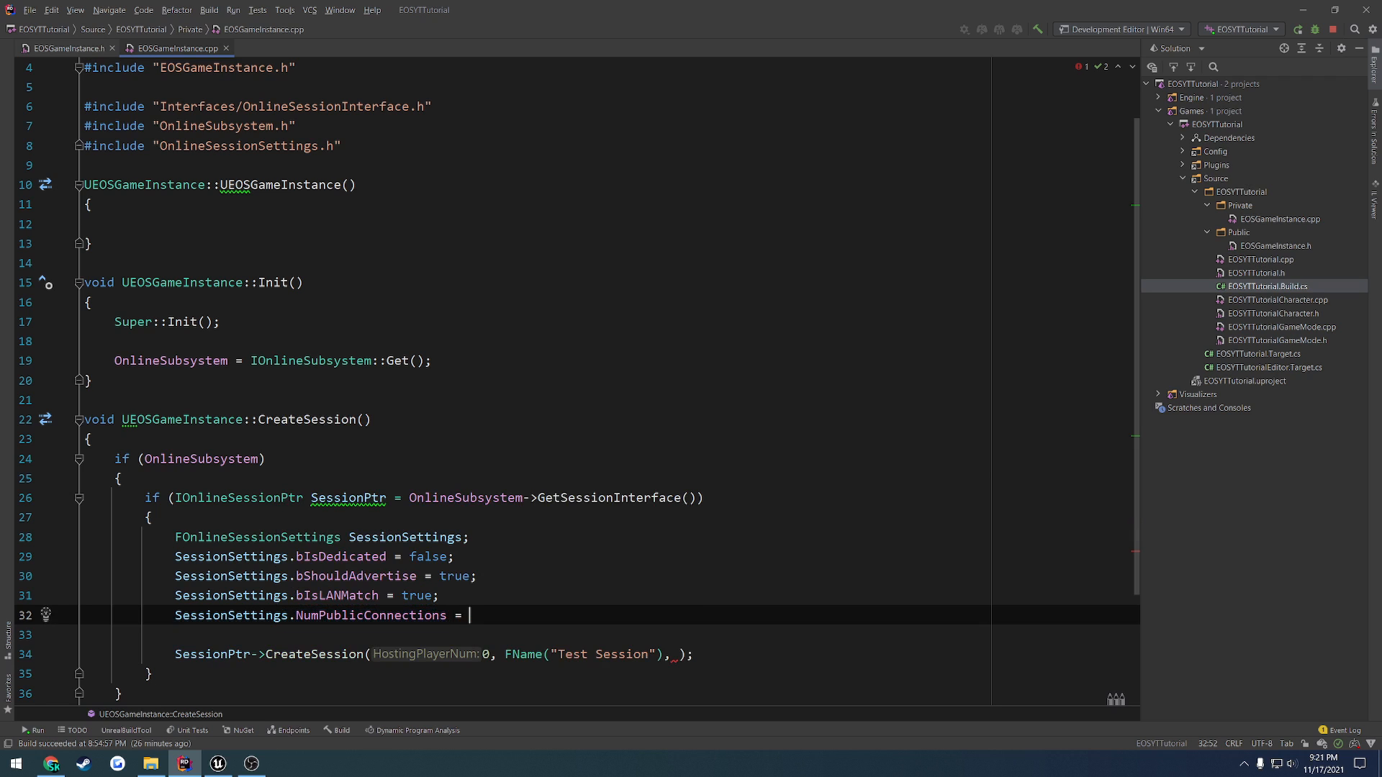
text(SessionSettings.)
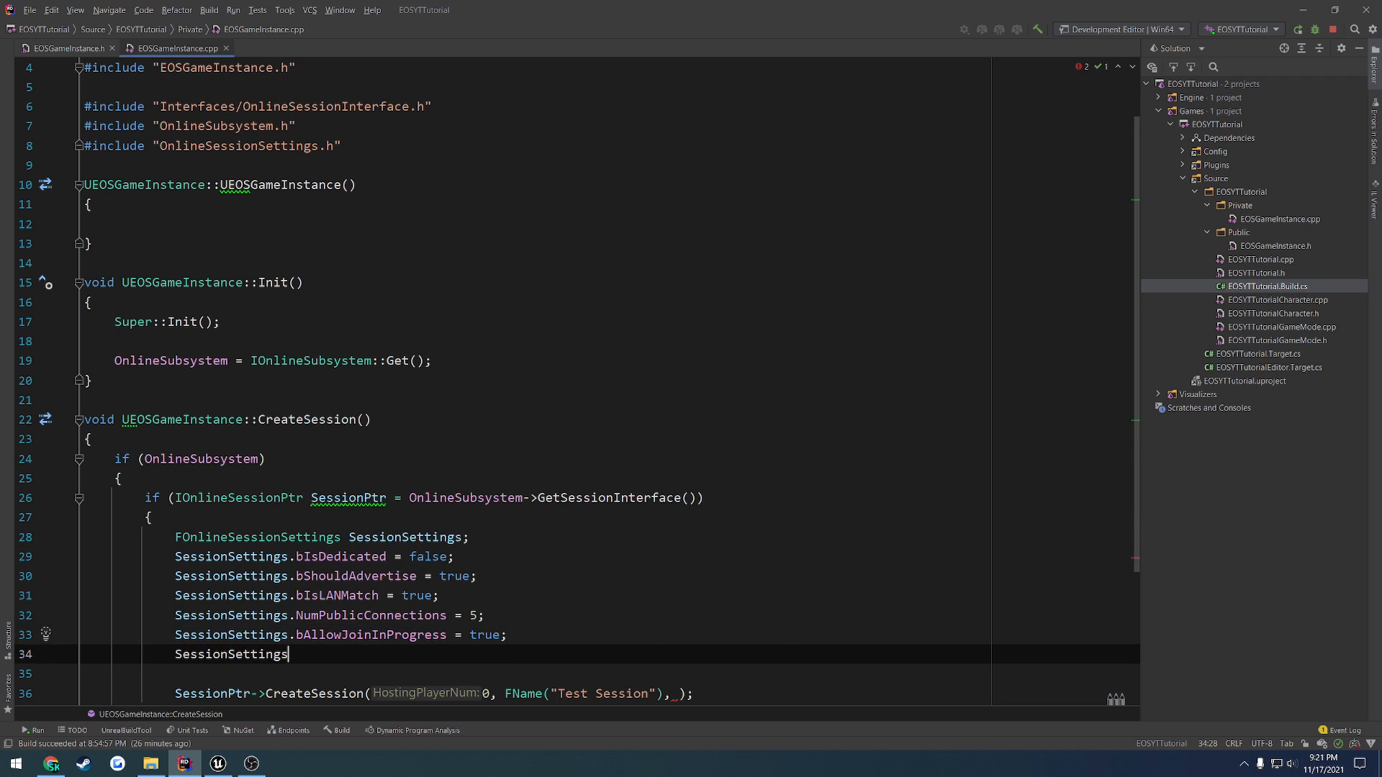
text(.)
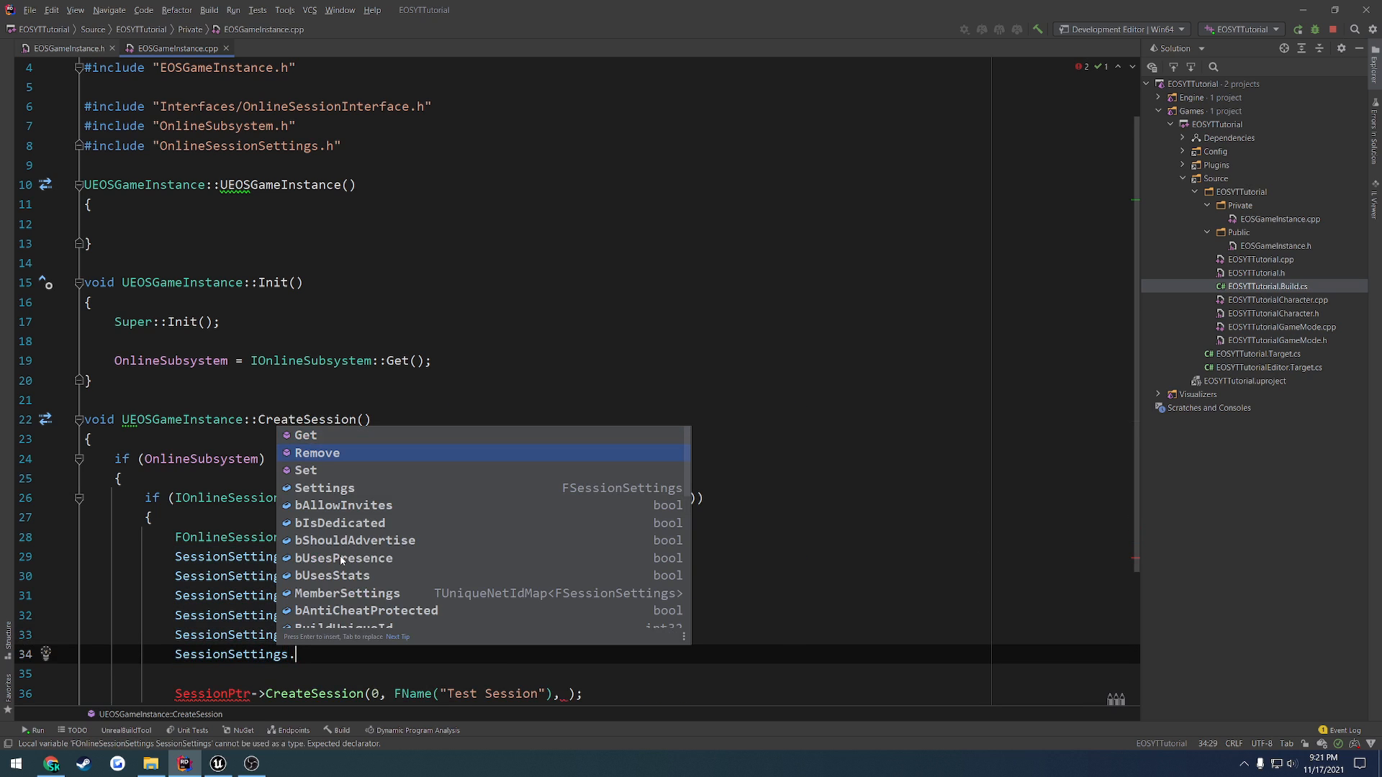
scroll(down, 3)
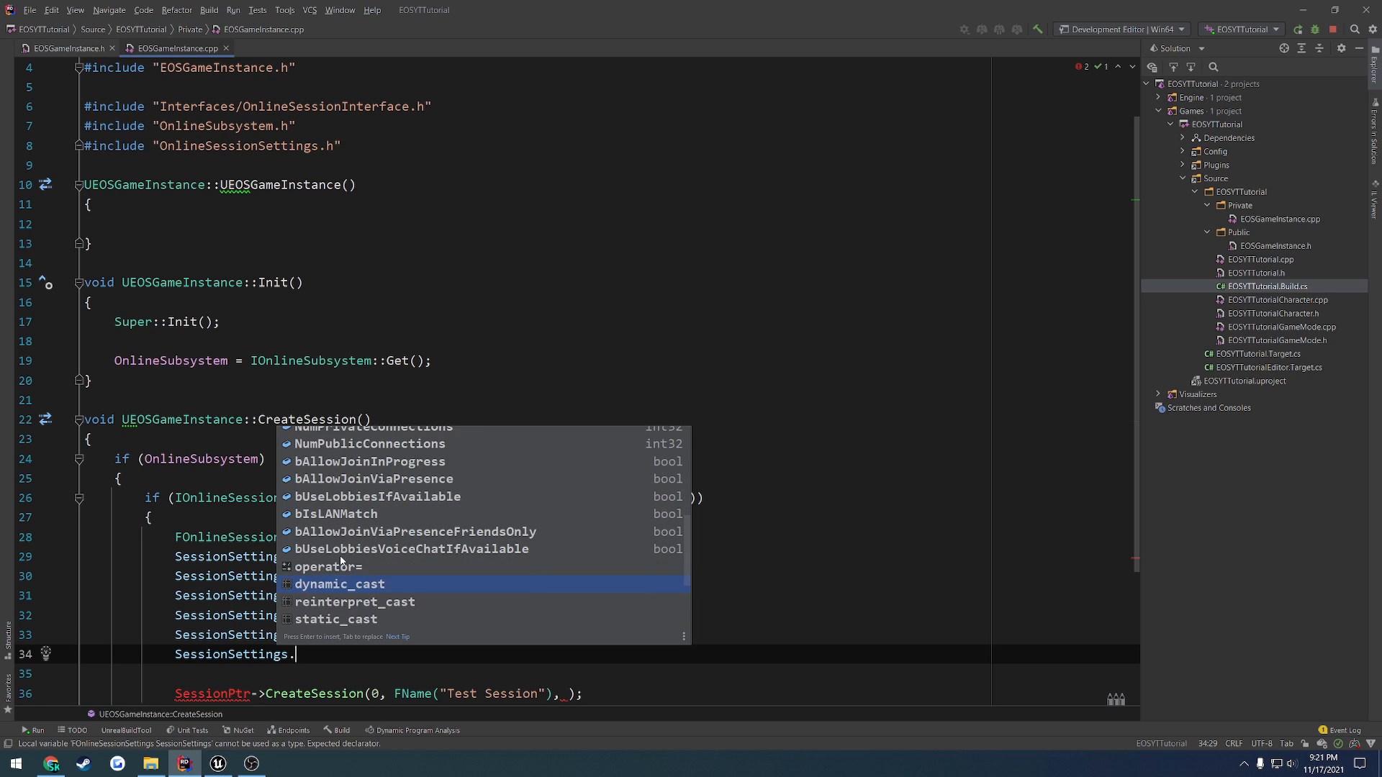
mouse_move(373, 480)
text(bAllowJoinViaPresence = true;)
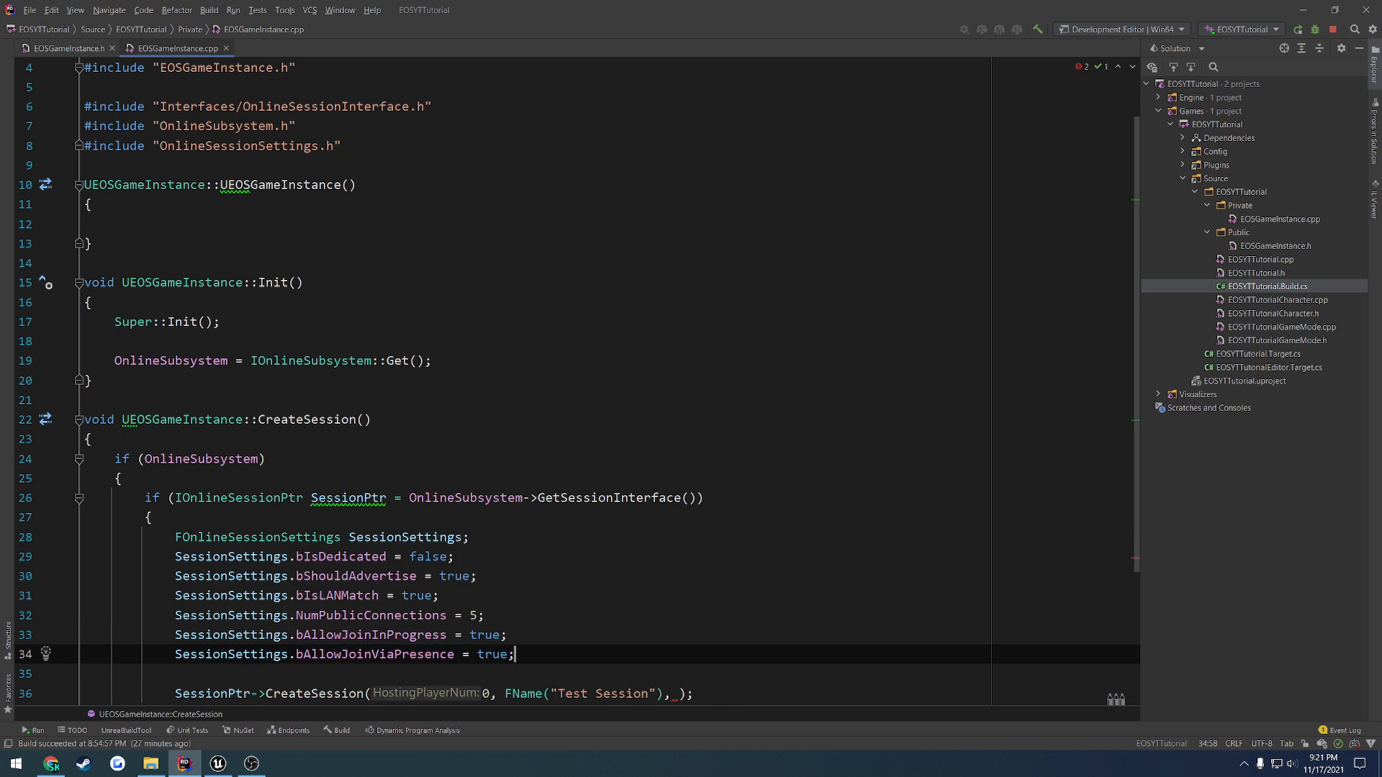
text(SessionSettings.pre)
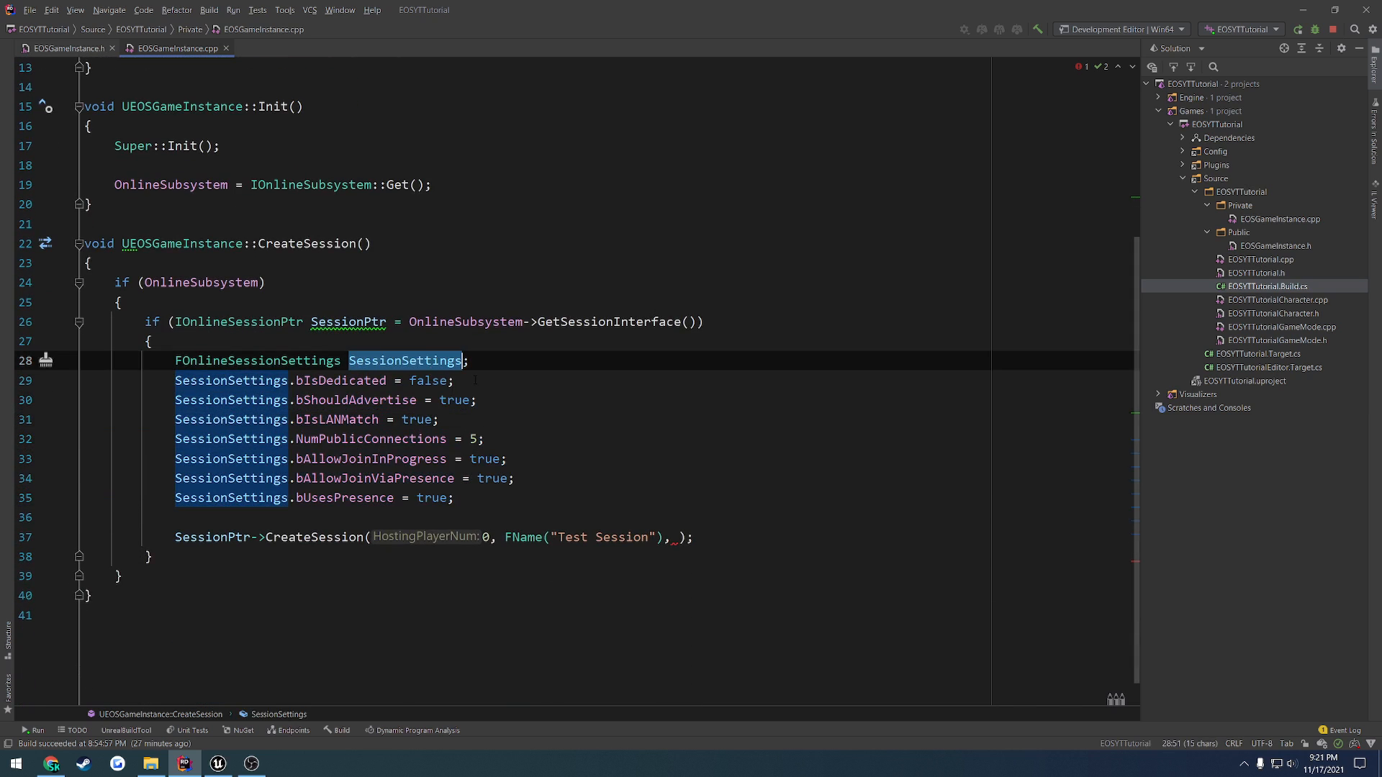
text(SessionSettings)
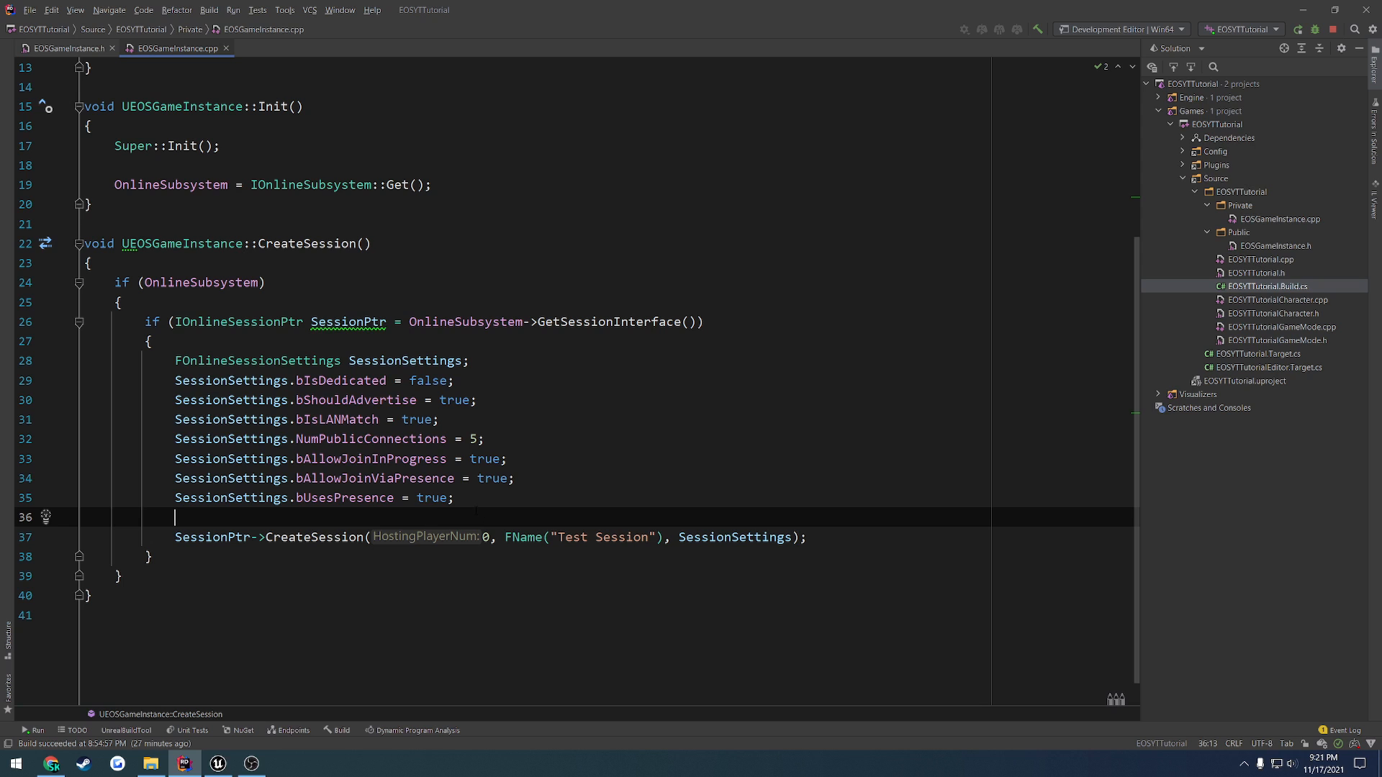
Start the line SessionPtr->OnCreateSessionCompleteDelegates.AddUObject(this, ); before CreateSession.
text(SessionPtr-)
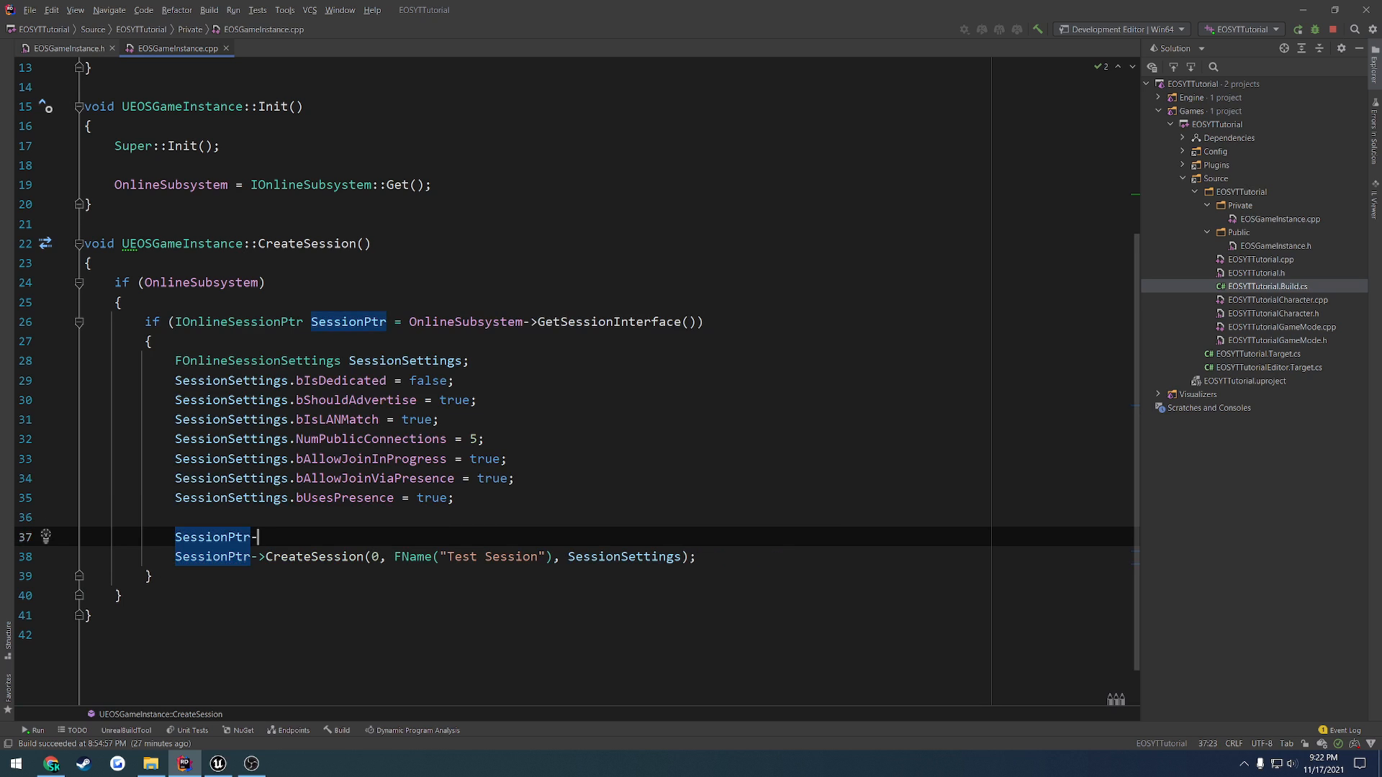
text(>CreateSessionCompleteDelegates)
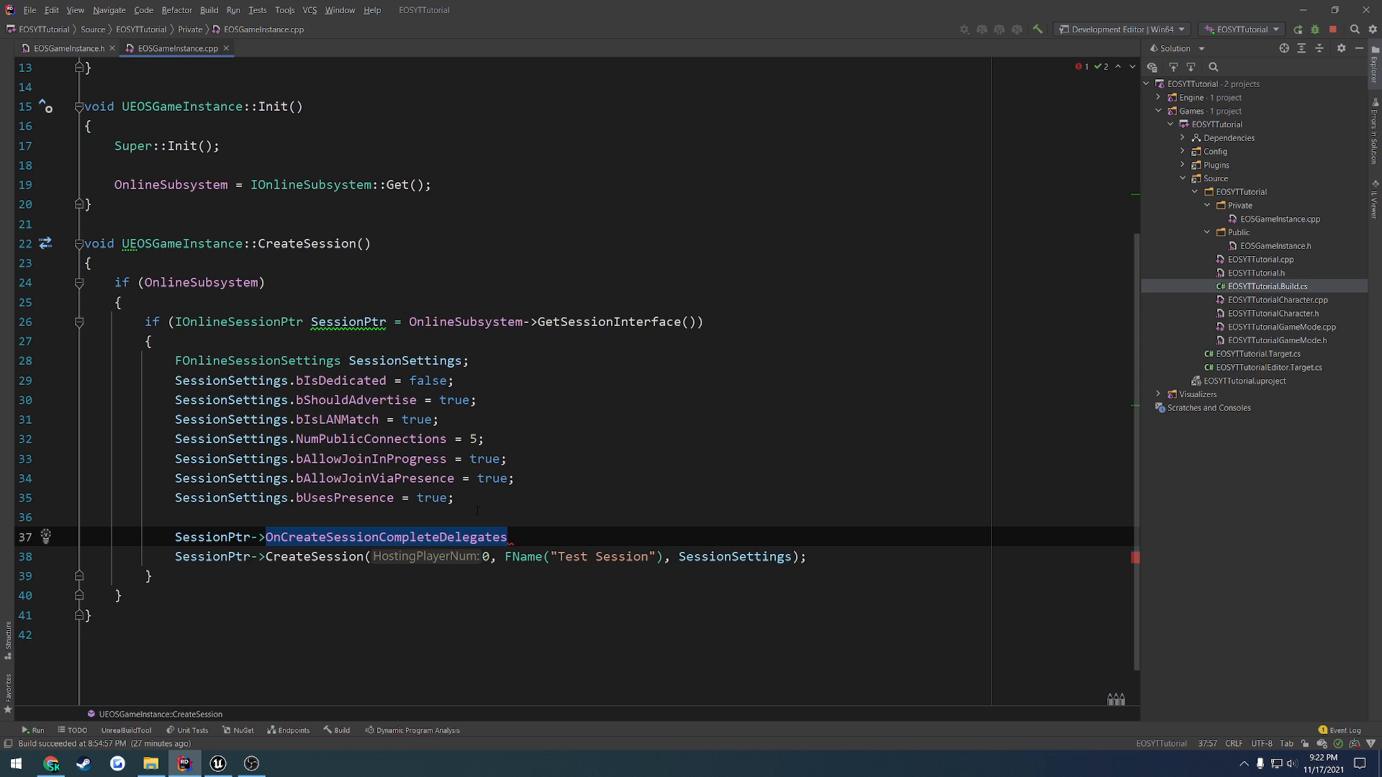
text(.AddUObject()
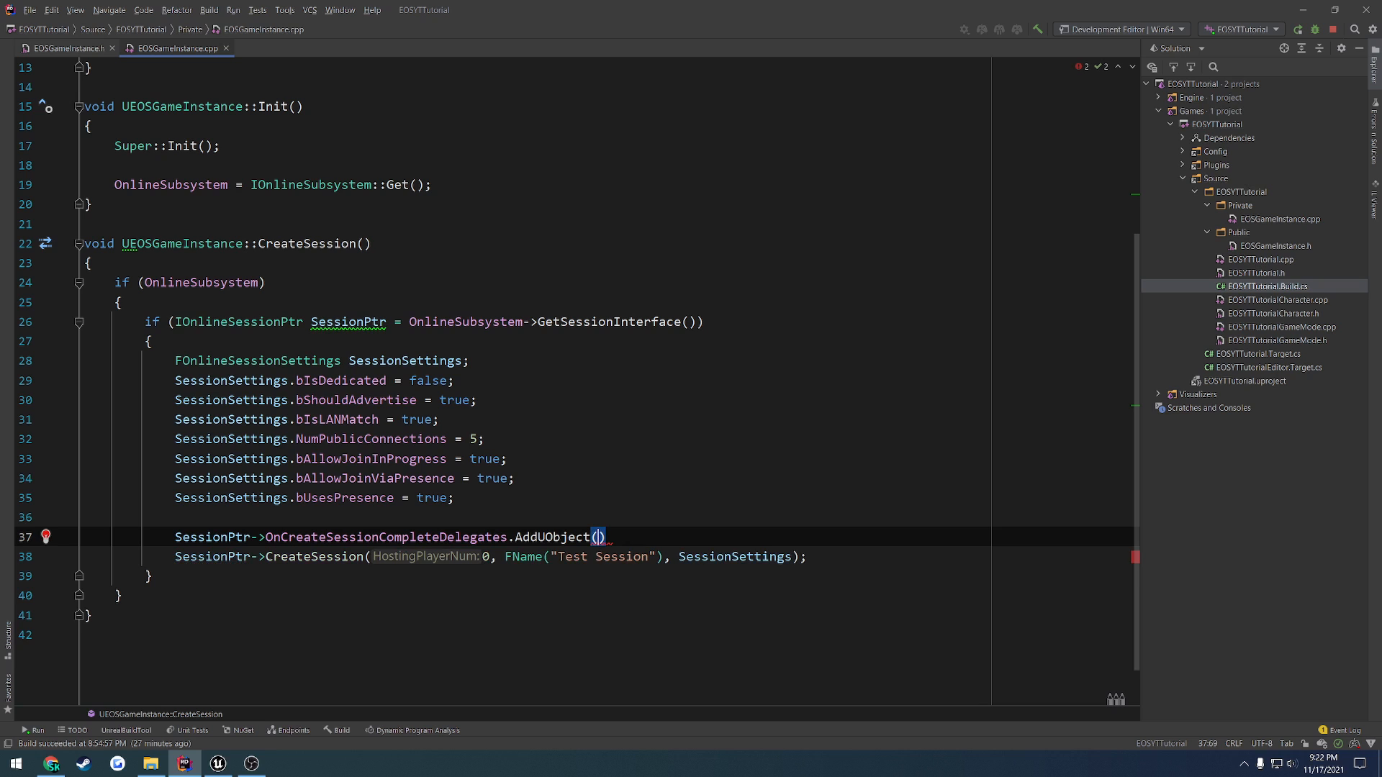
text(this,)
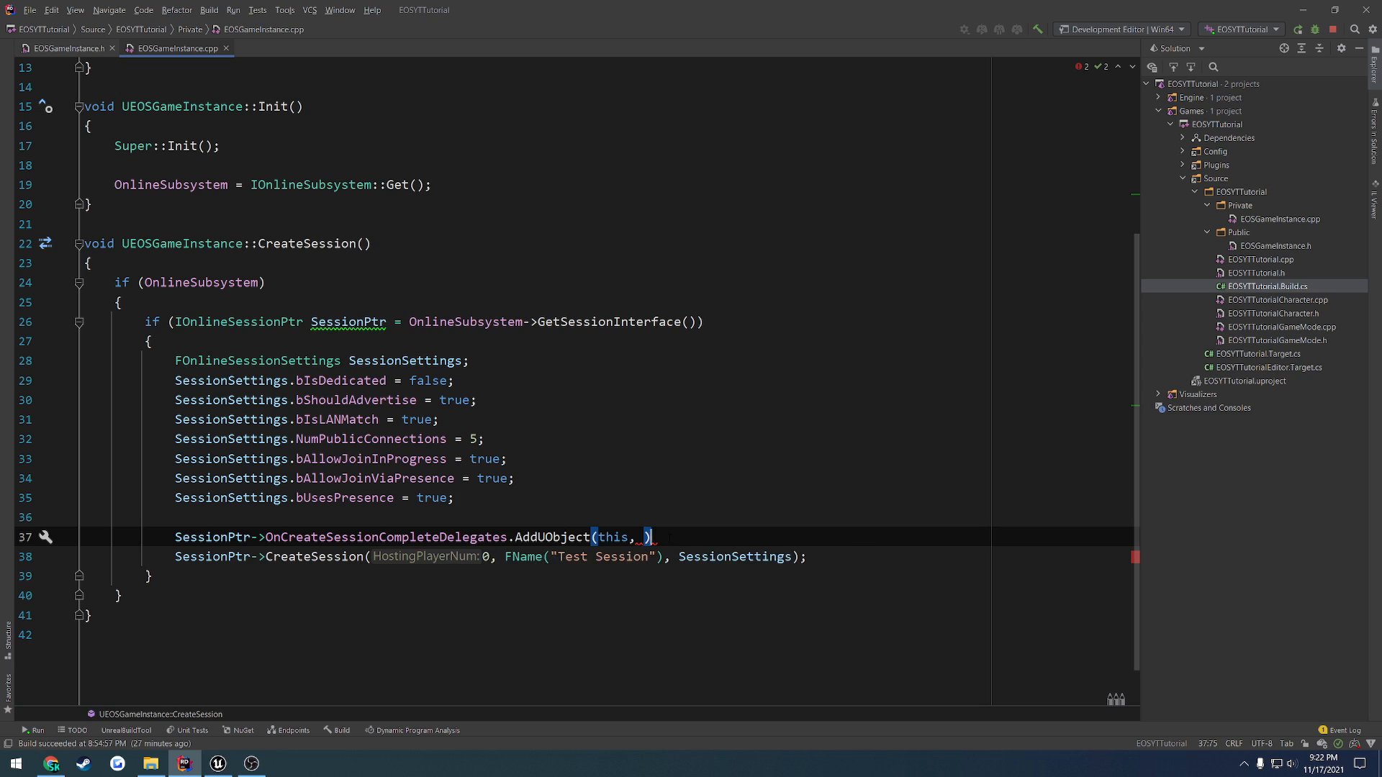
text();)
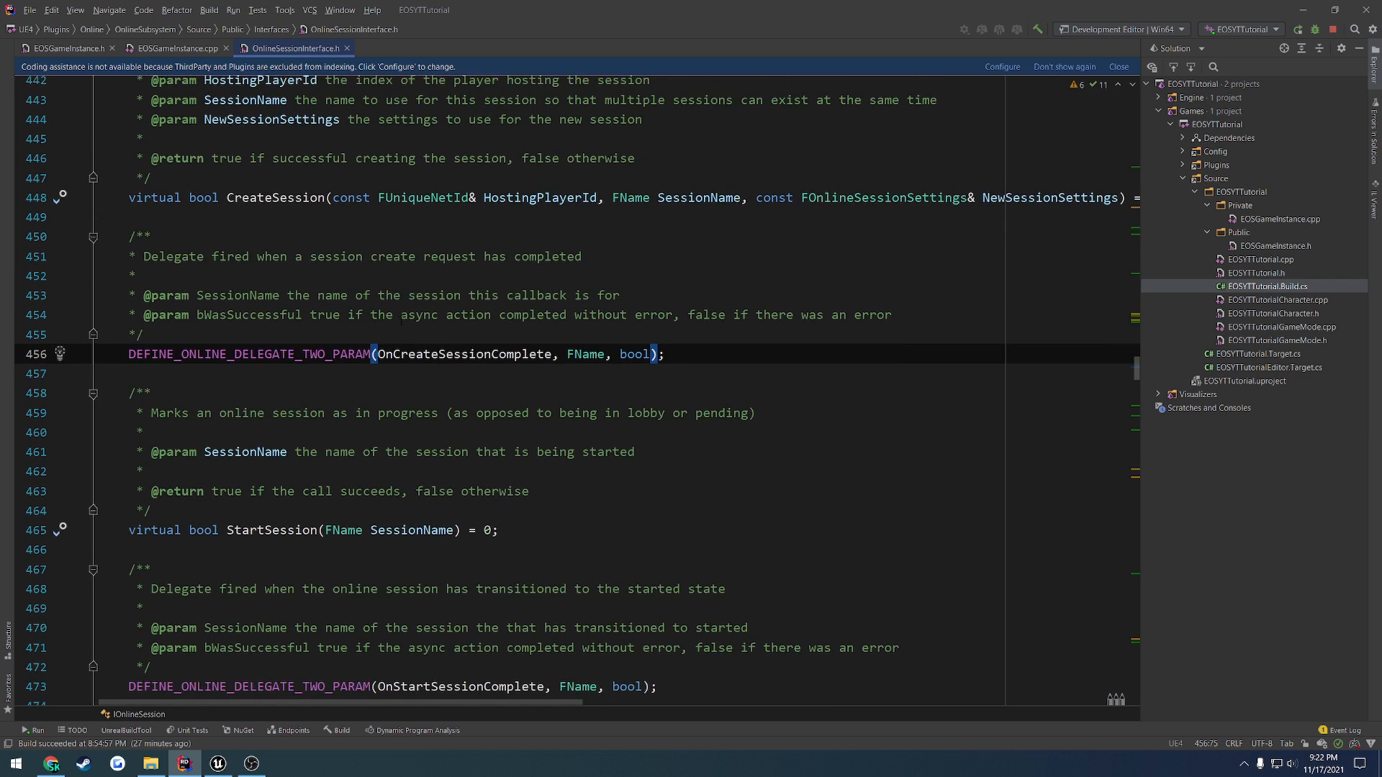
Copy the EOS Plus OnCreateSessionComplete(FName SessionName, bool bWasSuccessful) parameter list and switch to EOSGameInstance.h.
scroll(down, 3)
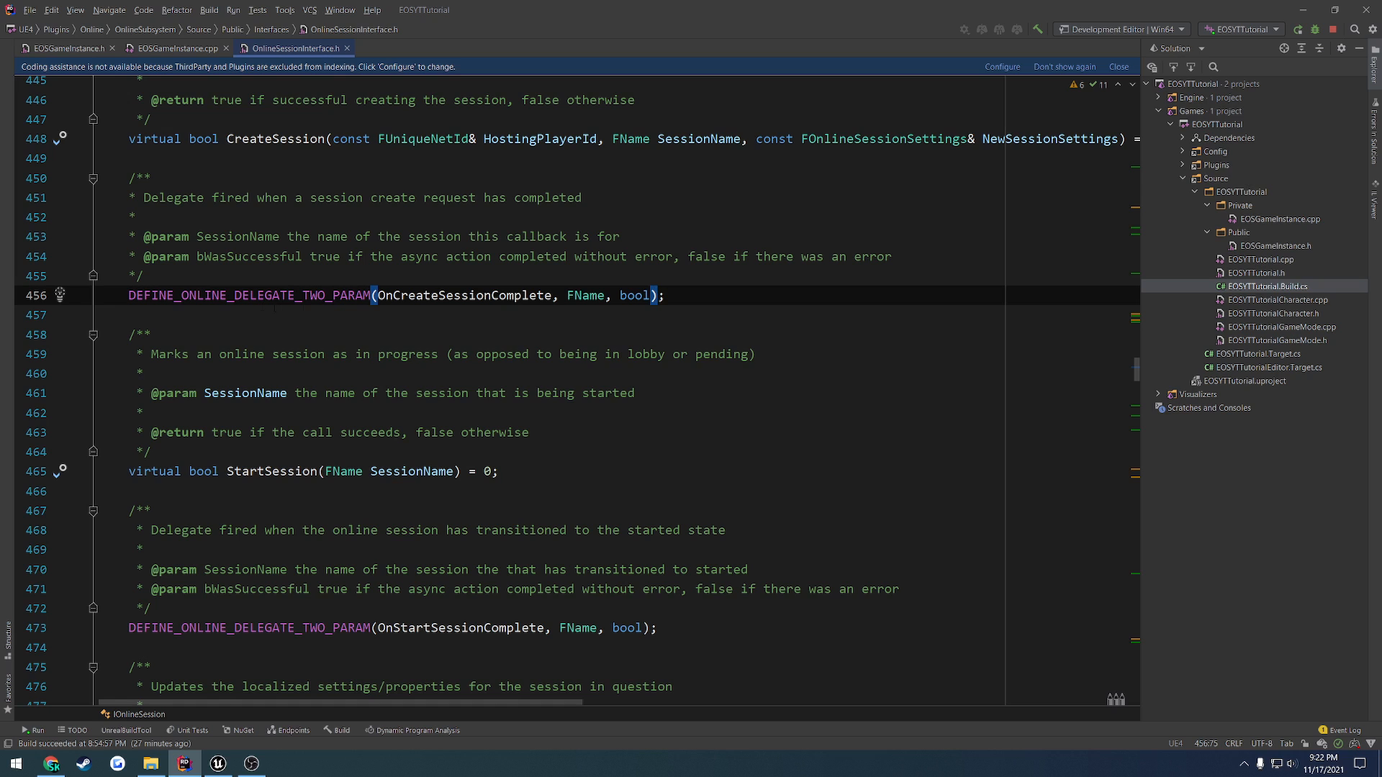
click(413, 48)
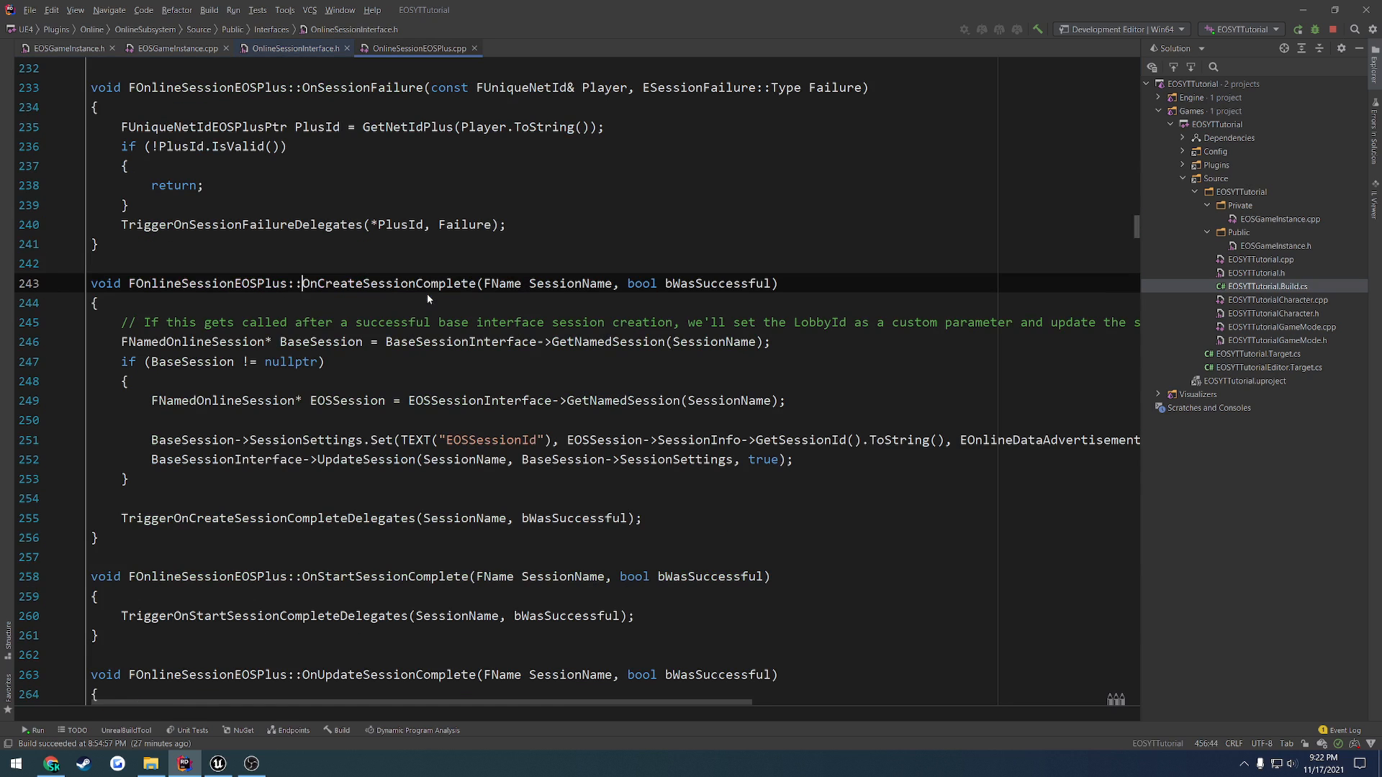
double_click(387, 283)
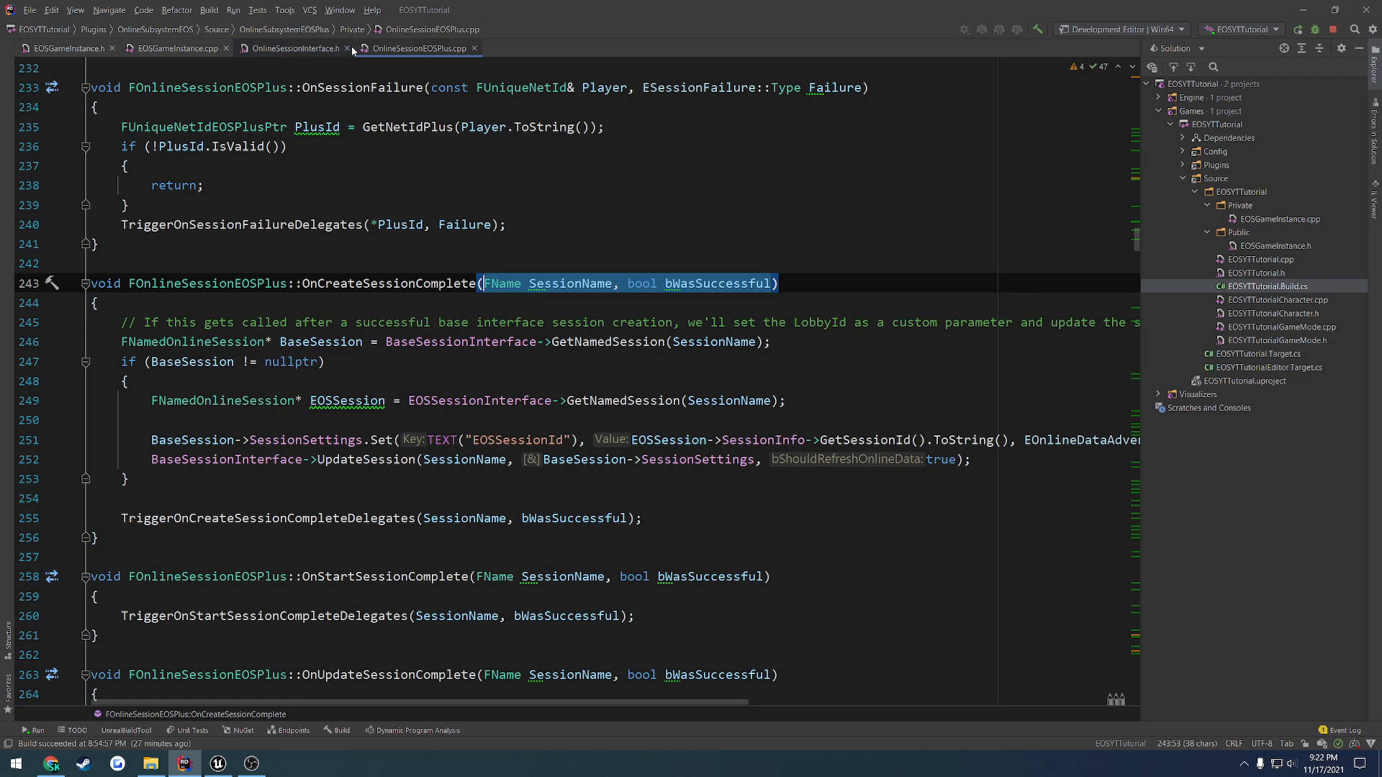
click(69, 47)
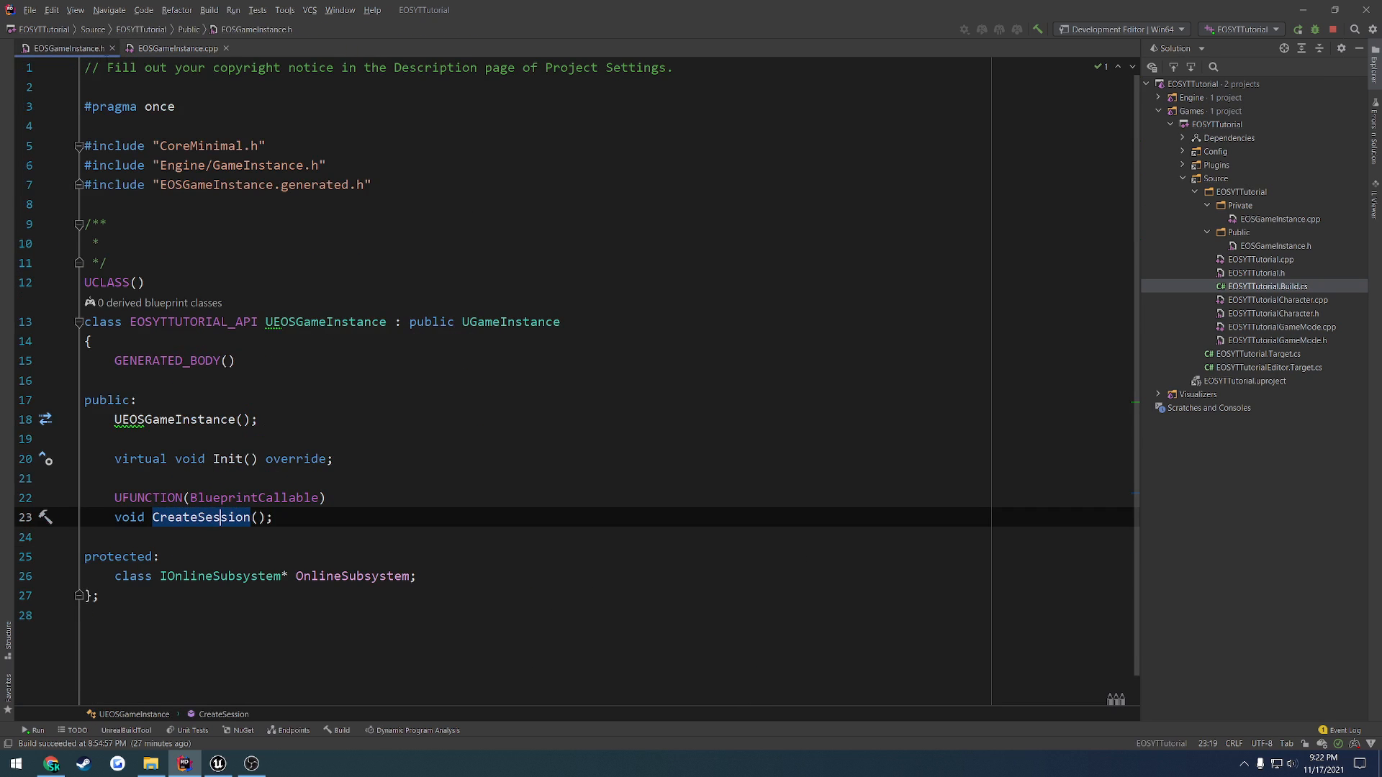
Declare void OnCreateSessionComplete(FName SessionName, bool bWasSuccessful); and generate its empty .cpp definition.
text(FName SessionName, bool bWasSuccessful)
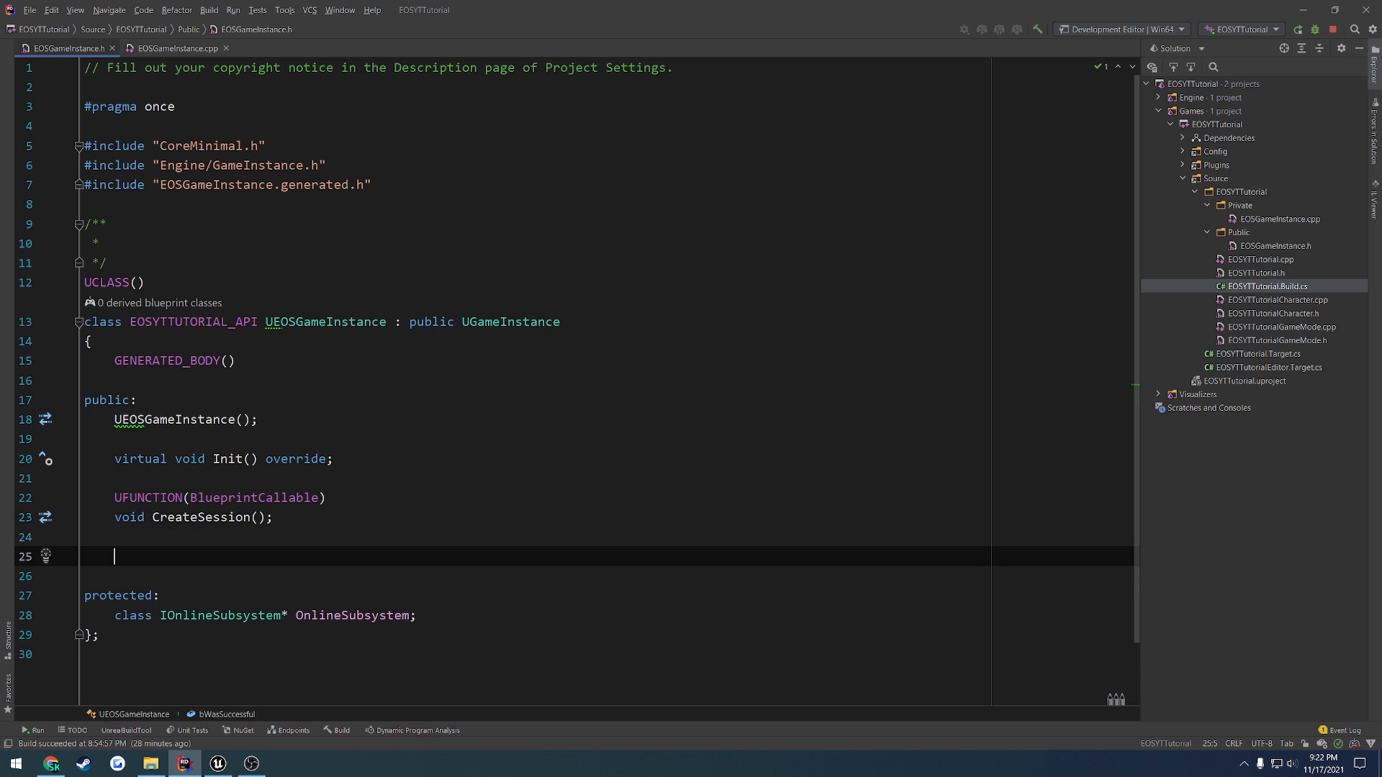
text(void OnCrea)
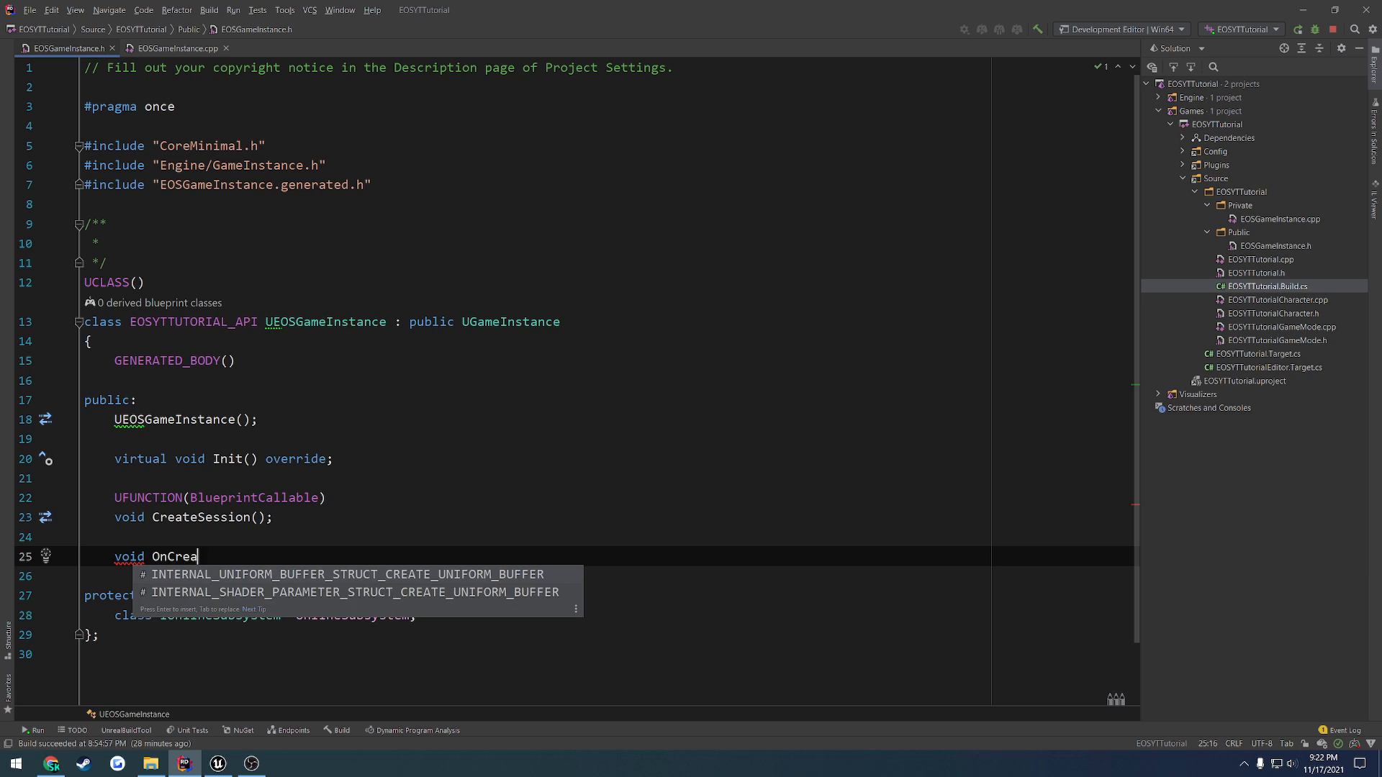
text(teSessionComplete)
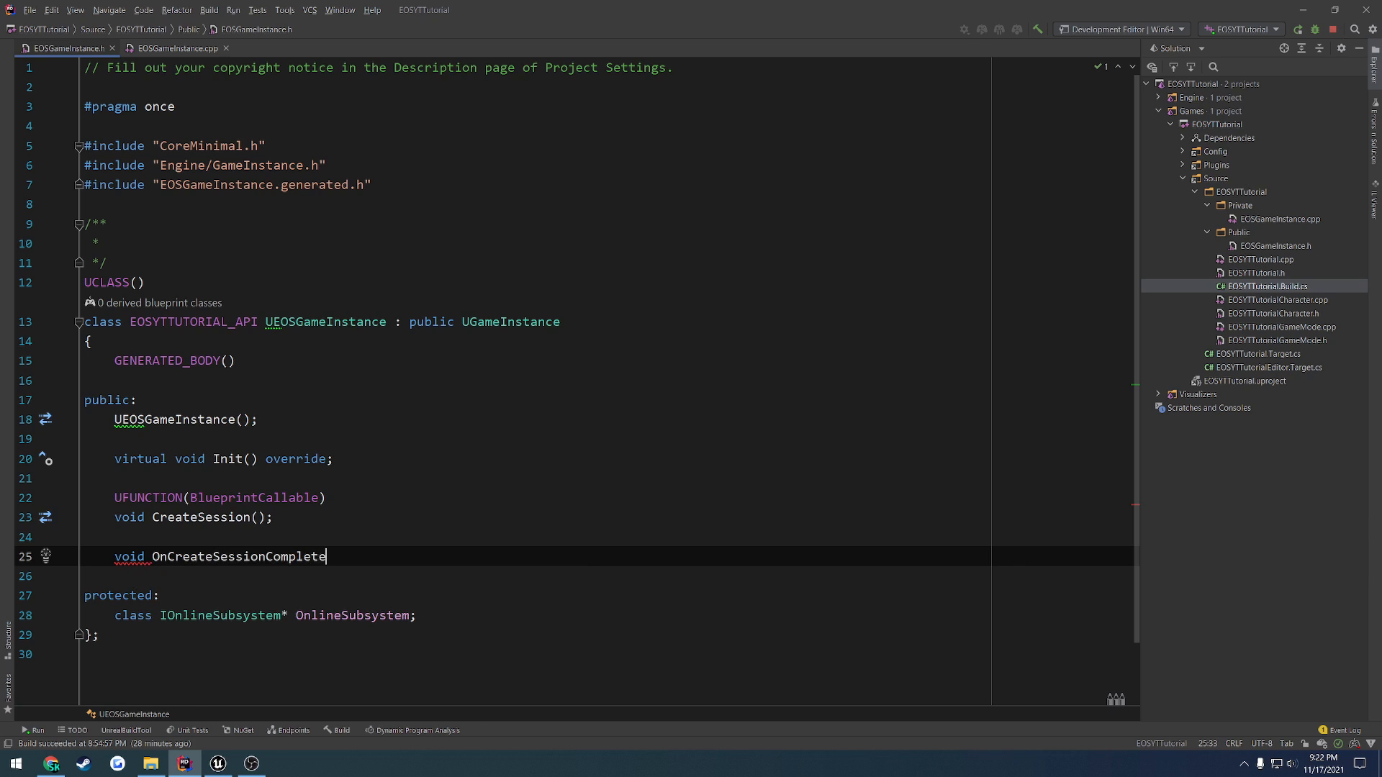
text((FName SessionName, bool bWasSuccessful);)
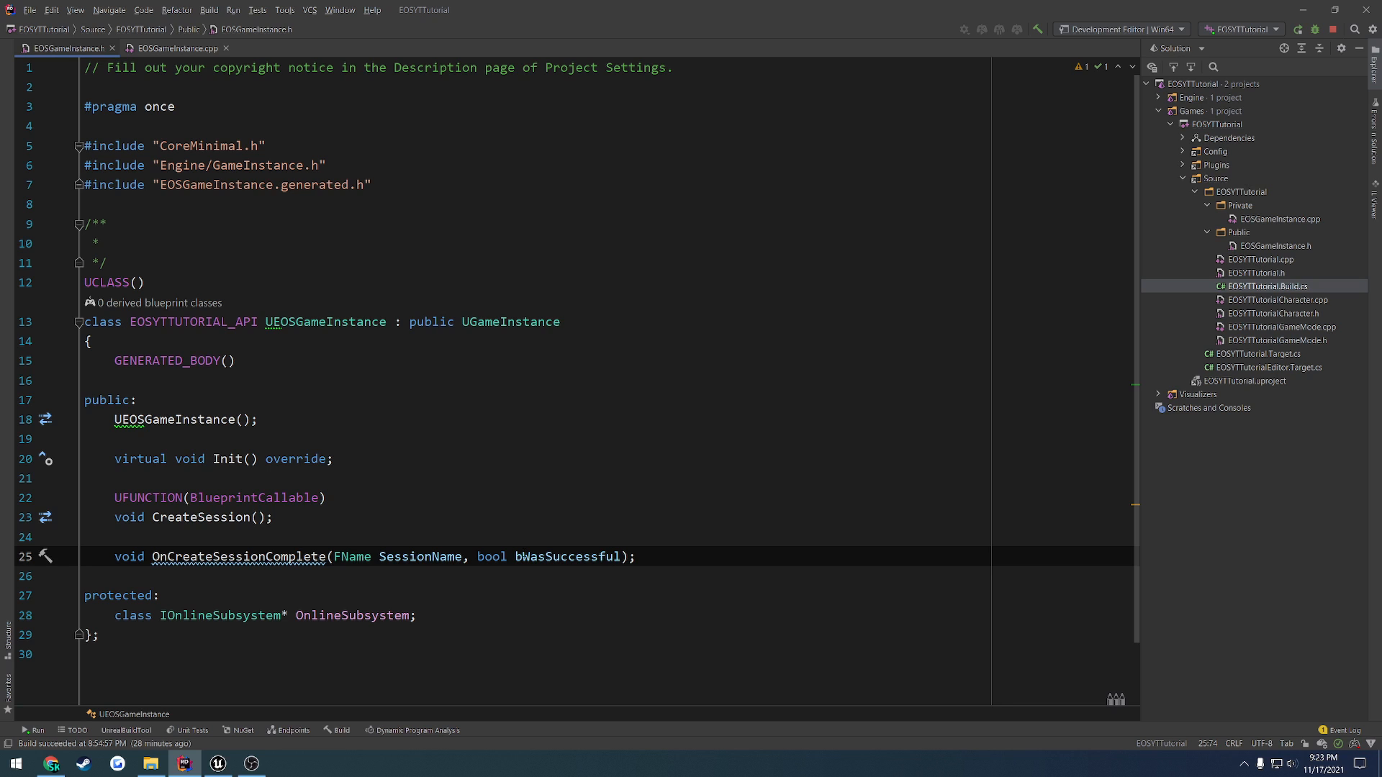
click(177, 49)
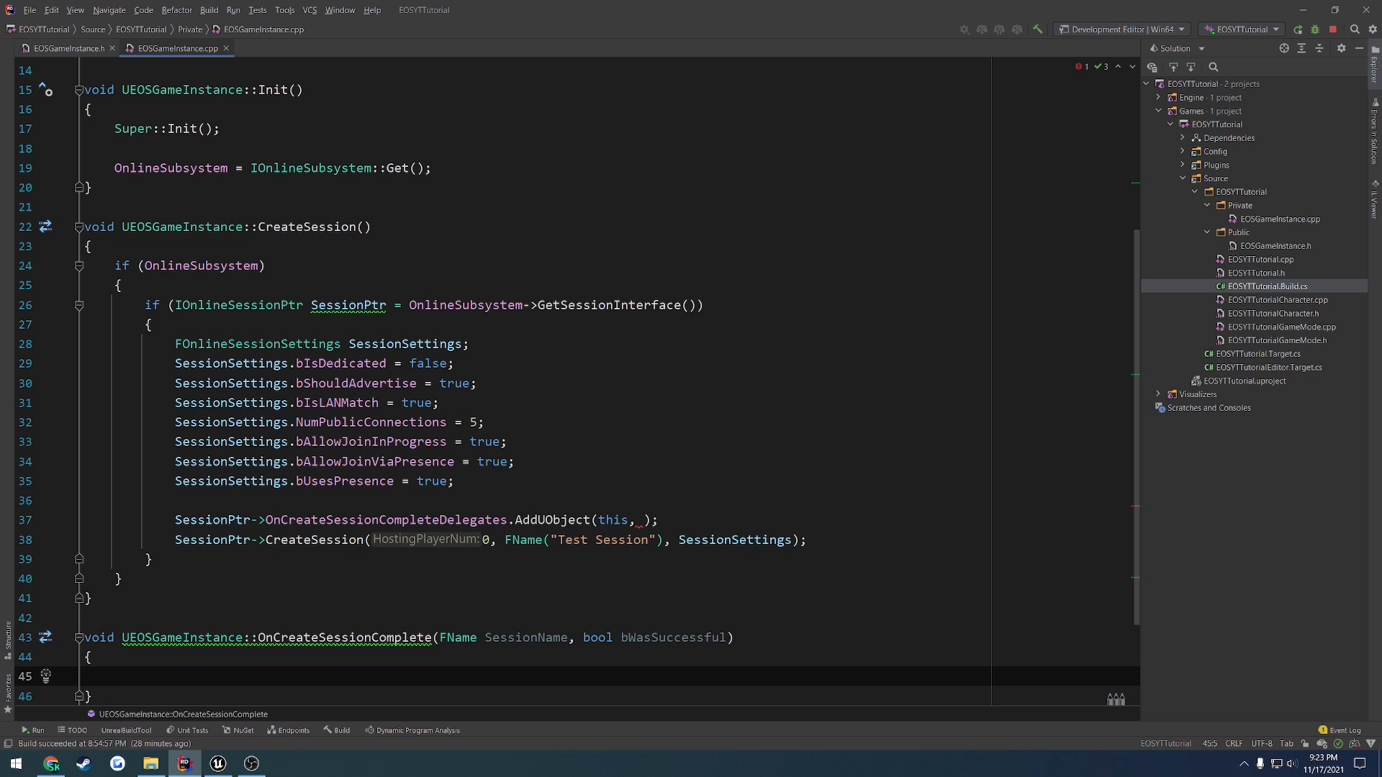
Log UE_LOG(LogTemp, Warning, TEXT("Success: %d"), bWasSuccessful) and pass &UEOSGameInstance::OnCreateSessionComplete to AddUObject.
text(UE_LOG(L)
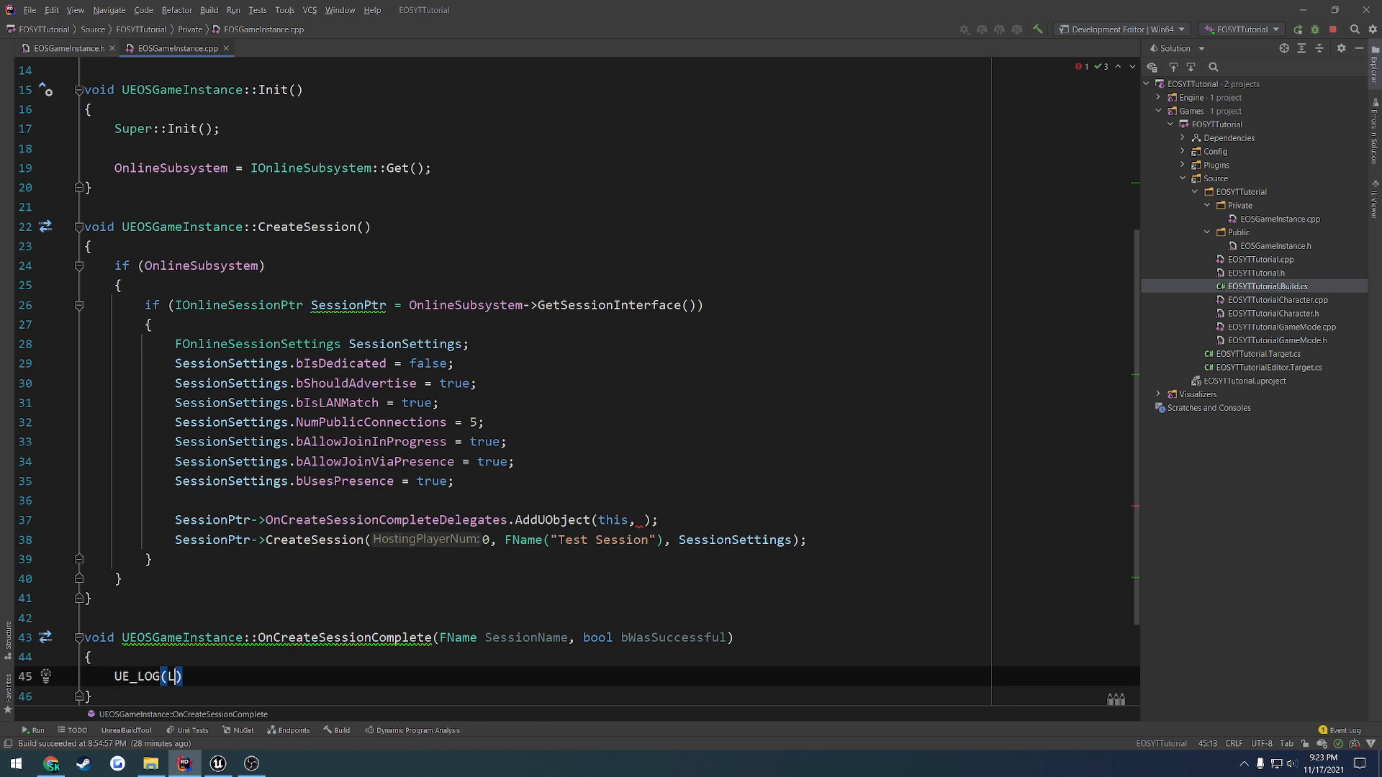
text(LogTemp, Warning, TEXT("Success: %d)
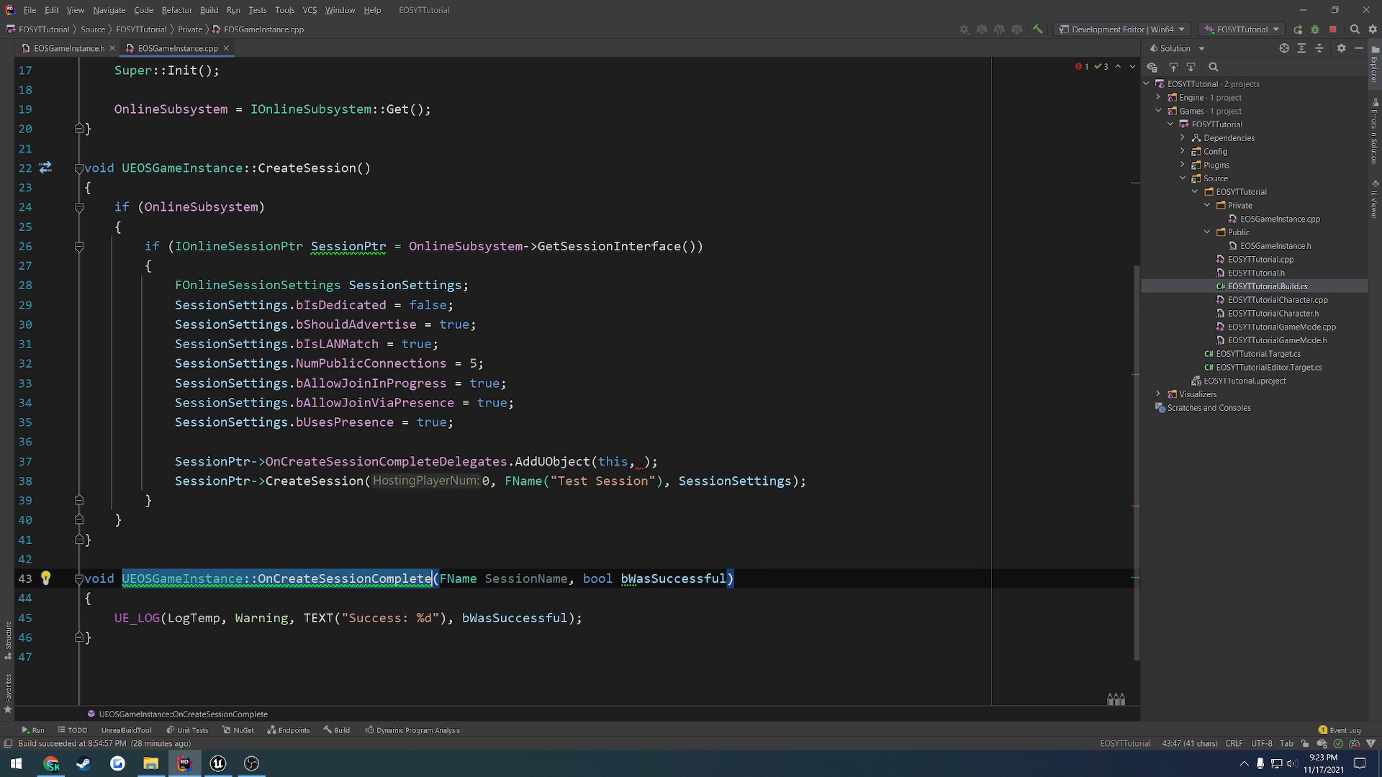
text(&UEOSGameInstance::OnCreateSessionComplete)
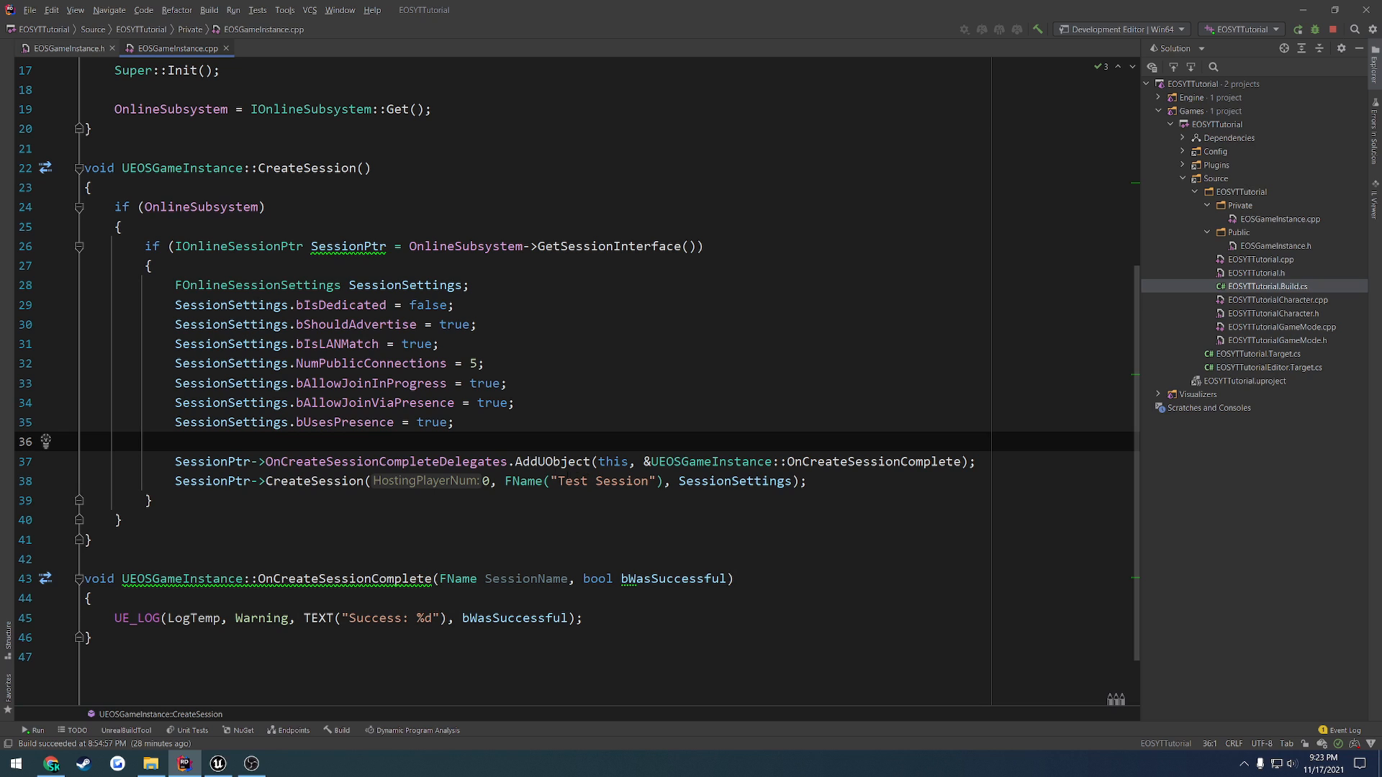
double_click(555, 461)
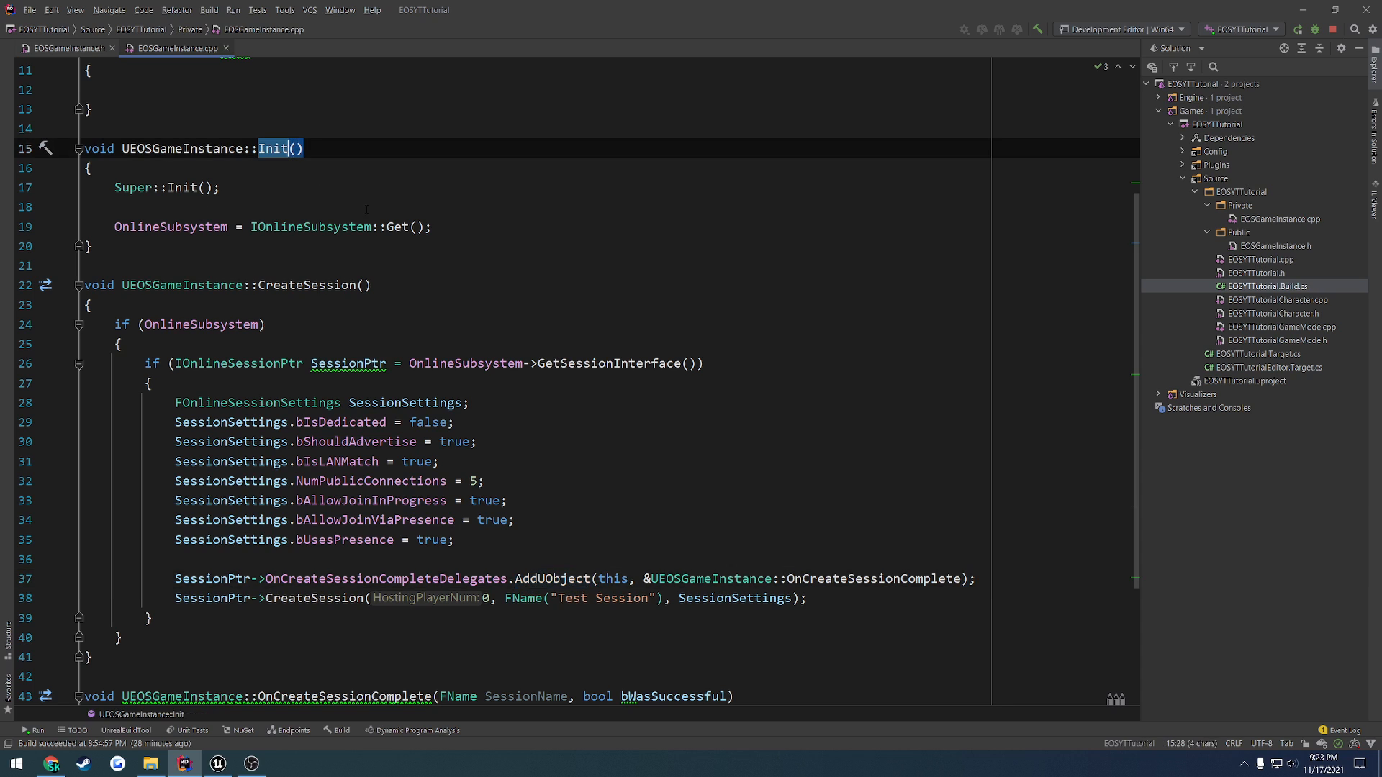
Add SessionPtr->ClearOnCreateSessionCompleteDelegates(this) inside OnlineSubsystem and GetSessionInterface checks after the log.
click(367, 285)
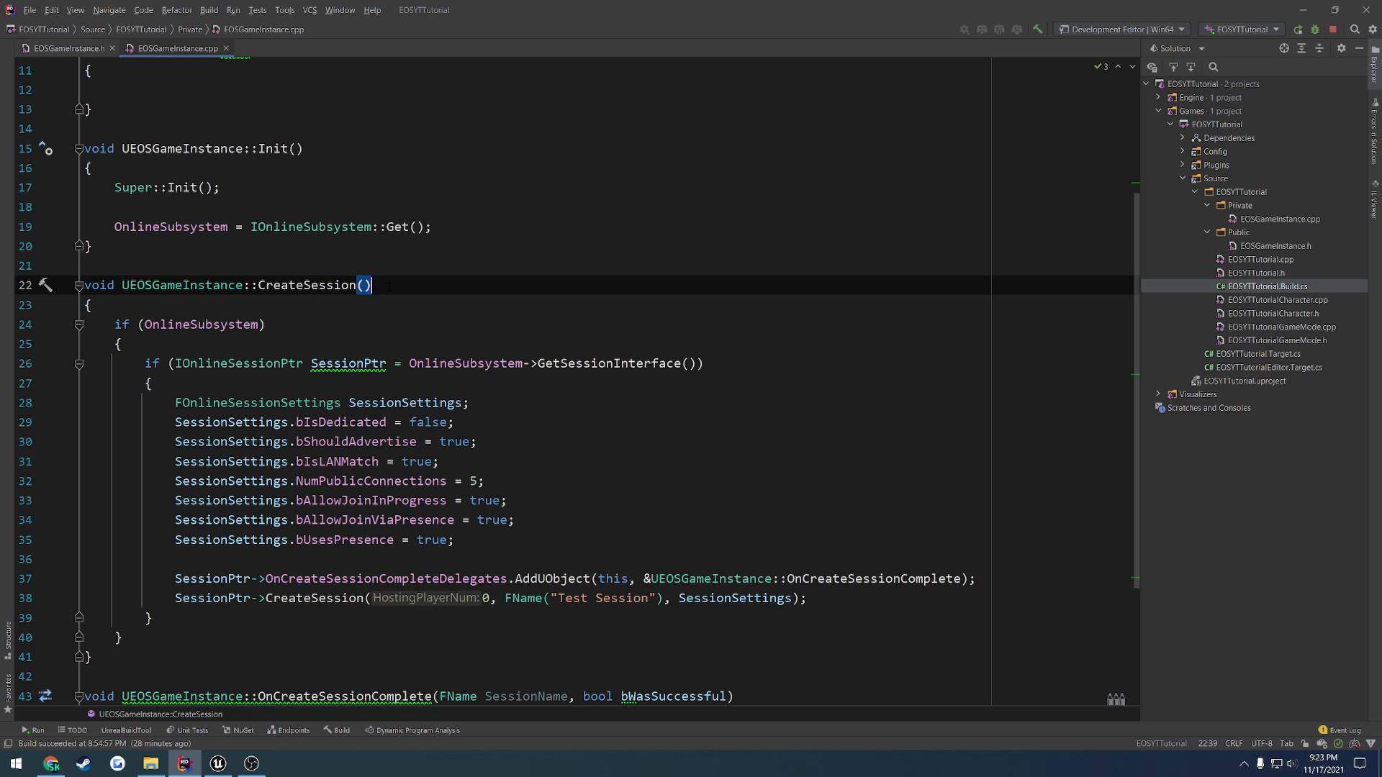
scroll(down, 3)
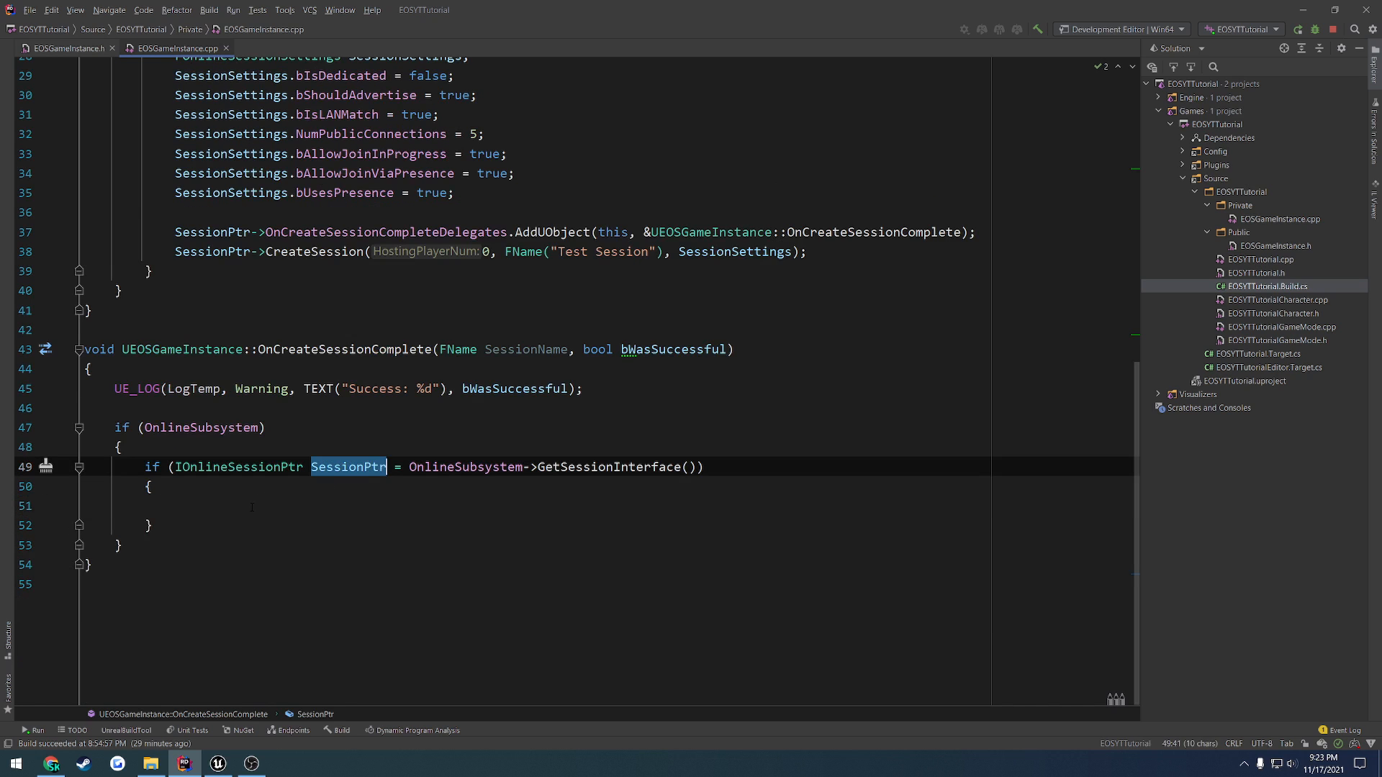
text(SessionPtr->)
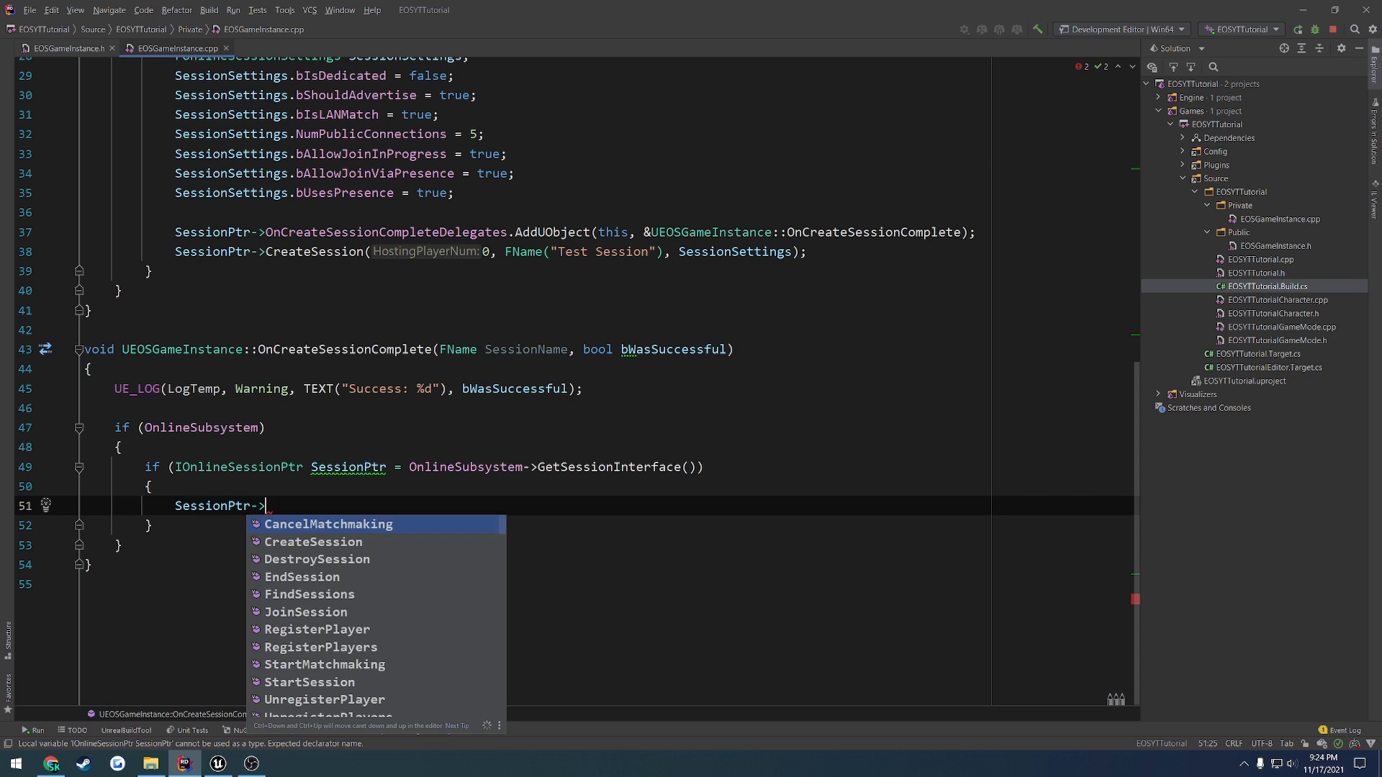
text(crea)
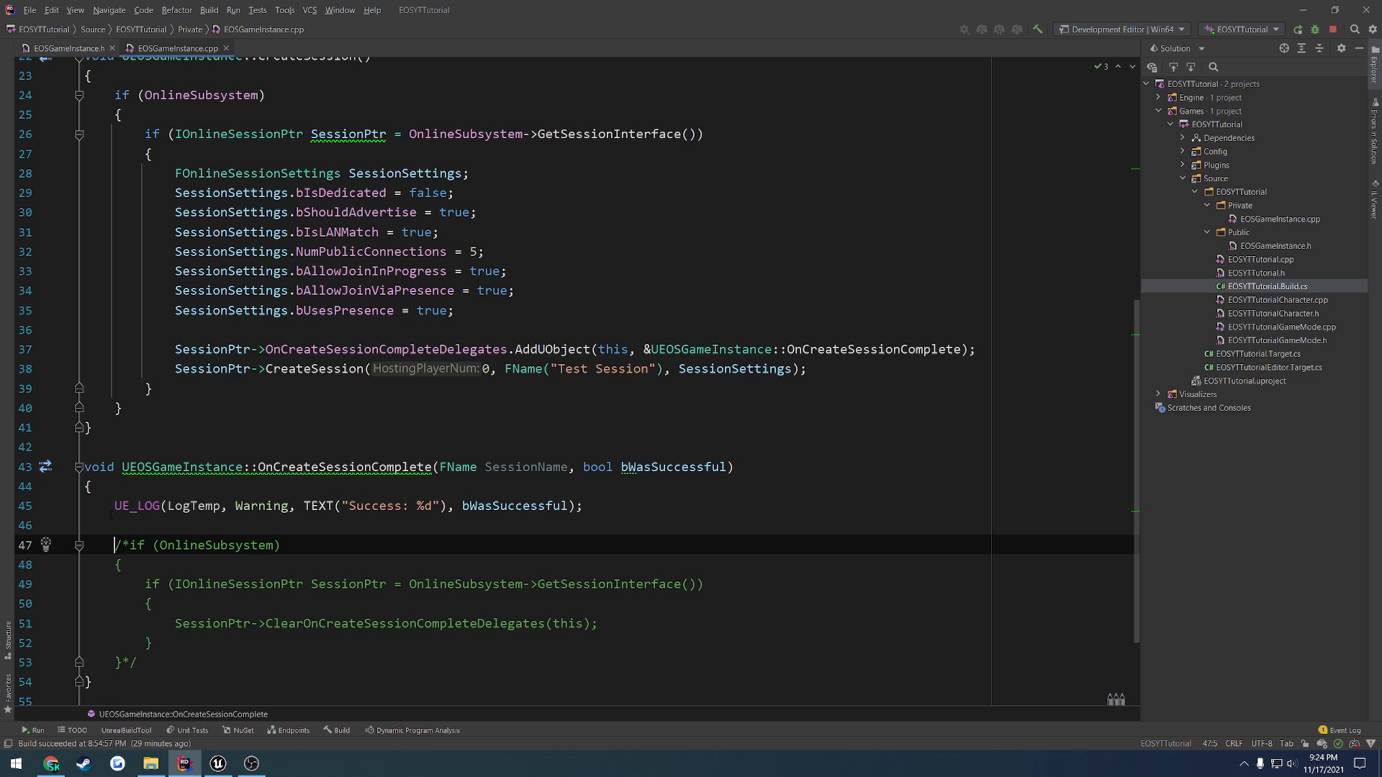
mouse_move(135, 506)
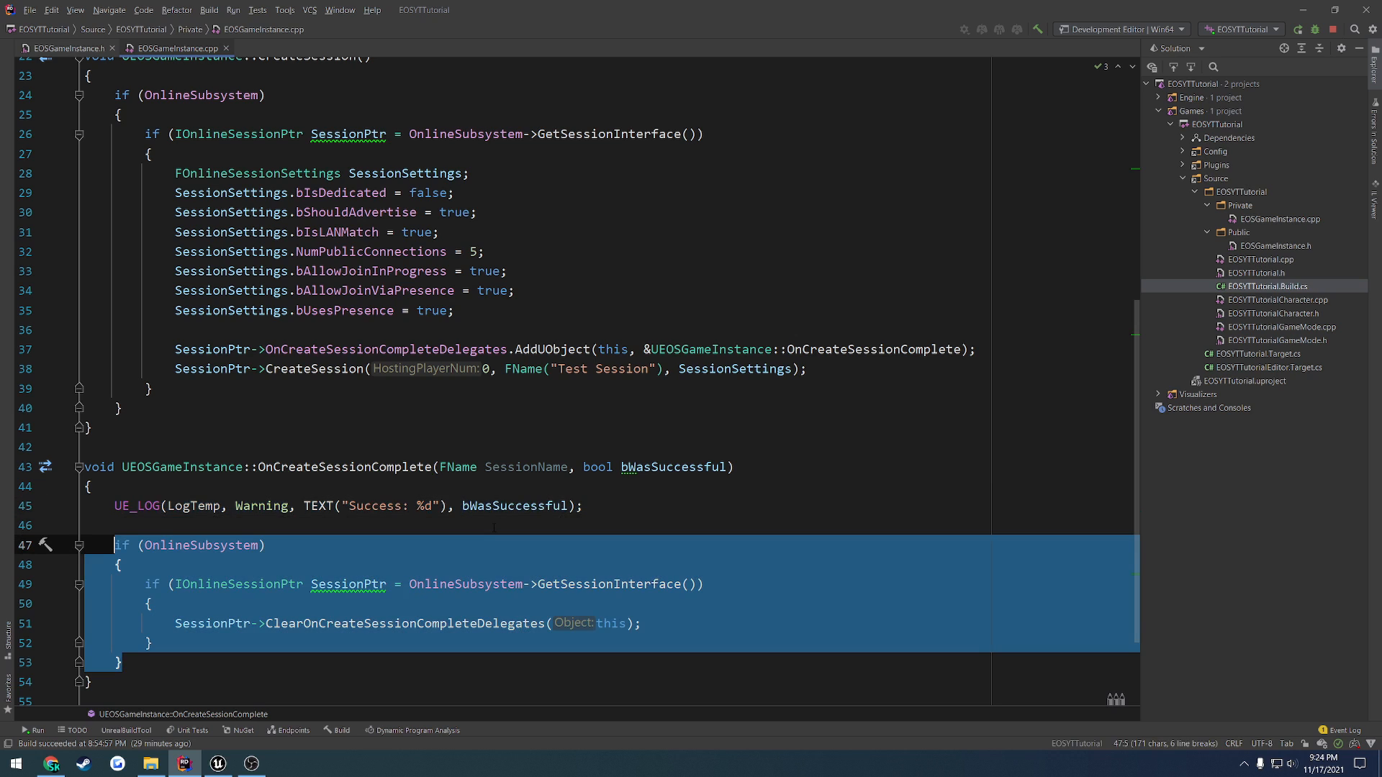
click(263, 544)
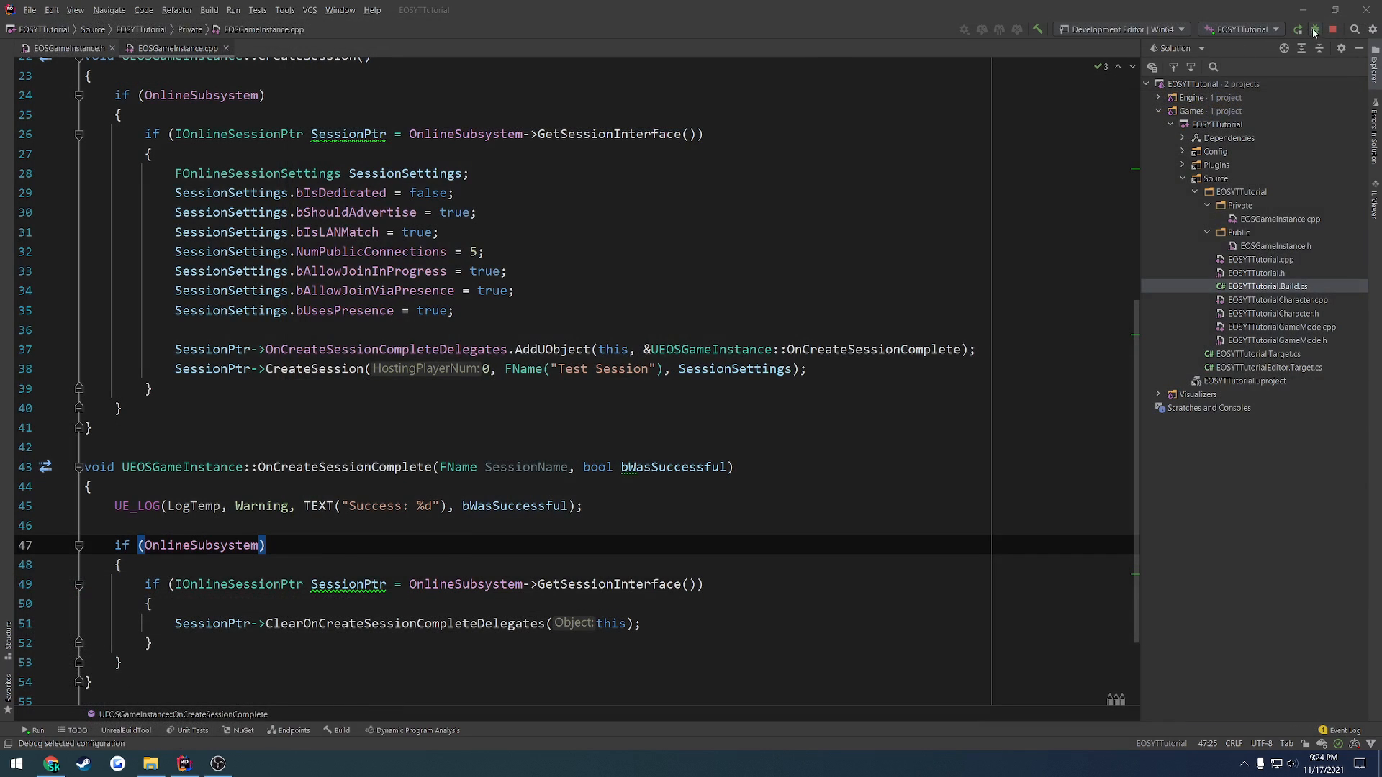
Launch the editor with Debug and create a Widget Blueprint named W_EOS in Content.
click(1309, 29)
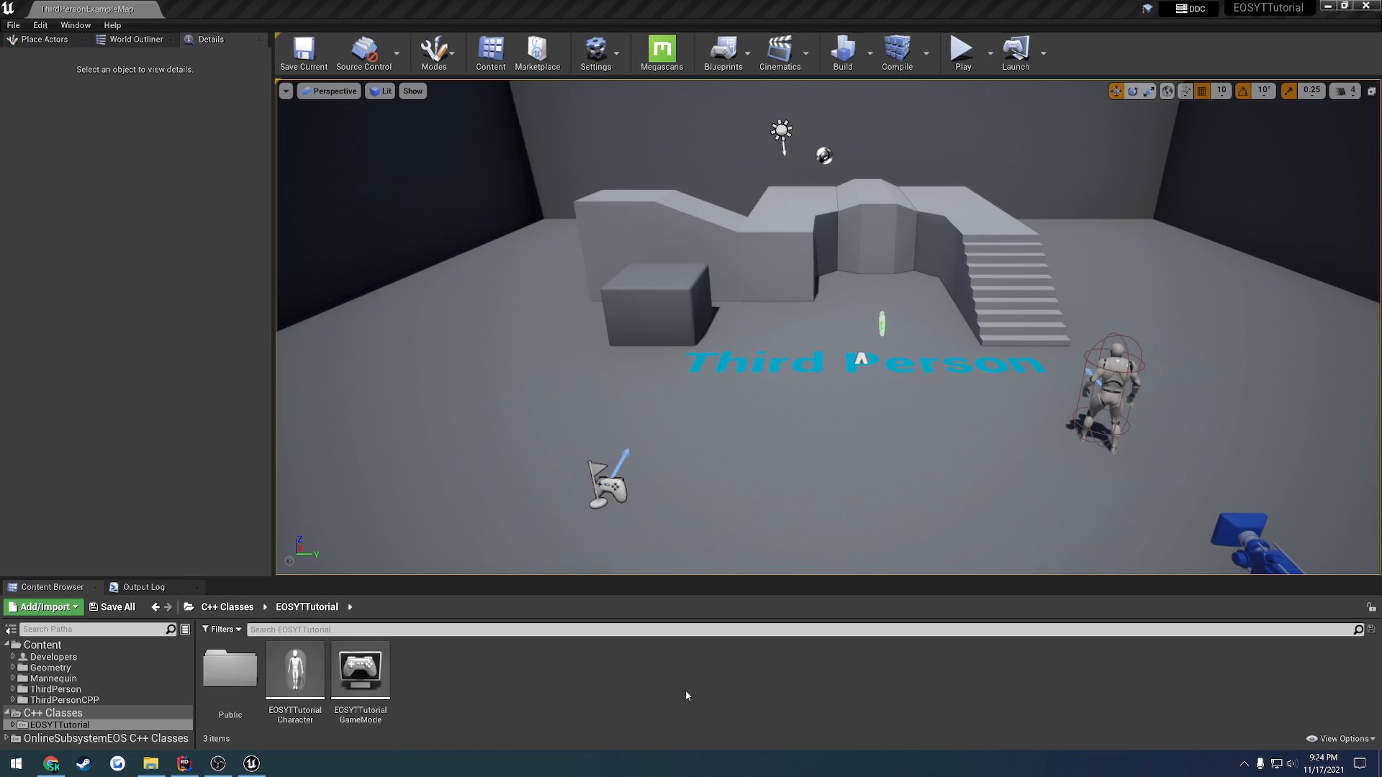
mouse_move(549, 657)
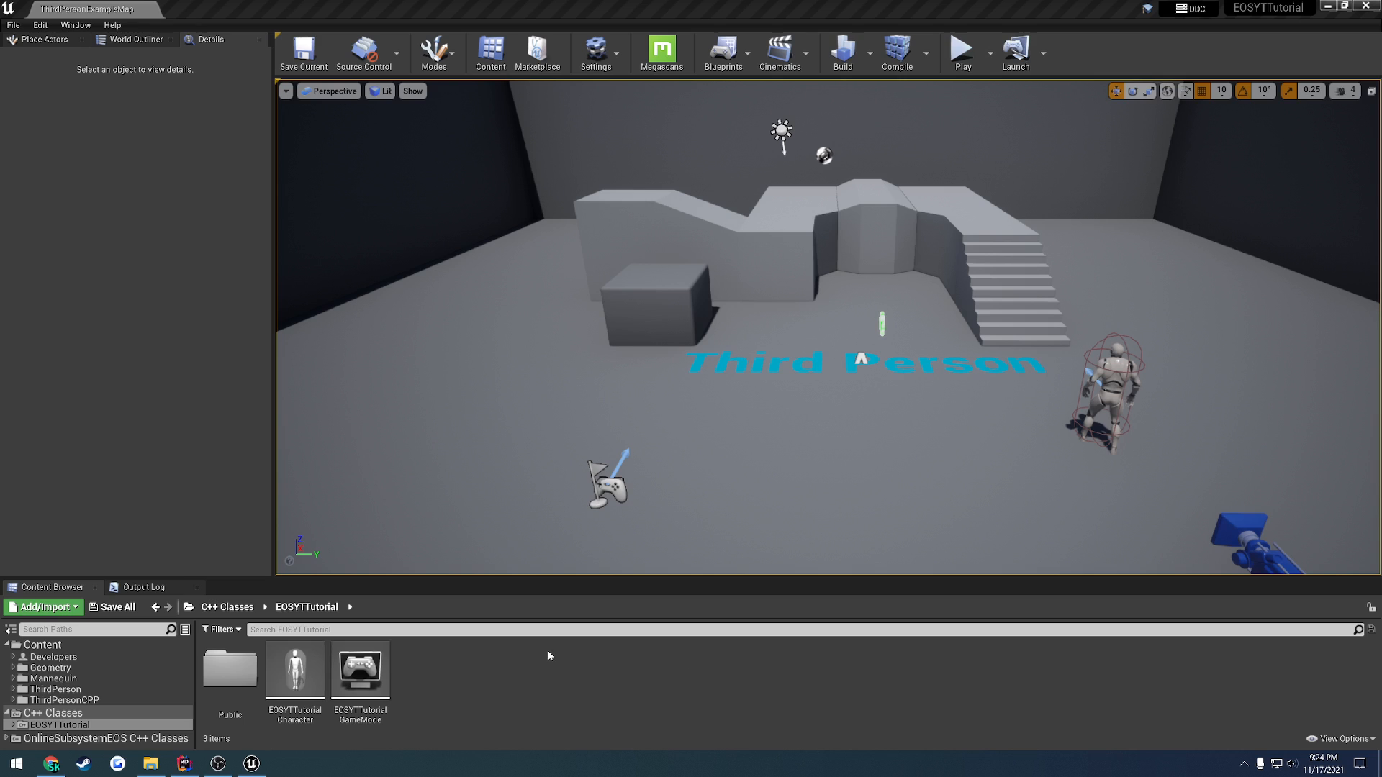
mouse_move(446, 453)
text(W_)
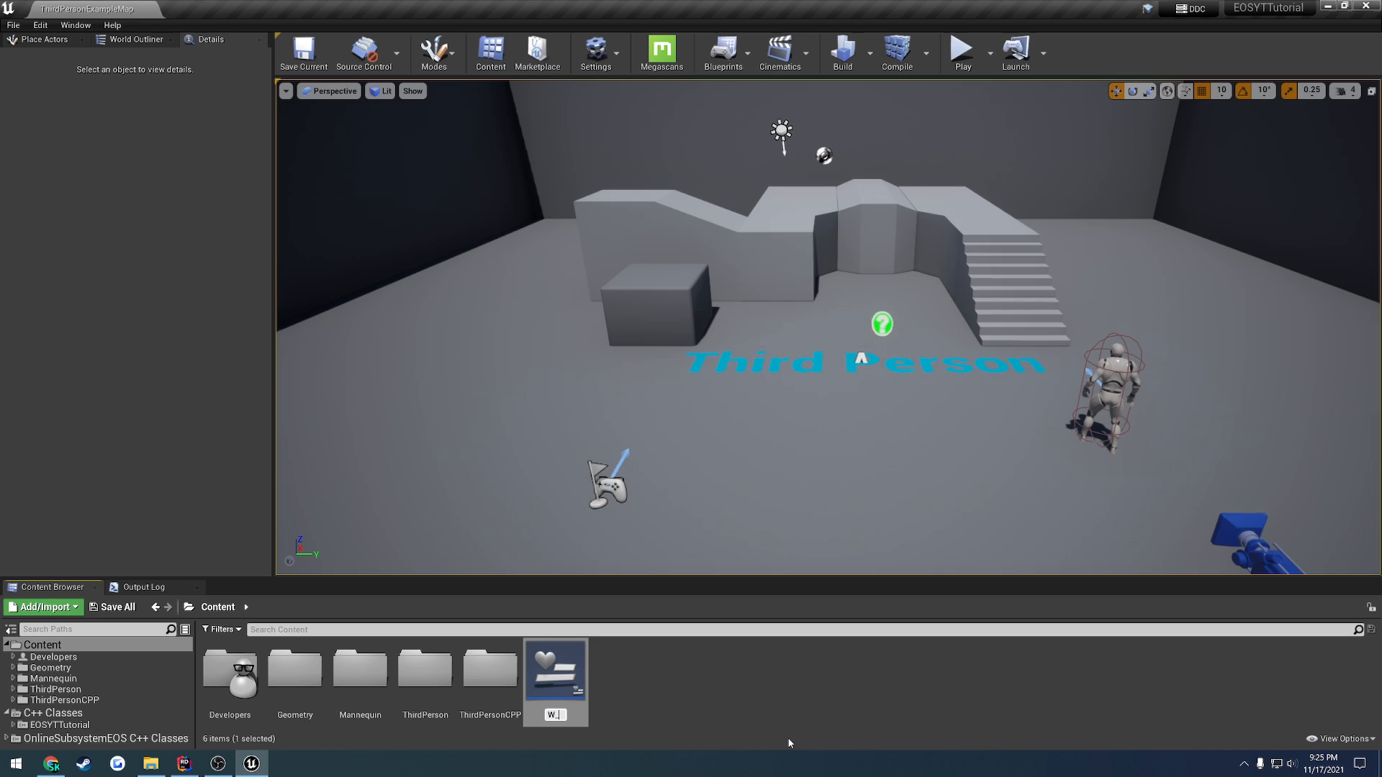
click(555, 679)
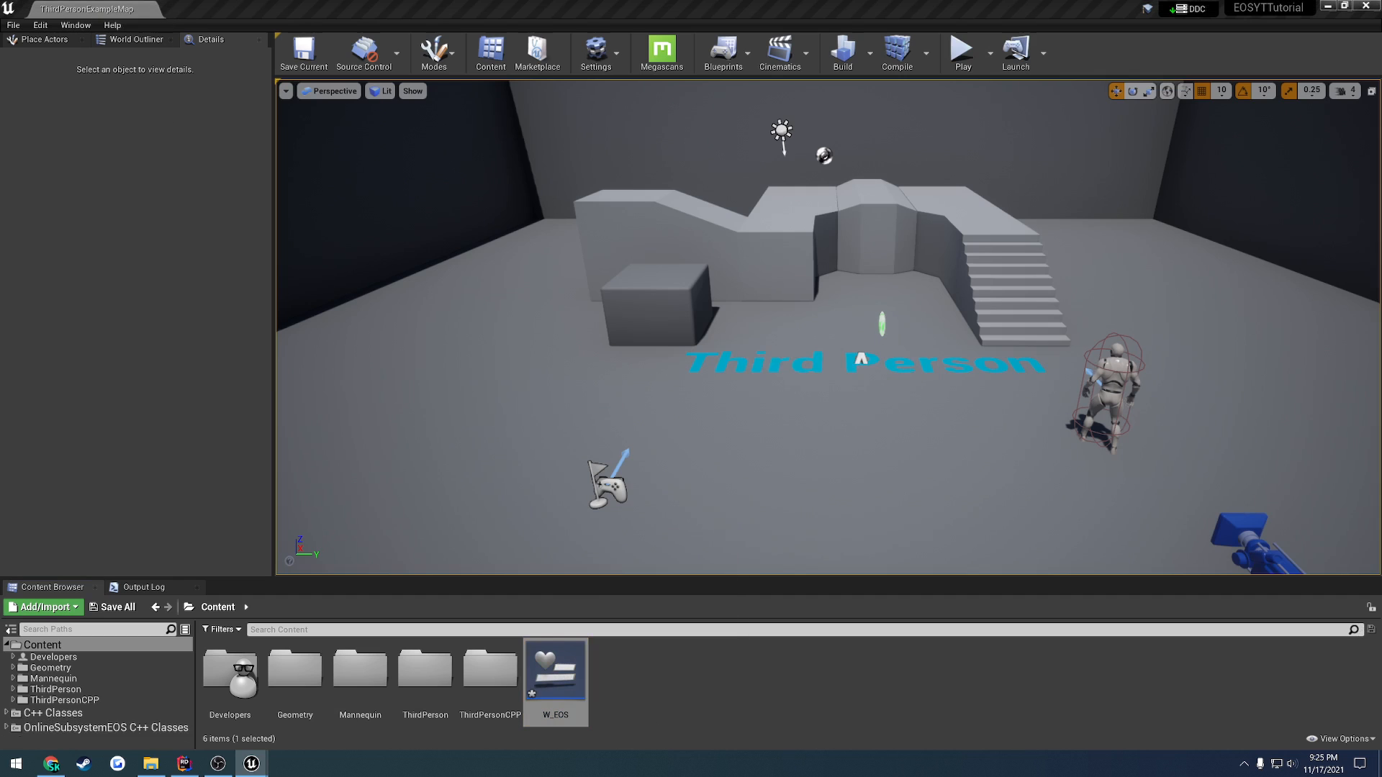
Lay out W_EOS with a vertical box holding a button and a black text label.
double_click(556, 680)
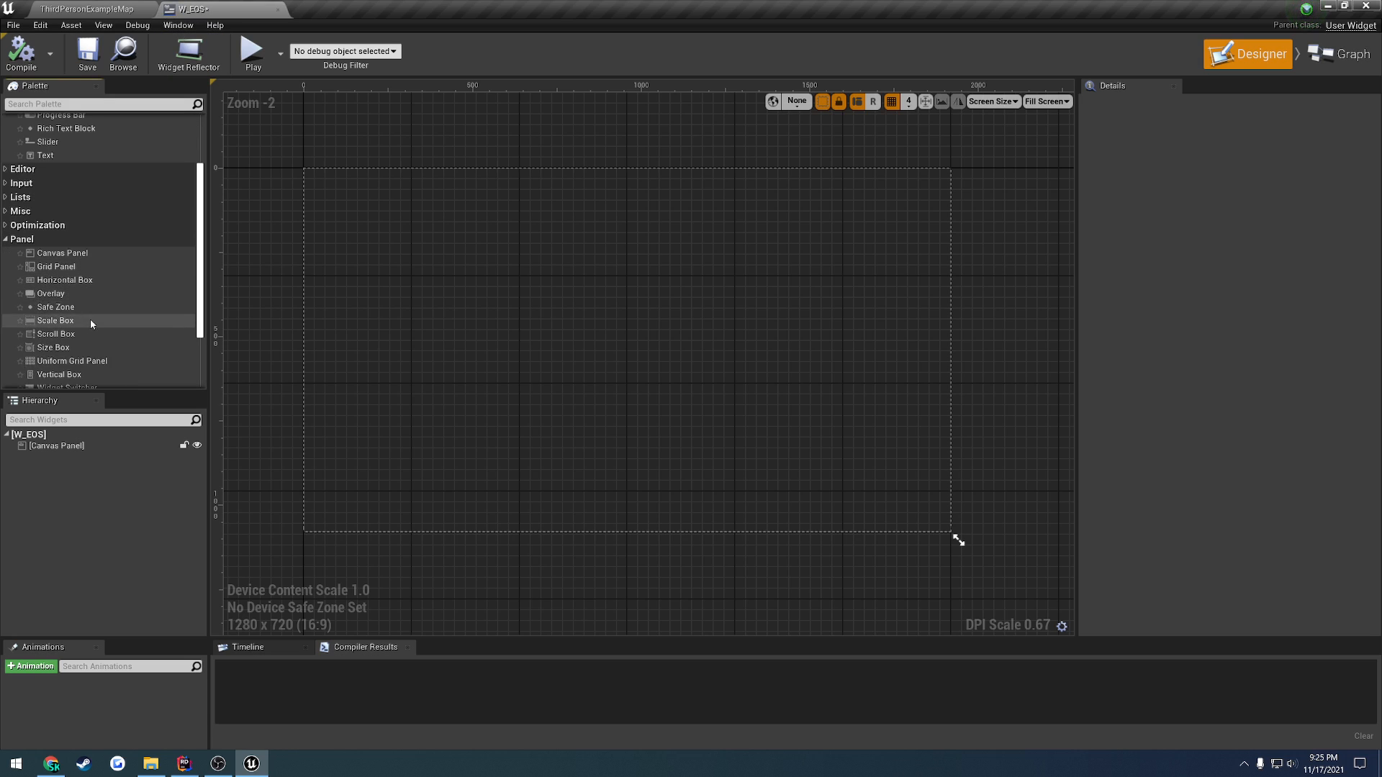
drag(59, 374, 362, 208)
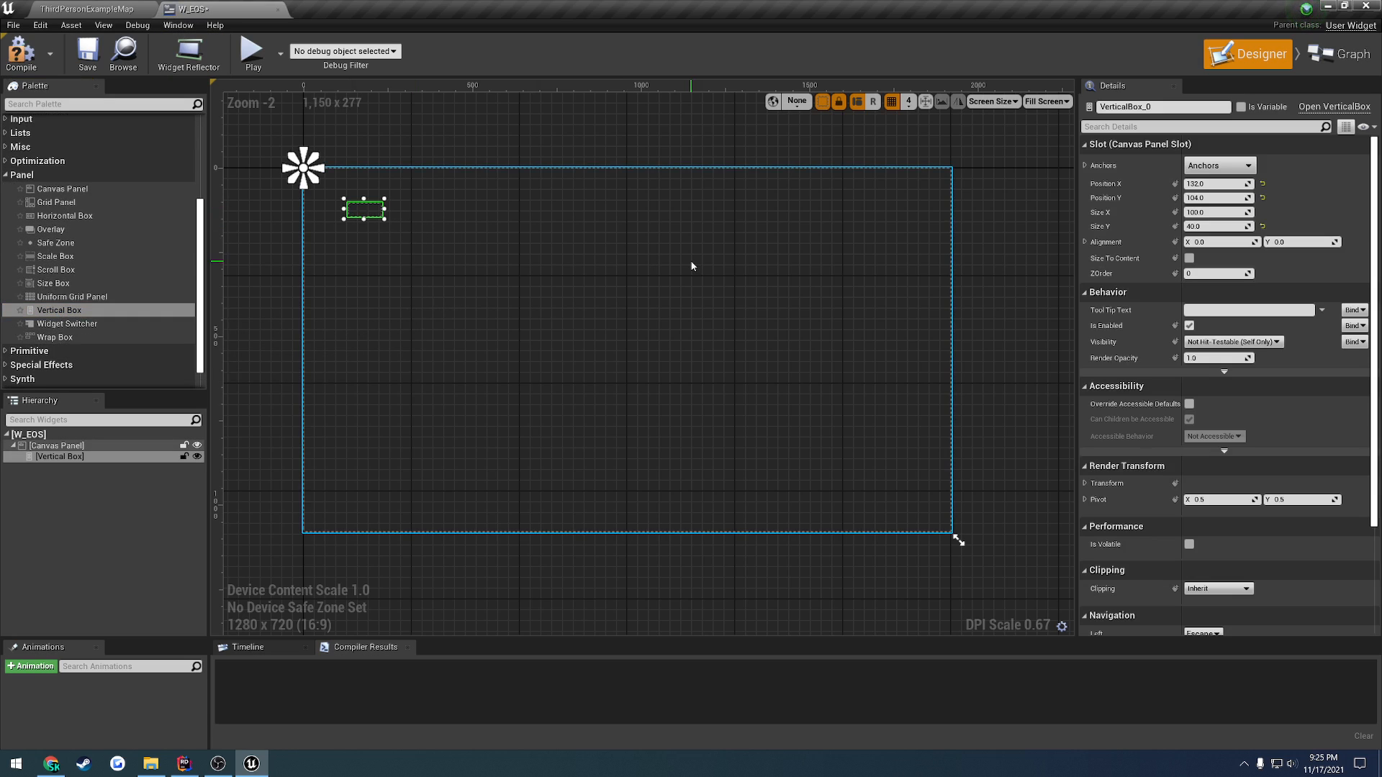
click(1218, 165)
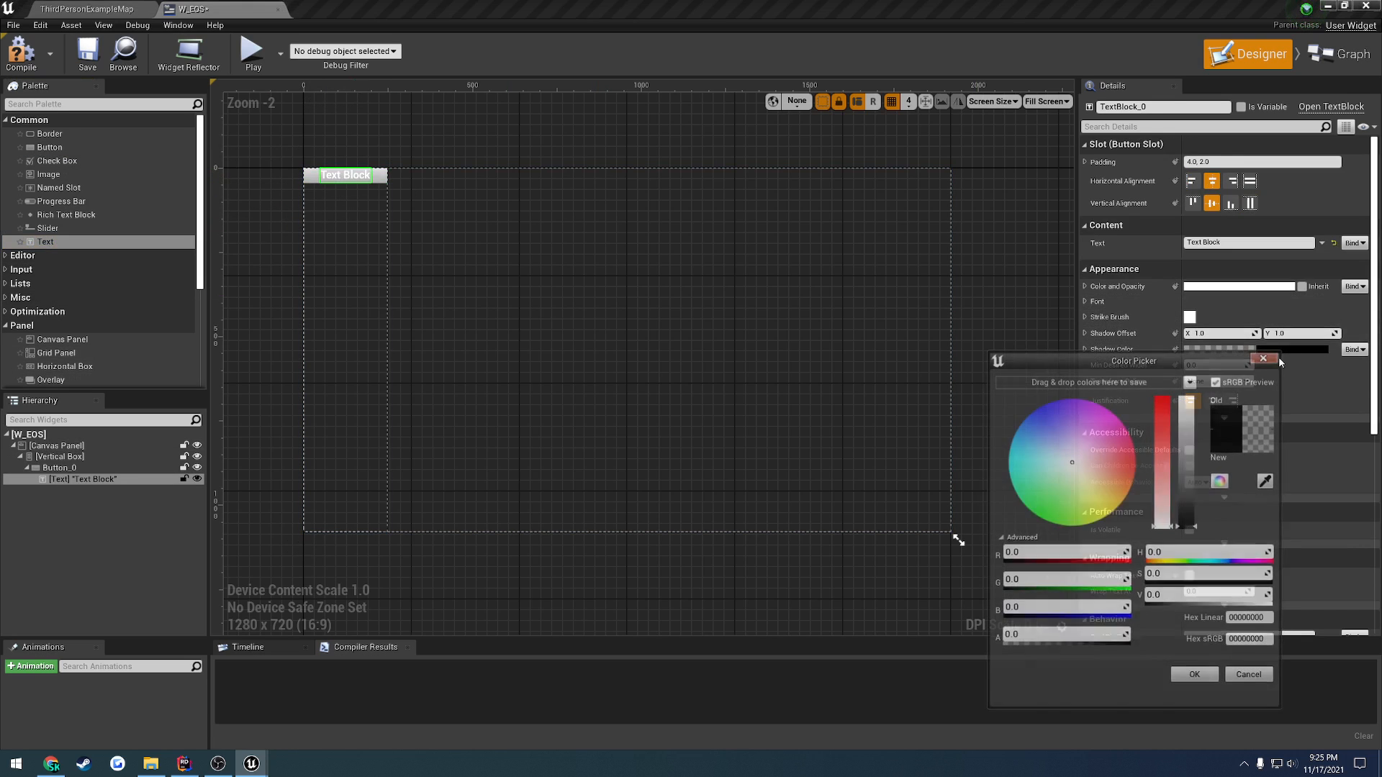
click(1264, 357)
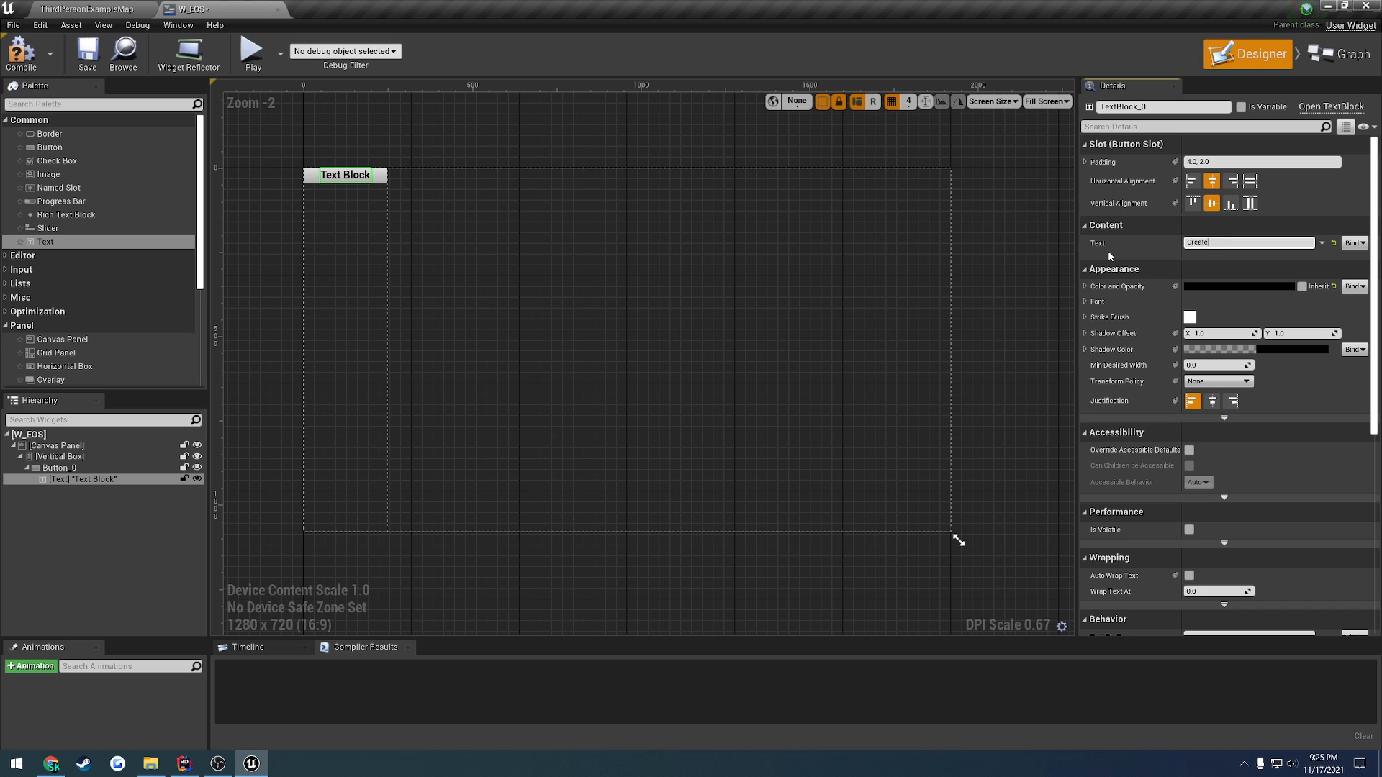
Label the text CreateSession, rename the button B_CreateSession and add its On Clicked event.
text(CreateSession)
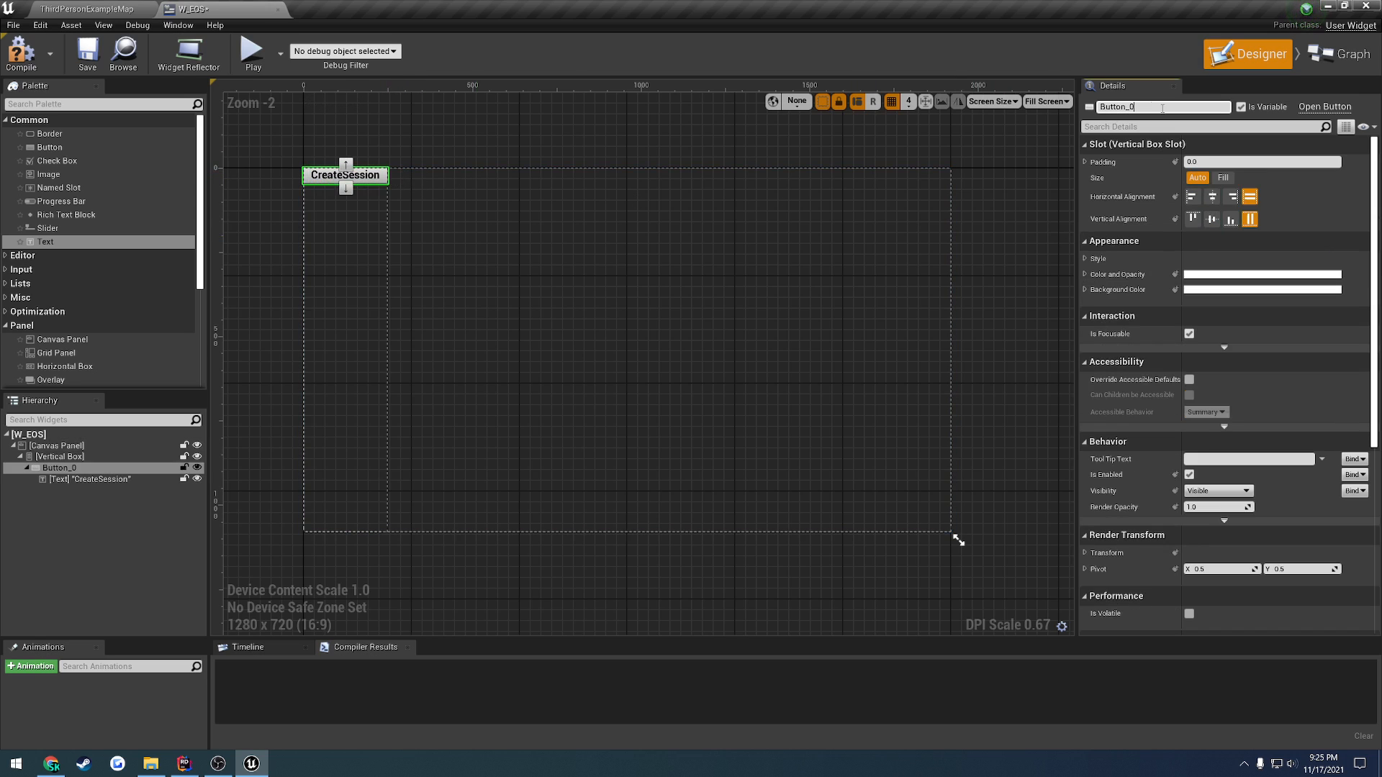
text(B_CreateSessi)
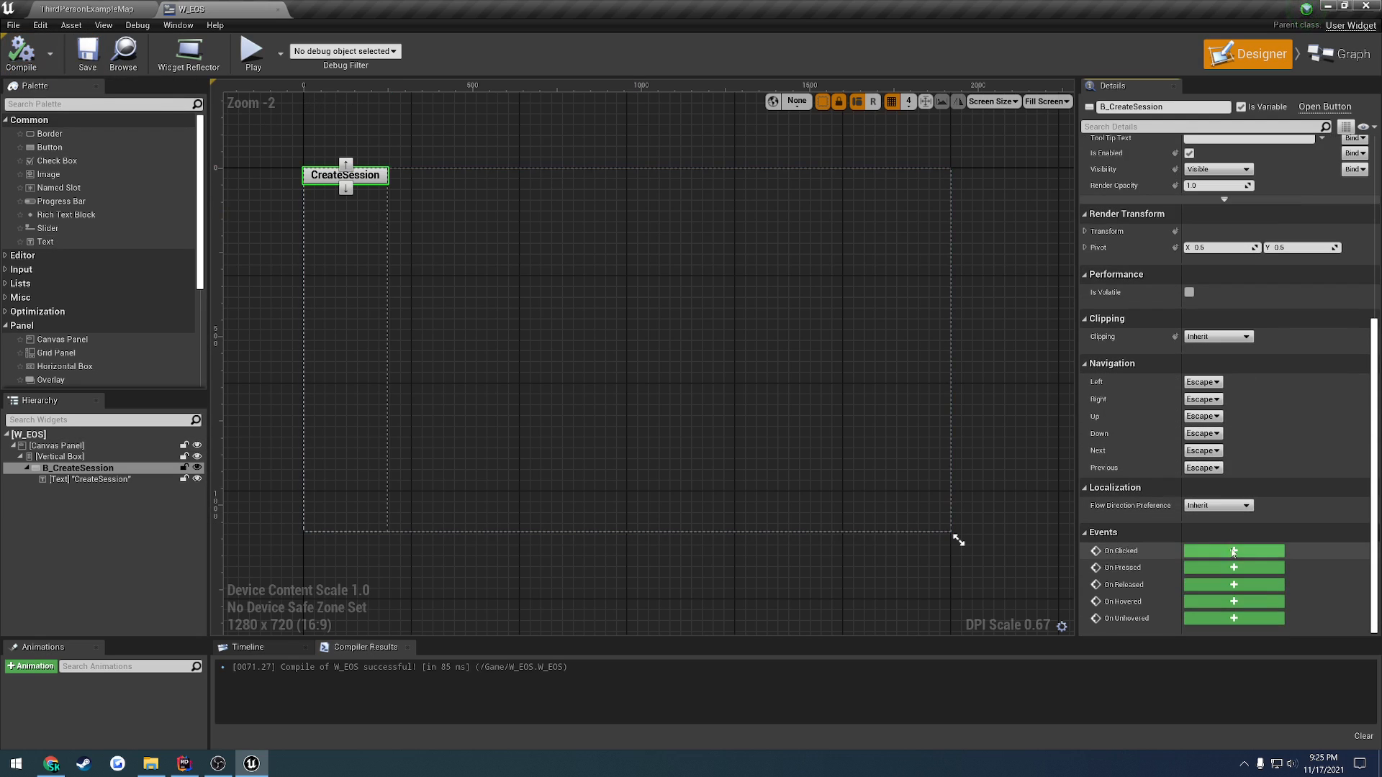
click(1232, 550)
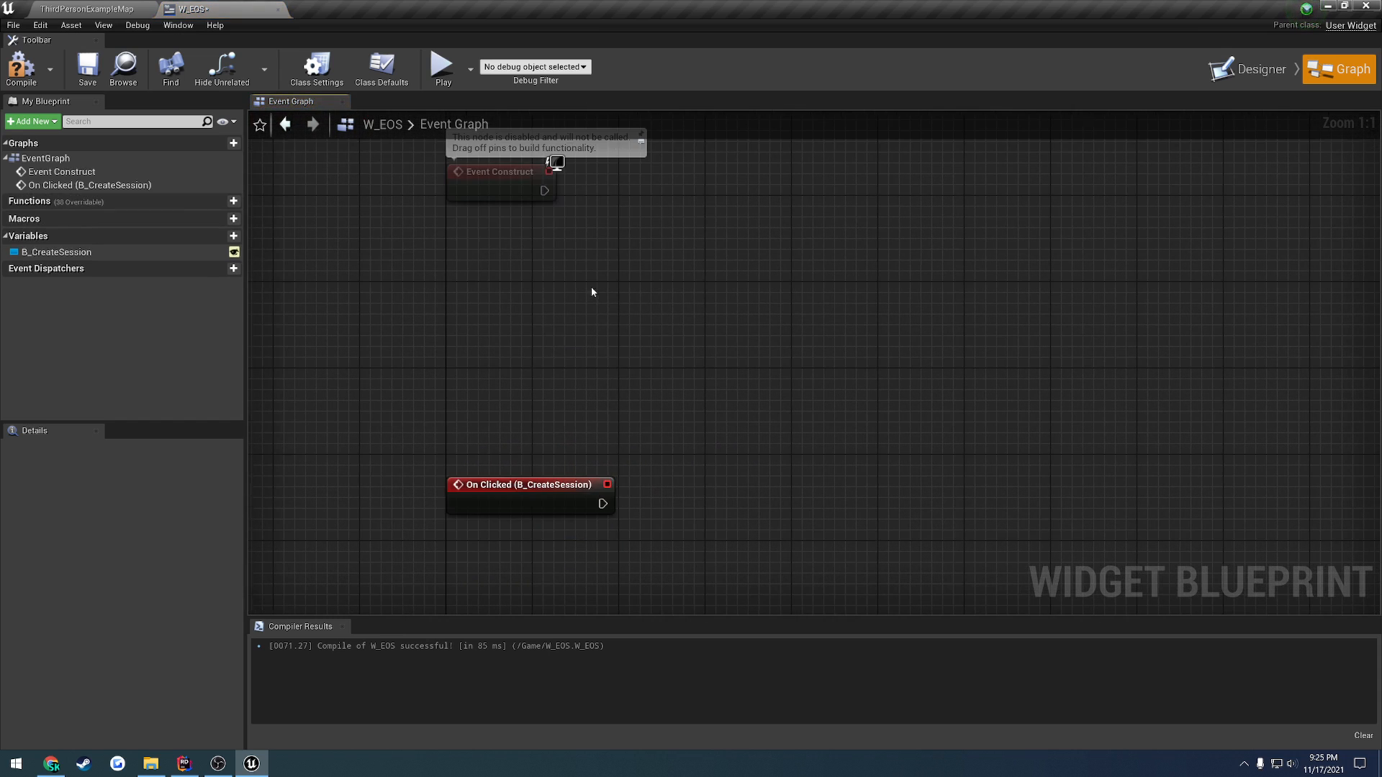
Add a Get Game Instance node beside On Clicked and return to the level editor.
drag(520, 483, 528, 290)
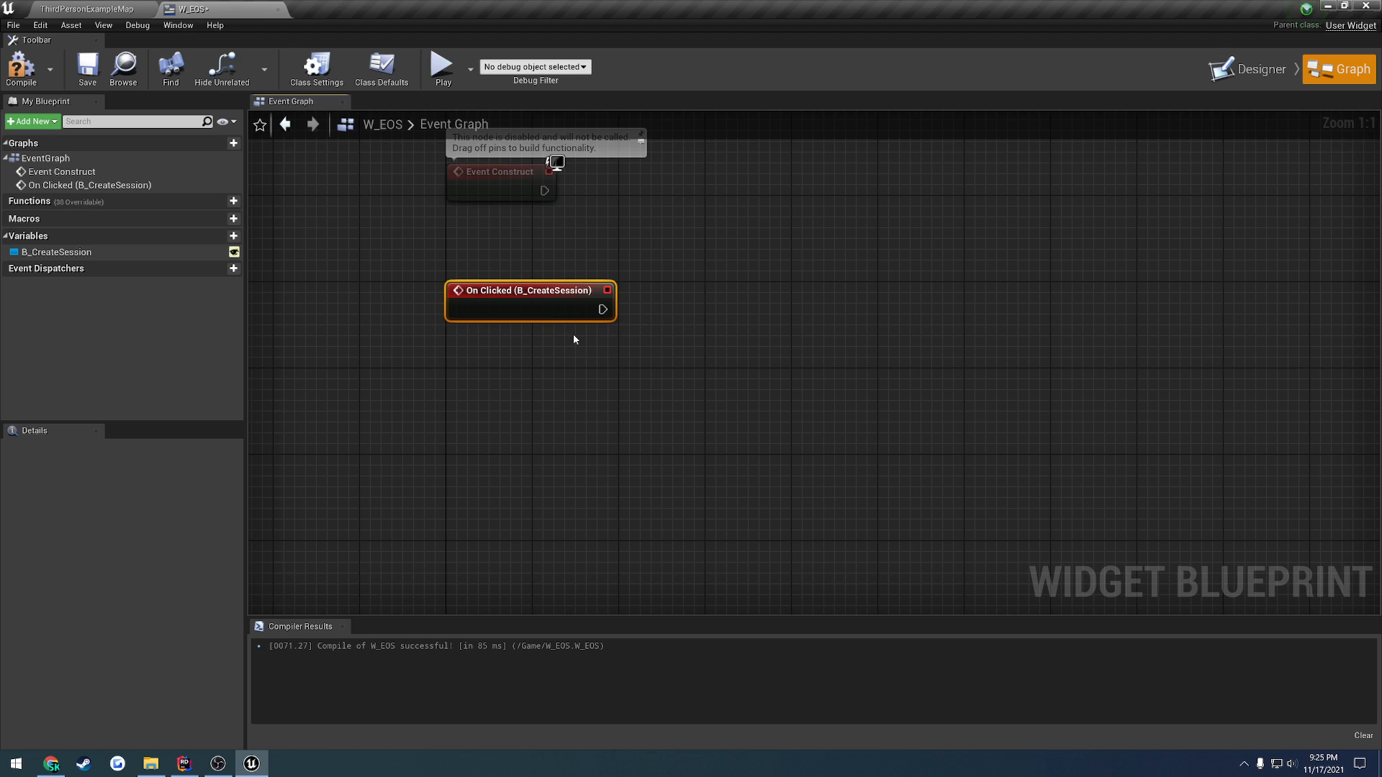
text(getgam)
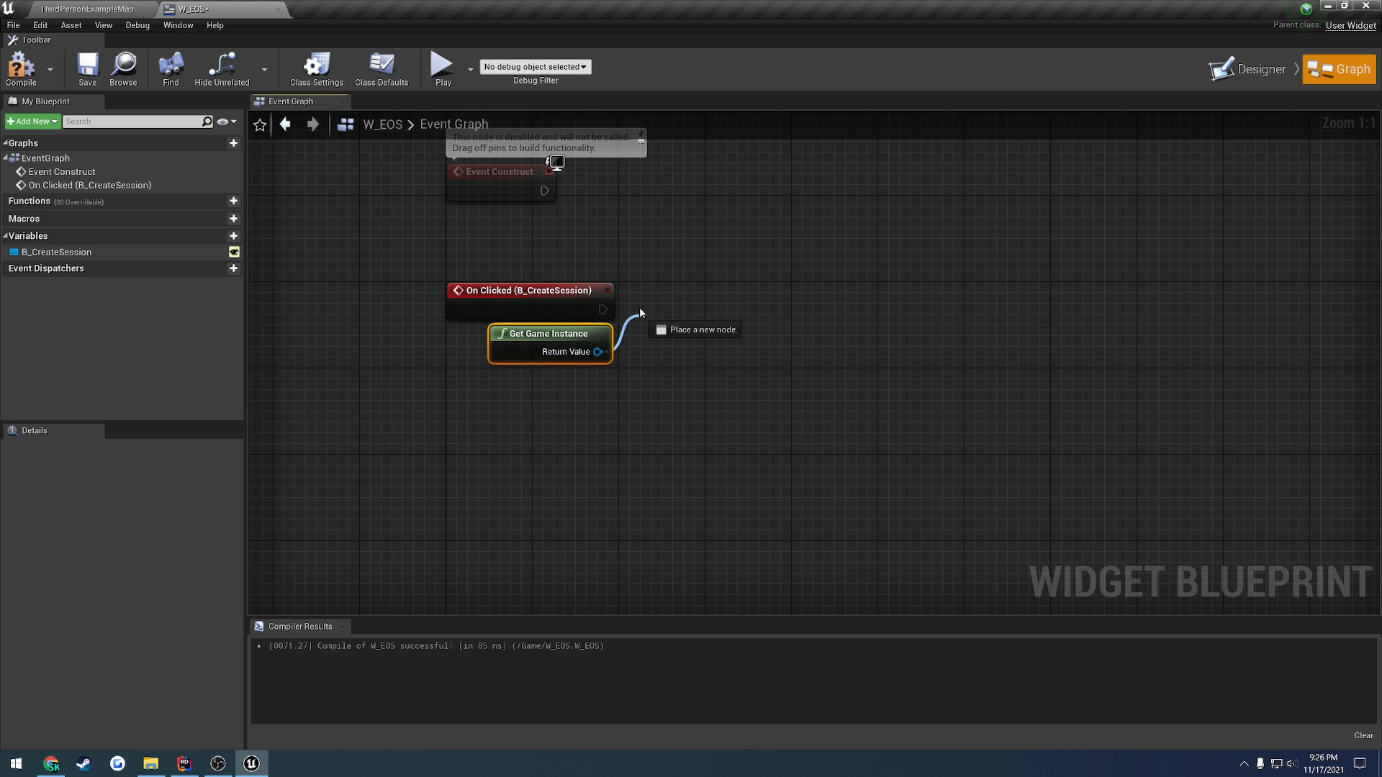
click(695, 329)
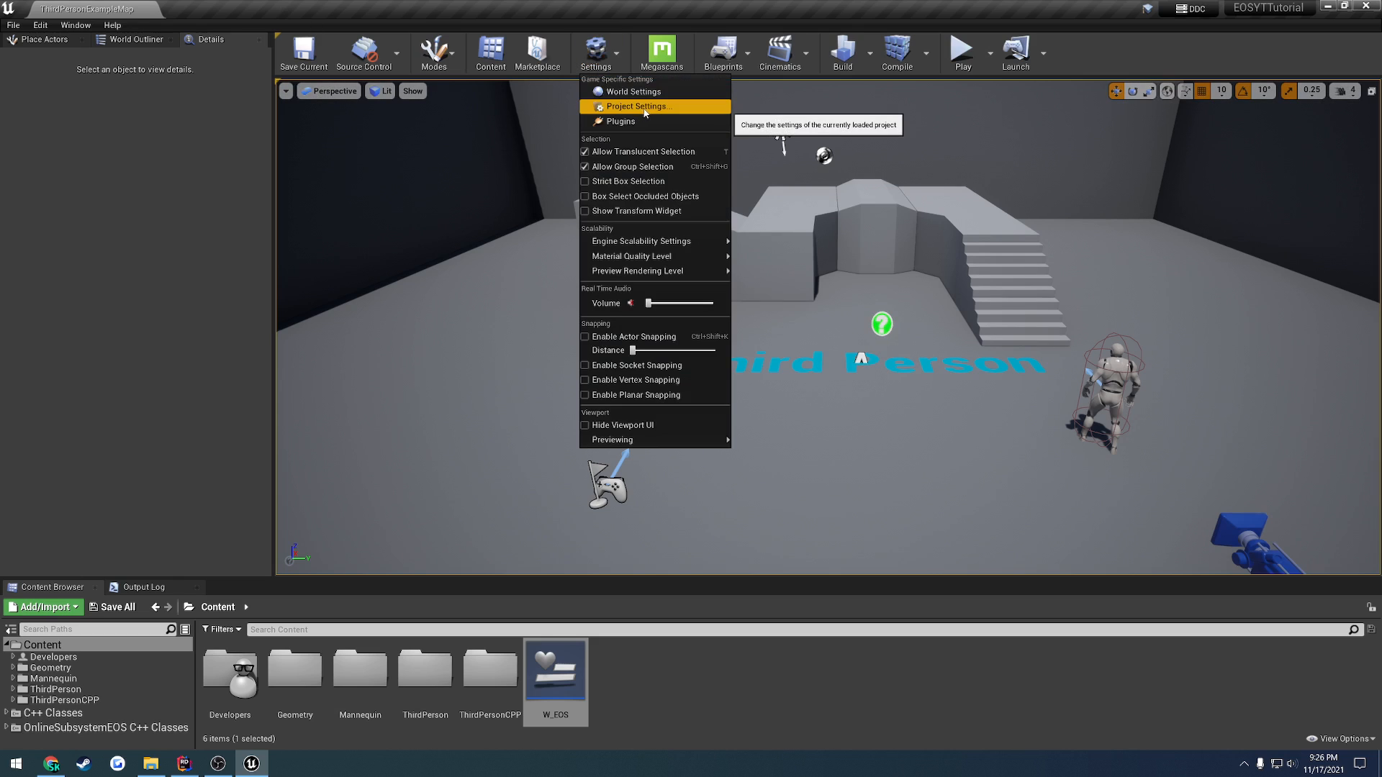
Check the game instance setting in Settings, then open the ThirdPersonExampleMap Level Blueprint.
click(639, 107)
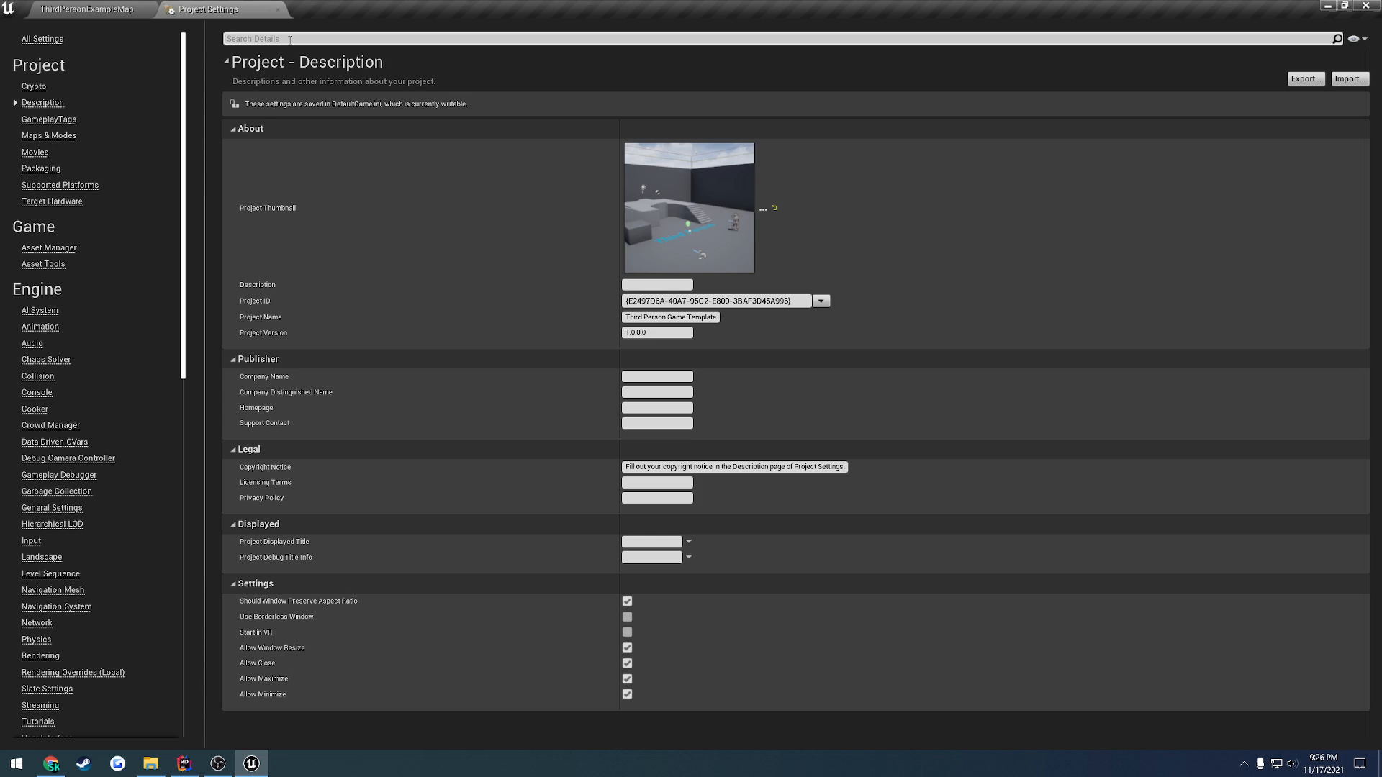
text(instance)
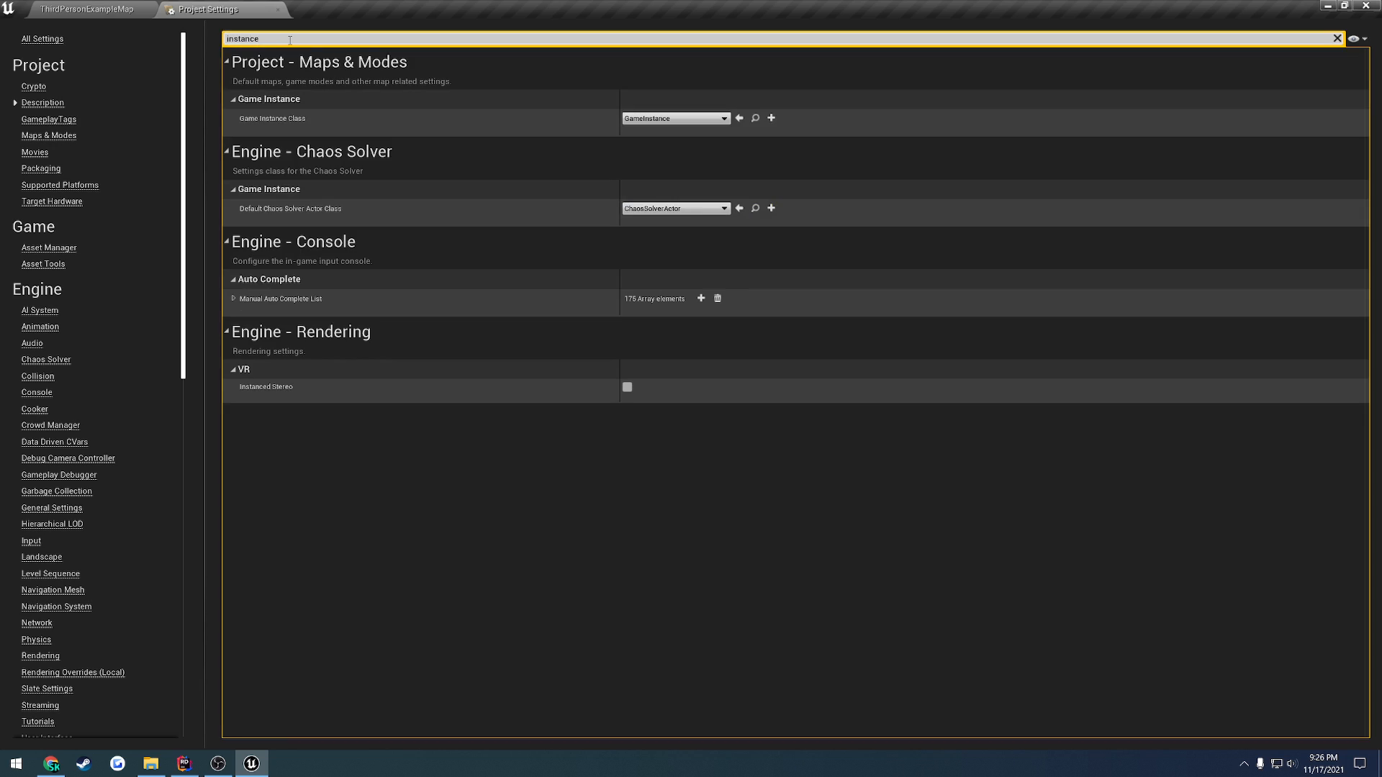
mouse_move(590, 135)
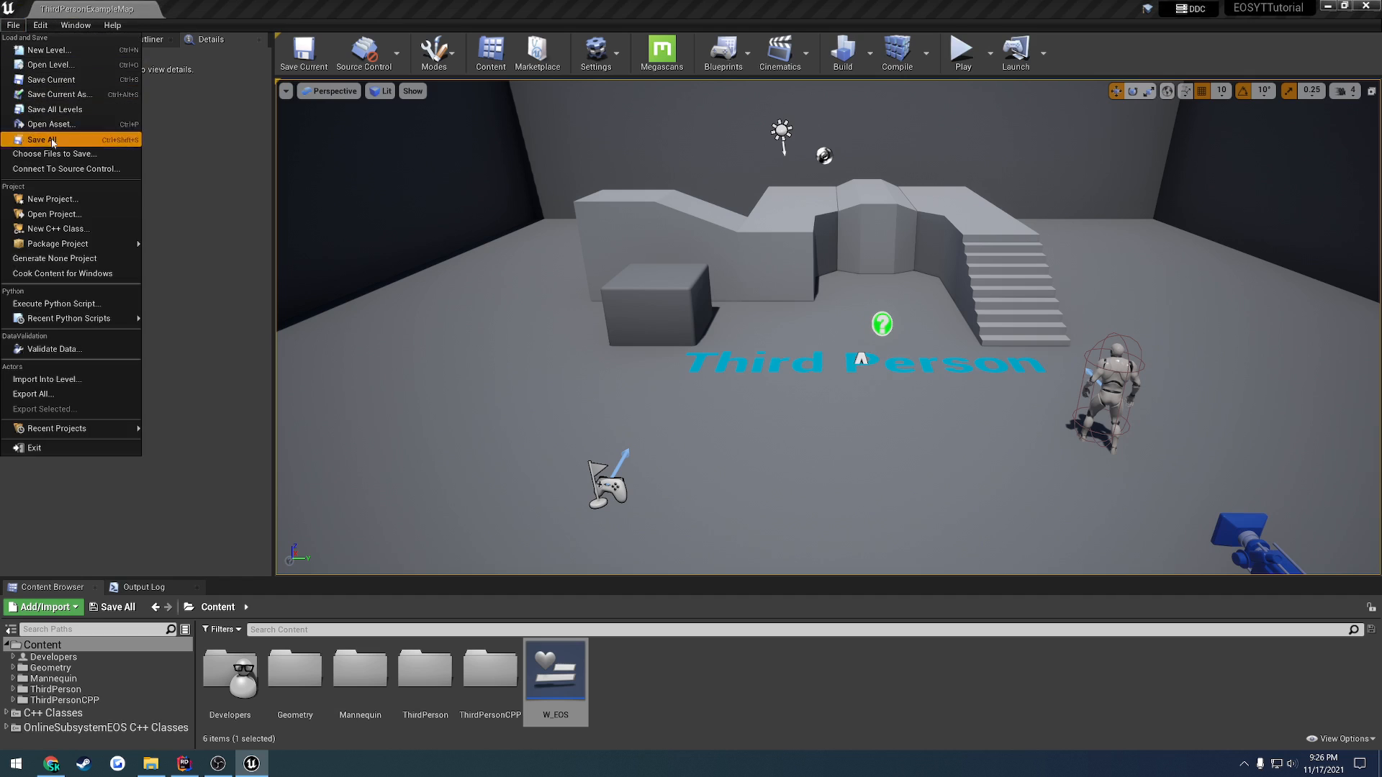
click(41, 140)
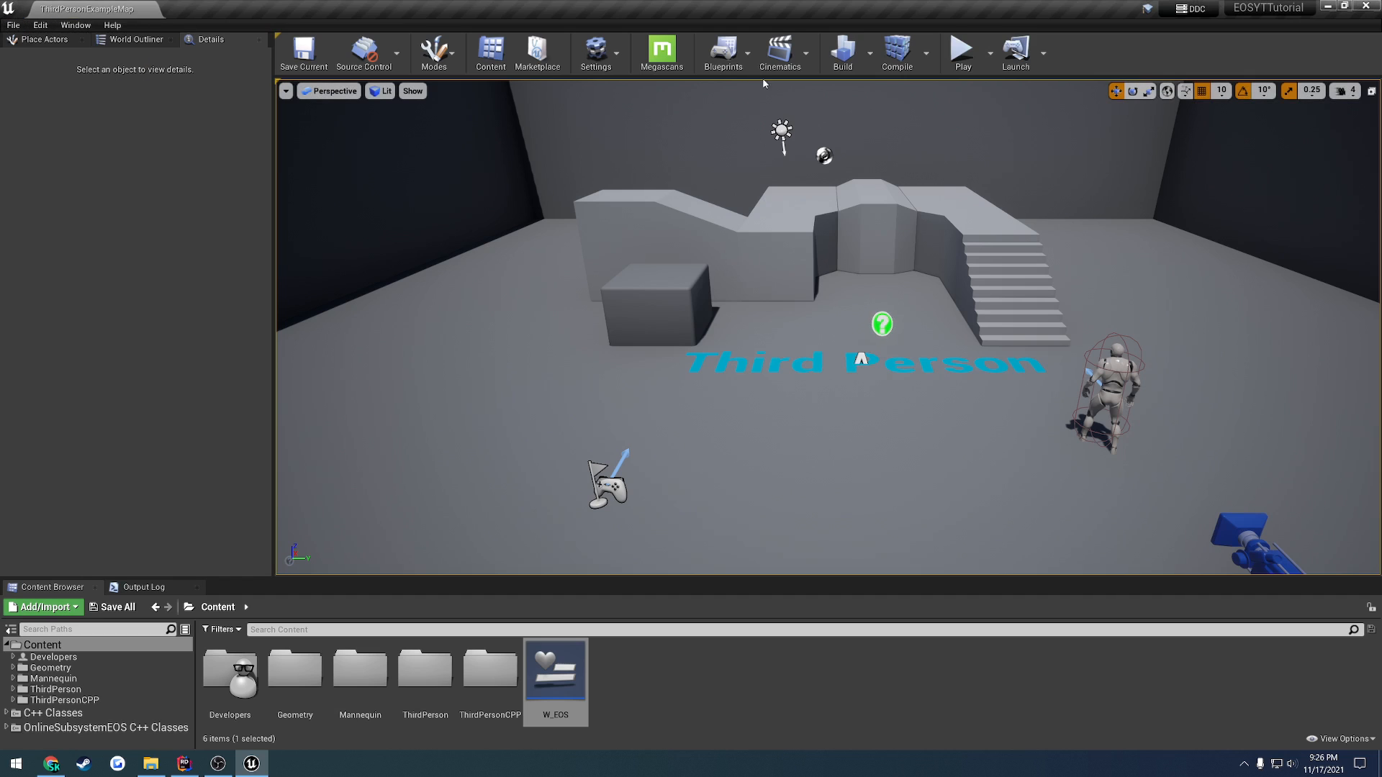
mouse_move(727, 106)
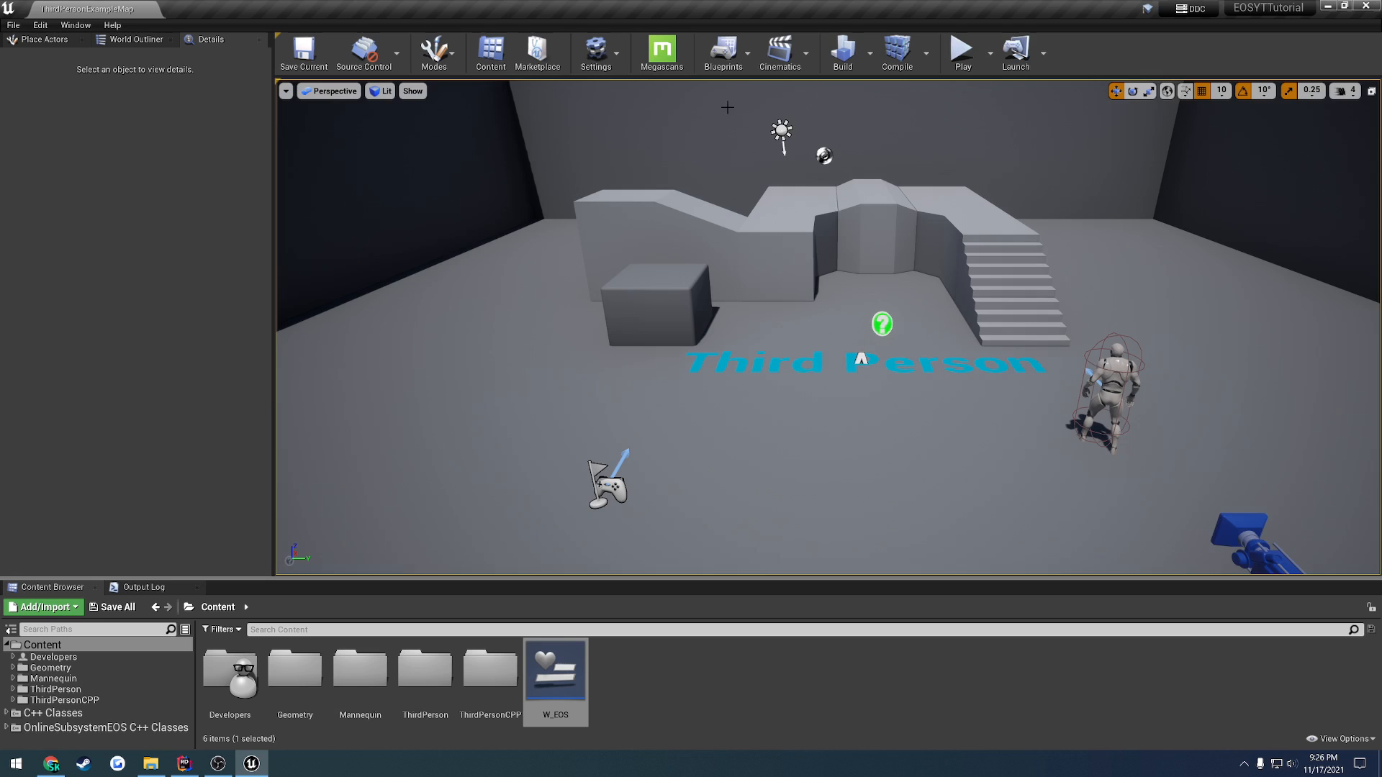
click(723, 50)
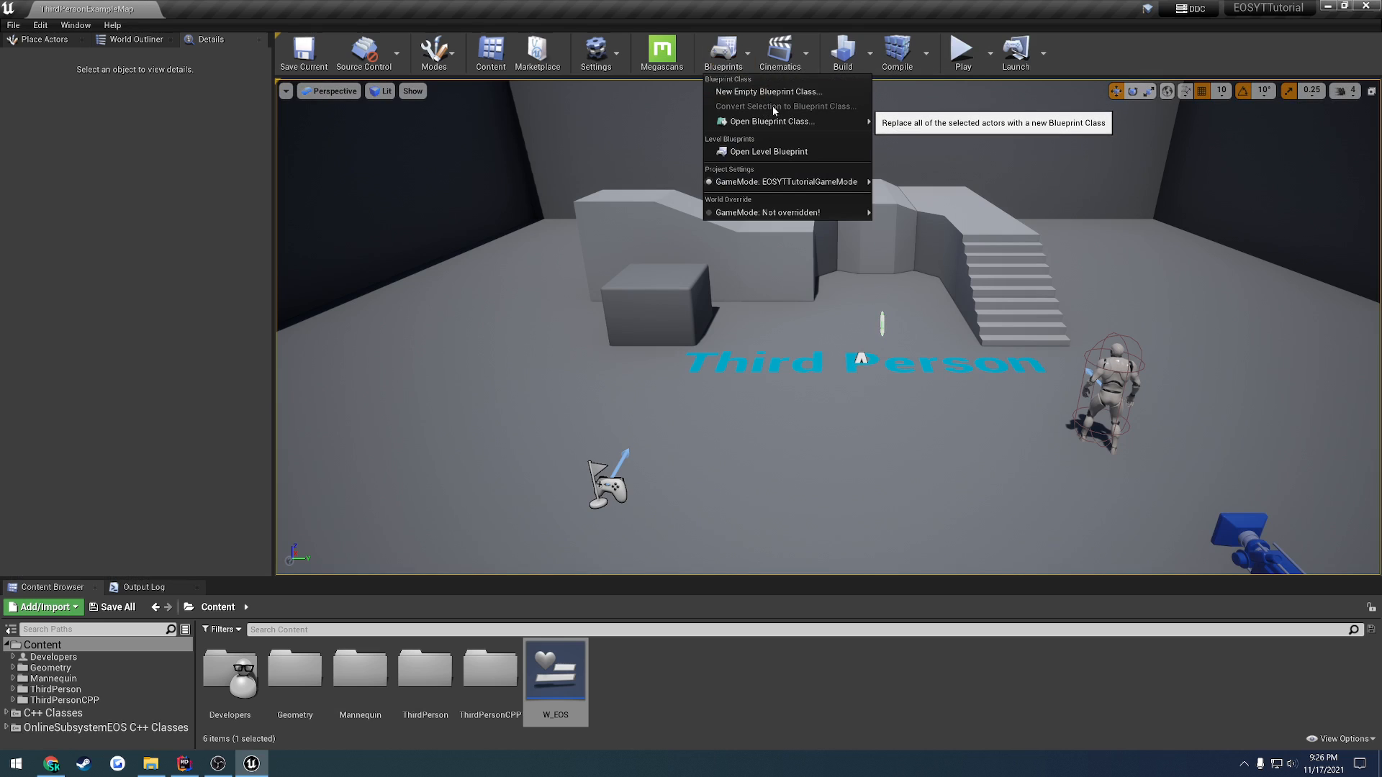
mouse_move(760, 152)
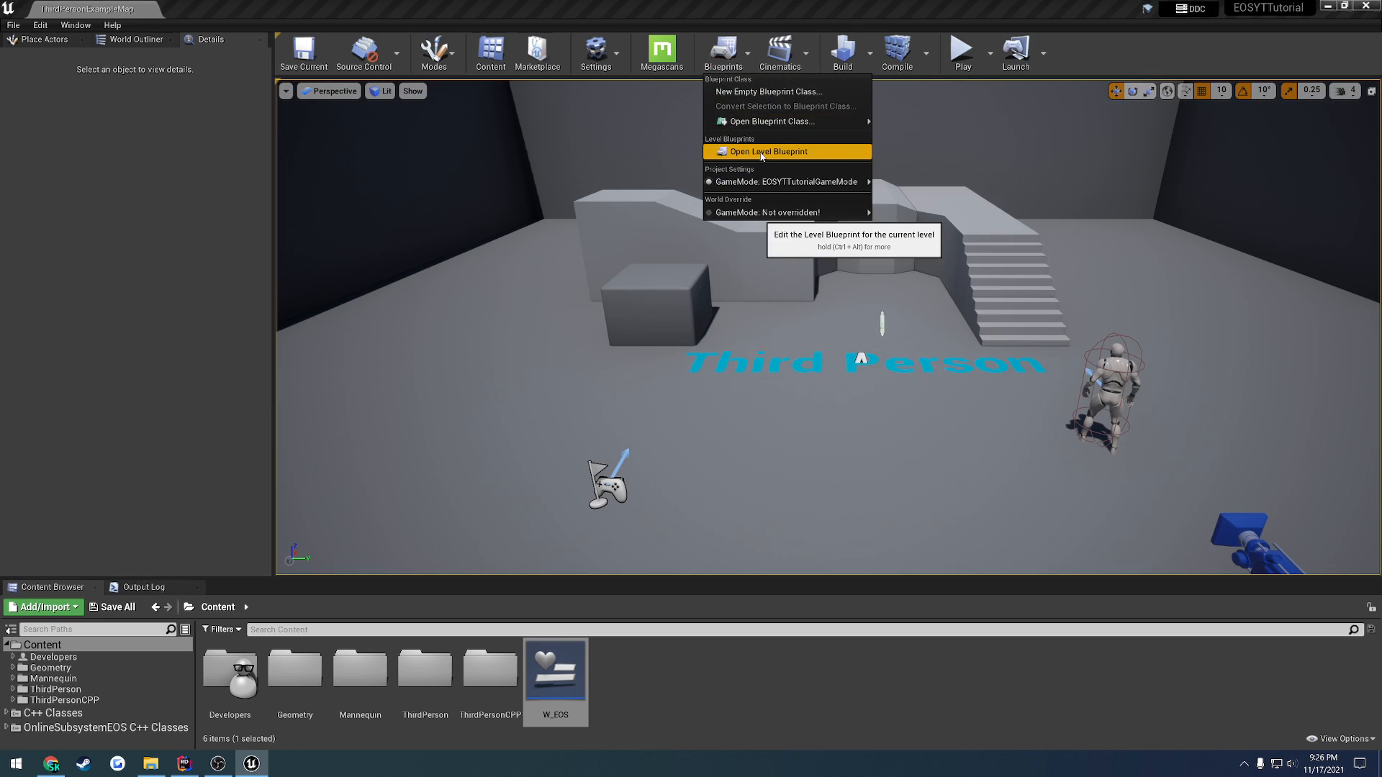
click(786, 152)
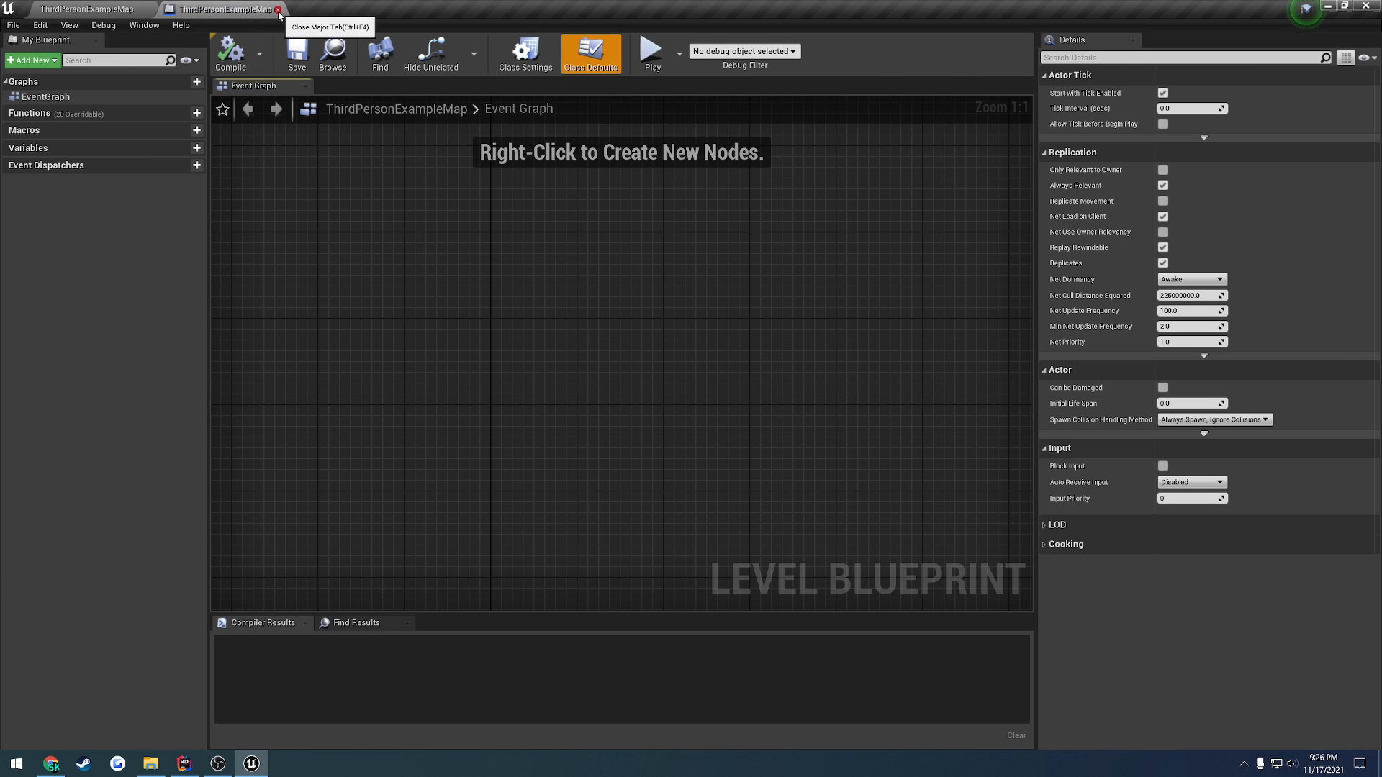
In ThirdPersonCharacter, branch BeginPlay on Is Locally Controlled, then Create Widget W_EOS and Add to Viewport.
click(279, 9)
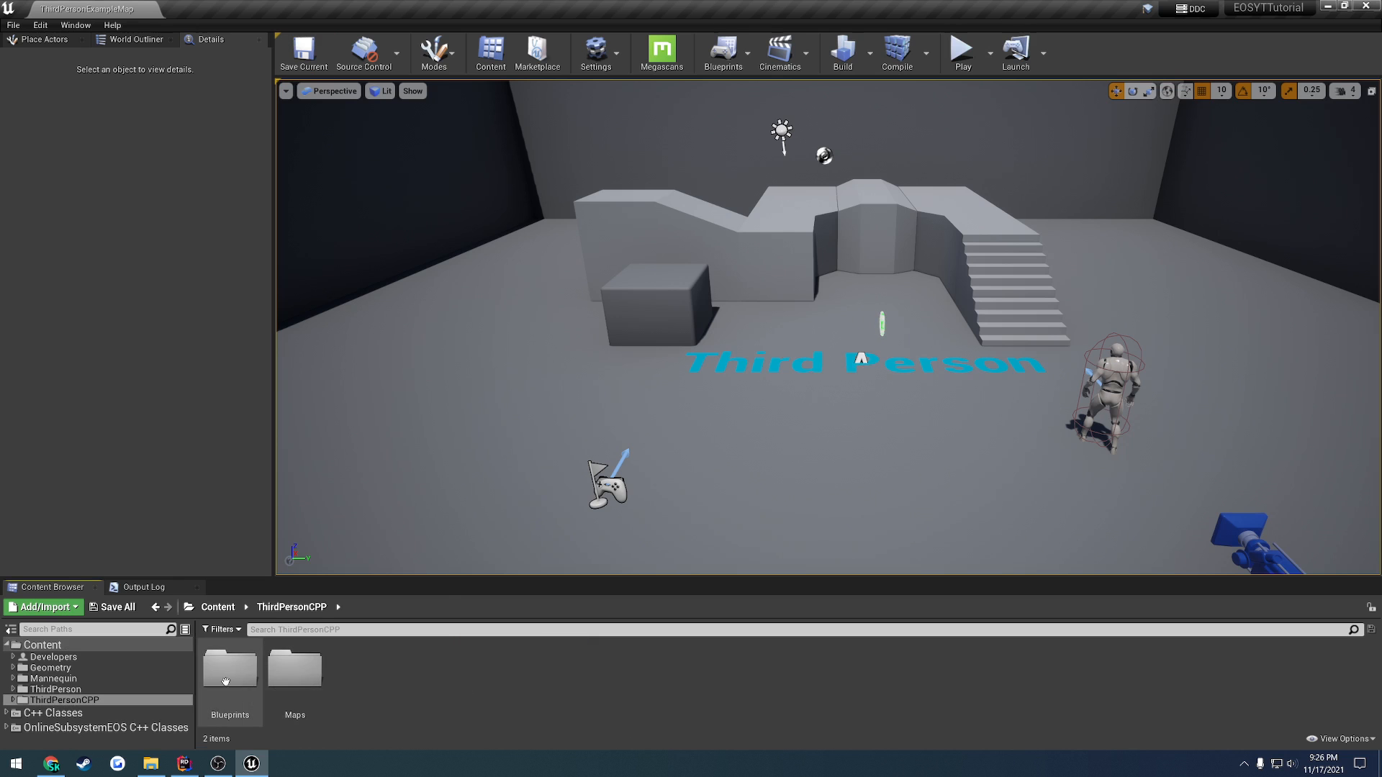
double_click(230, 668)
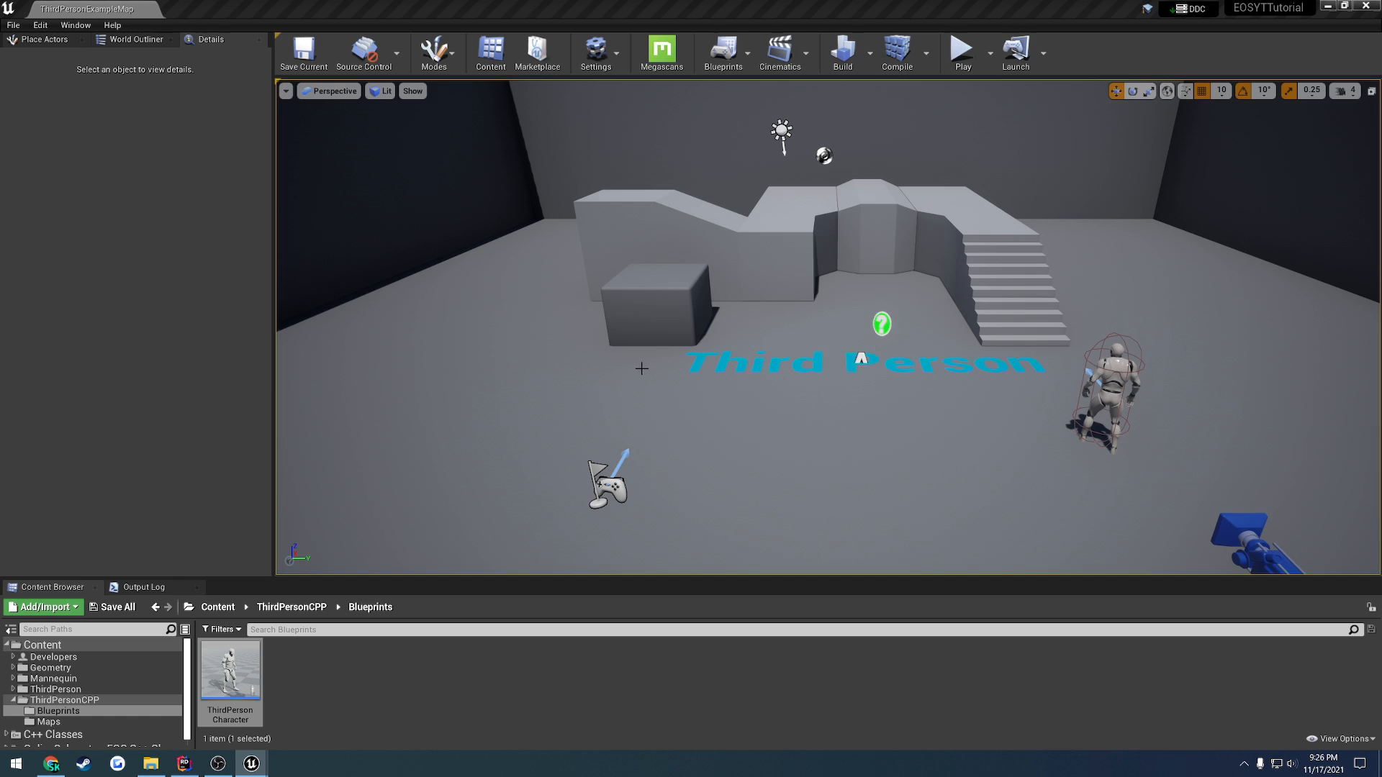
double_click(230, 669)
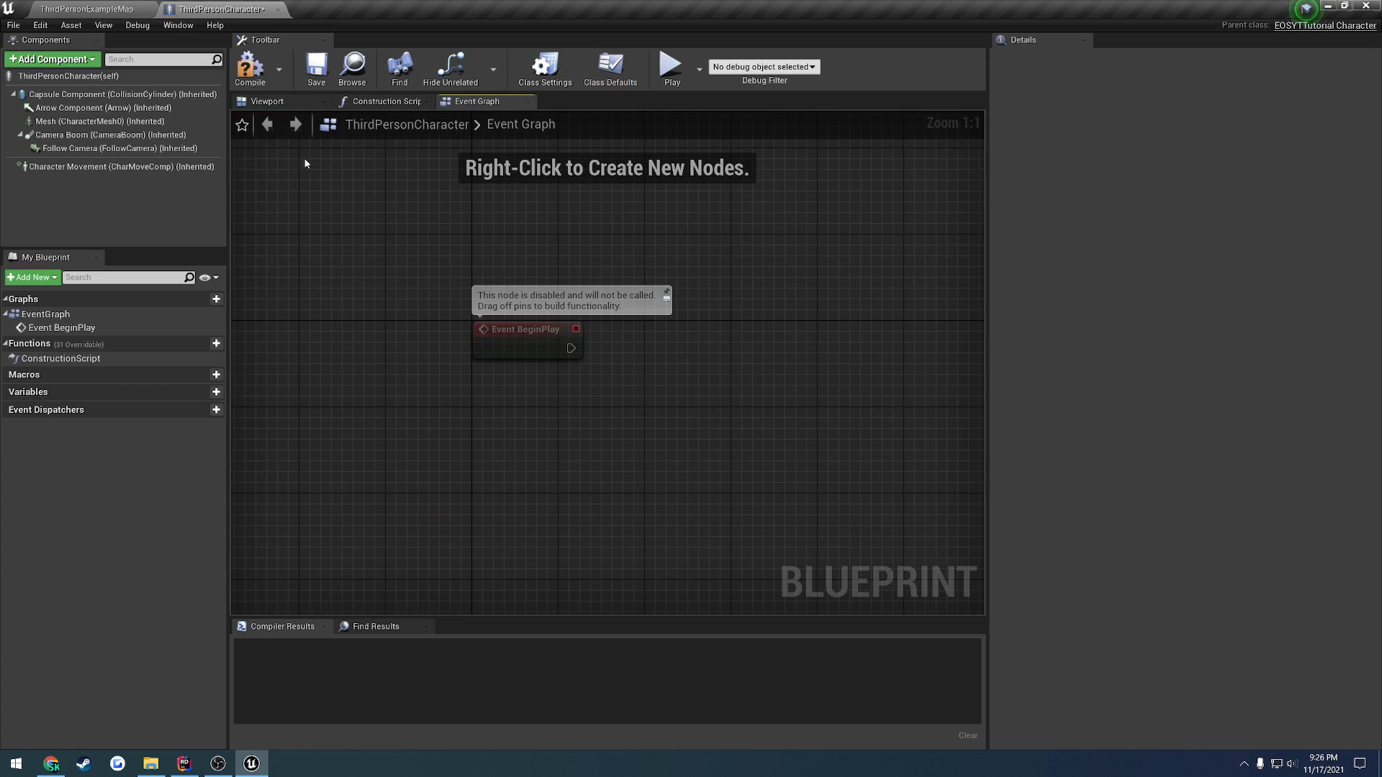
right_click(495, 375)
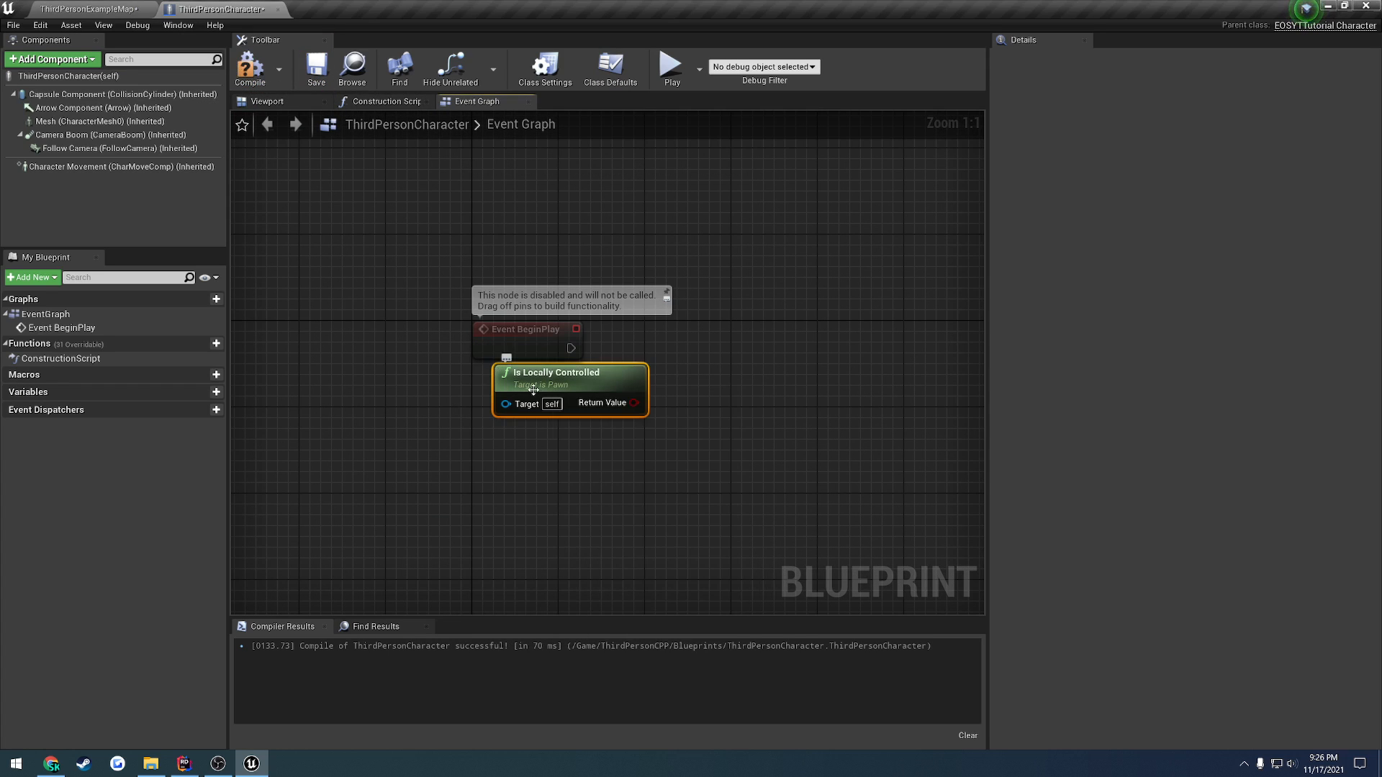
drag(634, 403, 666, 344)
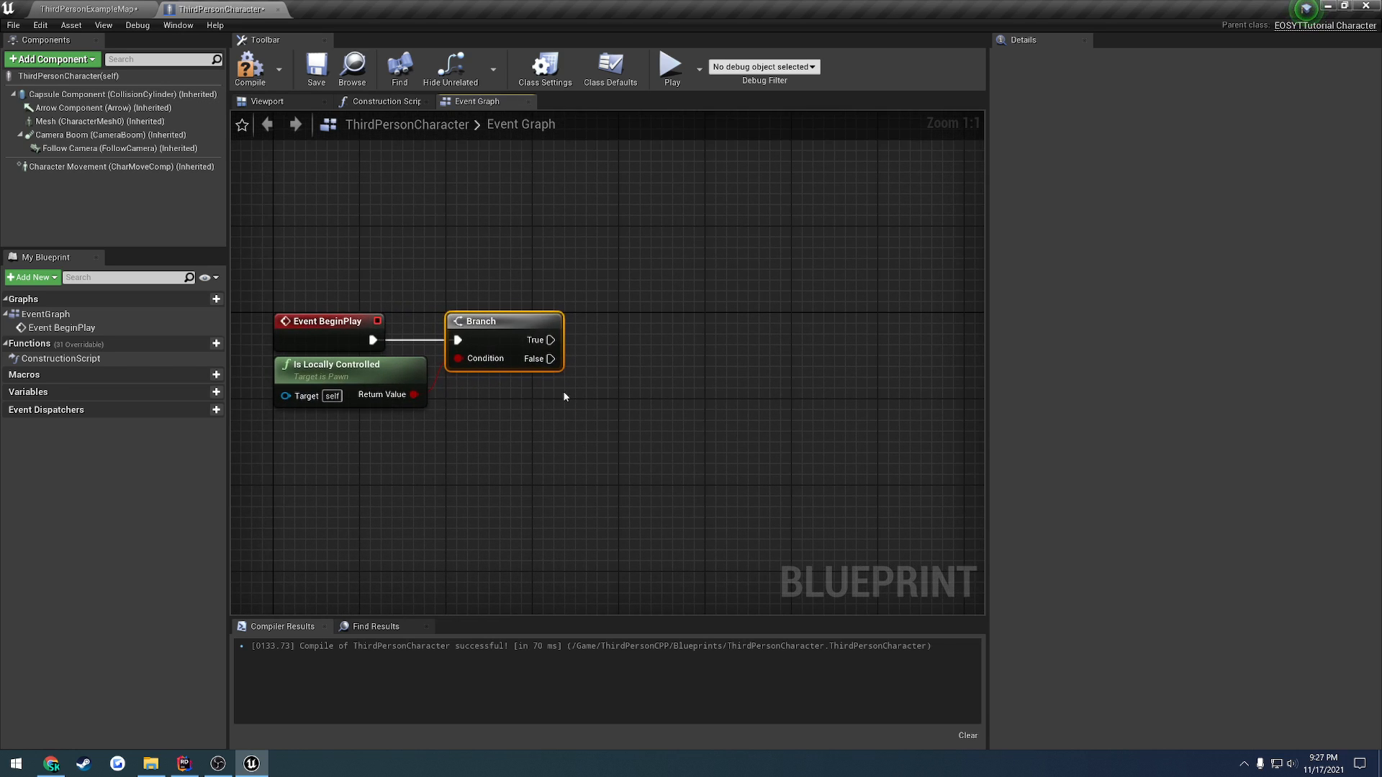
drag(551, 340, 602, 340)
text(createw)
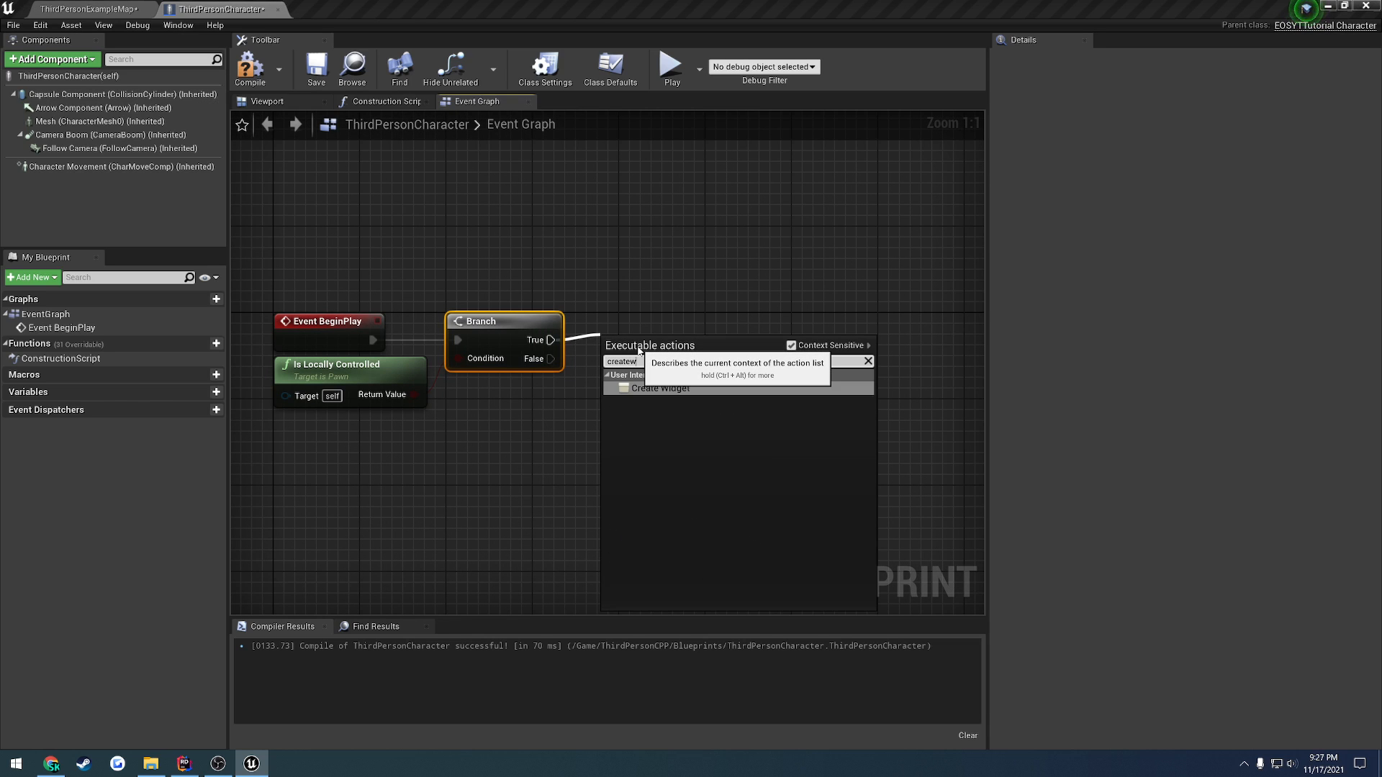
click(660, 389)
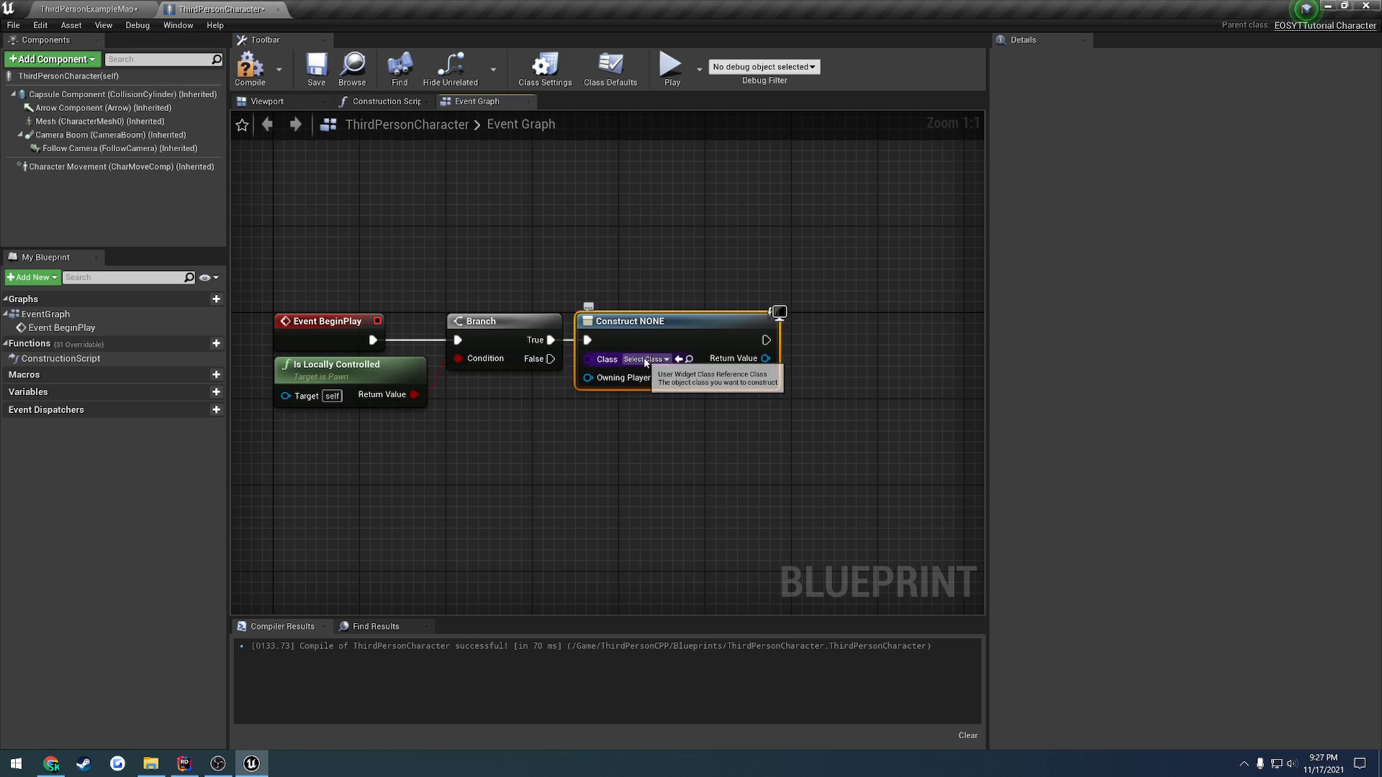
click(645, 359)
text(add)
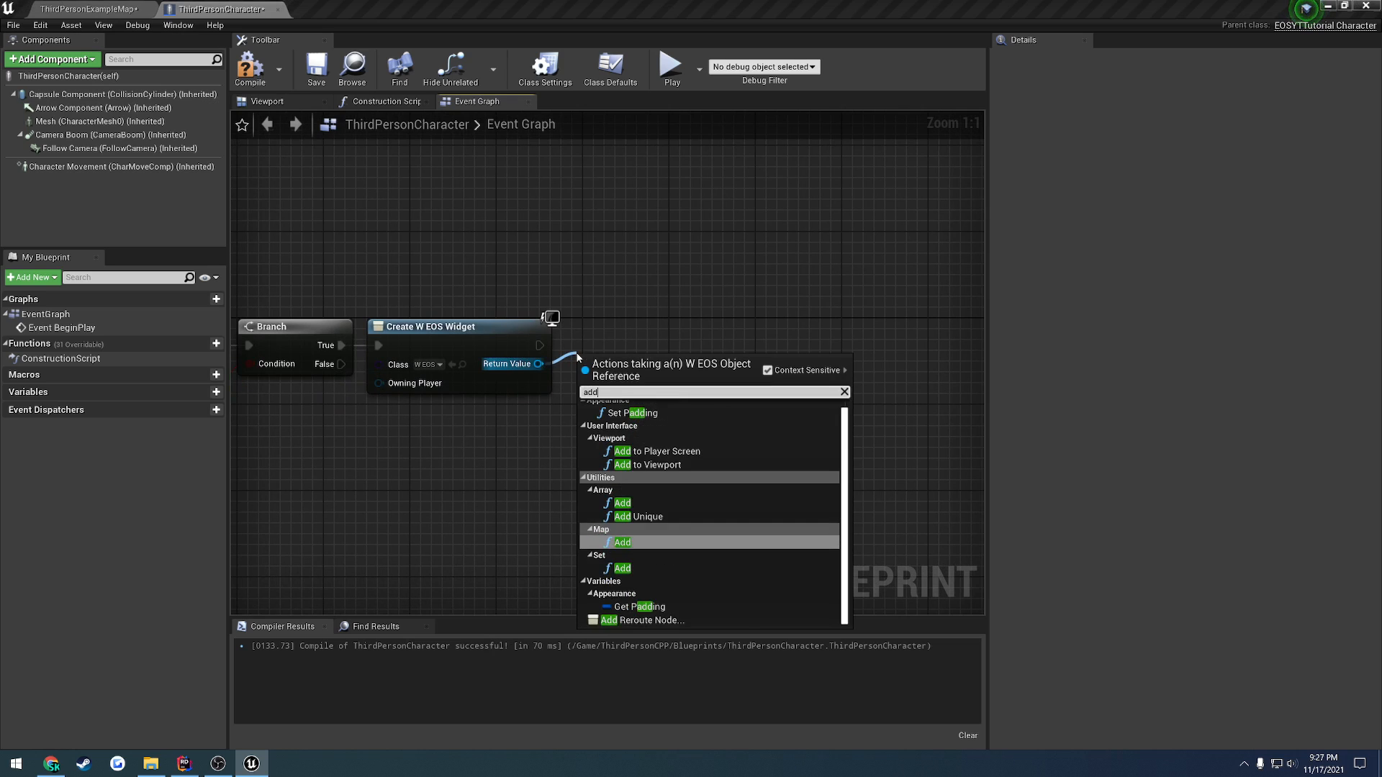
click(622, 464)
text(getp)
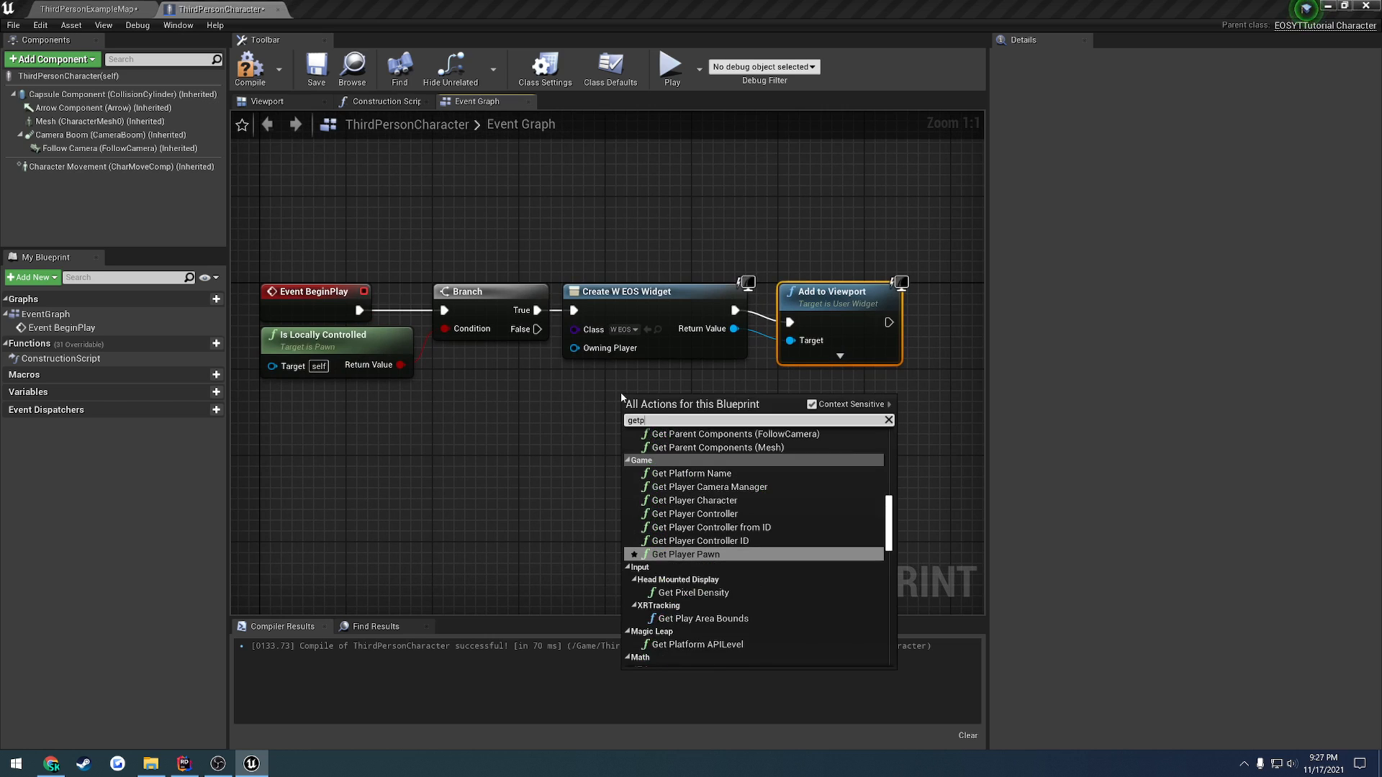
From Get Player Controller, Set Input Mode UI Only and Set Show Mouse Cursor true.
click(696, 513)
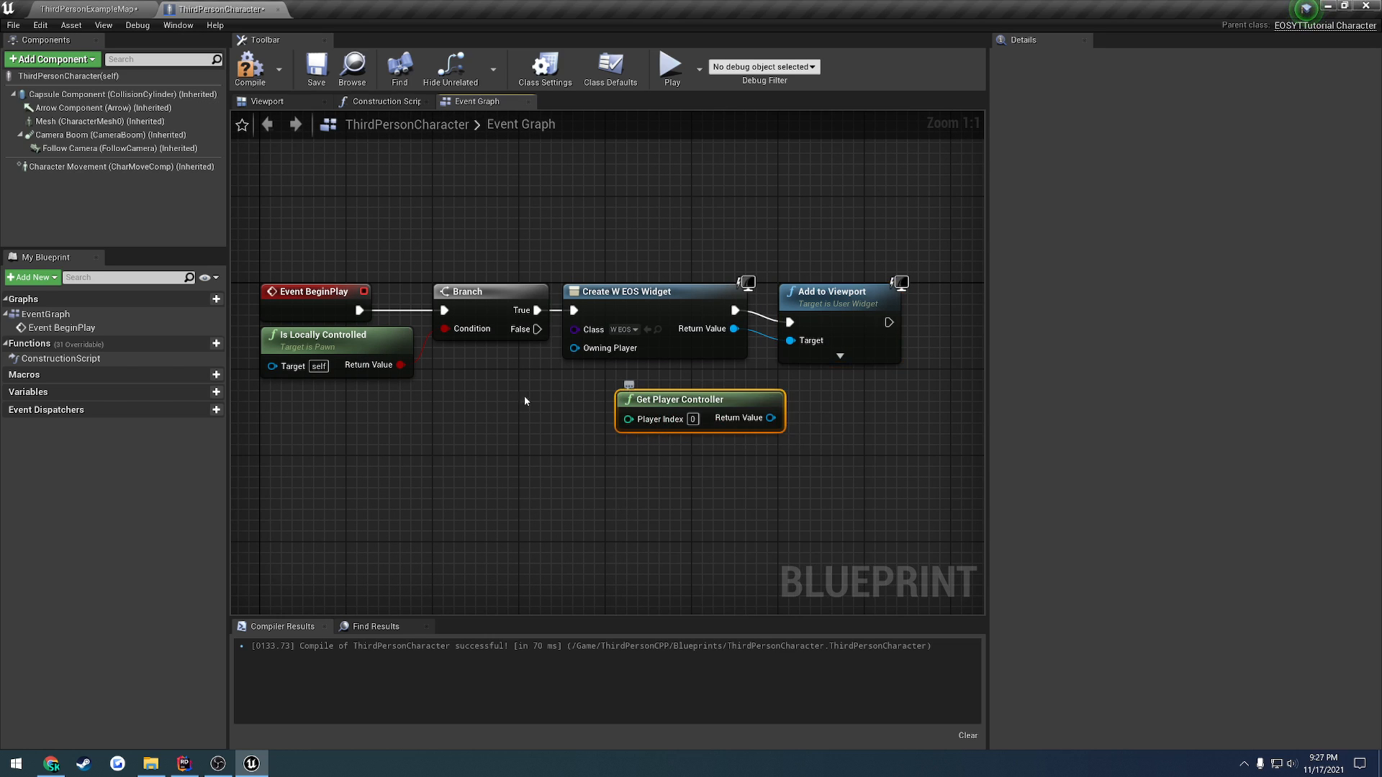
drag(677, 399, 320, 389)
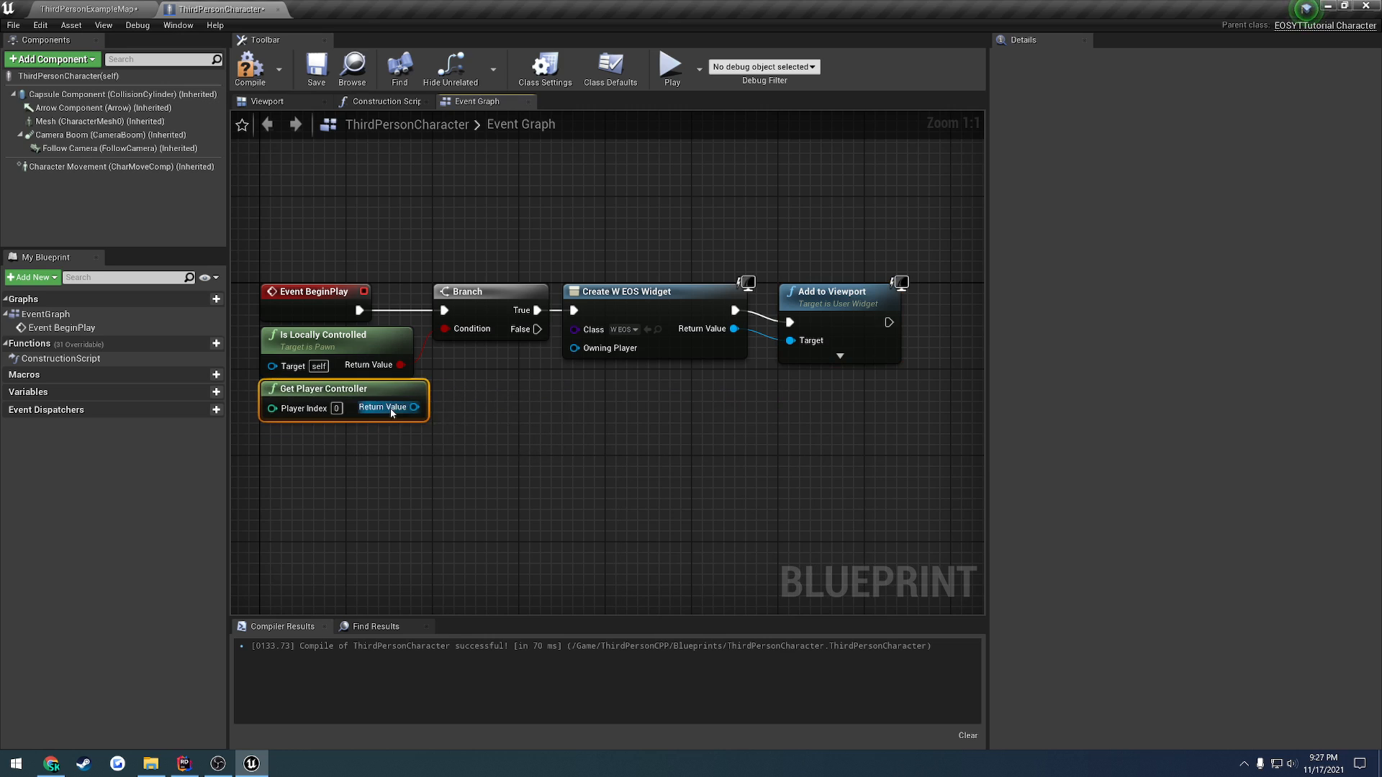
drag(415, 406, 574, 347)
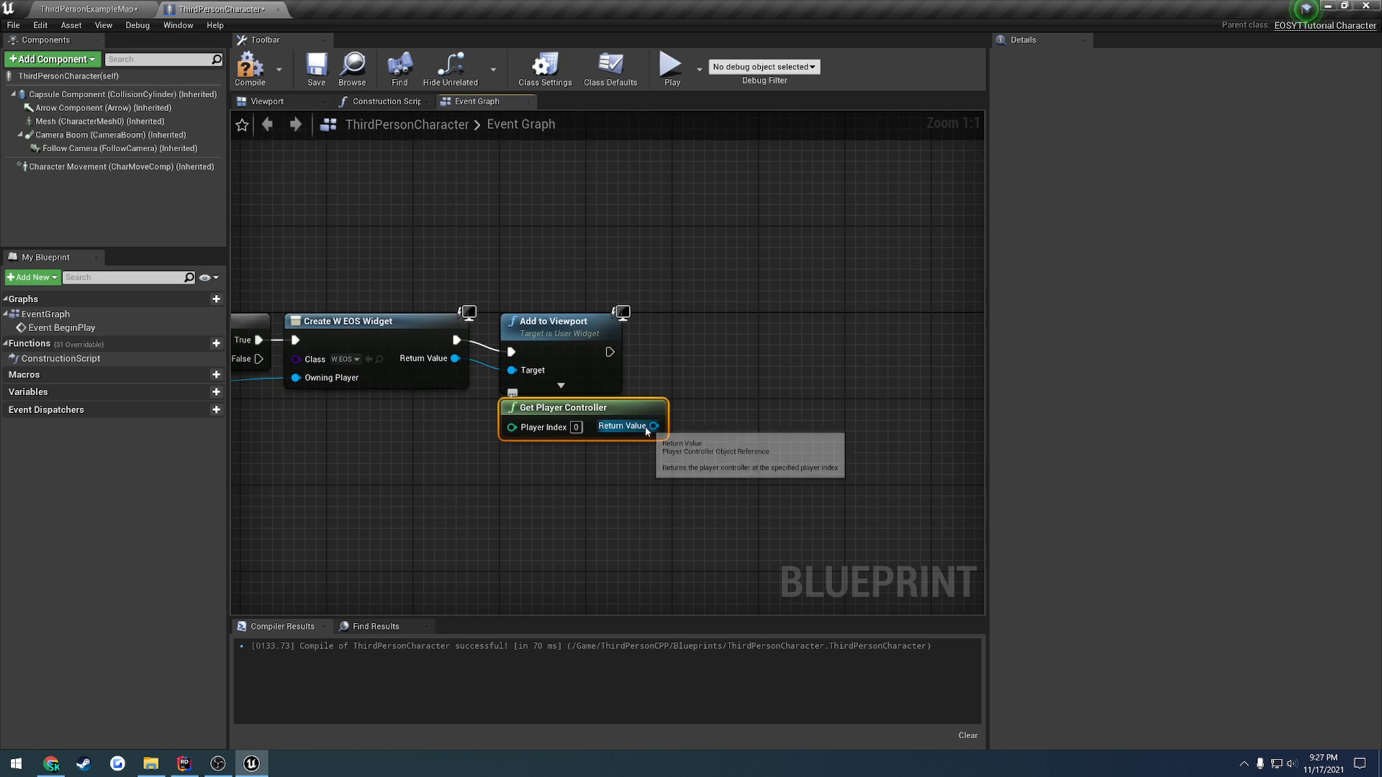
drag(654, 426, 714, 365)
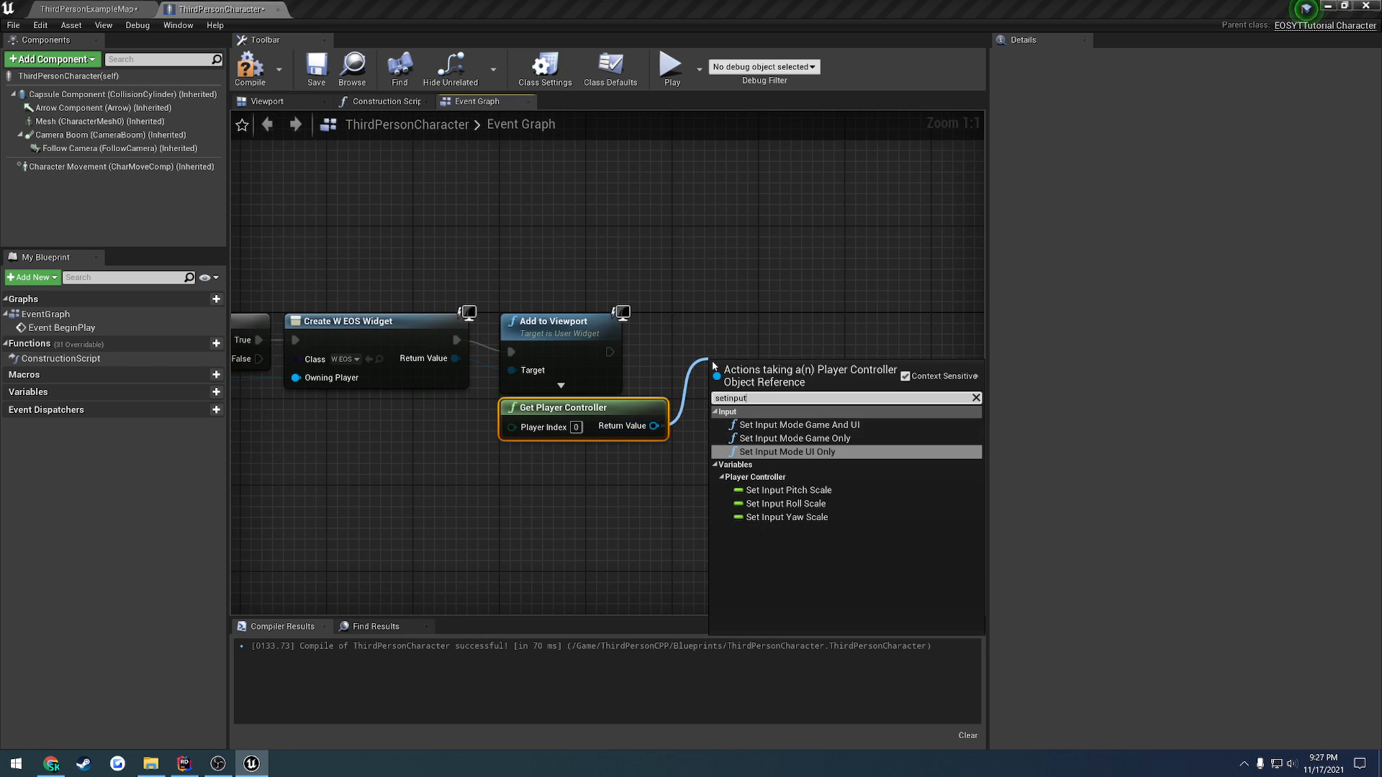
click(786, 452)
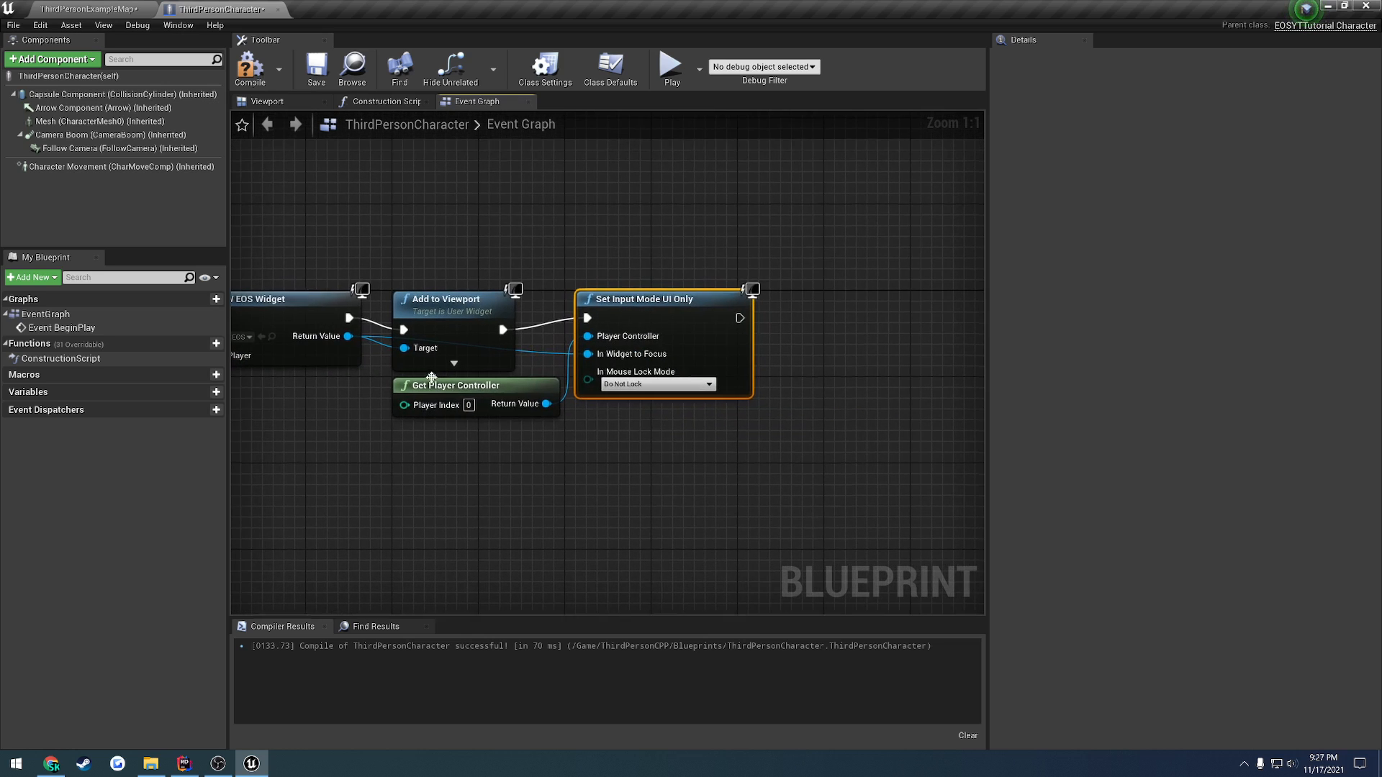
drag(544, 403, 647, 422)
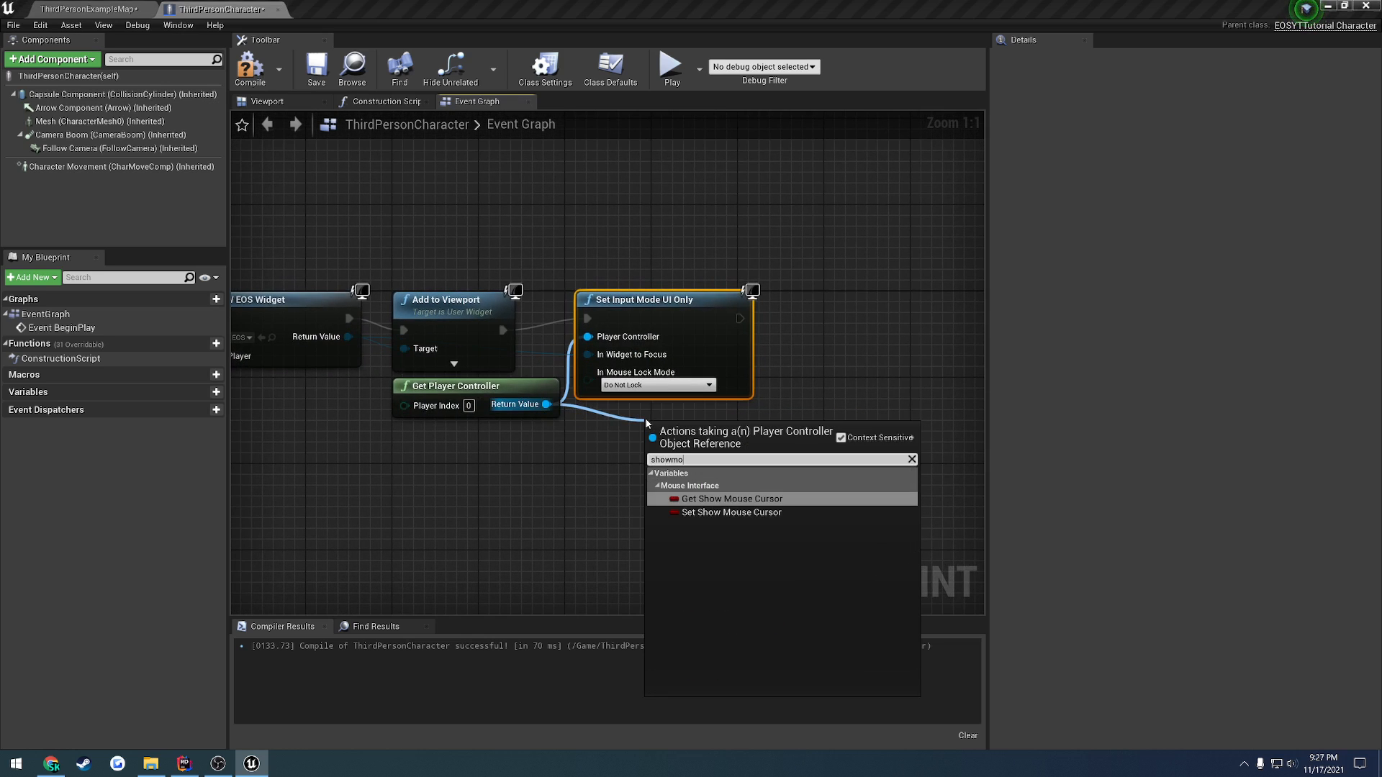
click(731, 512)
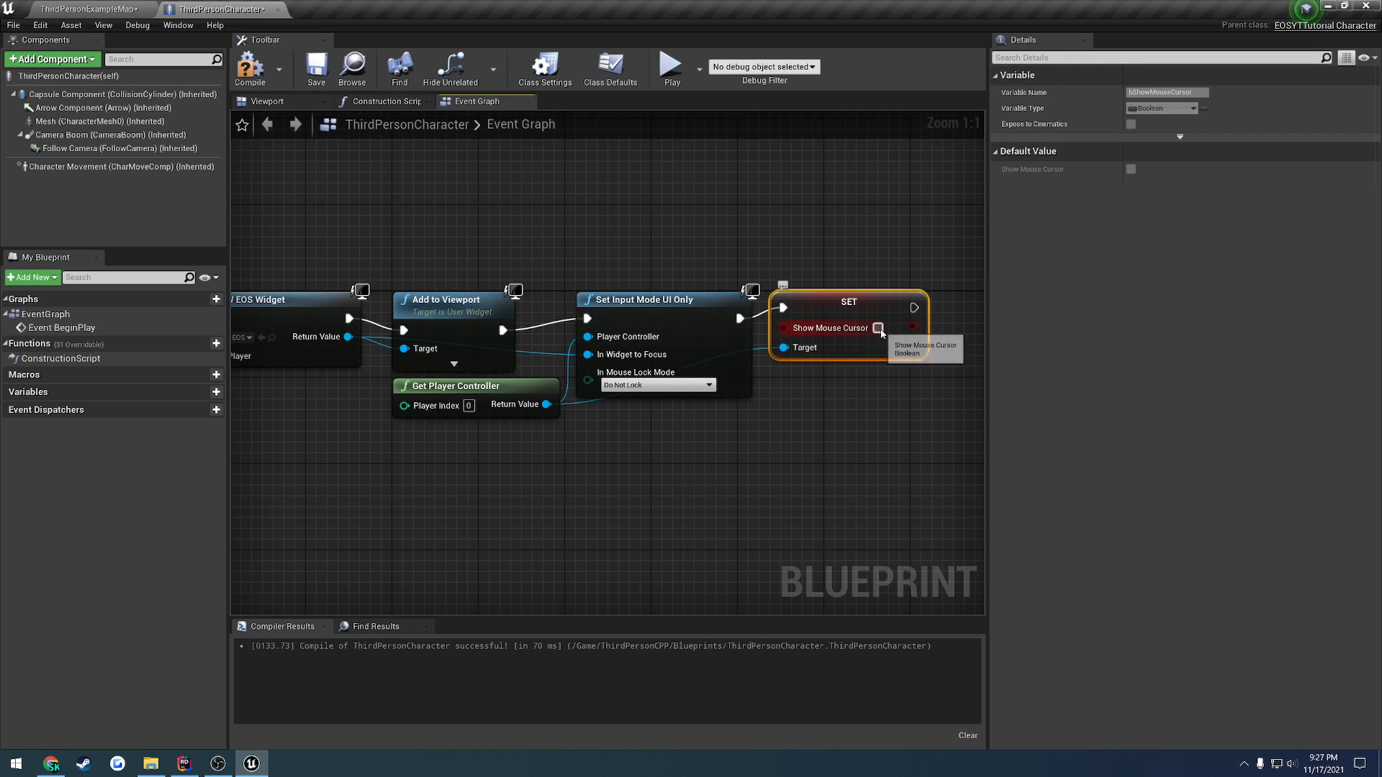
click(878, 328)
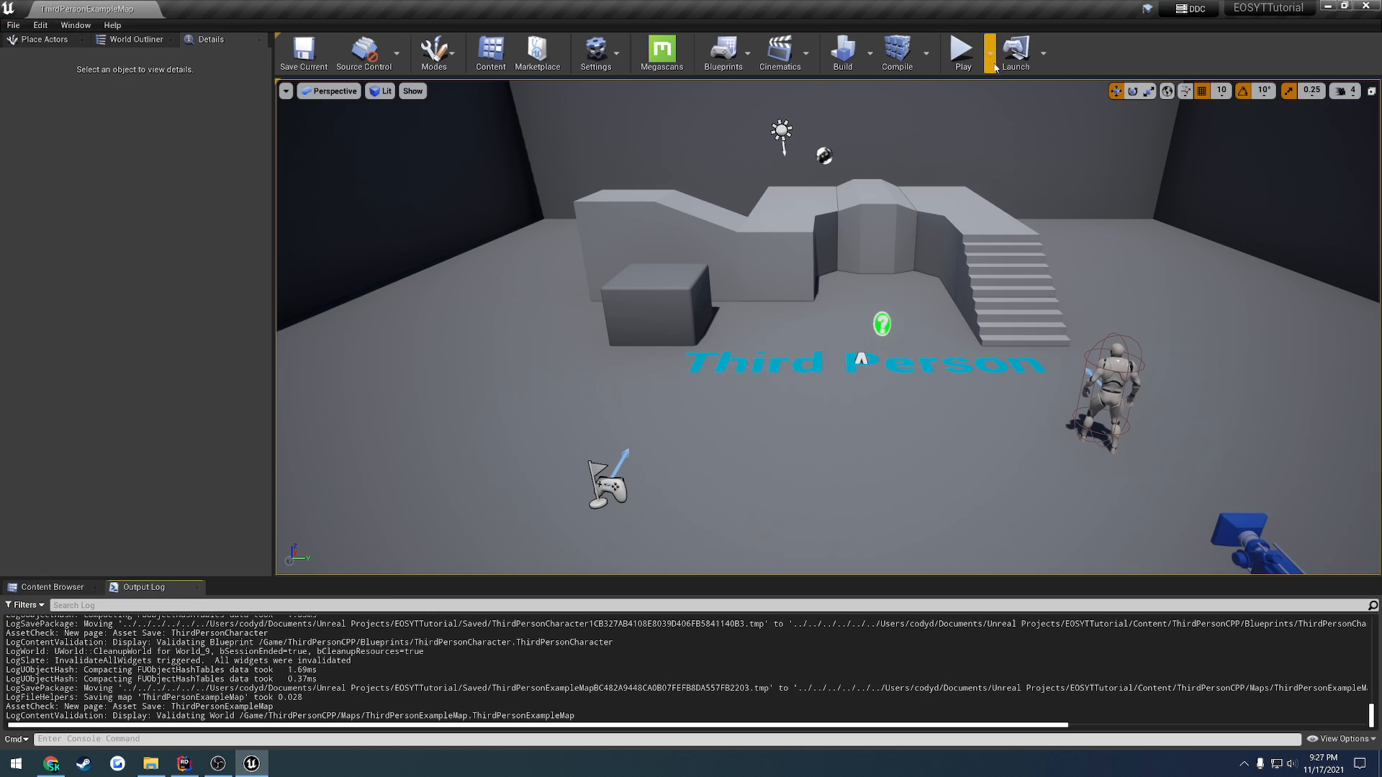
Play in editor and hit CreateSession; the log shows Success: 0, no user logged in.
click(961, 49)
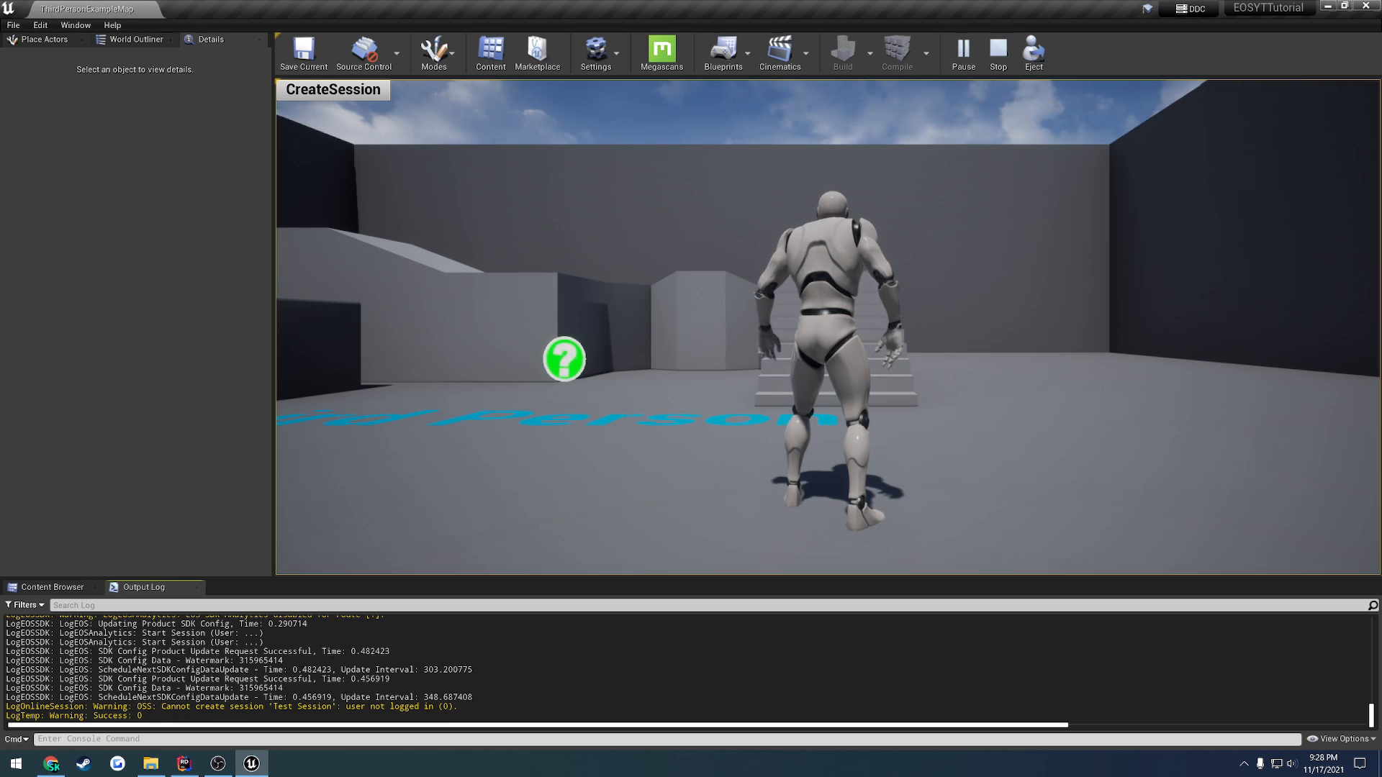
click(998, 55)
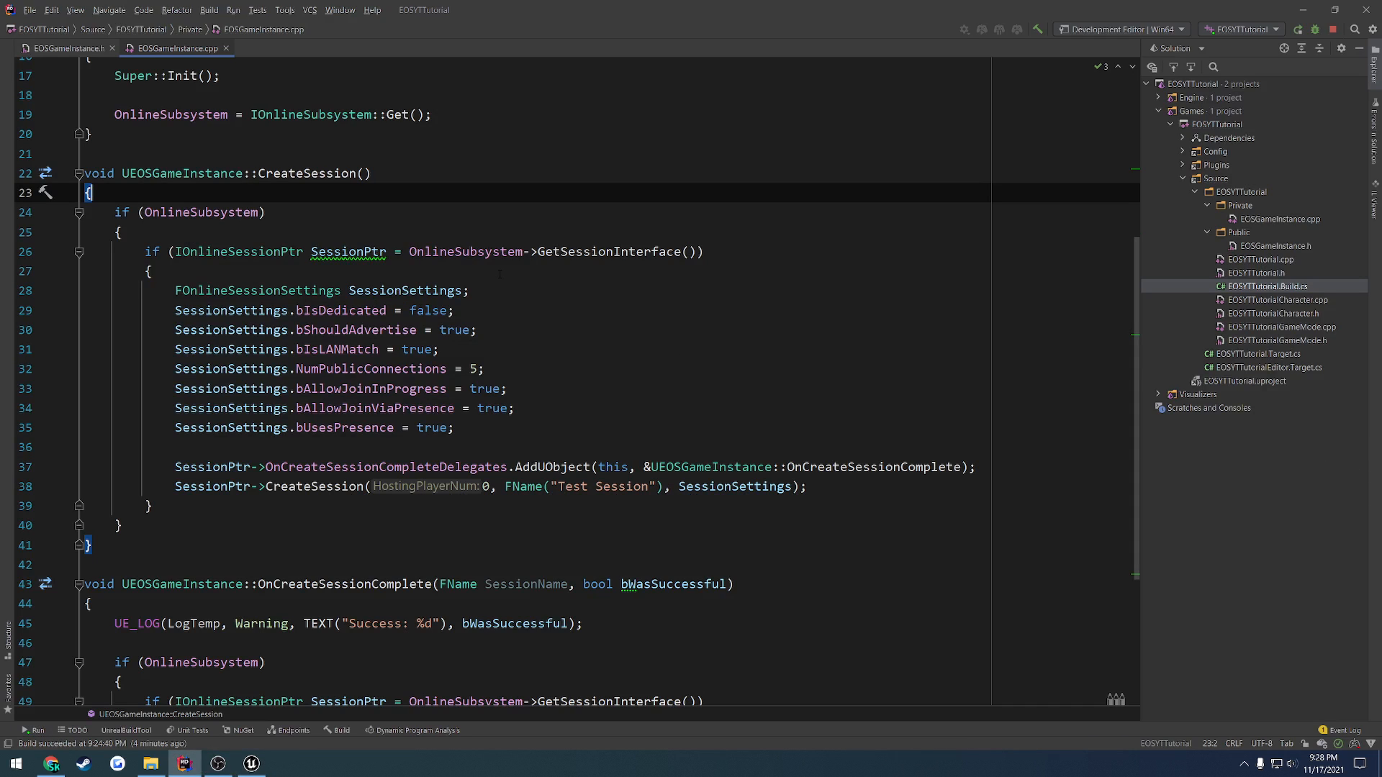
mouse_move(461, 268)
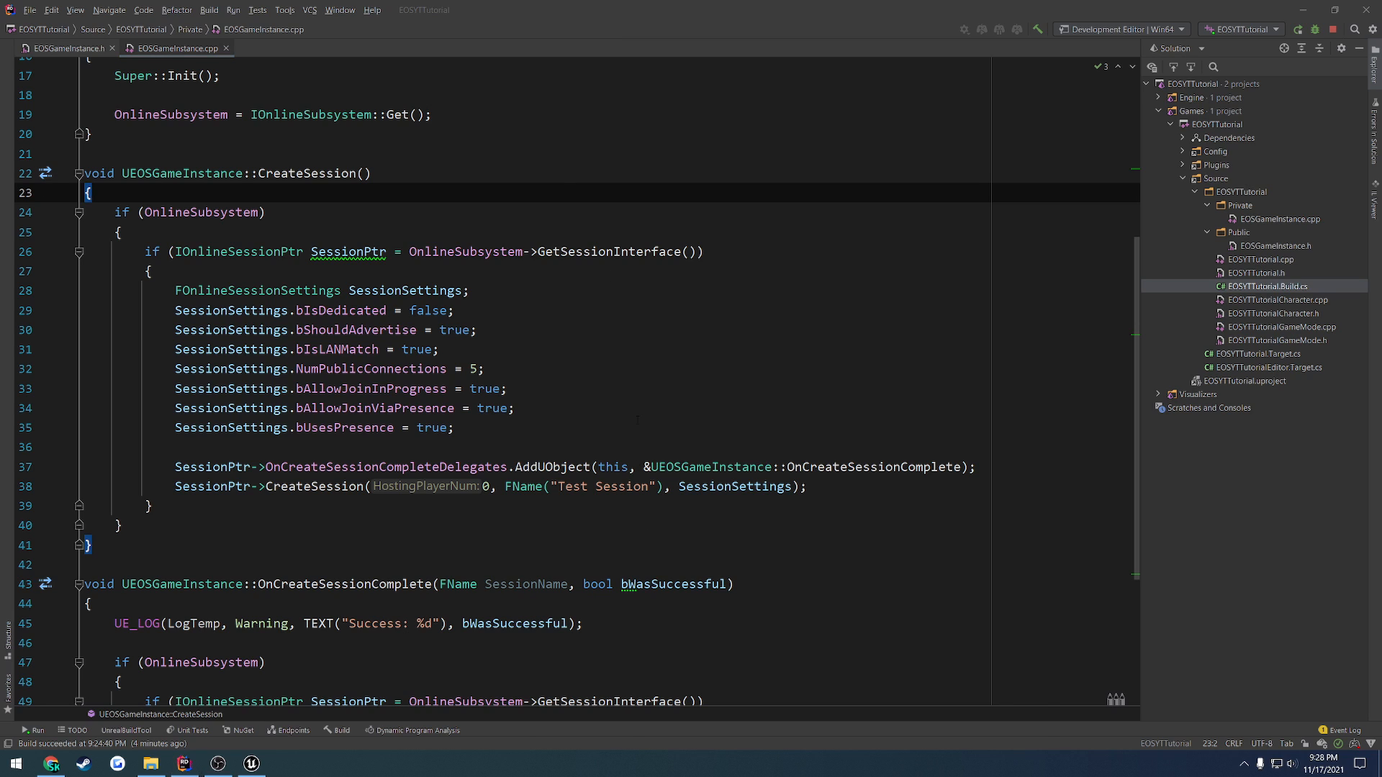
mouse_move(576, 345)
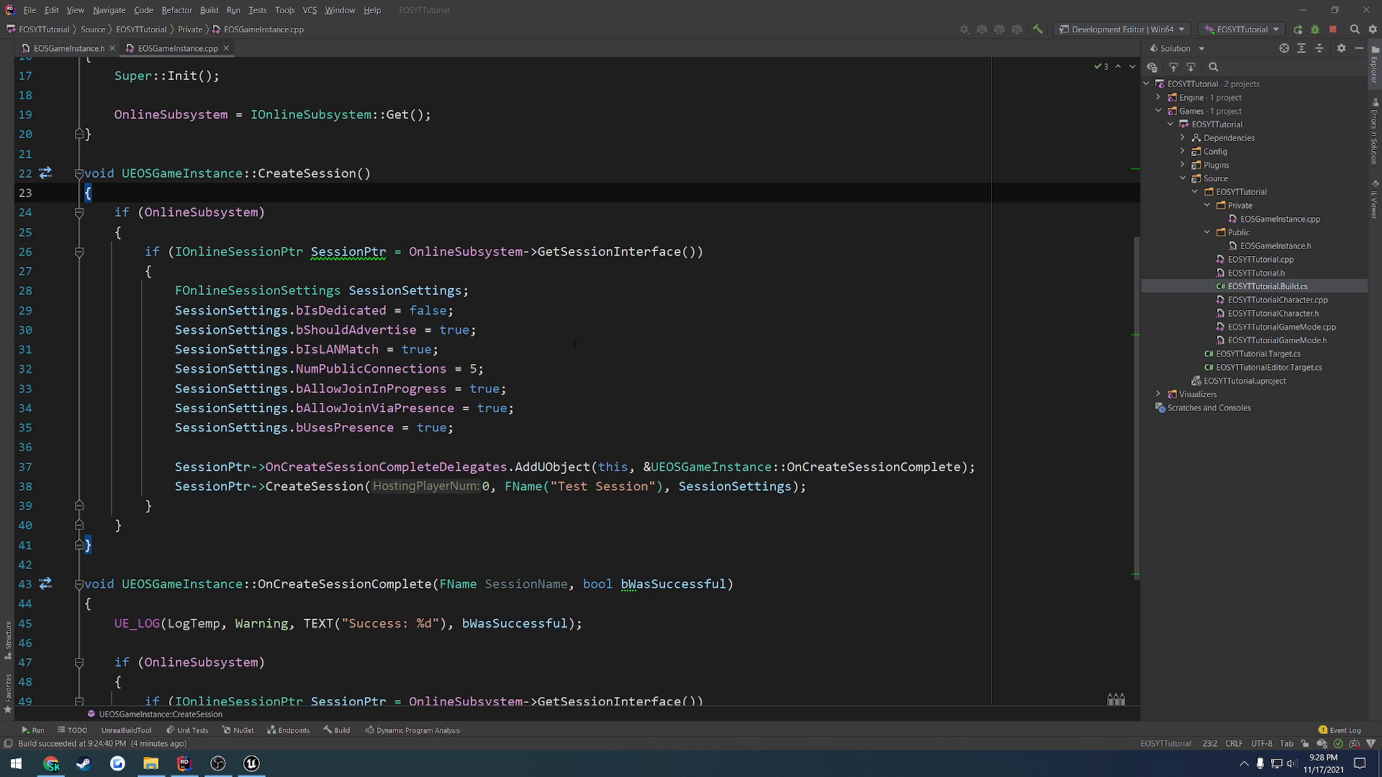
mouse_move(581, 766)
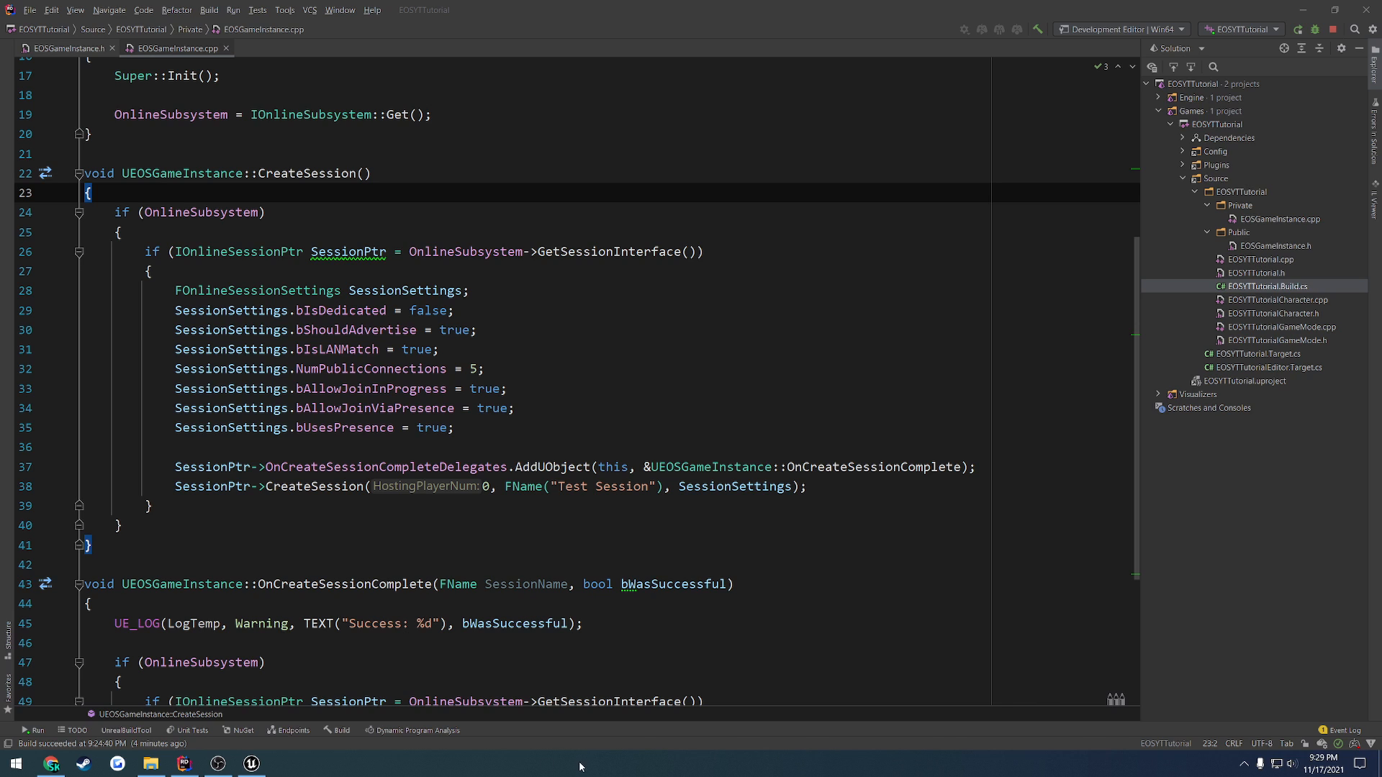